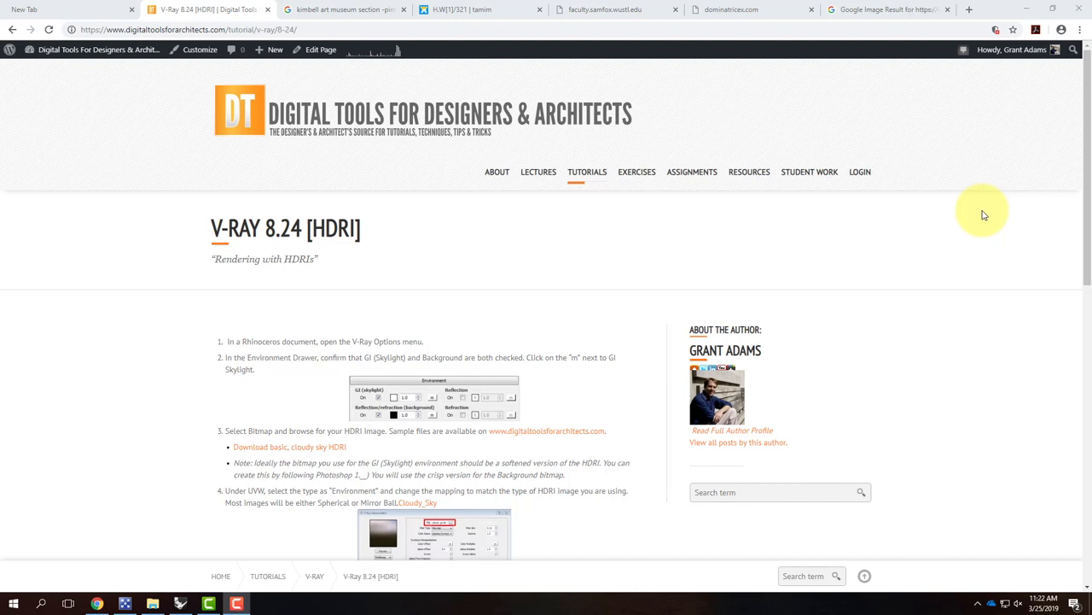
{"action": "mouse_move", "coordinate": [367, 115]}
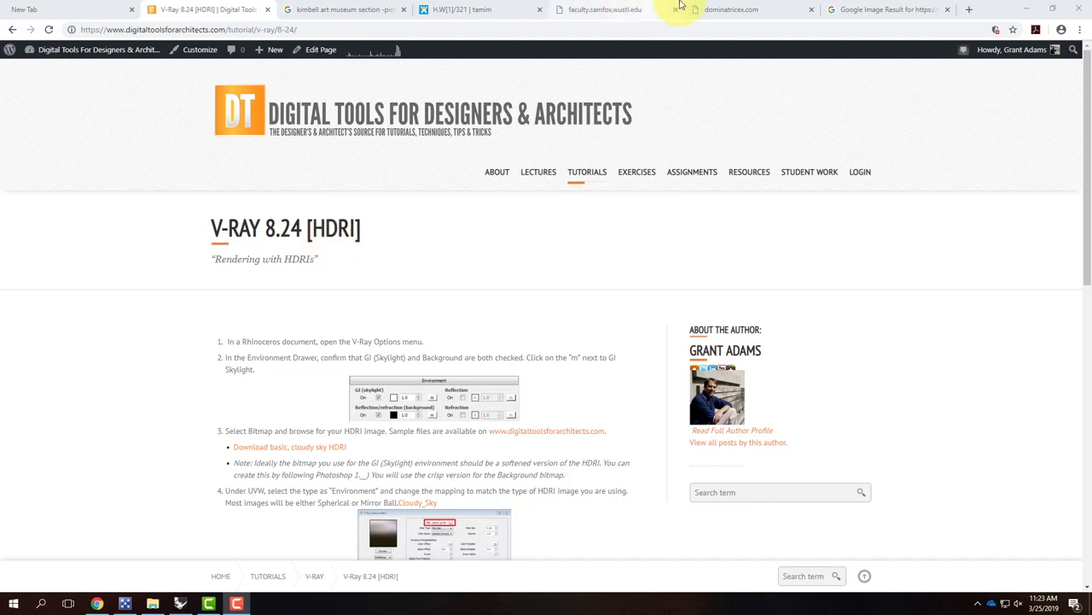
{"action": "mouse_move", "coordinate": [681, 309]}
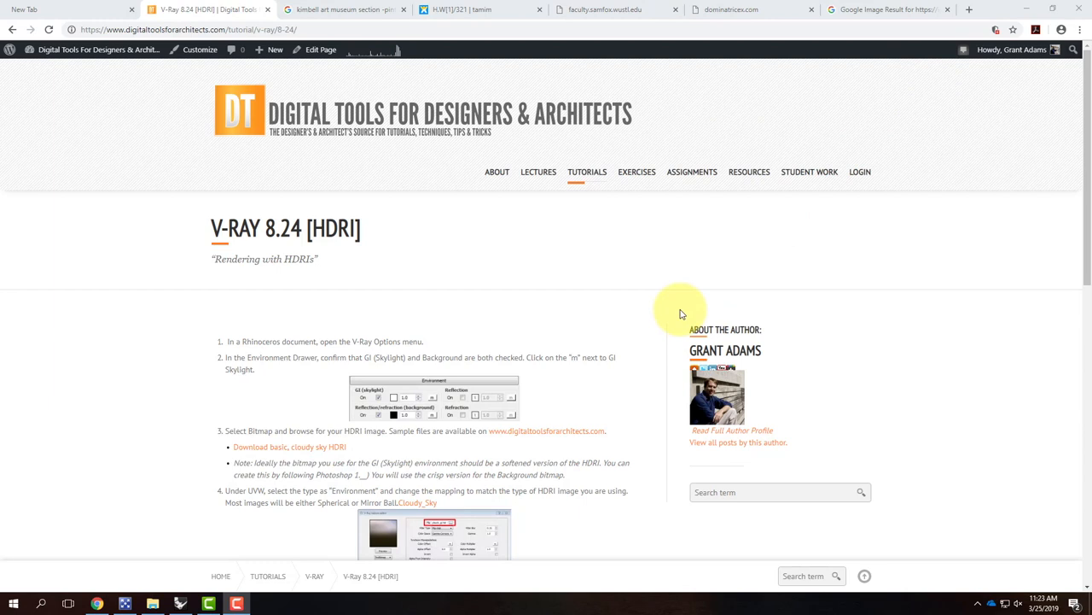
{"action": "mouse_move", "coordinate": [642, 126]}
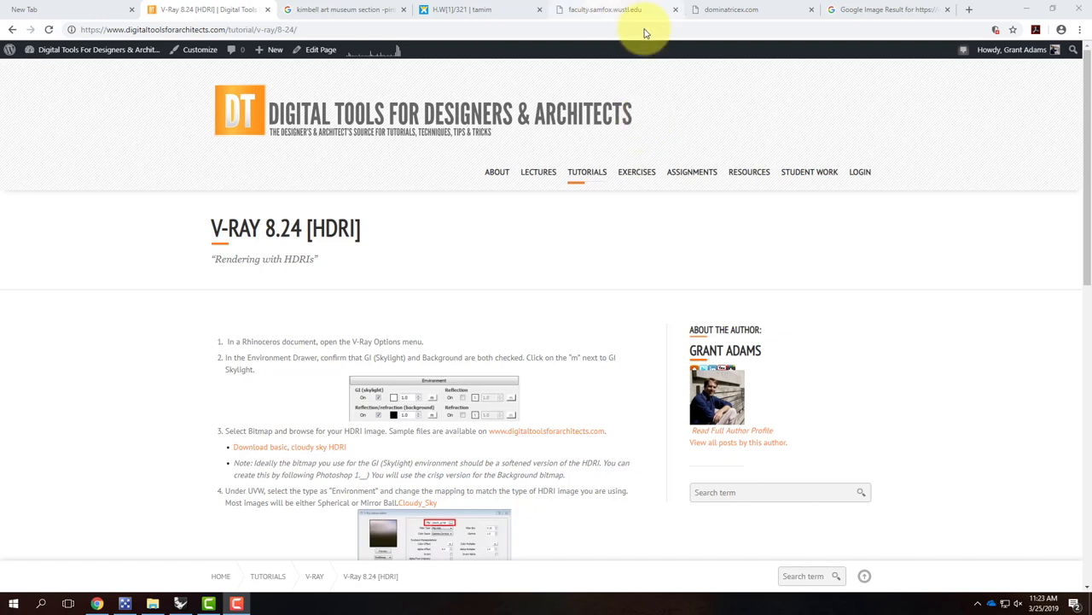
{"action": "mouse_move", "coordinate": [781, 151]}
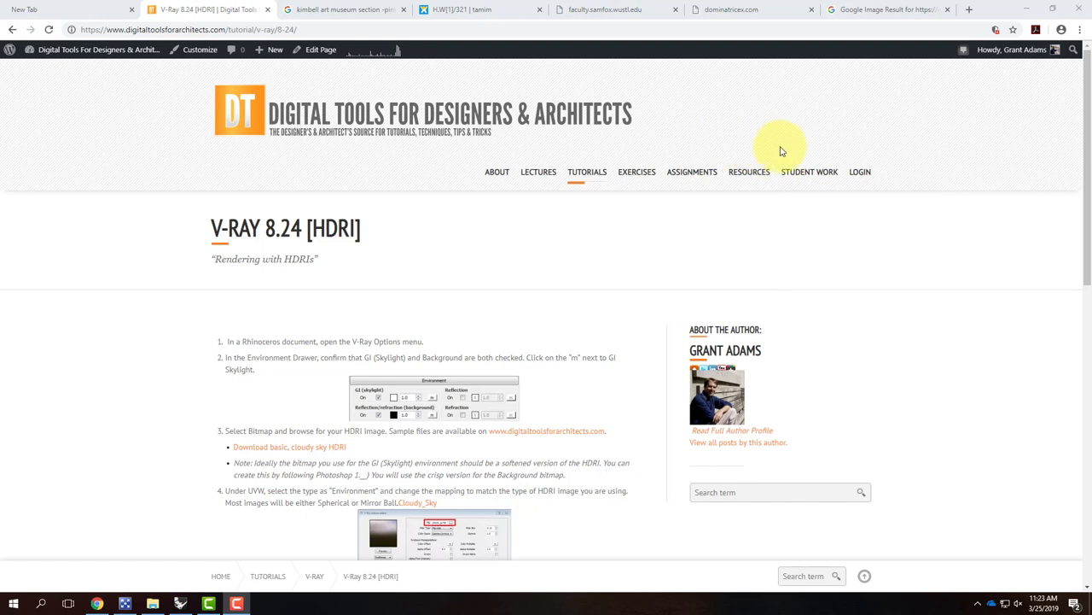
{"action": "mouse_move", "coordinate": [749, 171]}
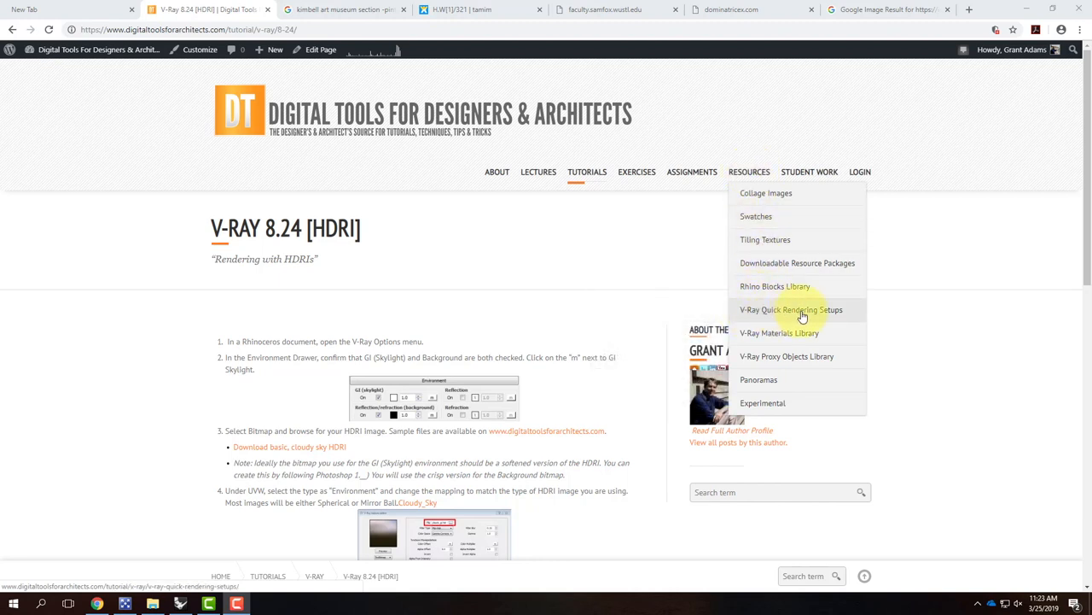
Open the V-Ray Quick Rendering Setups link in a new Chrome tab and switch to it
{"action": "right_click", "coordinate": [790, 309]}
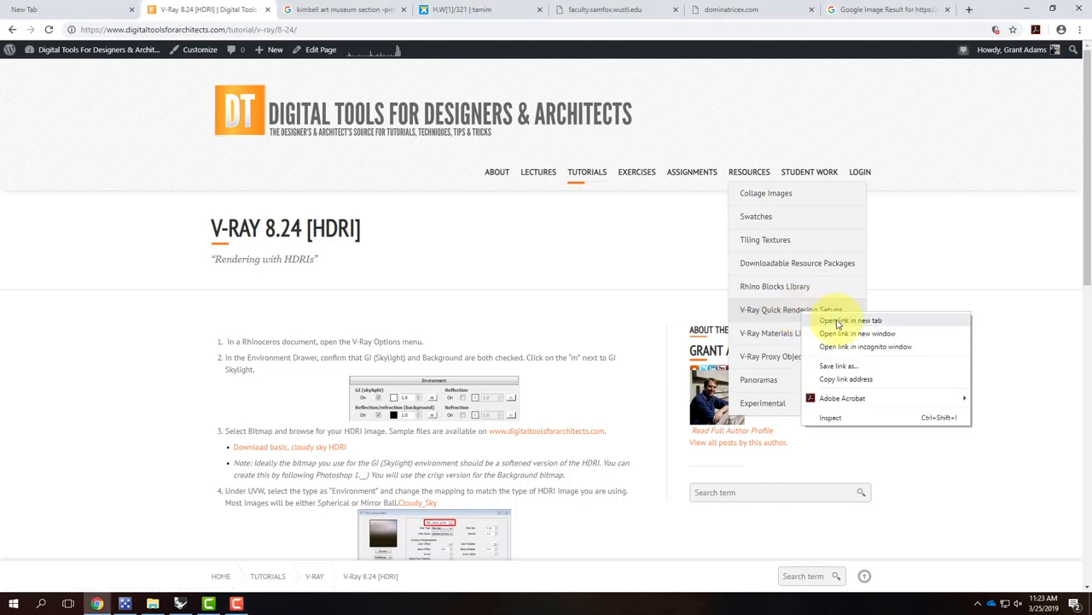
{"action": "left_click", "coordinate": [850, 319]}
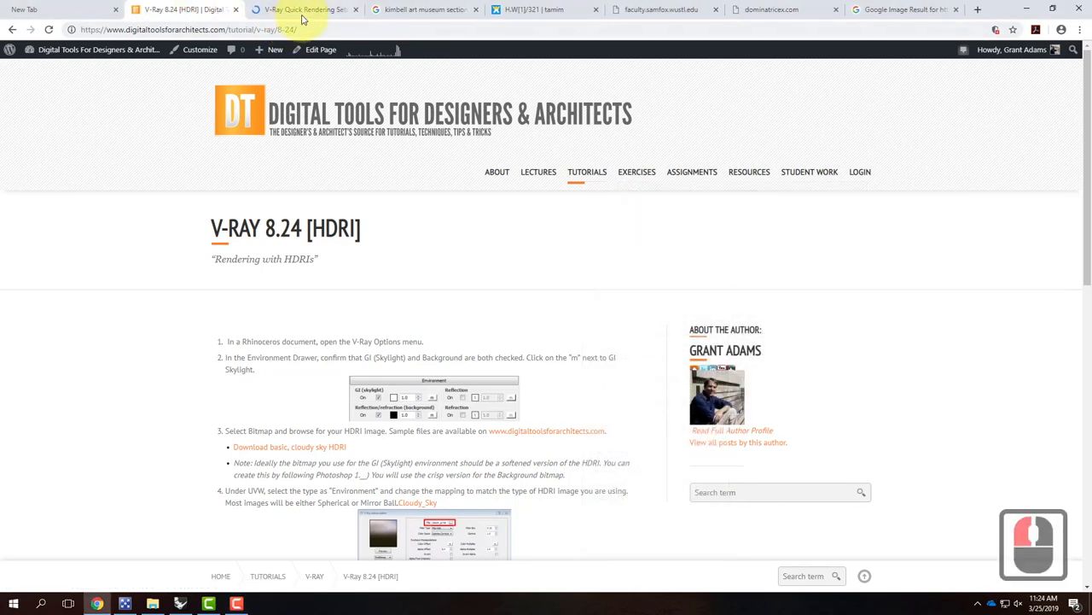
{"action": "left_click", "coordinate": [305, 10]}
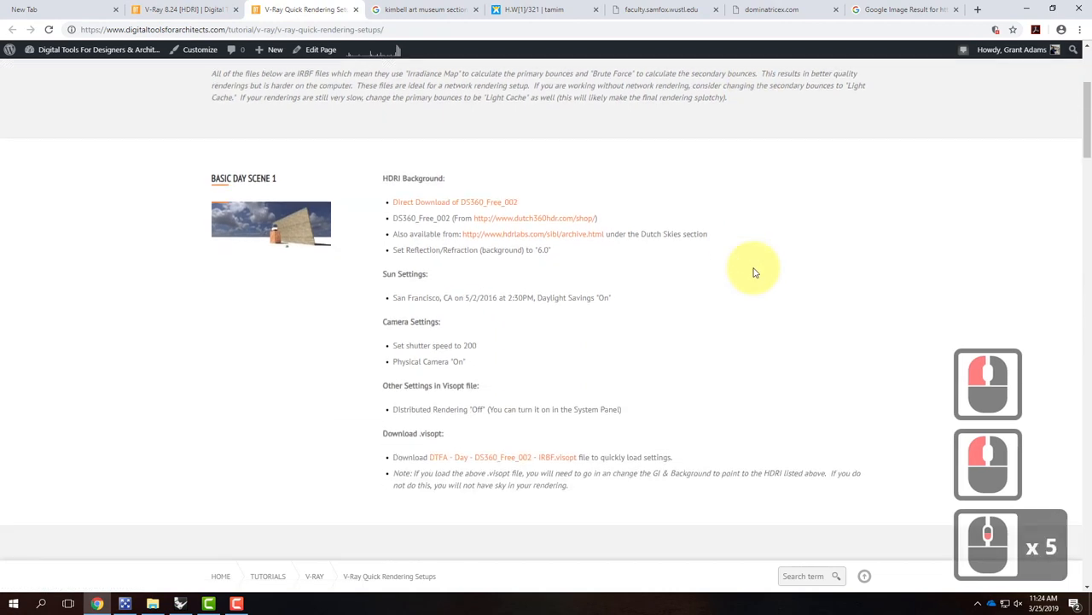
Scroll through the day, night, sunset and clay rendering presets
{"action": "scroll", "scroll_direction": "down", "scroll_amount": 3}
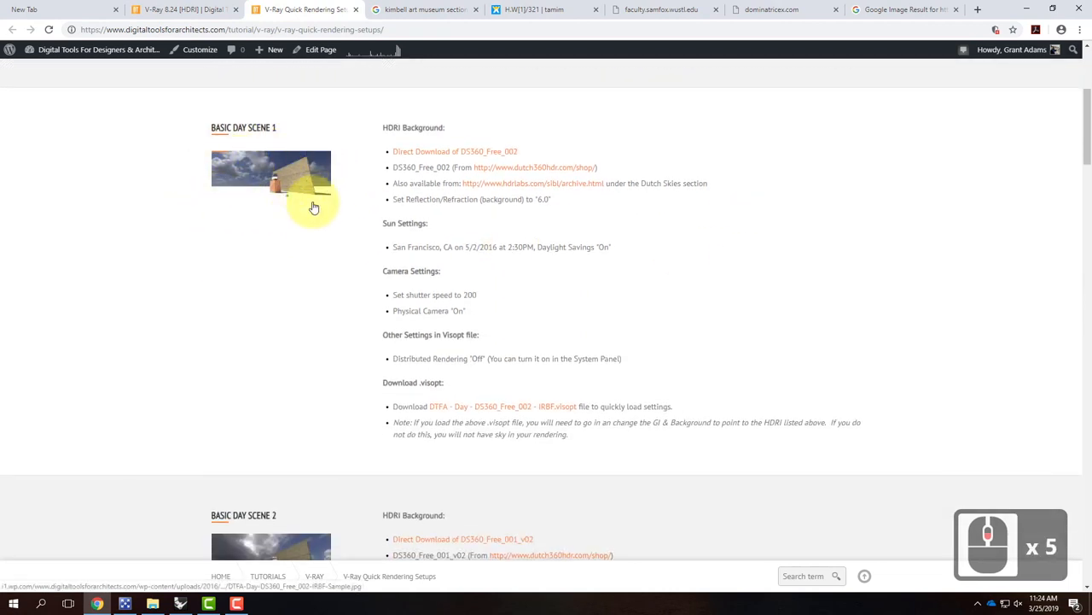
{"action": "mouse_move", "coordinate": [326, 168]}
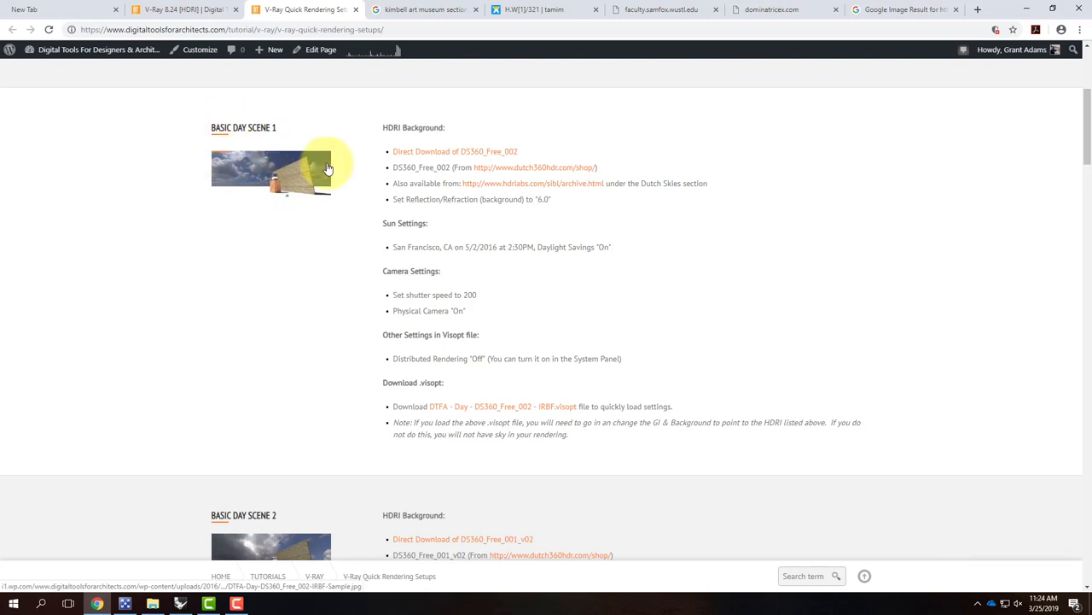
{"action": "scroll", "scroll_direction": "down", "scroll_amount": 3}
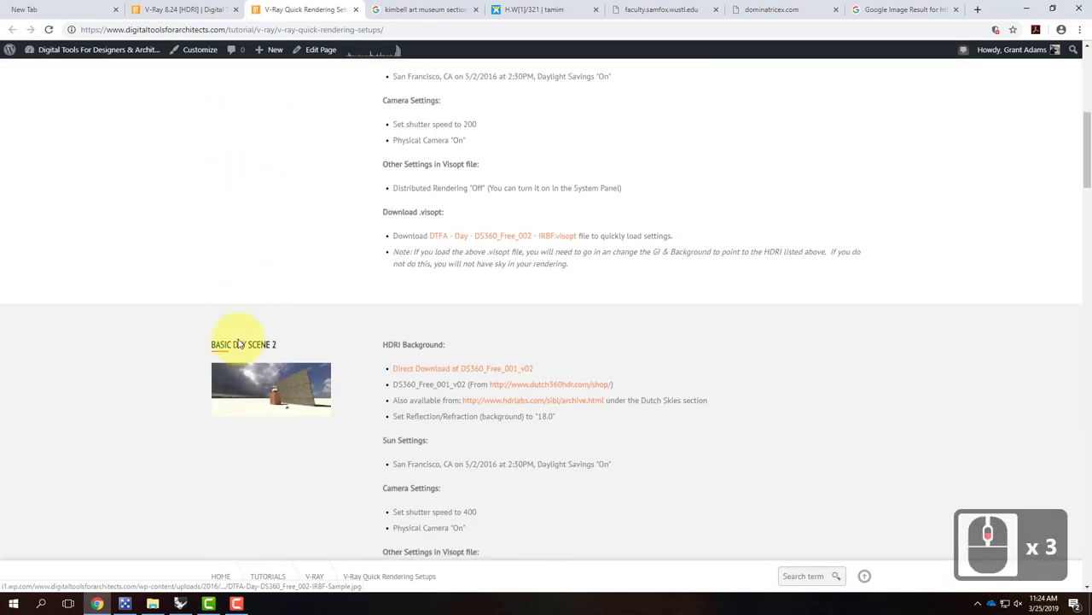
{"action": "scroll", "scroll_direction": "down", "scroll_amount": 3}
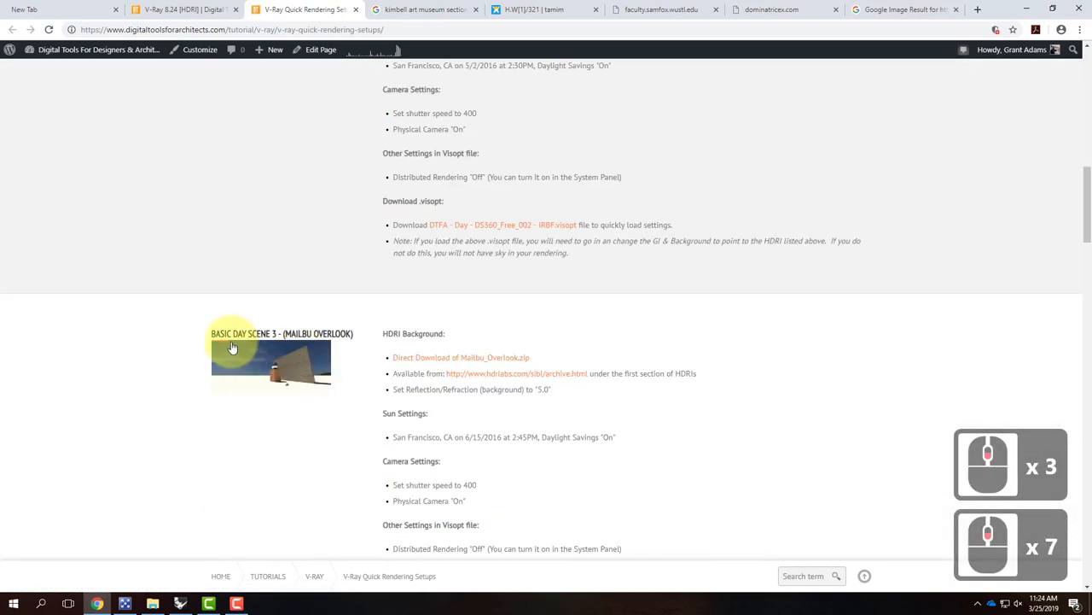
{"action": "scroll", "scroll_direction": "down", "scroll_amount": 3}
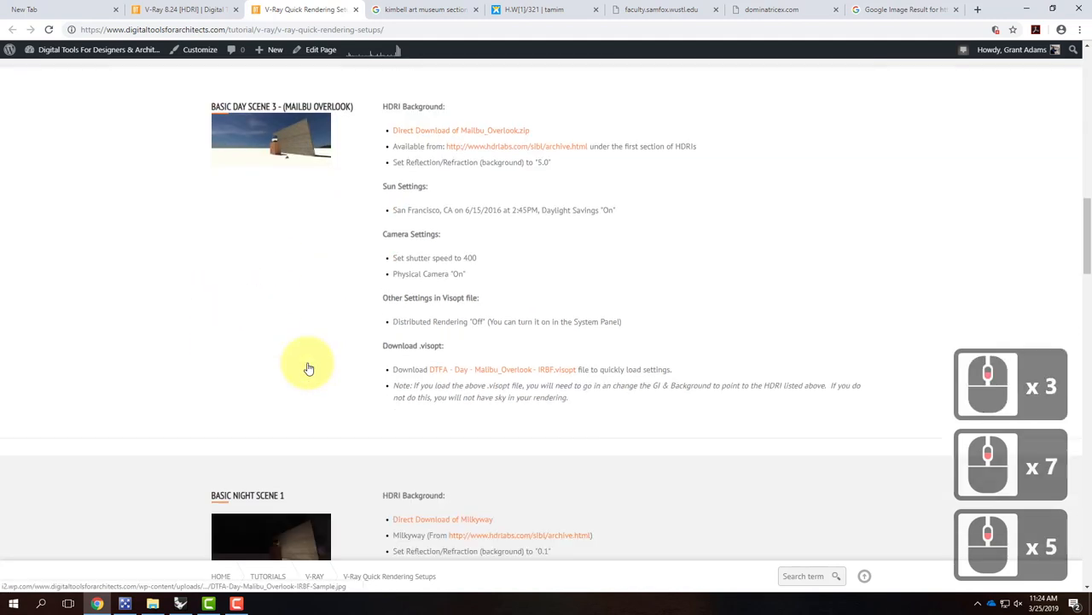
{"action": "scroll", "scroll_direction": "down", "scroll_amount": 3}
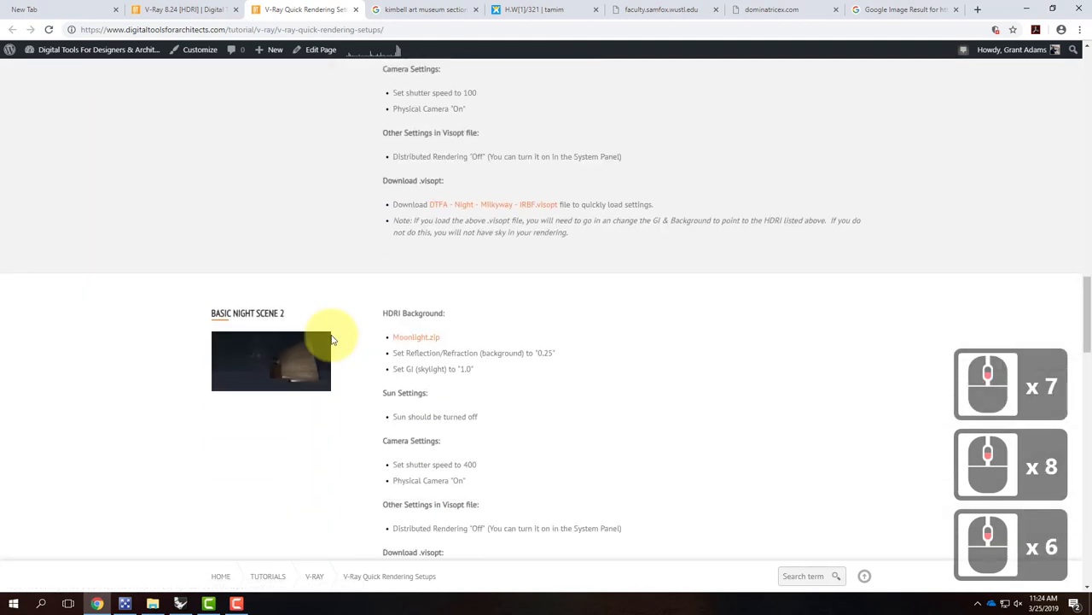
{"action": "scroll", "scroll_direction": "down", "scroll_amount": 3}
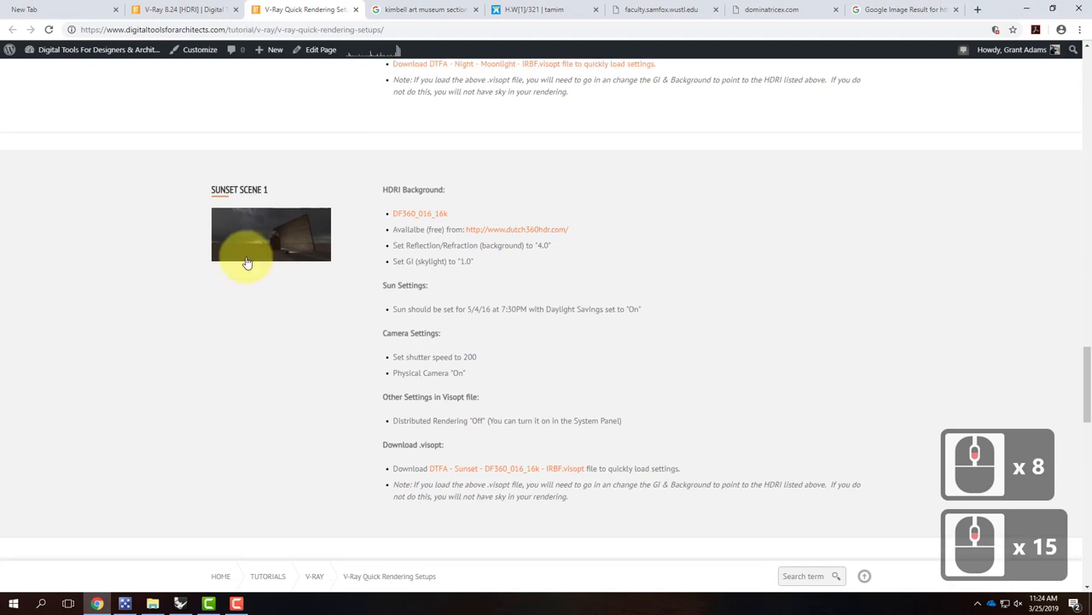
{"action": "scroll", "scroll_direction": "down", "scroll_amount": 3}
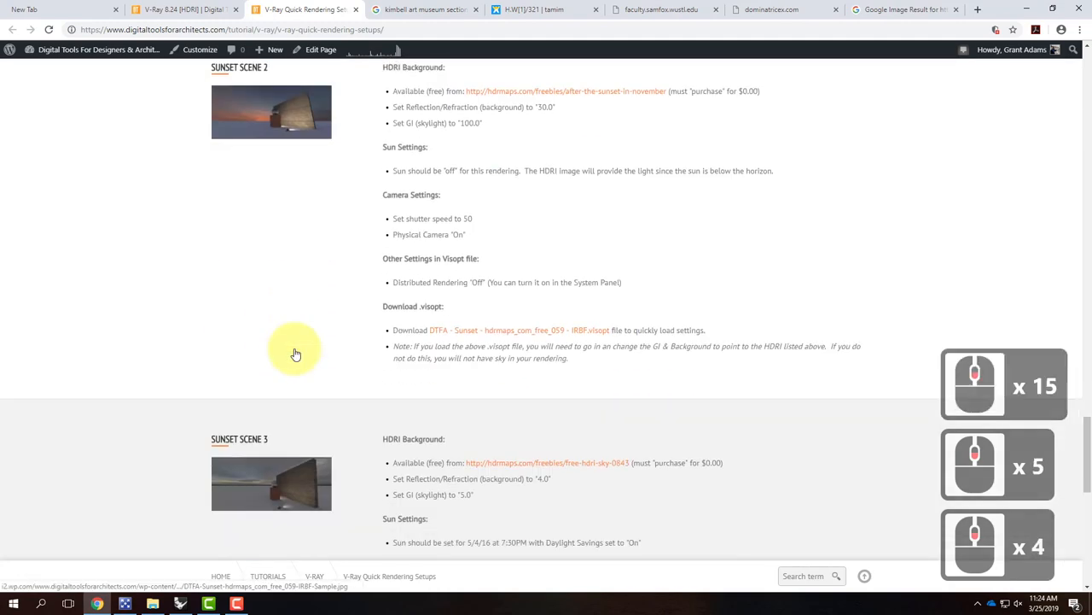
{"action": "scroll", "scroll_direction": "down", "scroll_amount": 3}
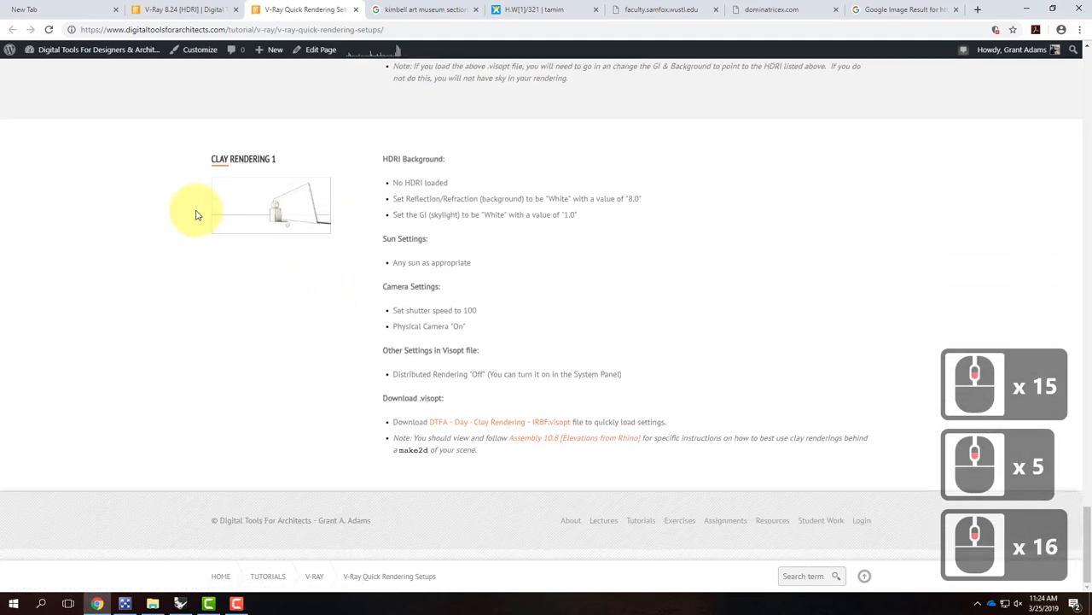
{"action": "scroll", "scroll_direction": "up", "scroll_amount": 3}
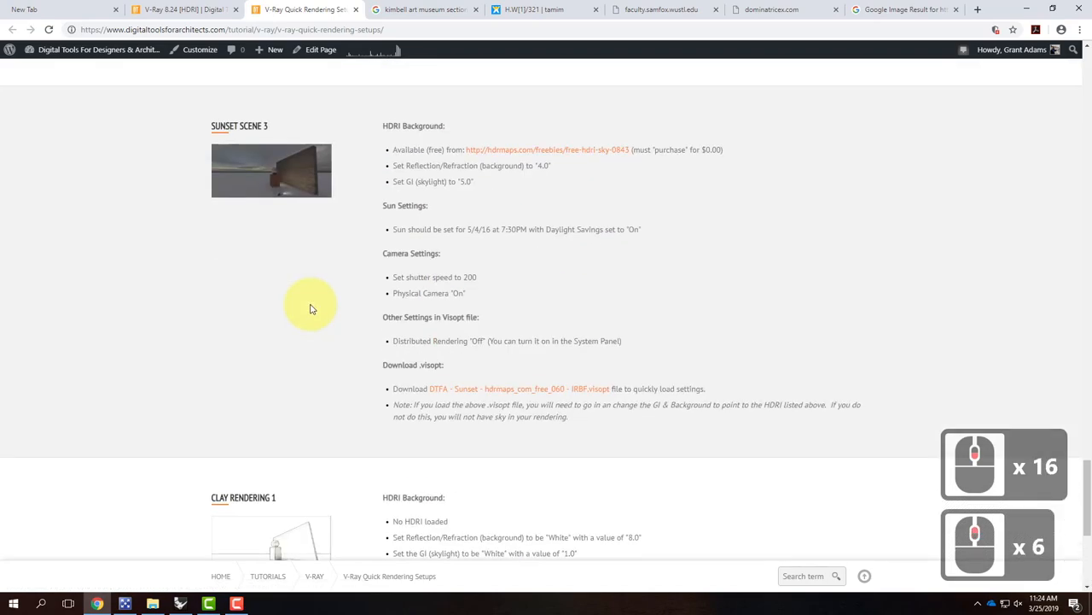
{"action": "scroll", "scroll_direction": "down", "scroll_amount": 3}
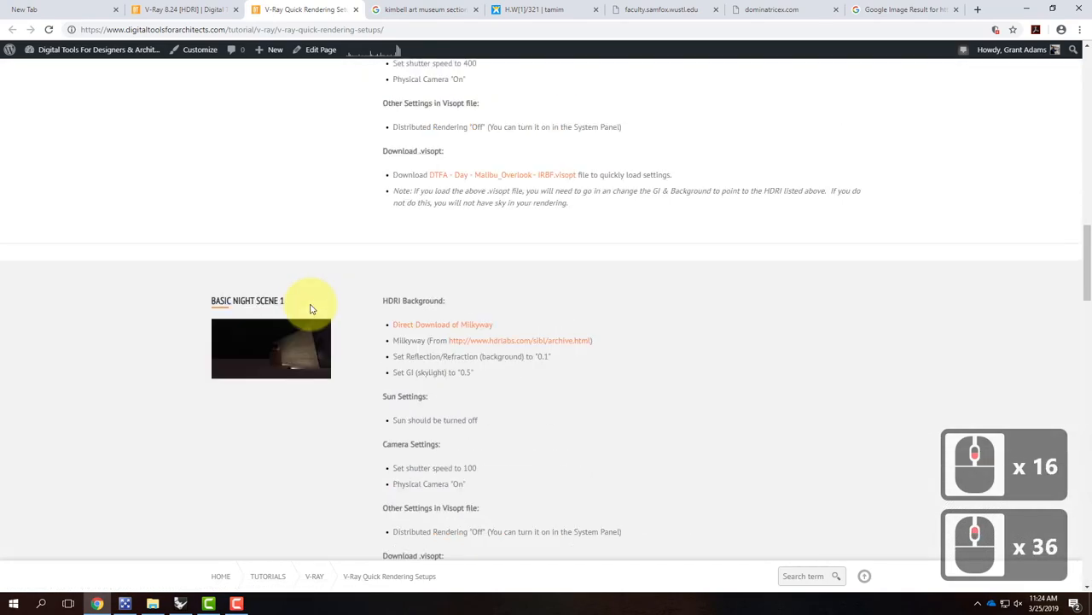
{"action": "scroll", "scroll_direction": "up", "scroll_amount": 3}
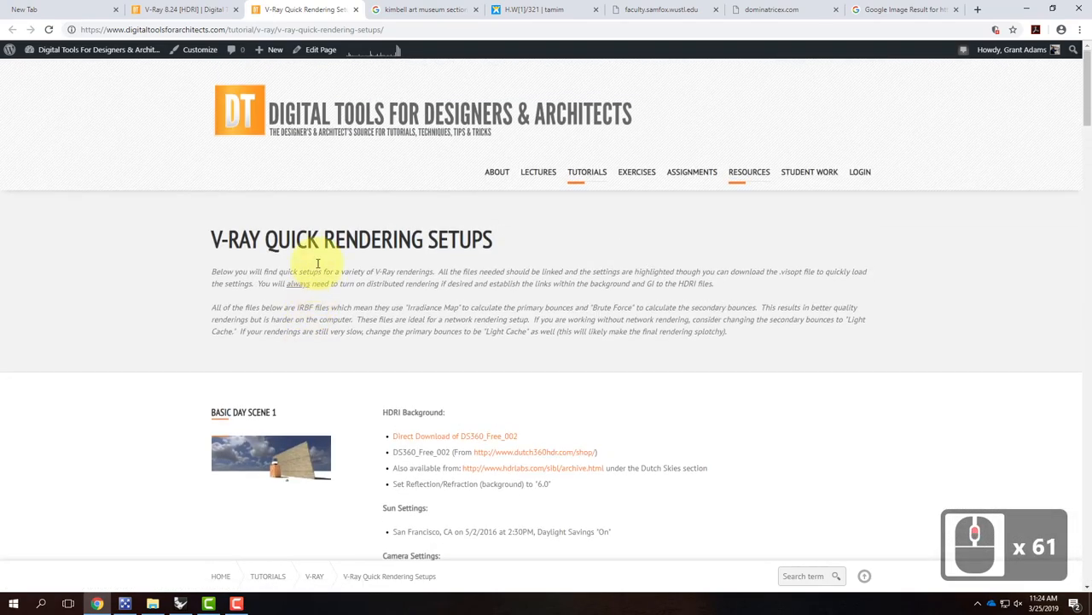
{"action": "scroll", "scroll_direction": "down", "scroll_amount": 3}
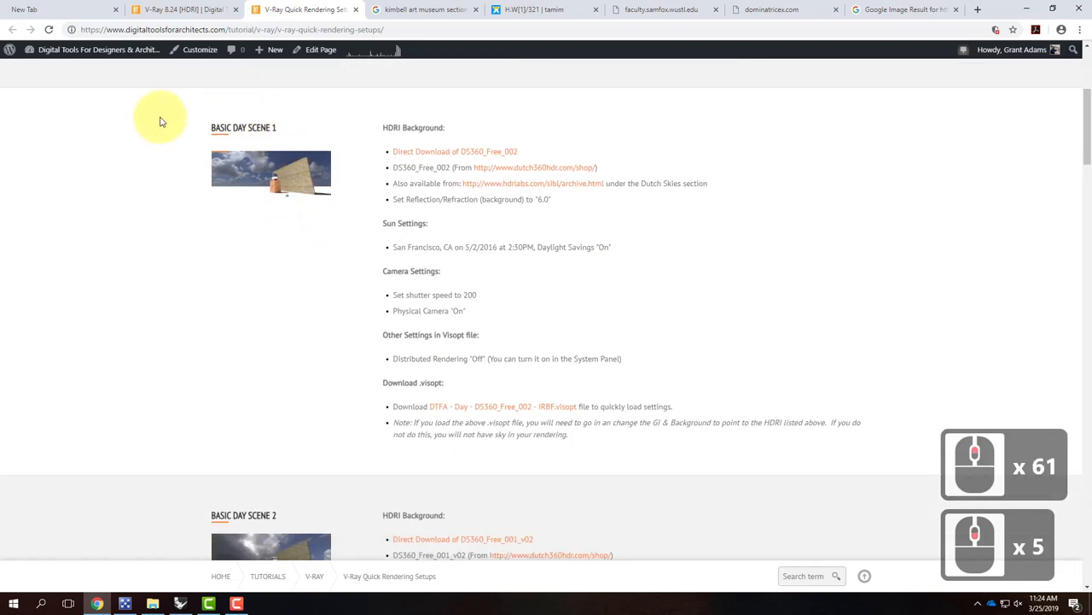
{"action": "mouse_move", "coordinate": [228, 171]}
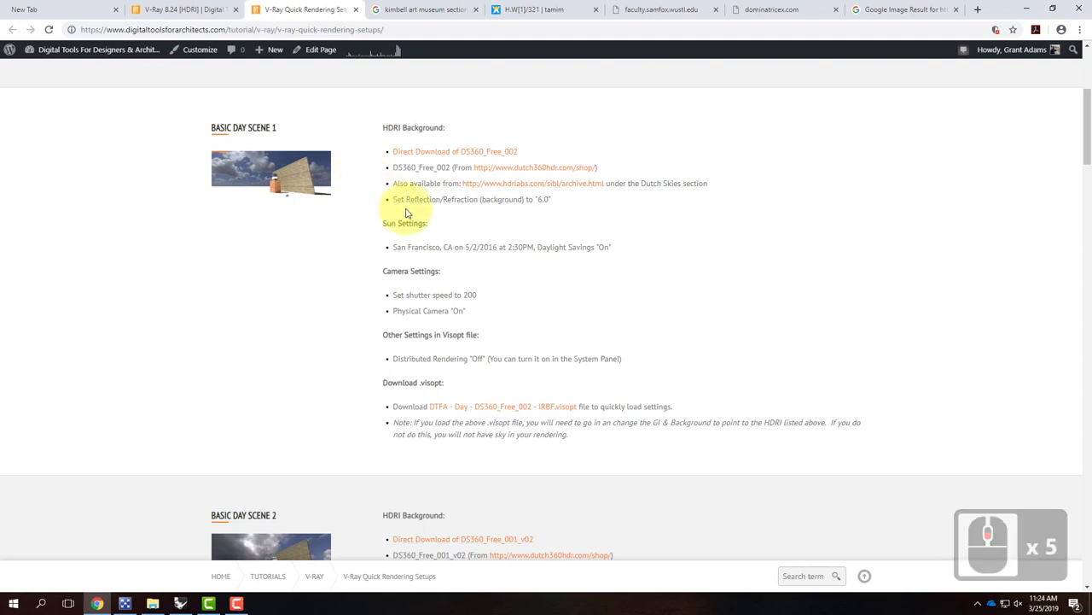
{"action": "mouse_move", "coordinate": [363, 152]}
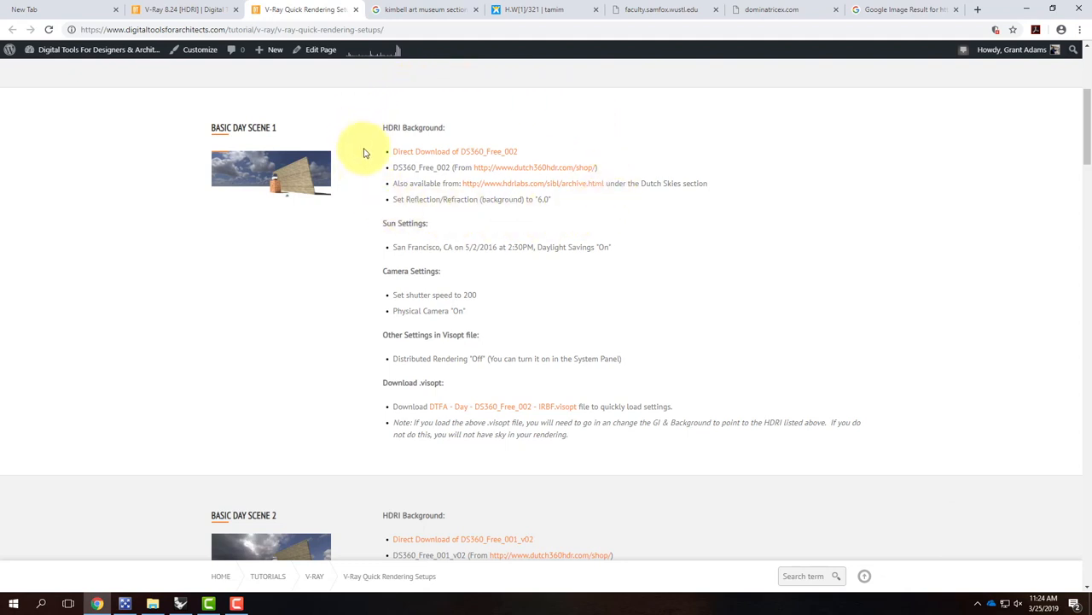
{"action": "mouse_move", "coordinate": [436, 128]}
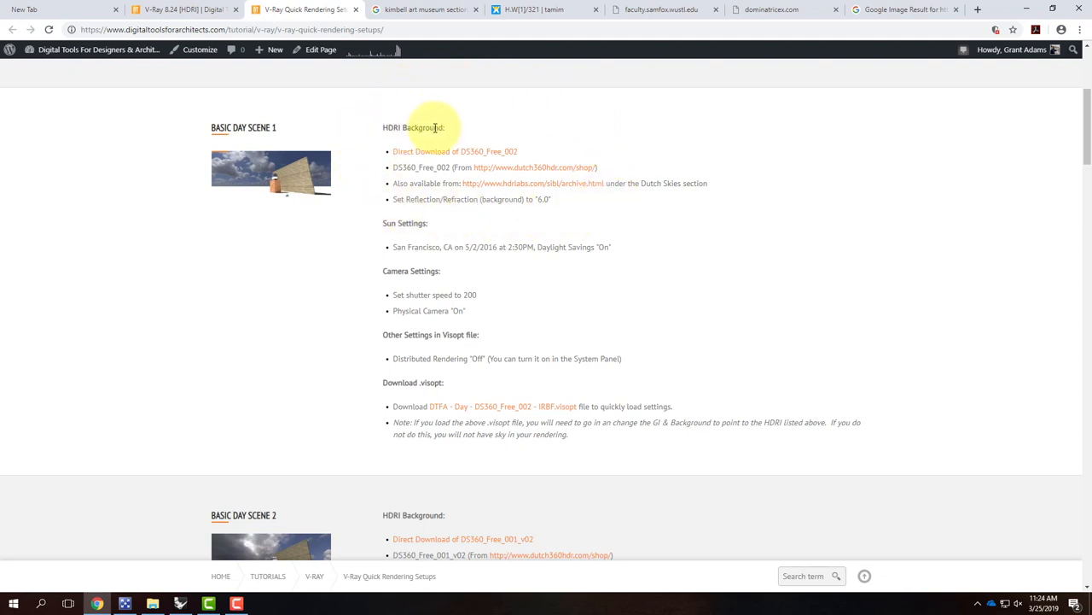
{"action": "mouse_move", "coordinate": [318, 168]}
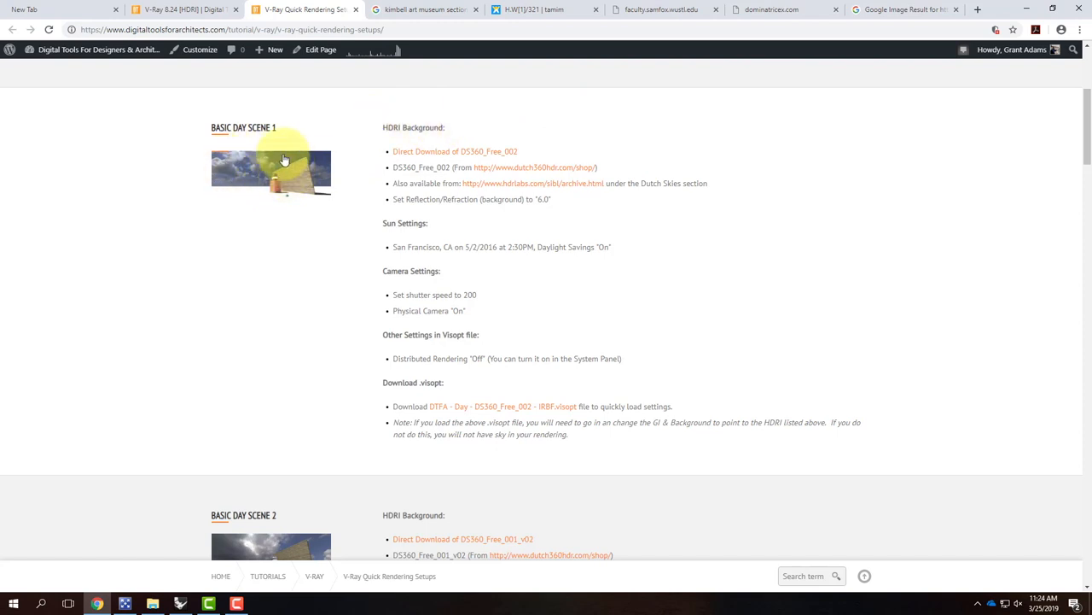
{"action": "mouse_move", "coordinate": [458, 139]}
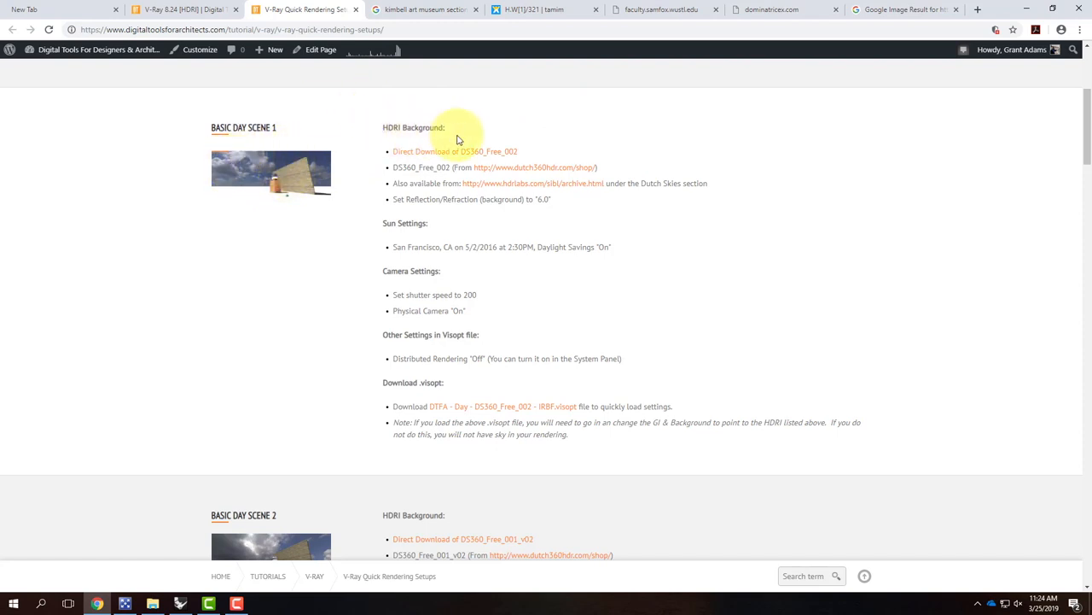
{"action": "mouse_move", "coordinate": [306, 179]}
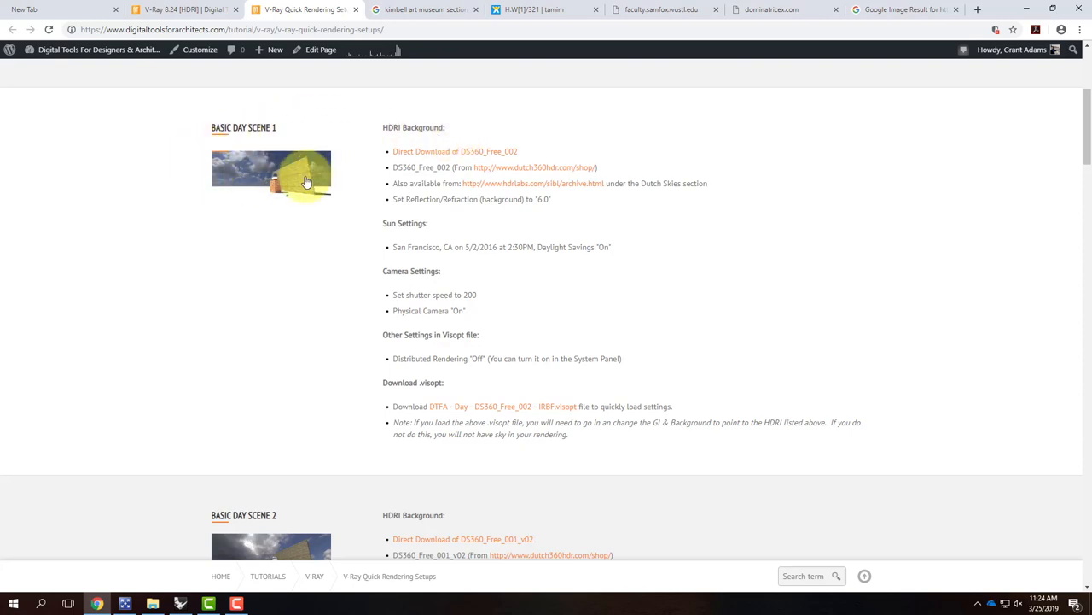
{"action": "mouse_move", "coordinate": [309, 182]}
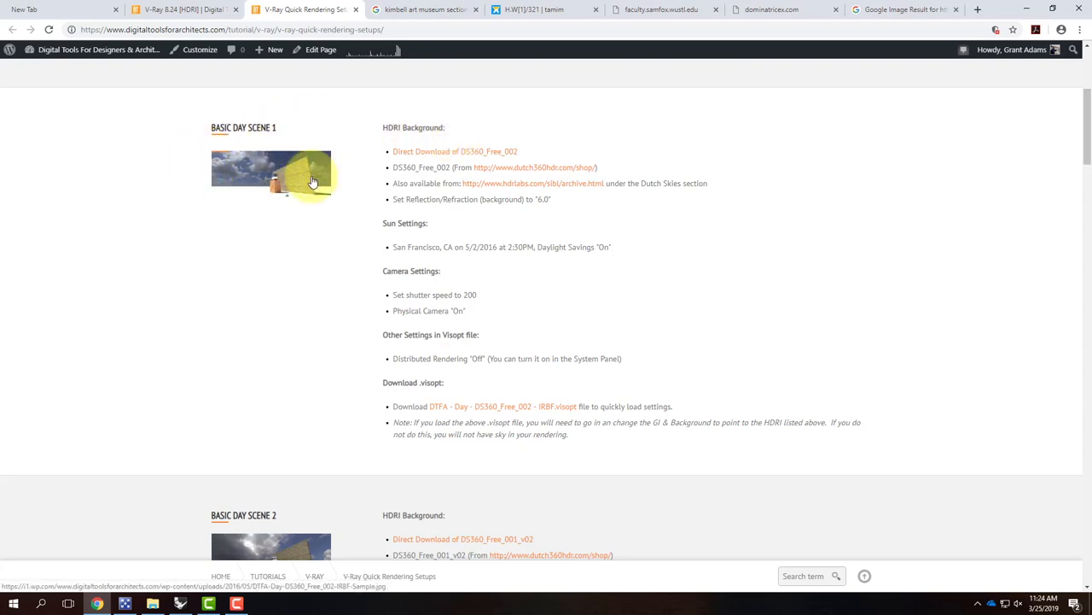
{"action": "mouse_move", "coordinate": [307, 146]}
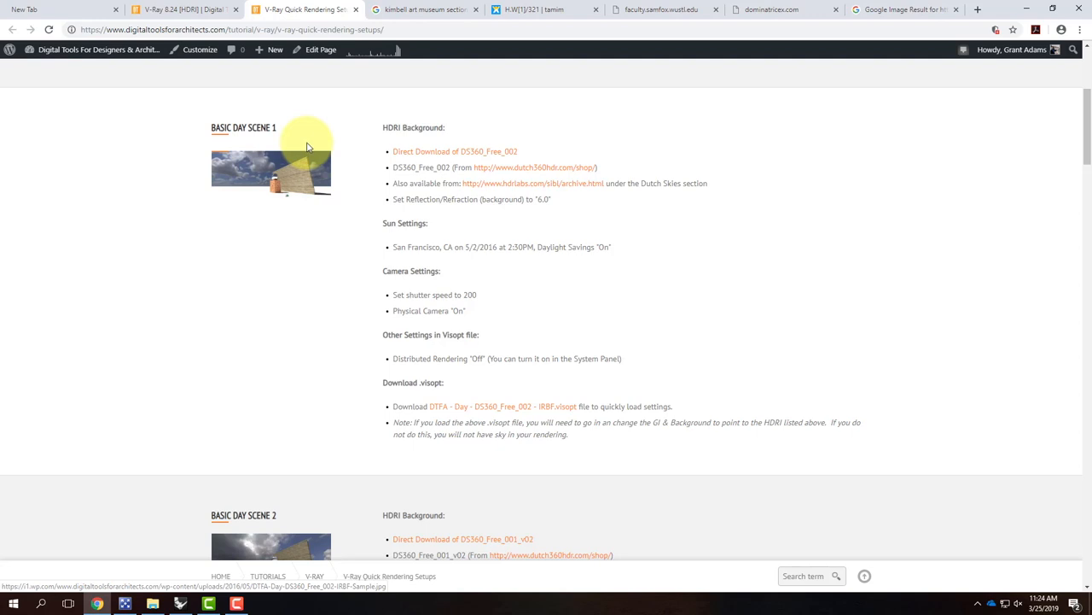
{"action": "mouse_move", "coordinate": [420, 151]}
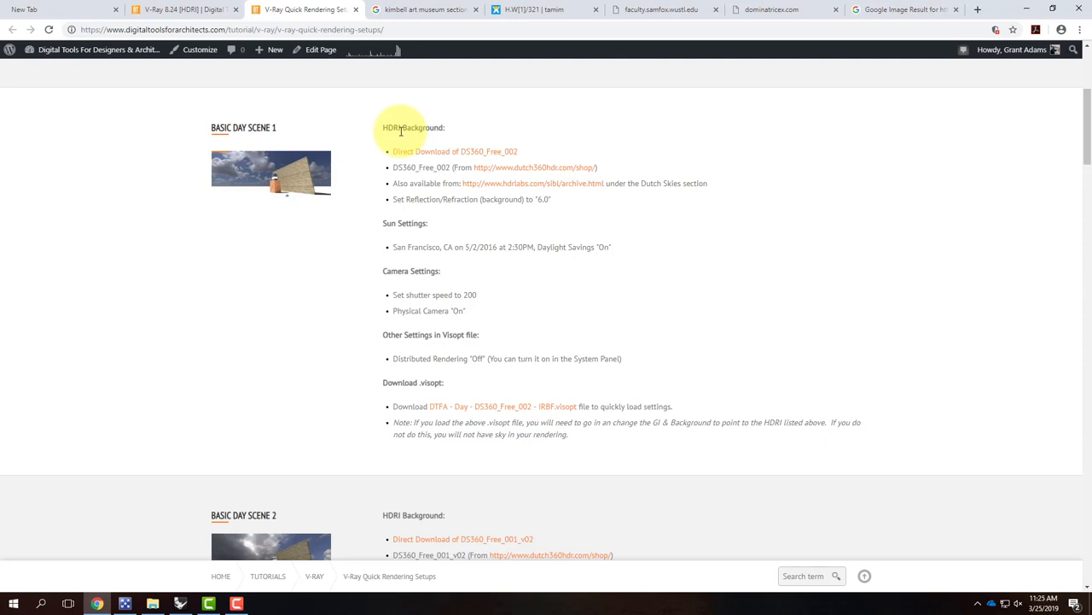
{"action": "mouse_move", "coordinate": [613, 226]}
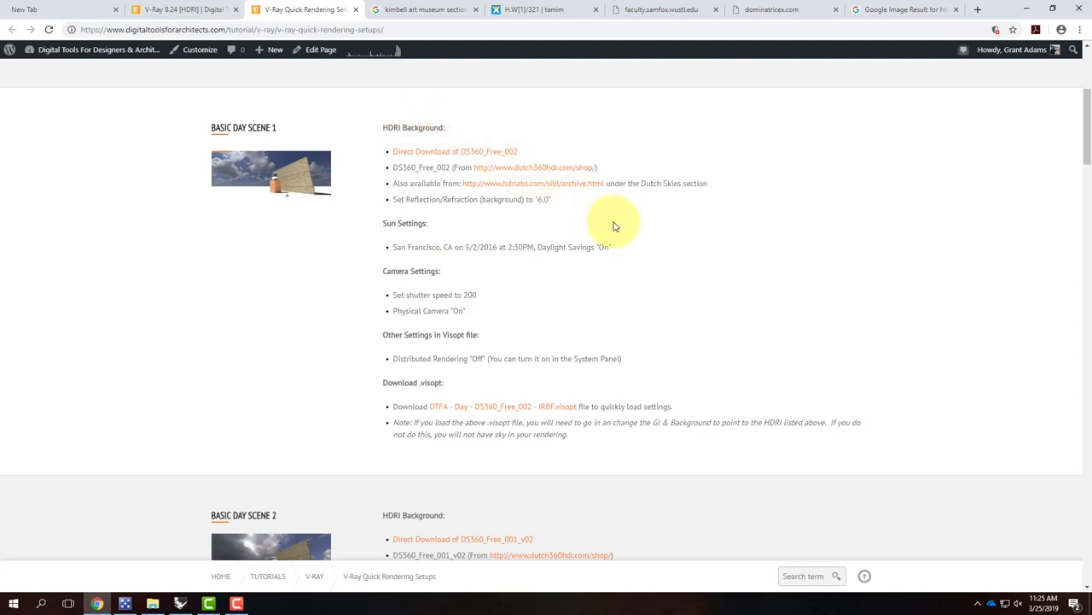
{"action": "mouse_move", "coordinate": [550, 176]}
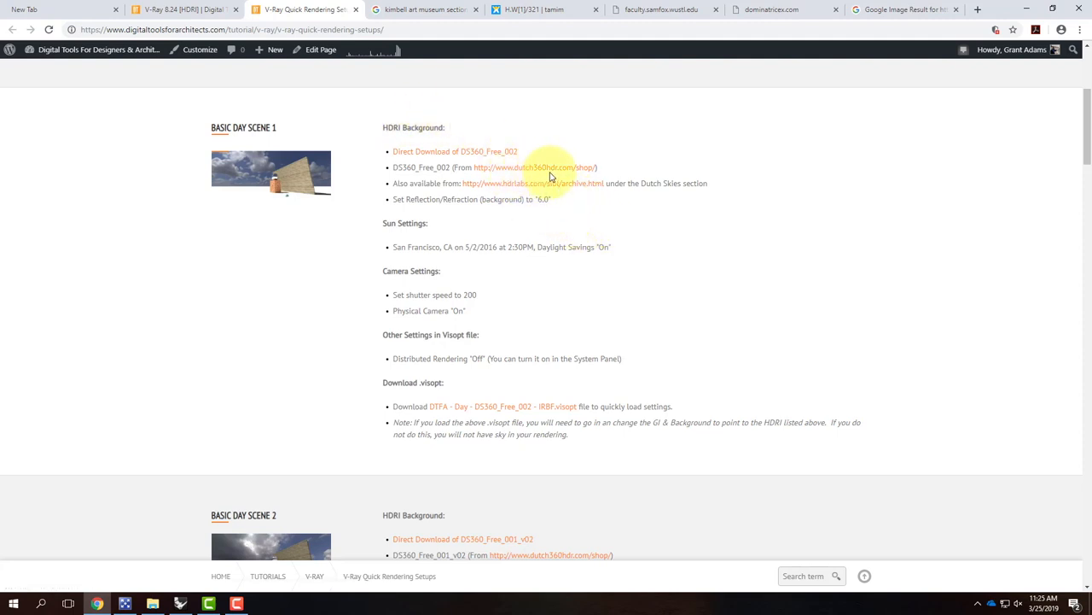
Open the dutch360hdr.com/shop link in a new tab and browse the Bob Groothuis shop page
{"action": "right_click", "coordinate": [533, 168]}
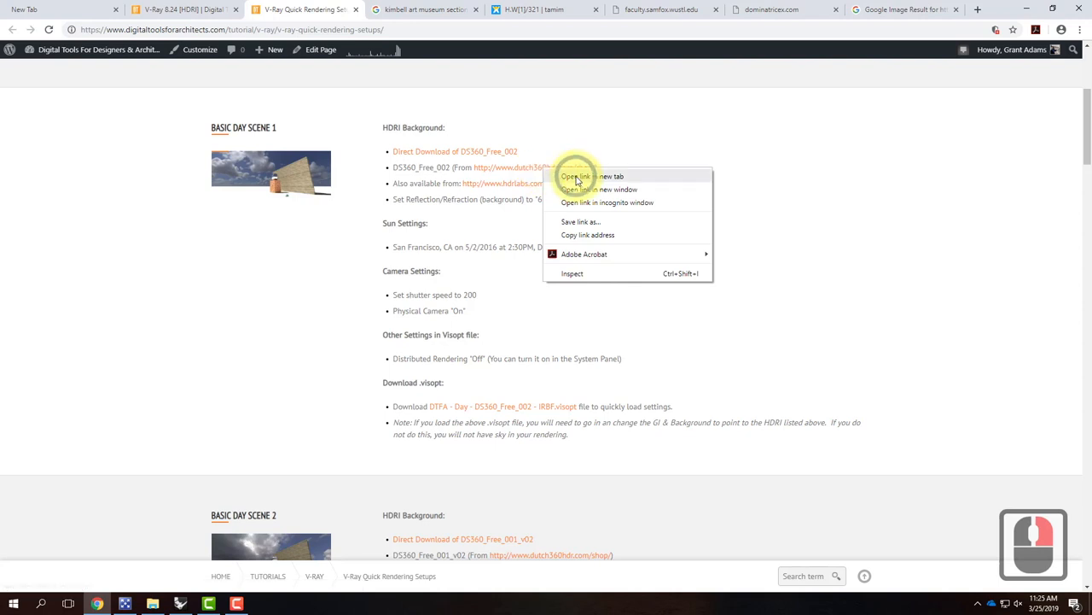
{"action": "left_click", "coordinate": [588, 175]}
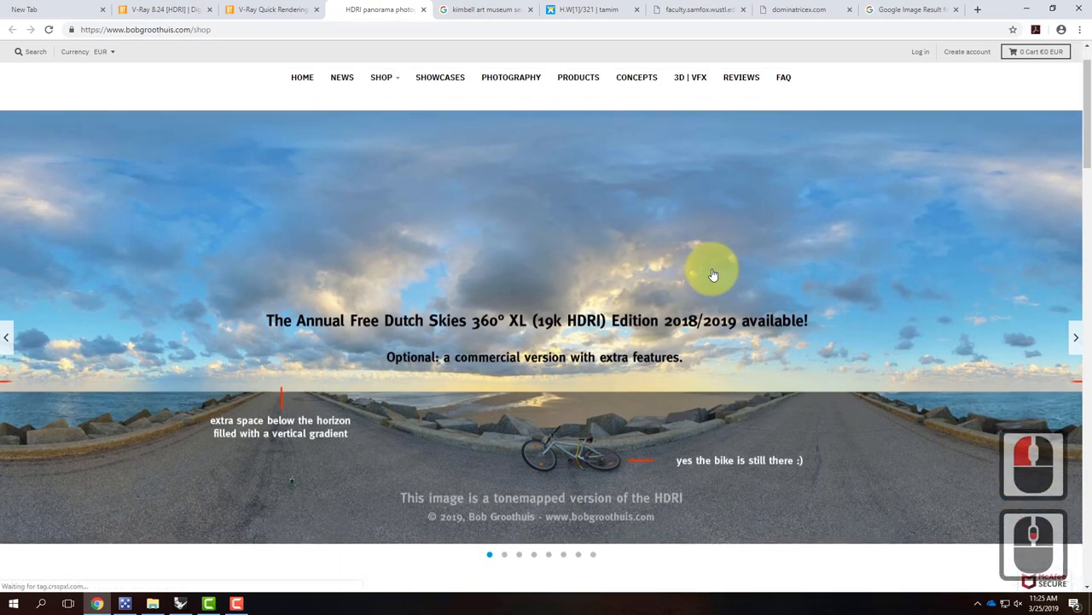
{"action": "scroll", "scroll_direction": "down", "scroll_amount": 3}
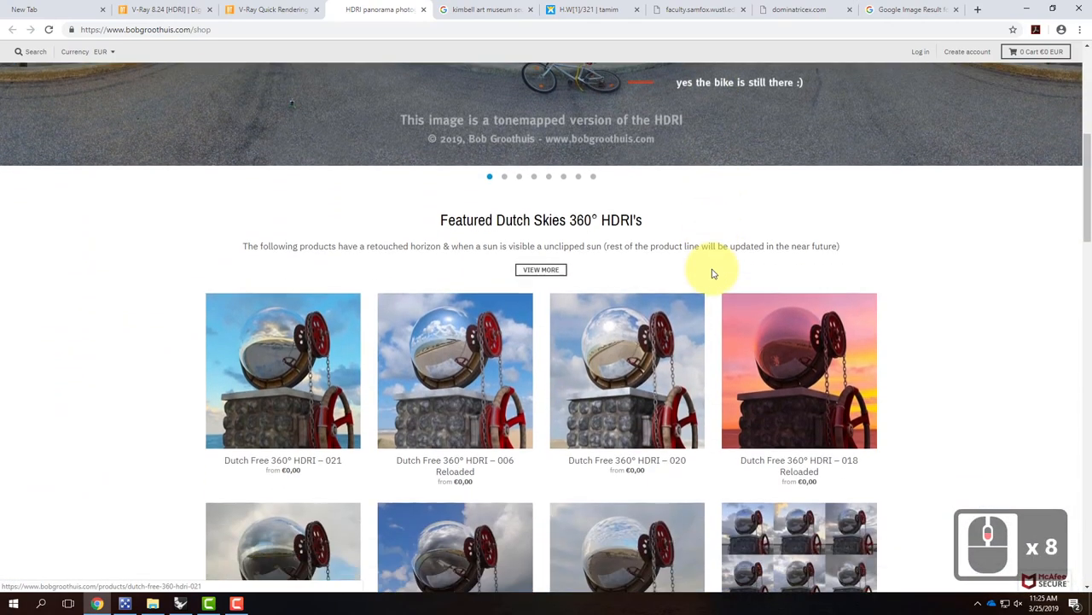
{"action": "scroll", "scroll_direction": "up", "scroll_amount": 3}
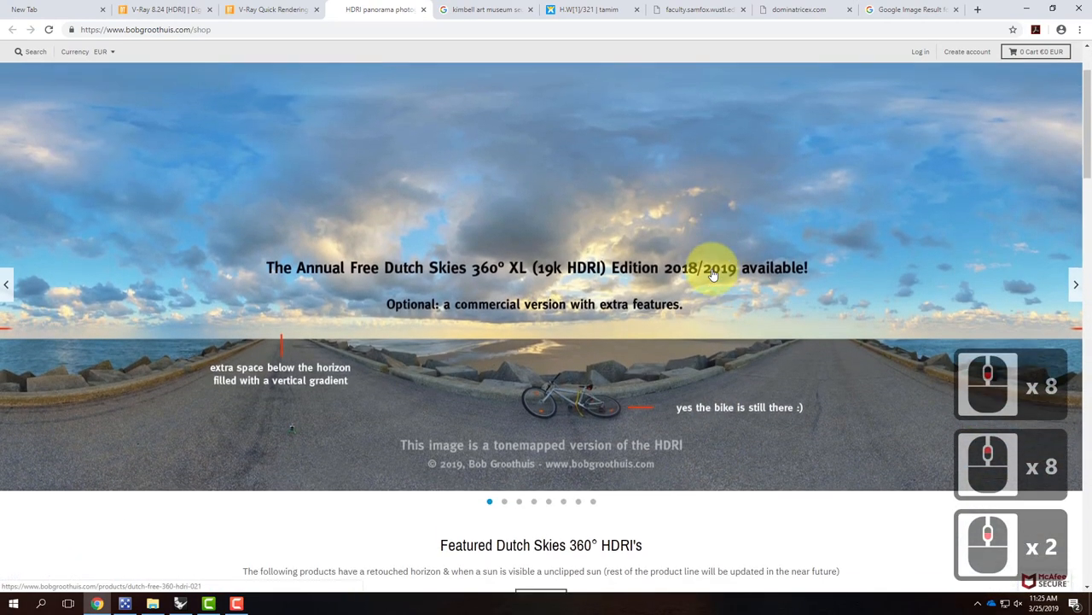
{"action": "scroll", "scroll_direction": "down", "scroll_amount": 3}
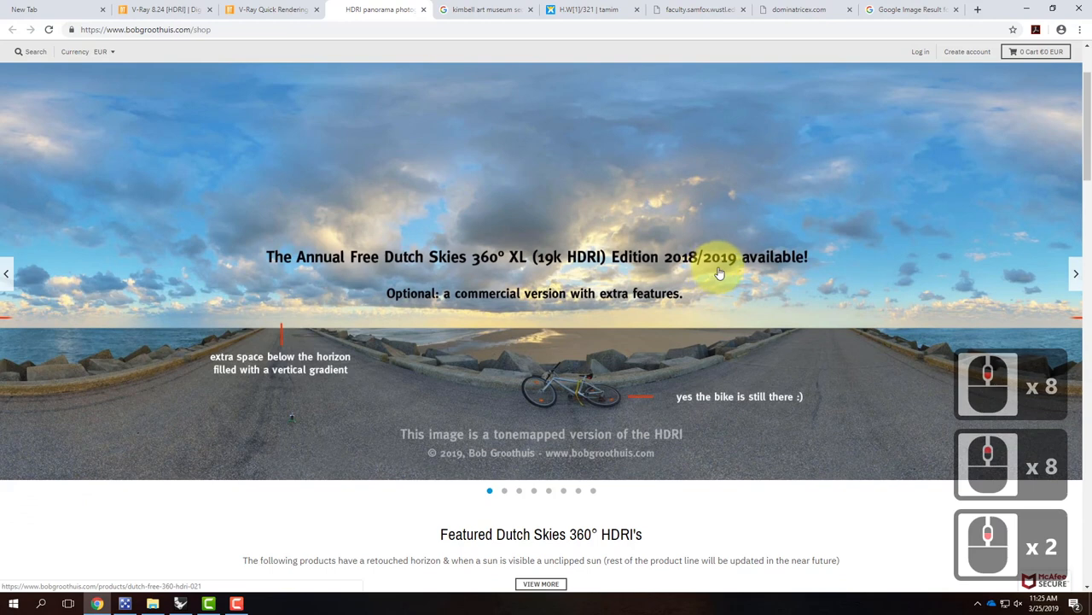
{"action": "mouse_move", "coordinate": [998, 323]}
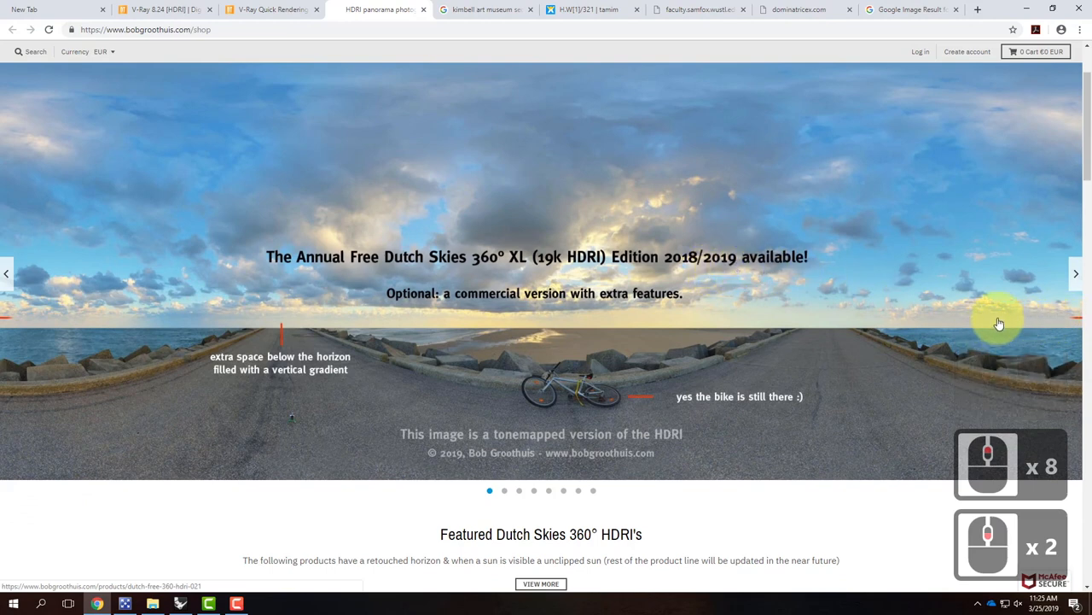
{"action": "mouse_move", "coordinate": [46, 310]}
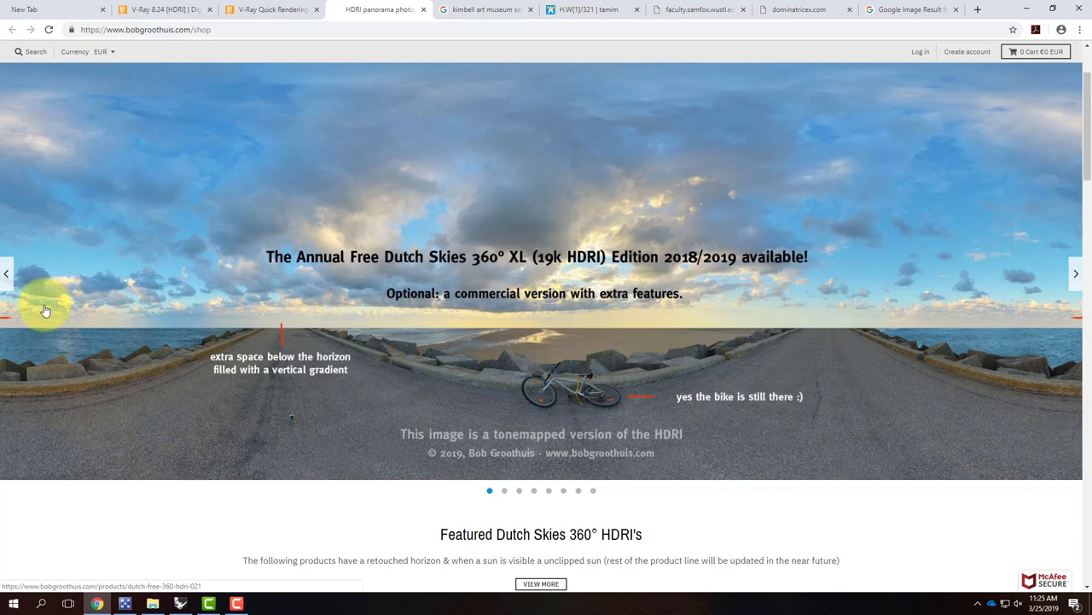
{"action": "mouse_move", "coordinate": [327, 305]}
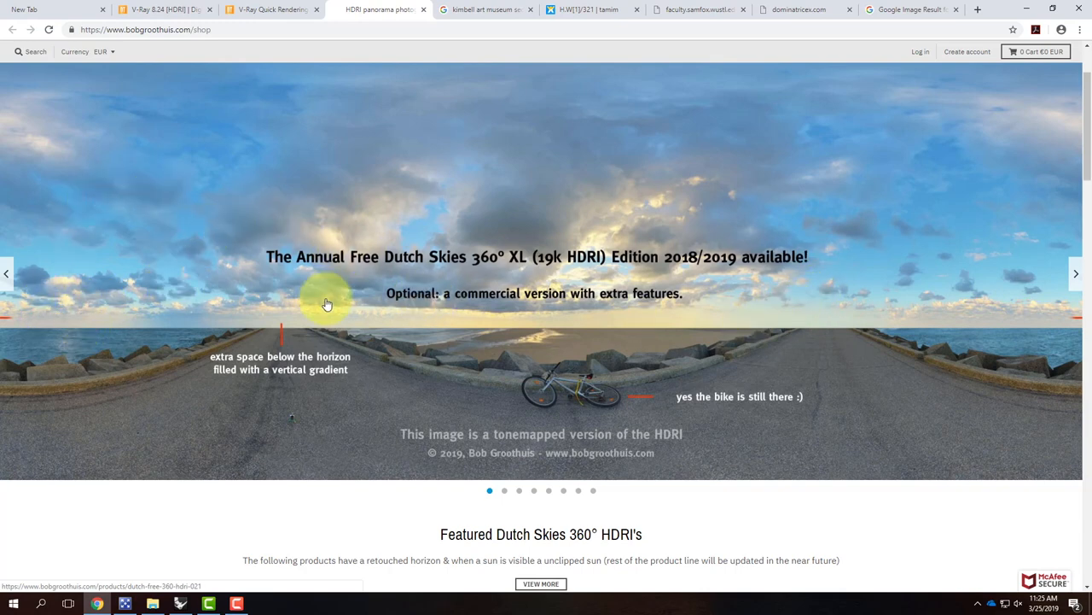
{"action": "mouse_move", "coordinate": [843, 396]}
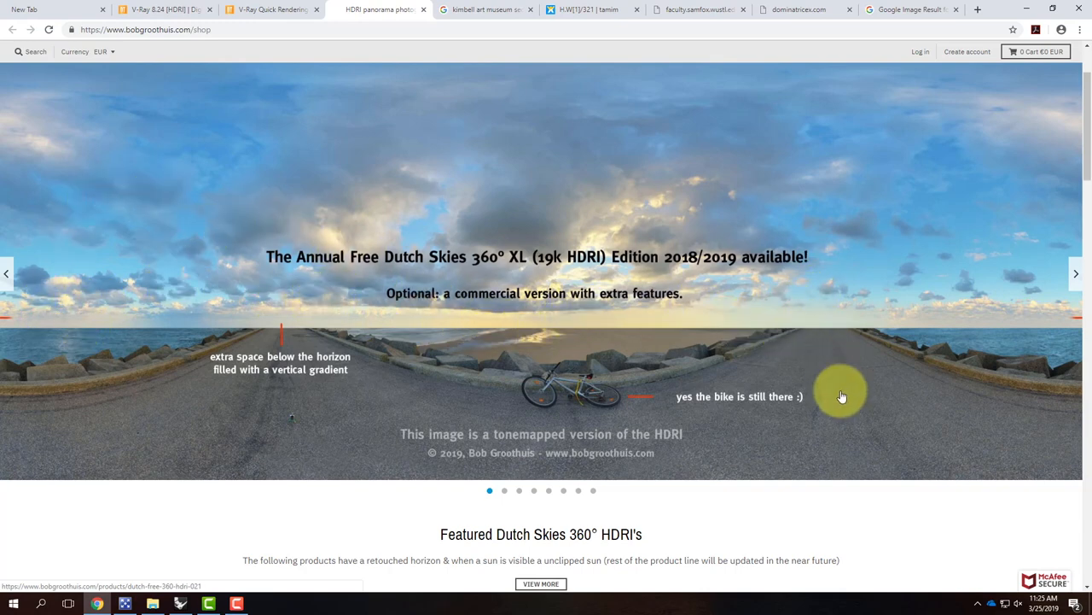
{"action": "mouse_move", "coordinate": [223, 226]}
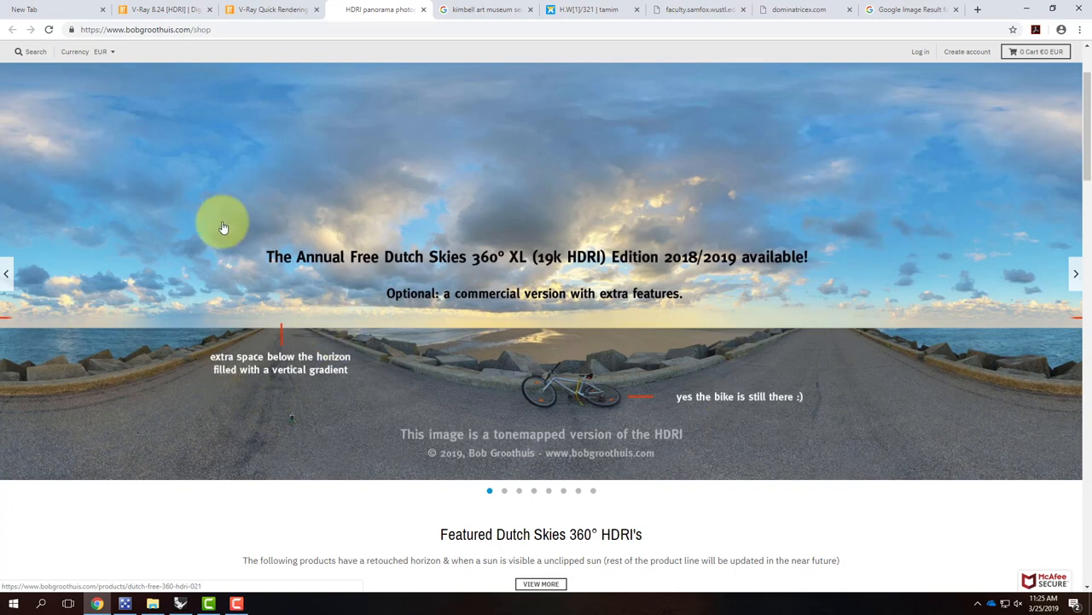
{"action": "mouse_move", "coordinate": [259, 100]}
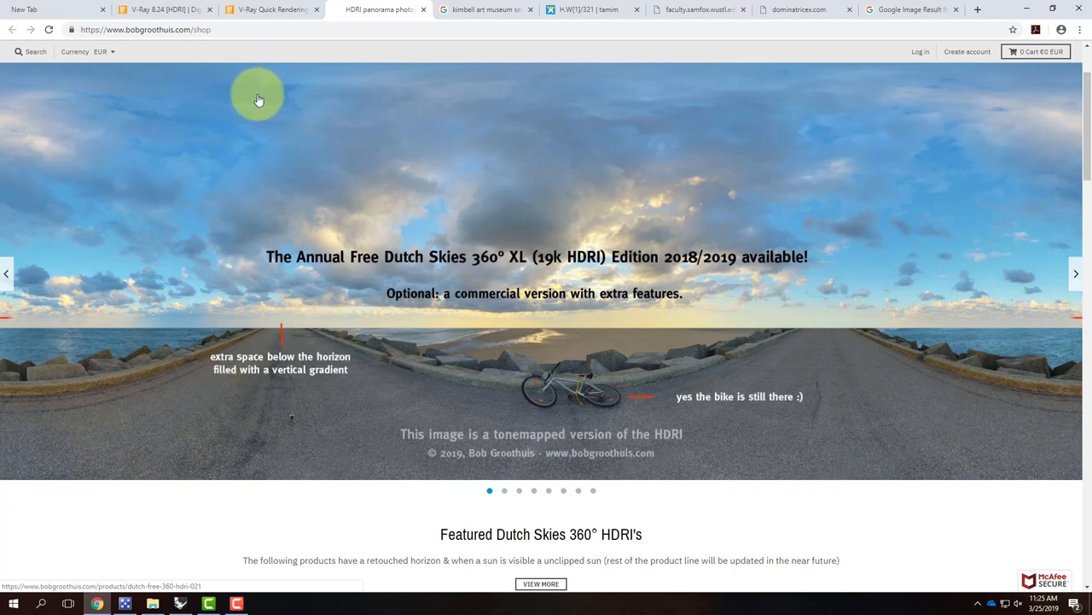
{"action": "mouse_move", "coordinate": [291, 337]}
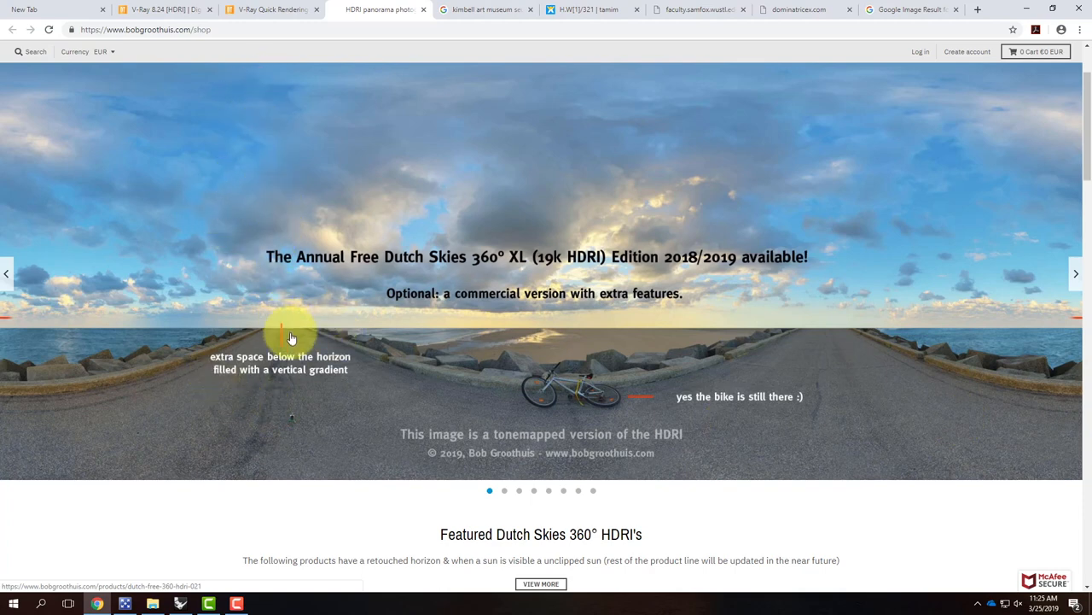
{"action": "mouse_move", "coordinate": [323, 521]}
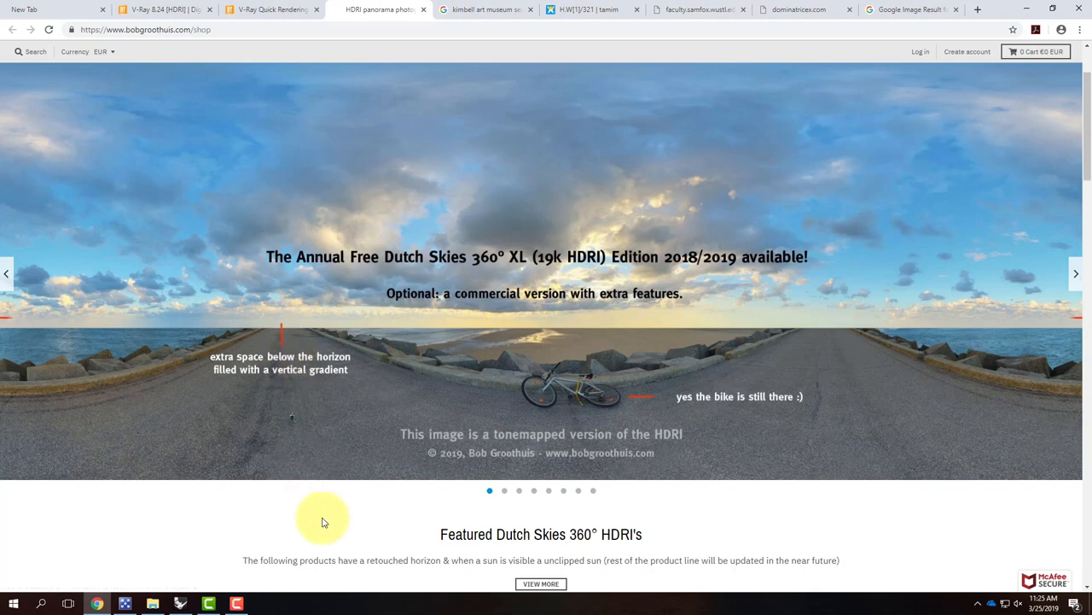
{"action": "mouse_move", "coordinate": [480, 353]}
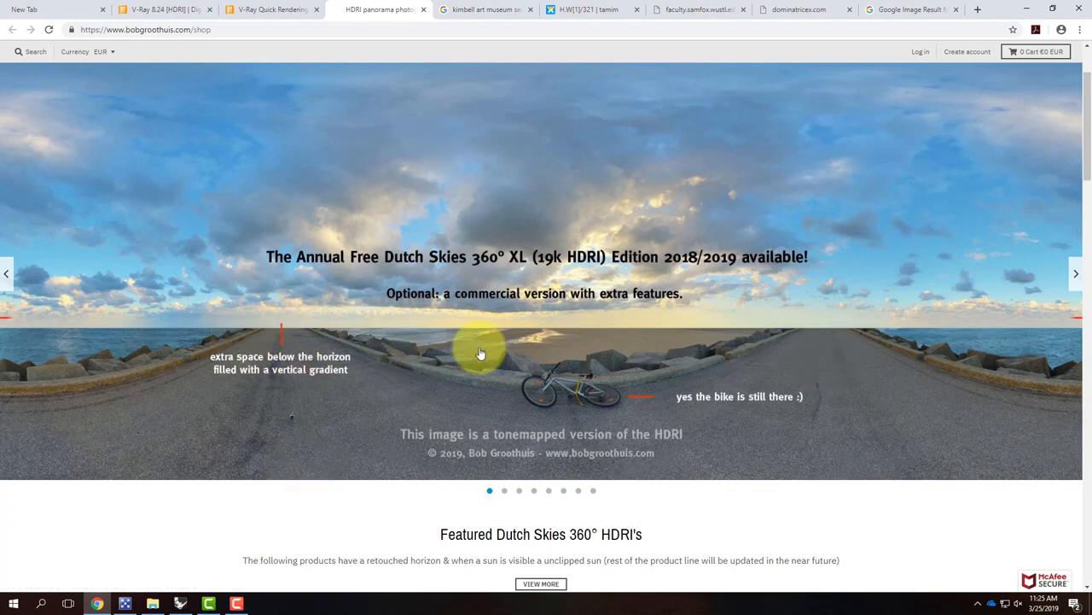
{"action": "mouse_move", "coordinate": [566, 356]}
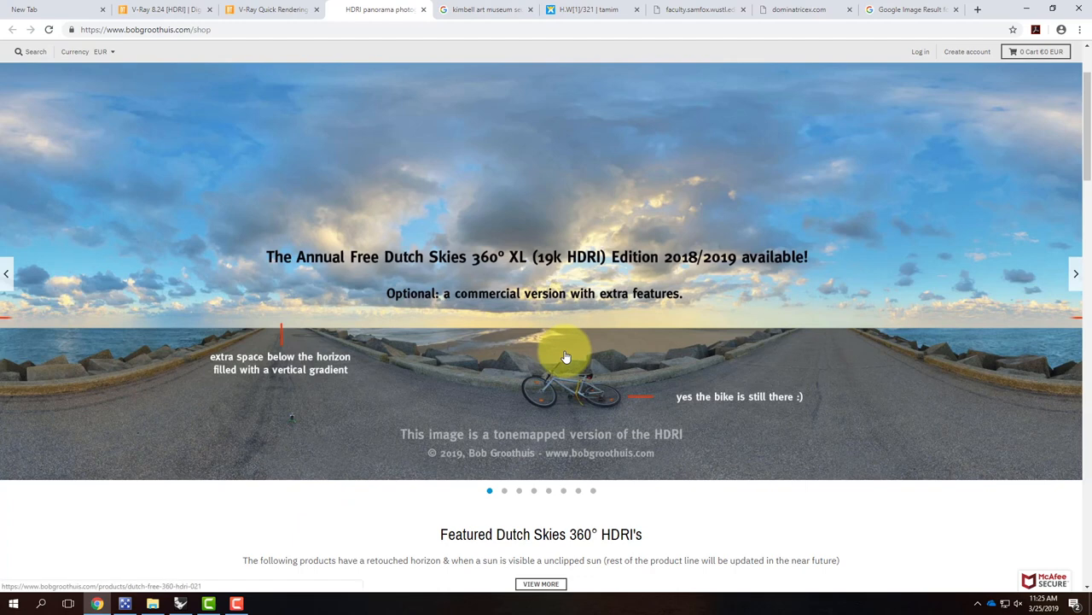
{"action": "scroll", "scroll_direction": "down", "scroll_amount": 3}
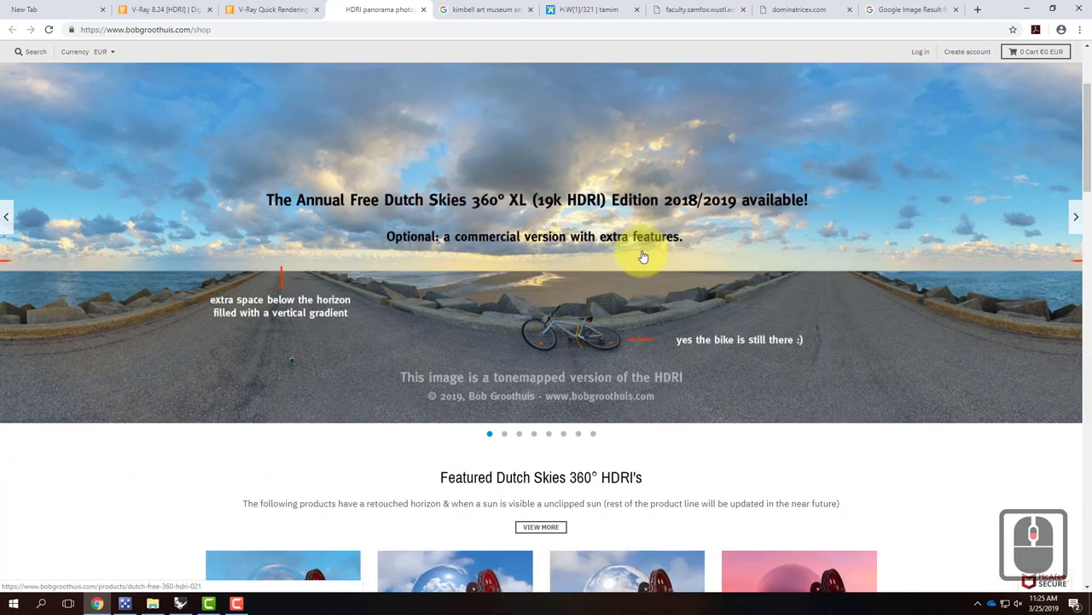
{"action": "scroll", "scroll_direction": "up", "scroll_amount": 3}
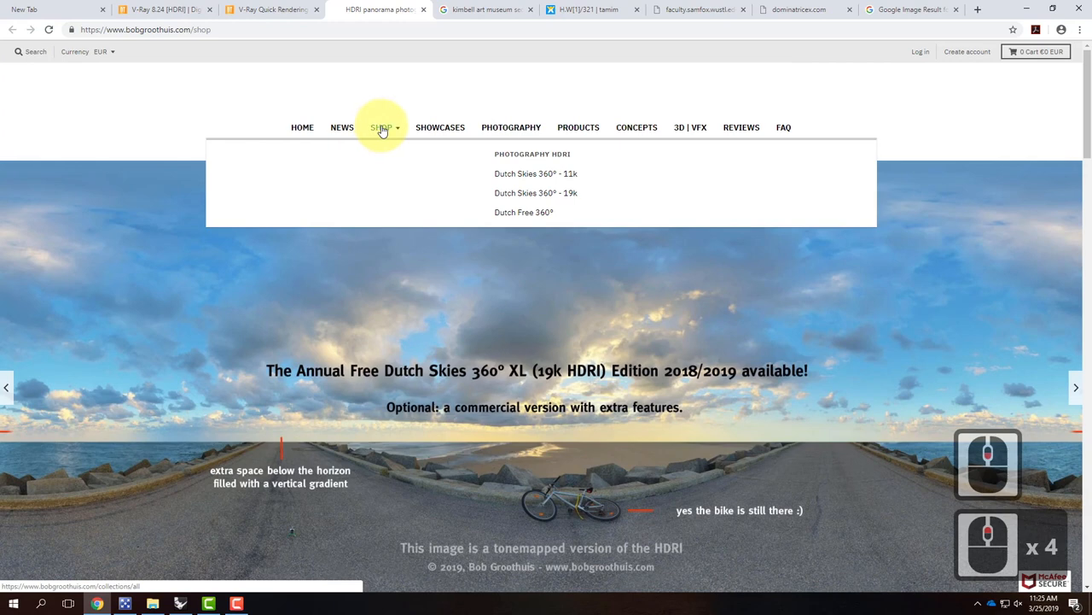
Open the Dutch Free 360° collection from the SHOP menu
{"action": "left_click", "coordinate": [523, 211]}
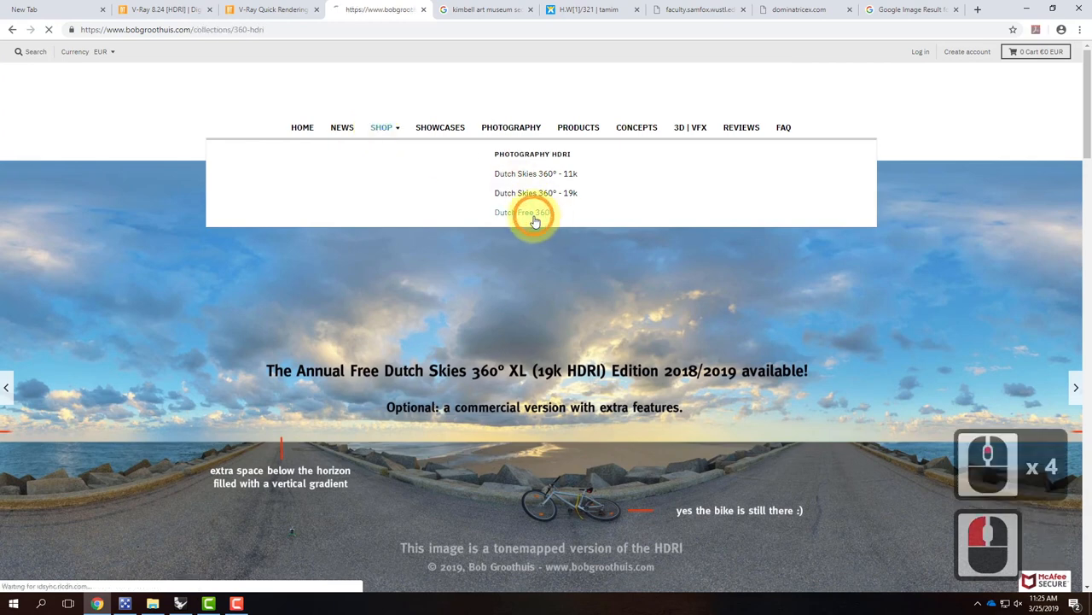
{"action": "left_click", "coordinate": [533, 211]}
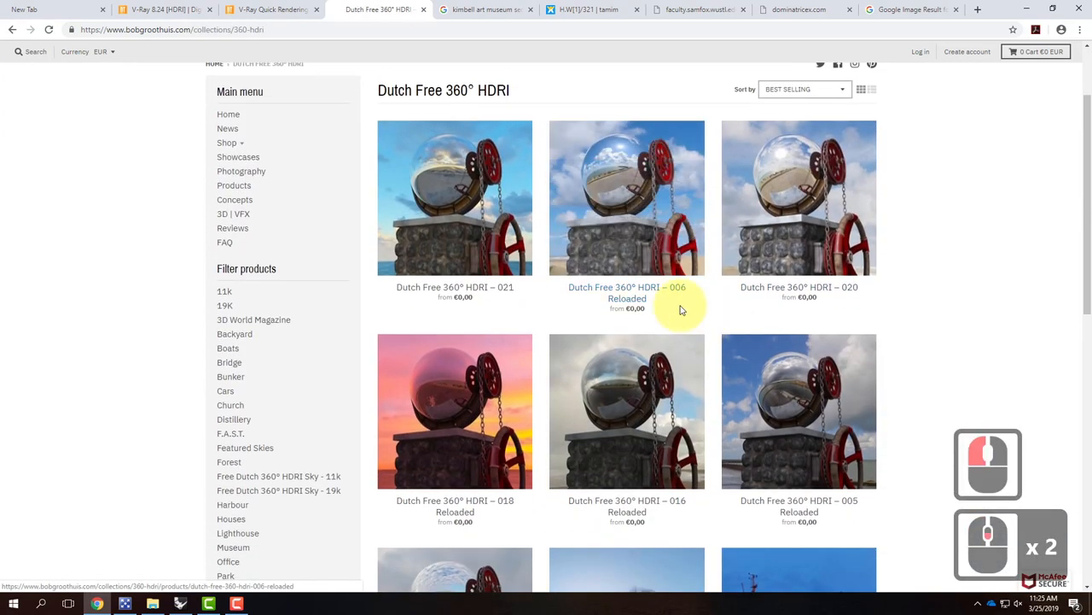
{"action": "mouse_move", "coordinate": [704, 281]}
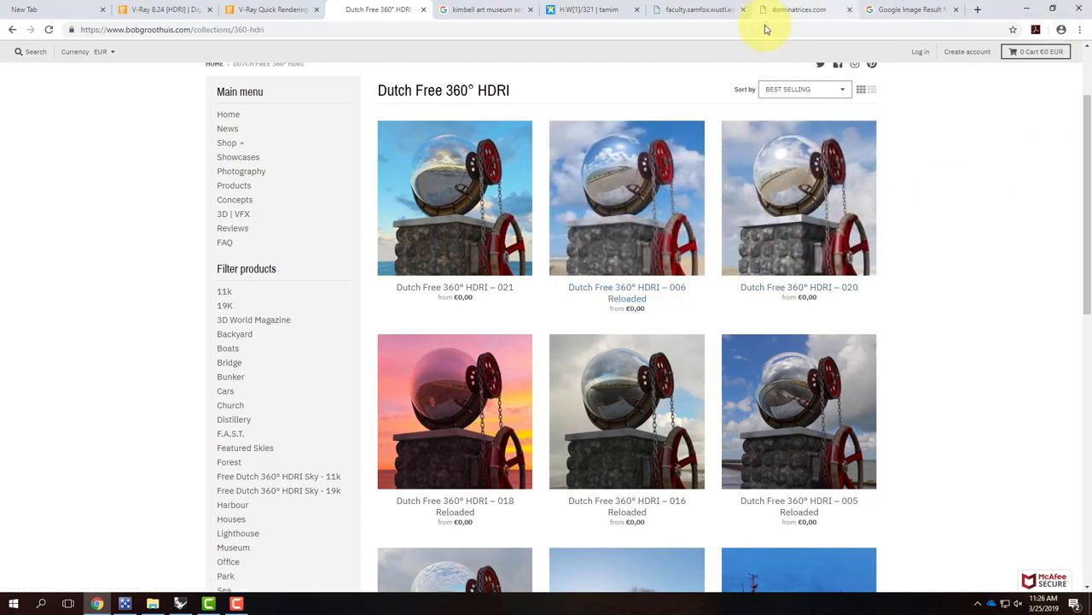
{"action": "mouse_move", "coordinate": [162, 9]}
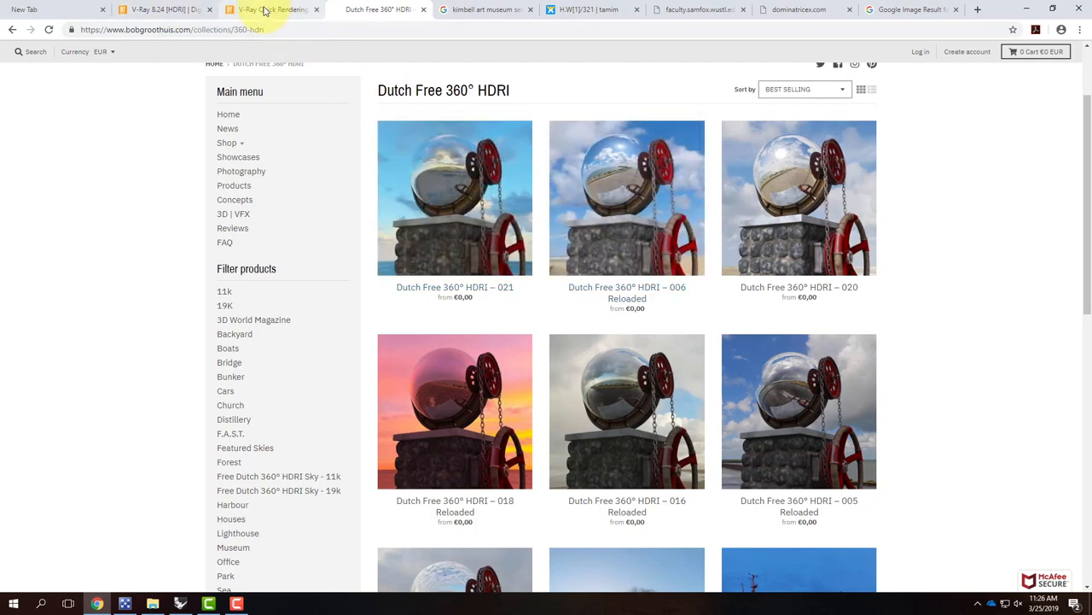
Return to the V-Ray Quick Rendering Setups tab and review the Basic Day Scene sections
{"action": "left_click", "coordinate": [269, 9]}
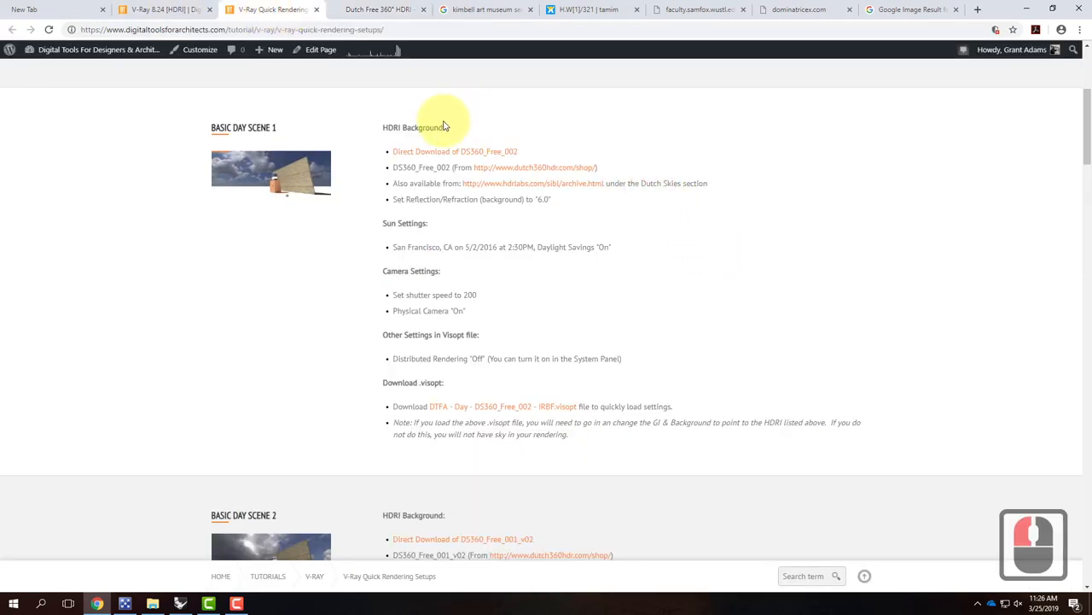
{"action": "mouse_move", "coordinate": [529, 242]}
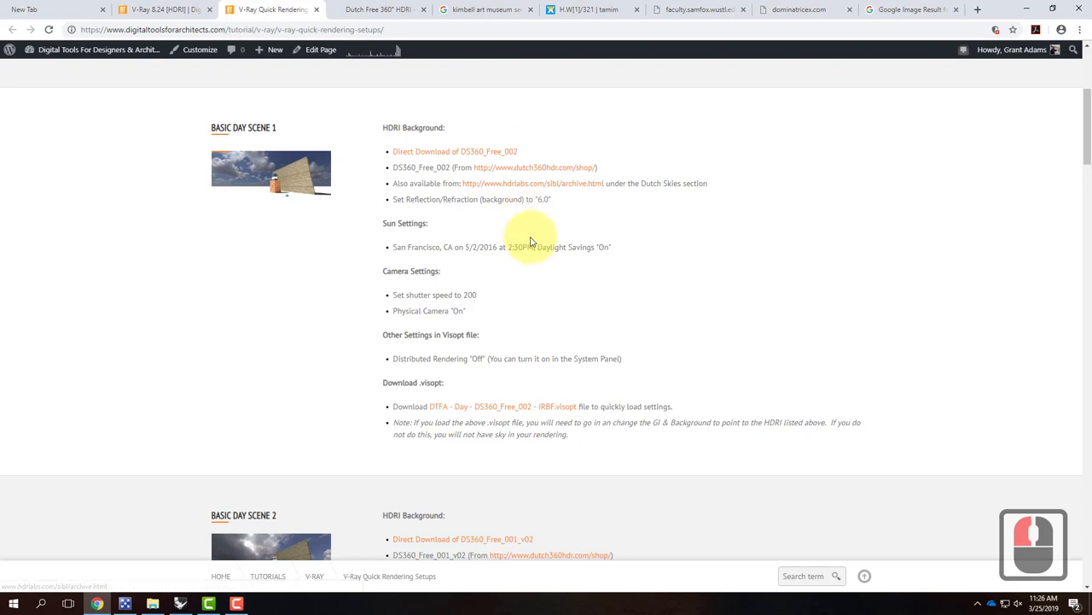
{"action": "scroll", "scroll_direction": "down", "scroll_amount": 3}
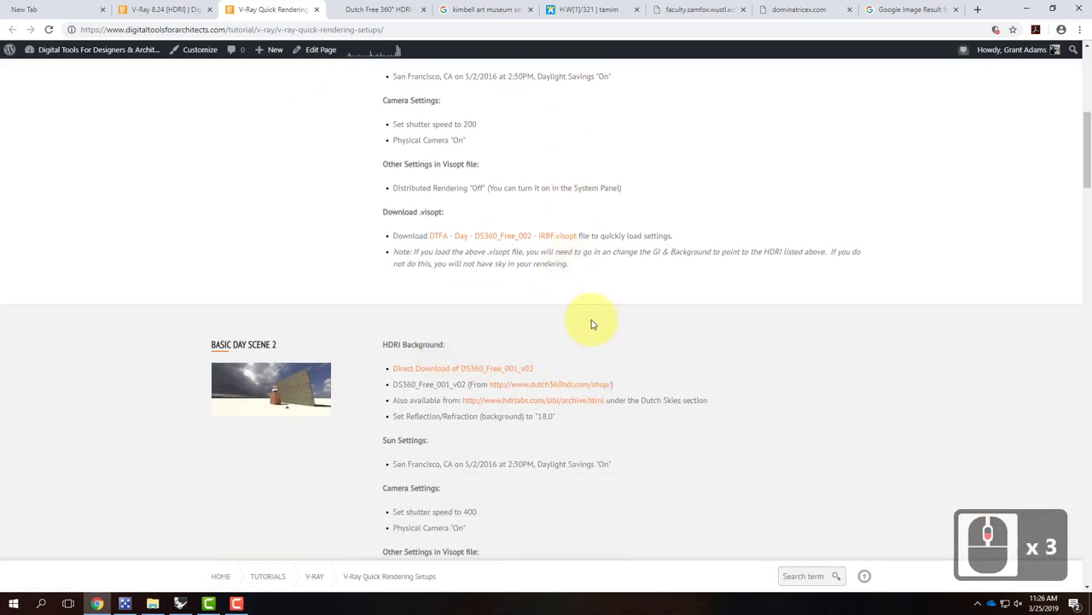
{"action": "mouse_move", "coordinate": [620, 381]}
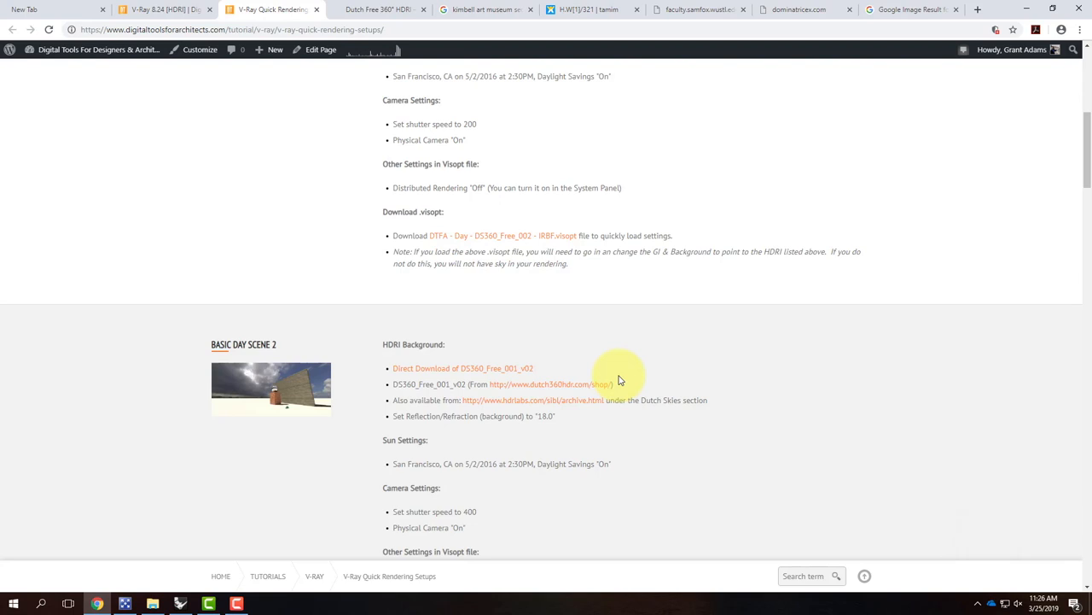
{"action": "scroll", "scroll_direction": "down", "scroll_amount": 3}
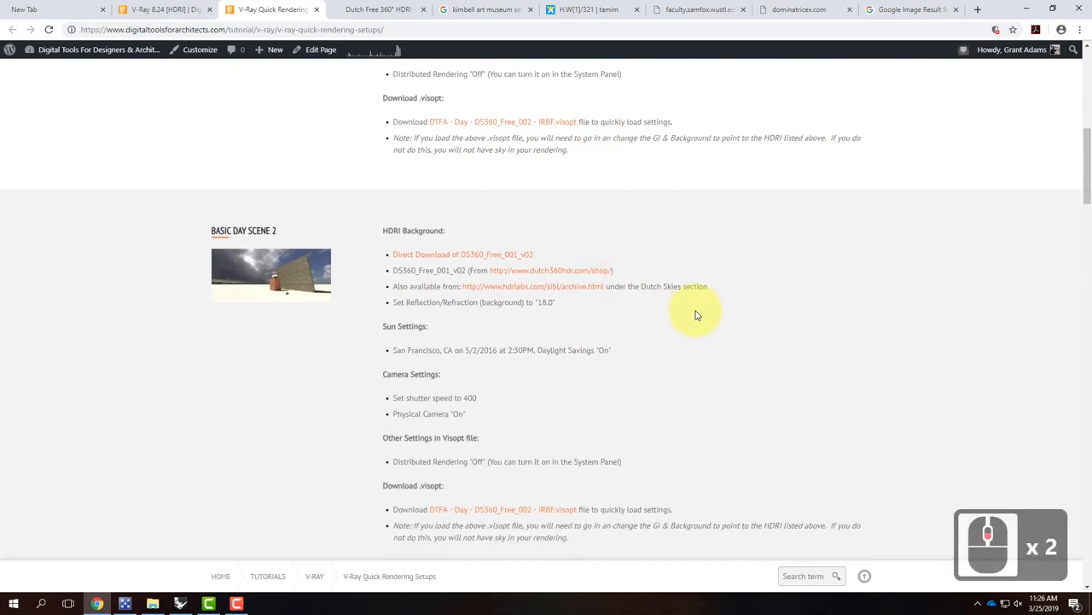
{"action": "scroll", "scroll_direction": "down", "scroll_amount": 3}
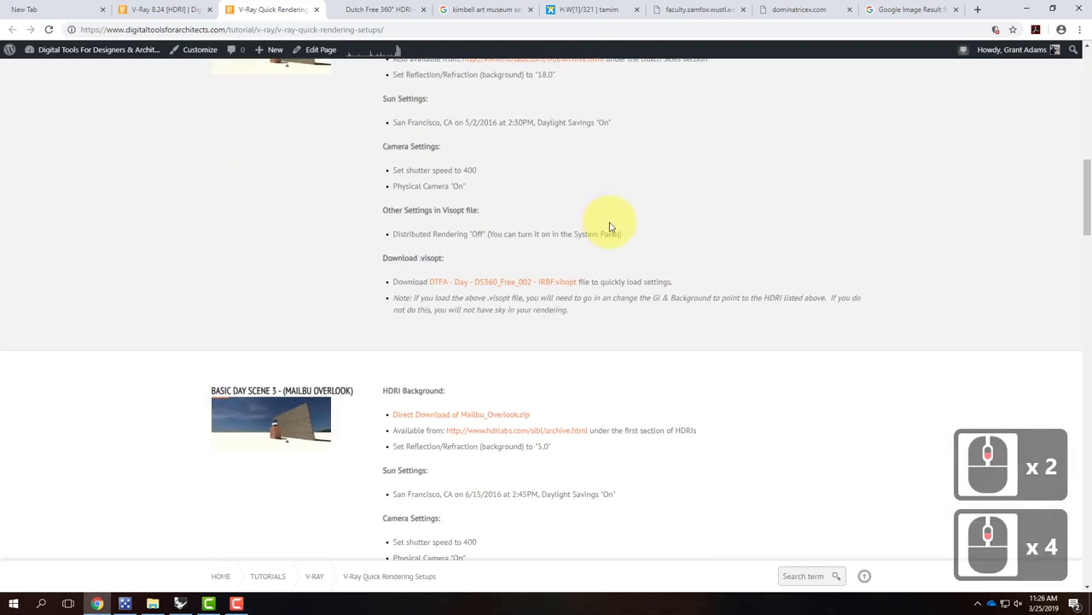
{"action": "scroll", "scroll_direction": "down", "scroll_amount": 3}
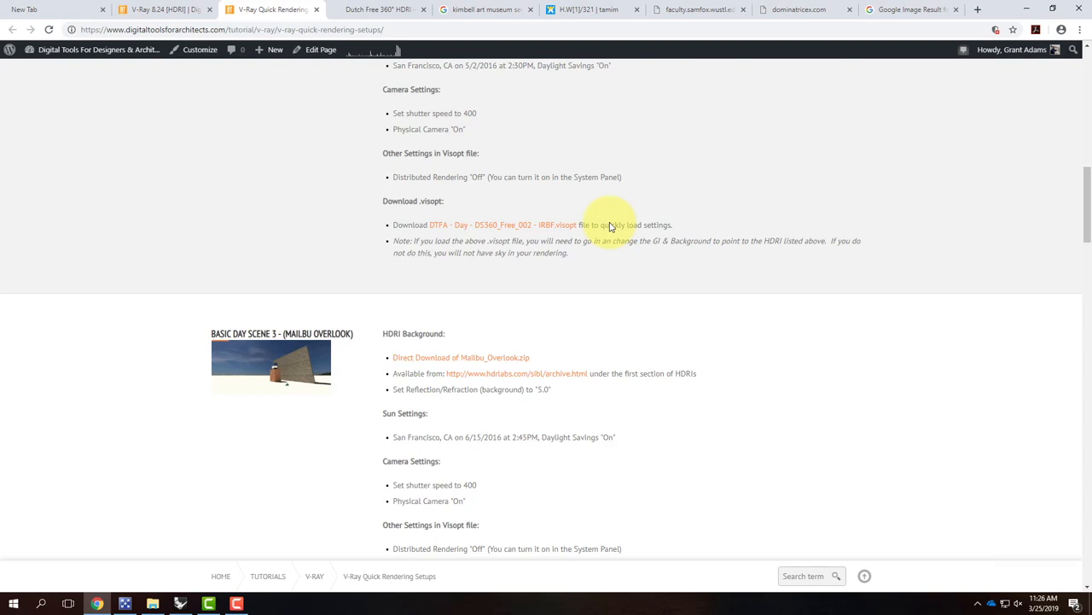
{"action": "scroll", "scroll_direction": "up", "scroll_amount": 3}
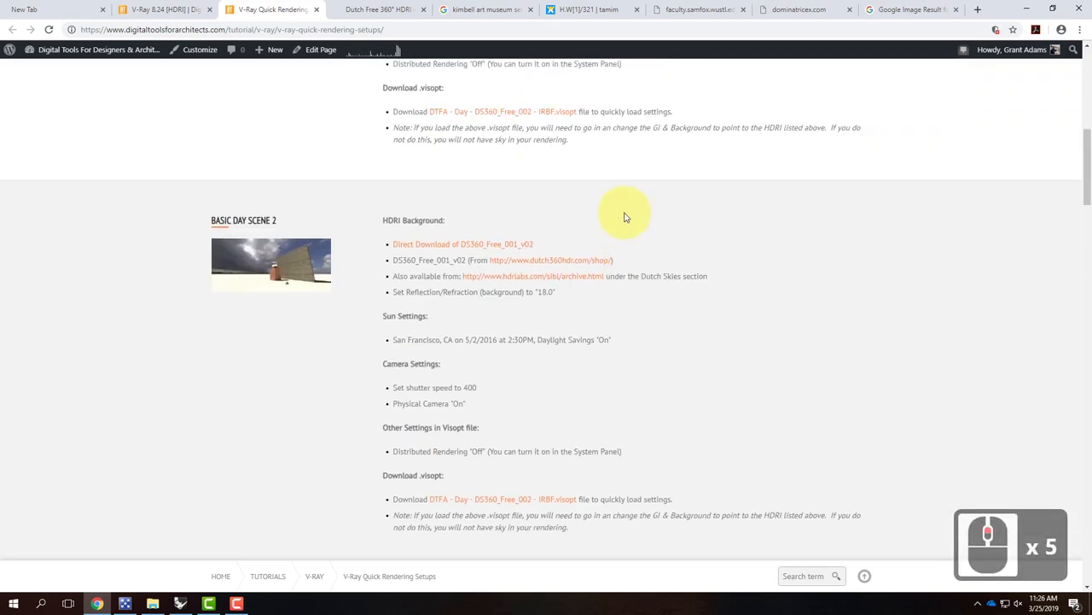
{"action": "scroll", "scroll_direction": "up", "scroll_amount": 3}
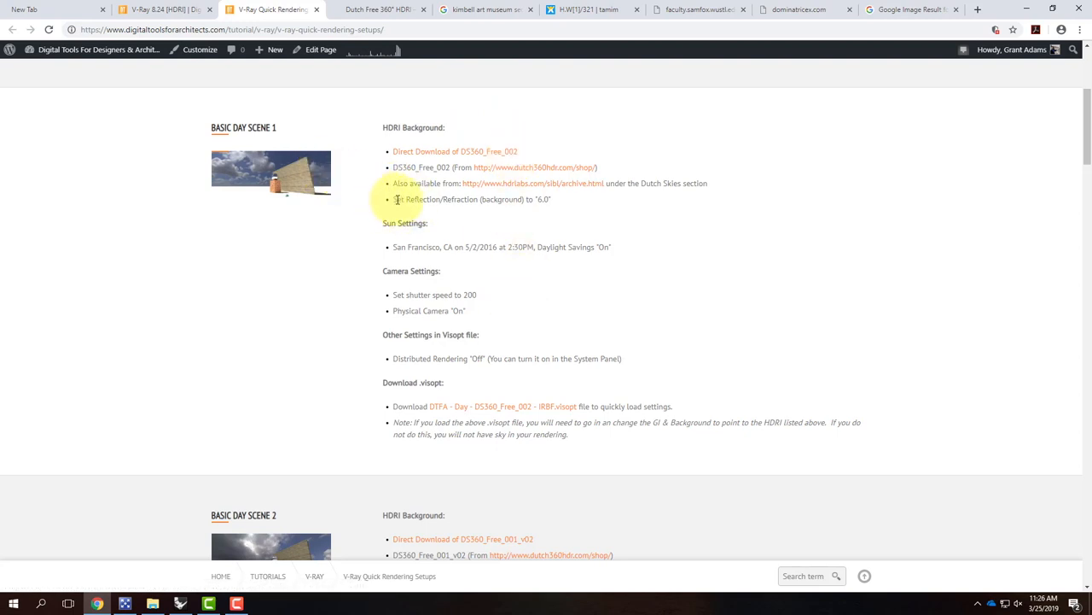
{"action": "mouse_move", "coordinate": [491, 487]}
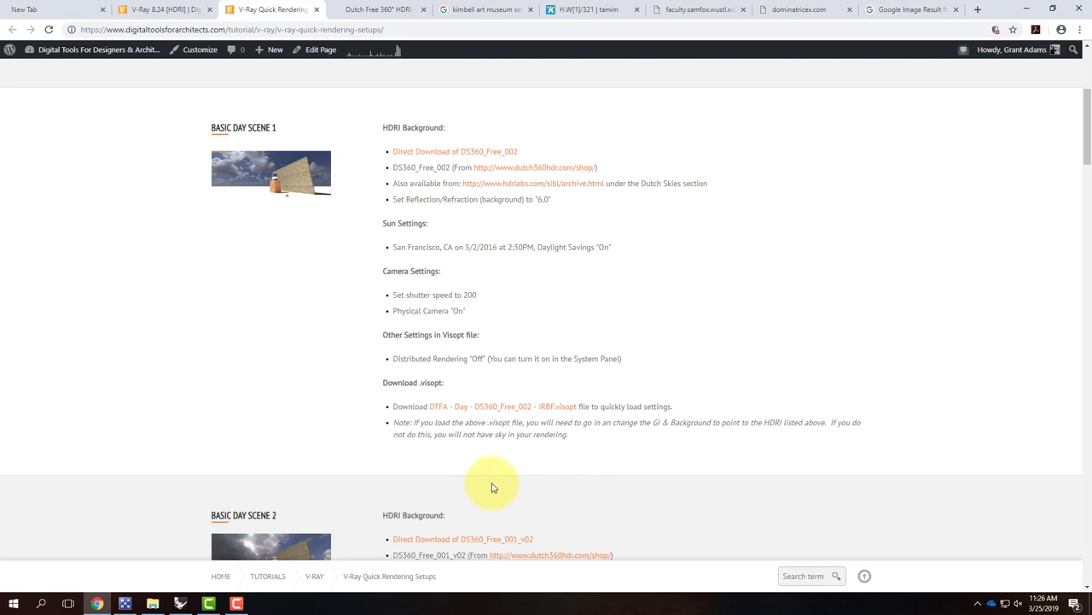
{"action": "mouse_move", "coordinate": [502, 386]}
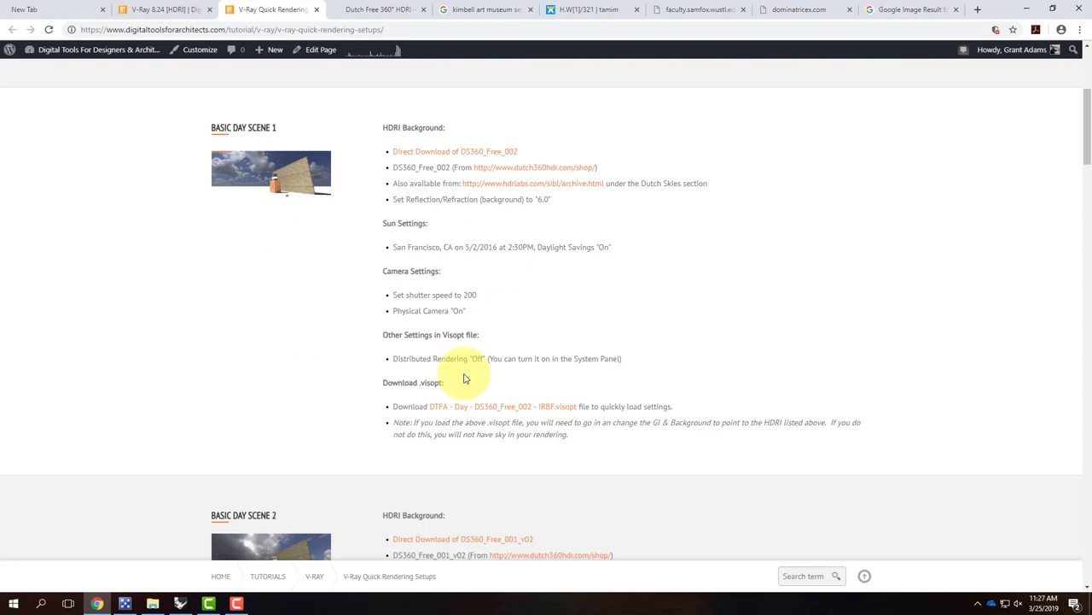
{"action": "mouse_move", "coordinate": [424, 237]}
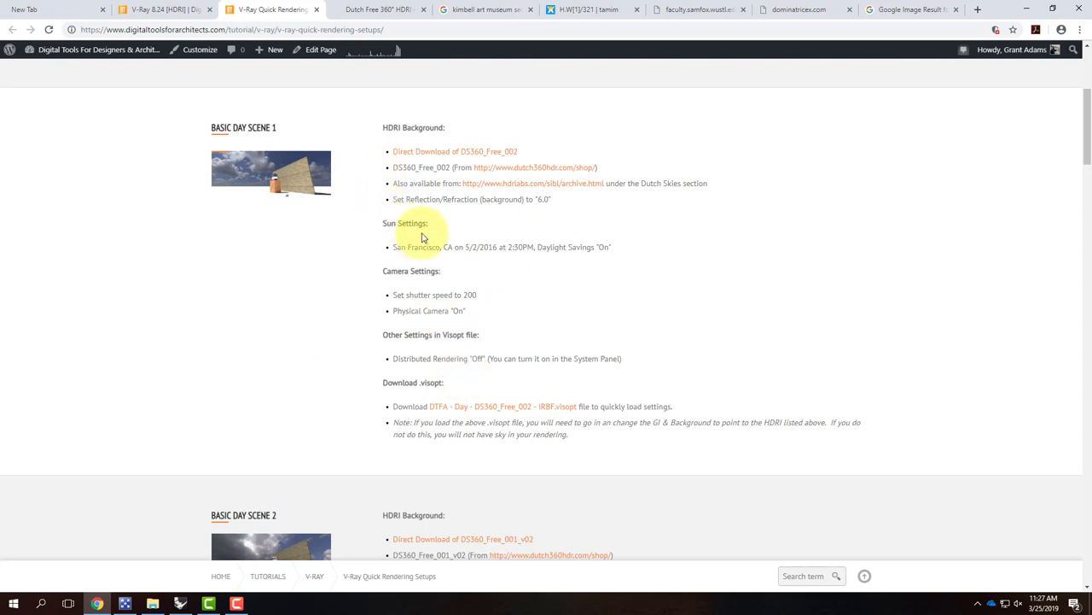
{"action": "mouse_move", "coordinate": [272, 168]}
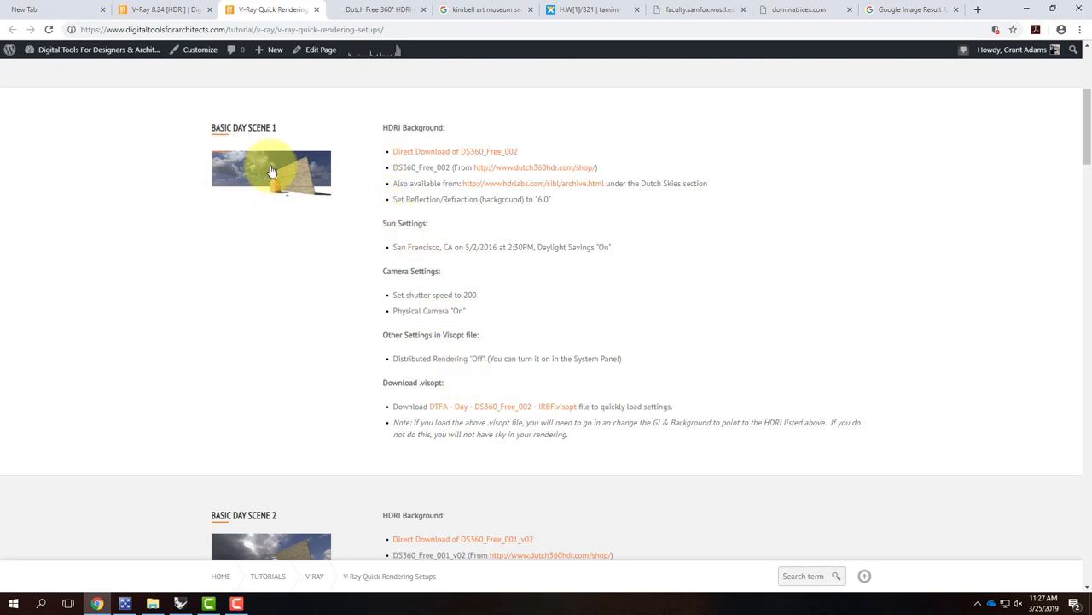
{"action": "mouse_move", "coordinate": [390, 247]}
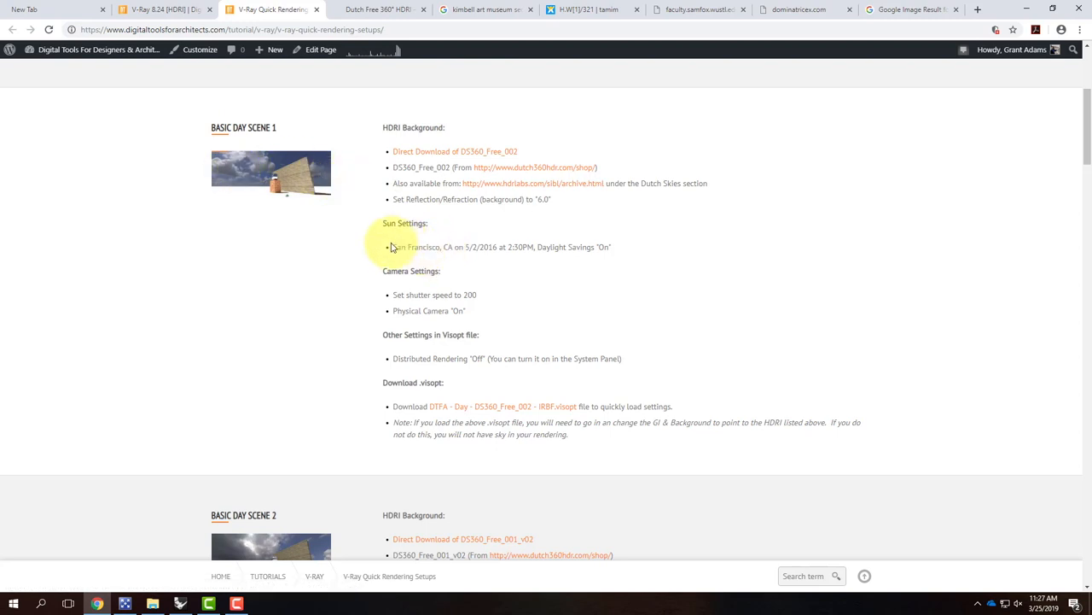
{"action": "mouse_move", "coordinate": [562, 248]}
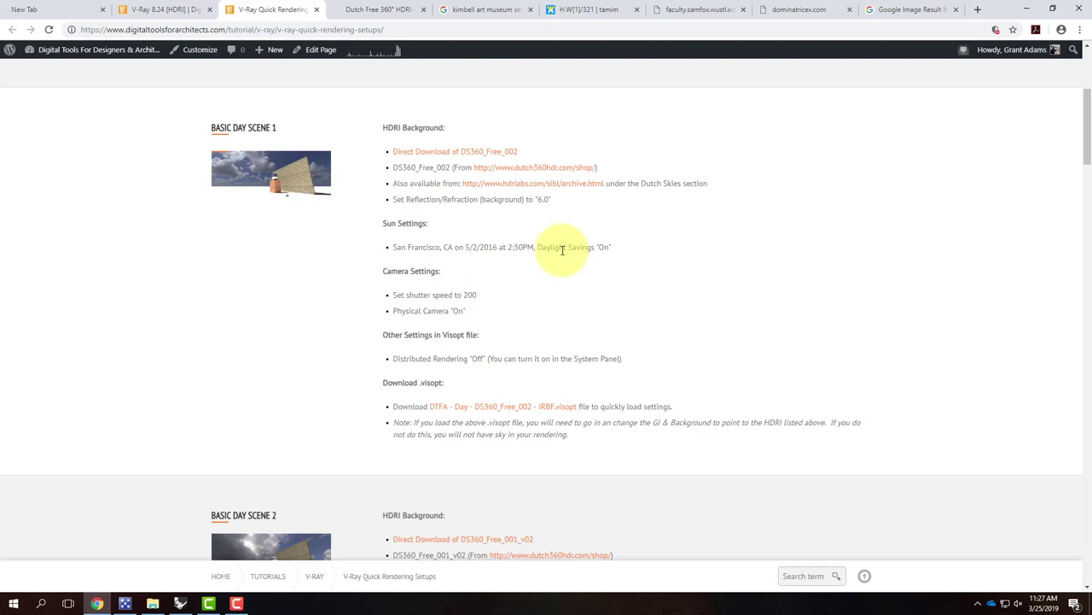
{"action": "mouse_move", "coordinate": [365, 208]}
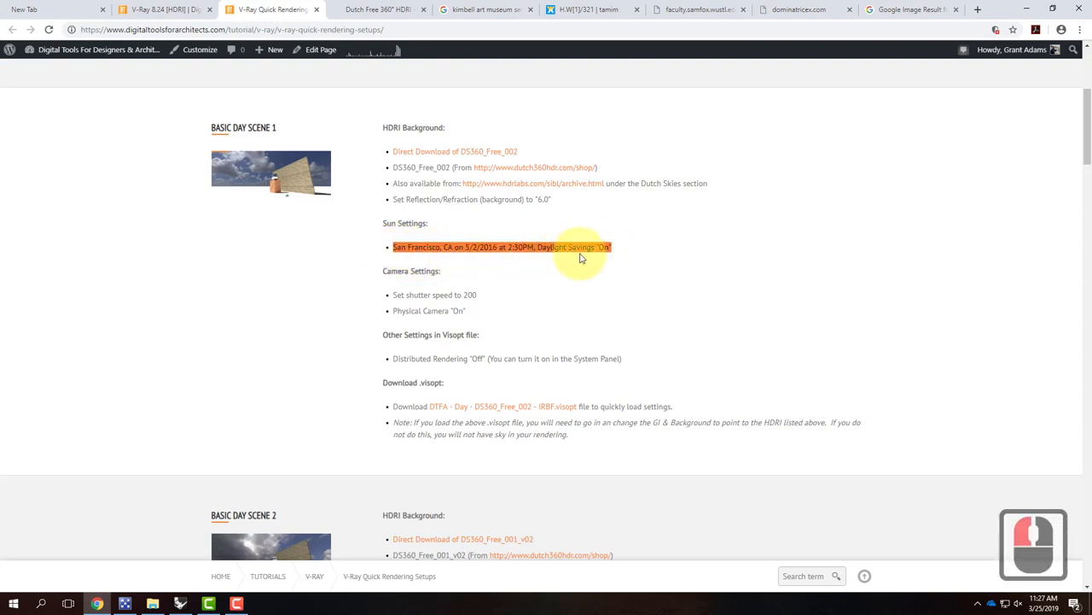
{"action": "mouse_move", "coordinate": [501, 246]}
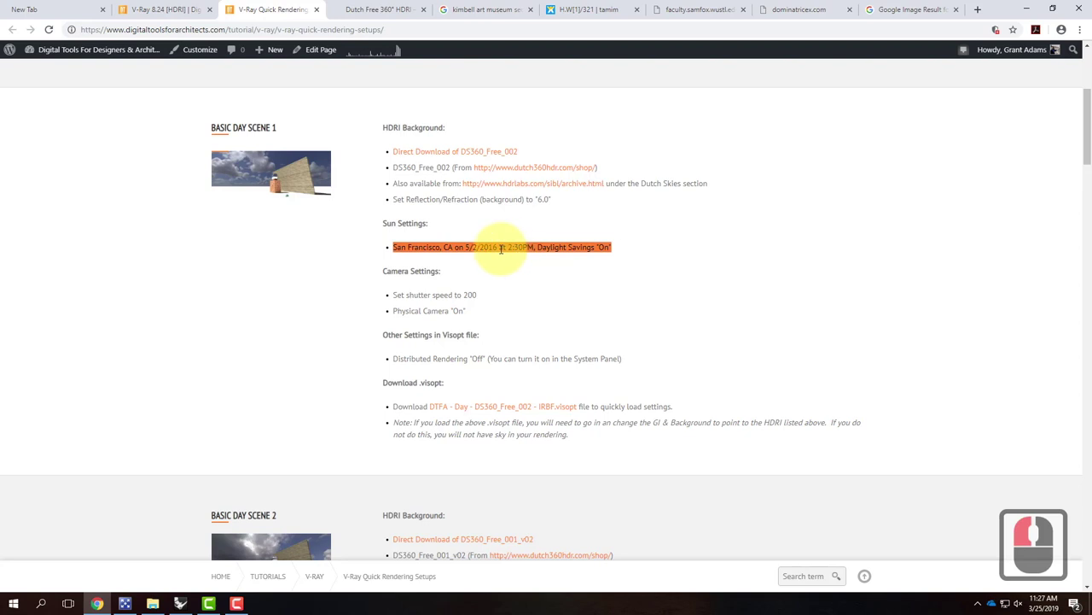
{"action": "left_click", "coordinate": [403, 271]}
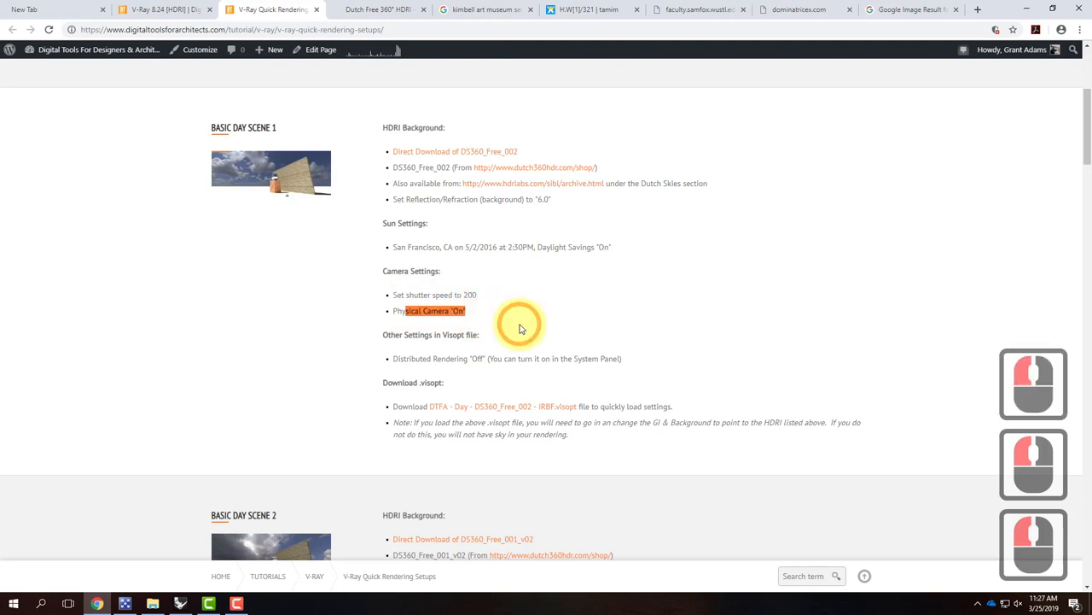
{"action": "mouse_move", "coordinate": [426, 359]}
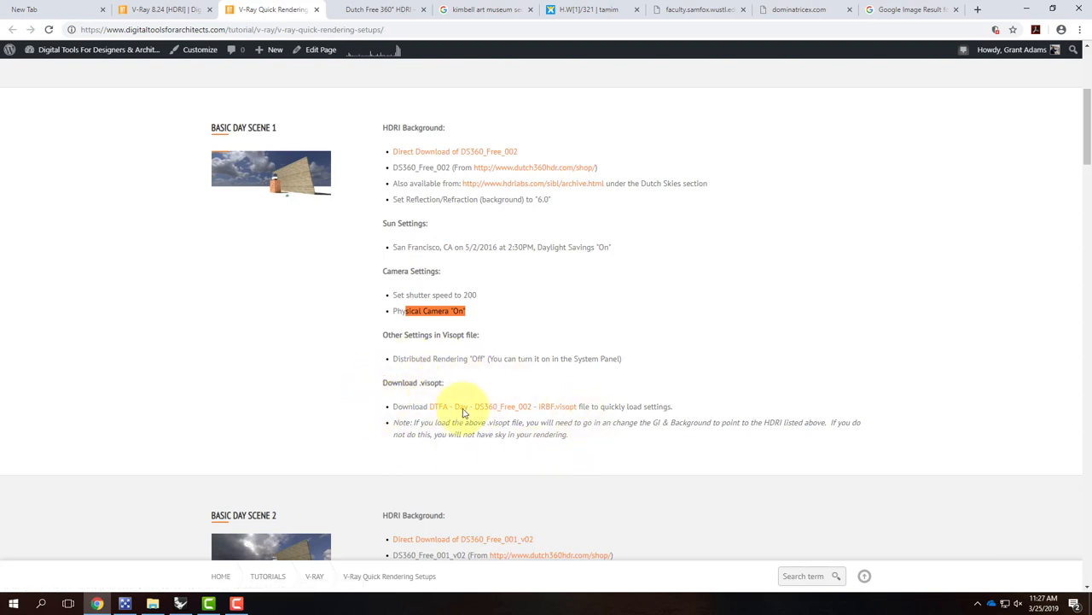
{"action": "mouse_move", "coordinate": [468, 405]}
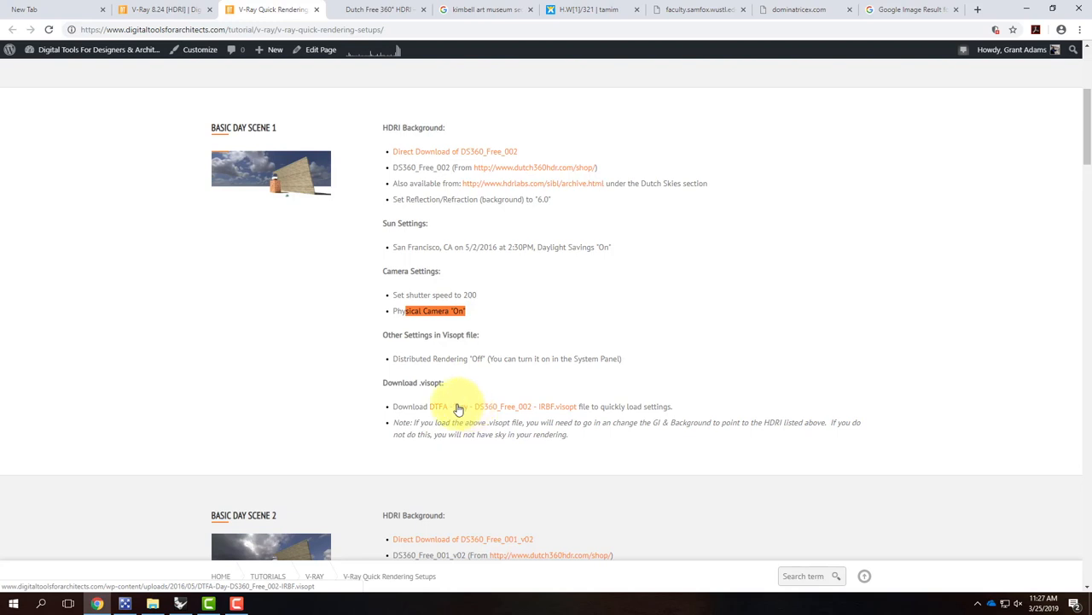
{"action": "left_click", "coordinate": [506, 406]}
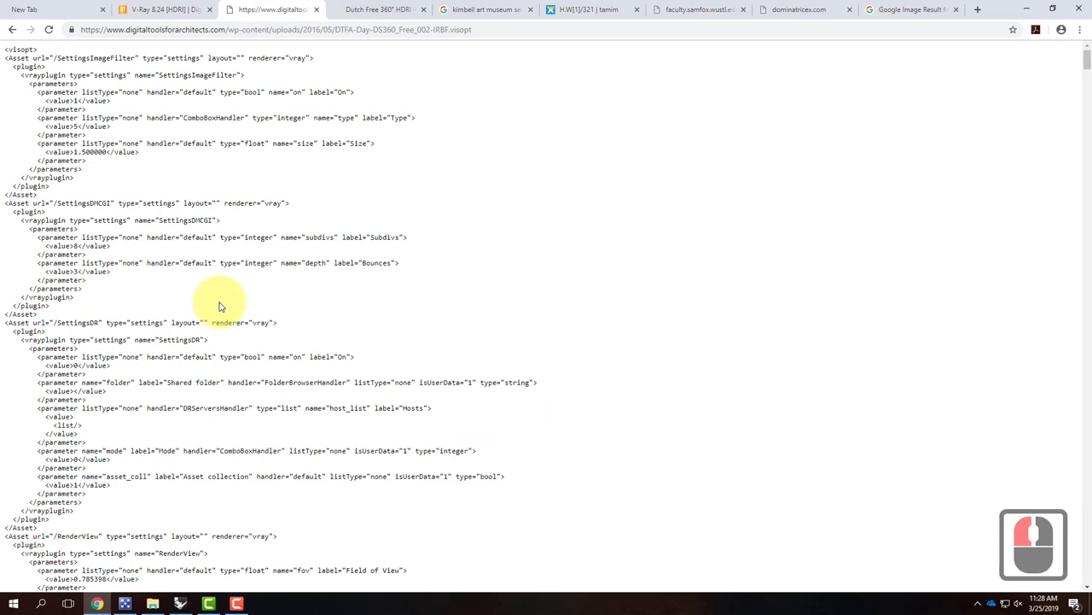
{"action": "mouse_move", "coordinate": [59, 57]}
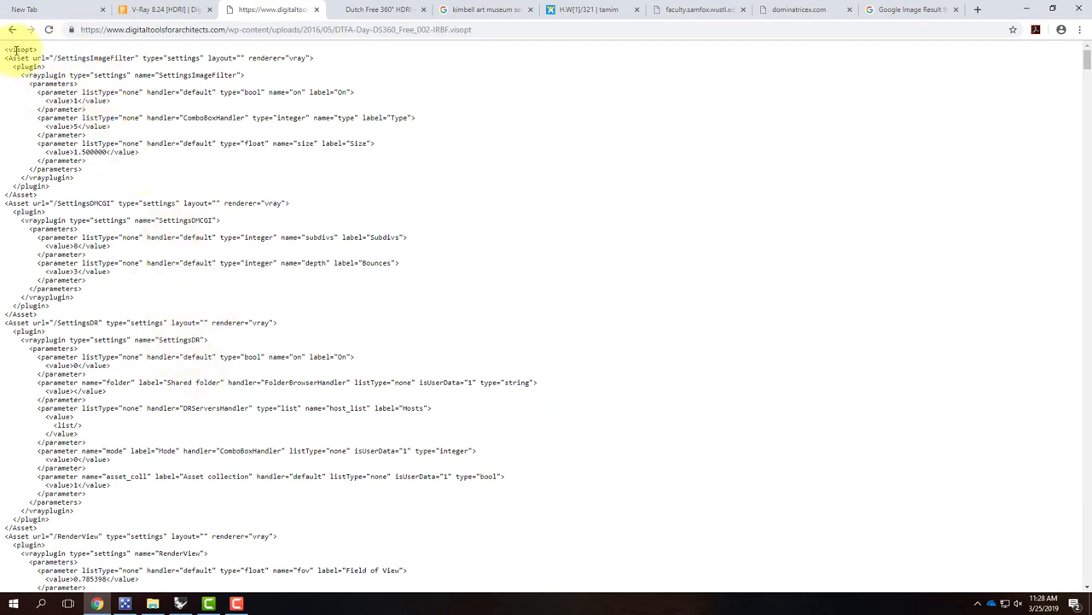
{"action": "left_click", "coordinate": [11, 29]}
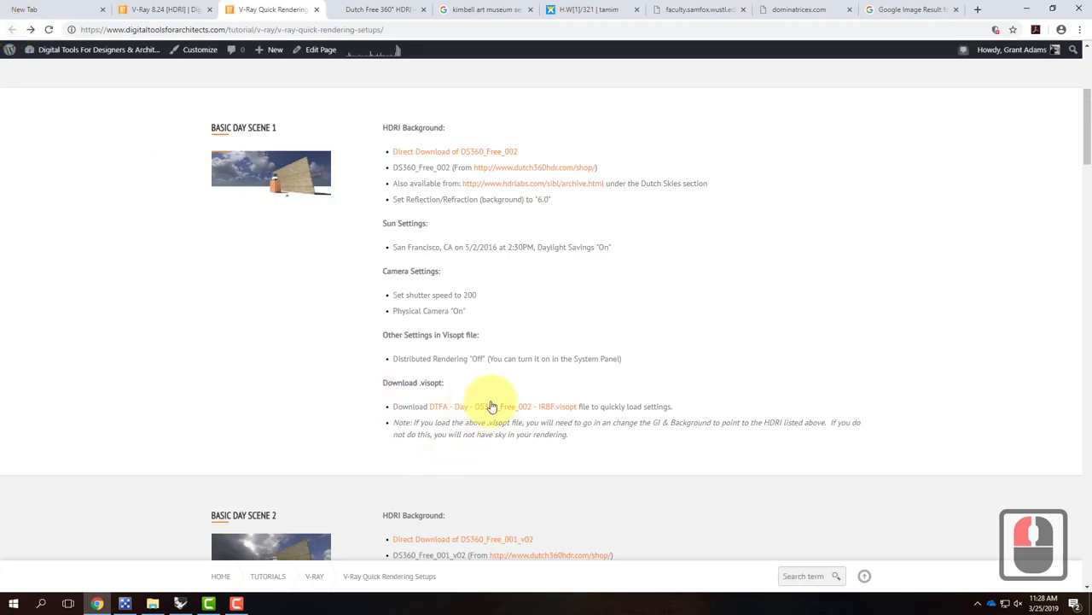
{"action": "right_click", "coordinate": [491, 406]}
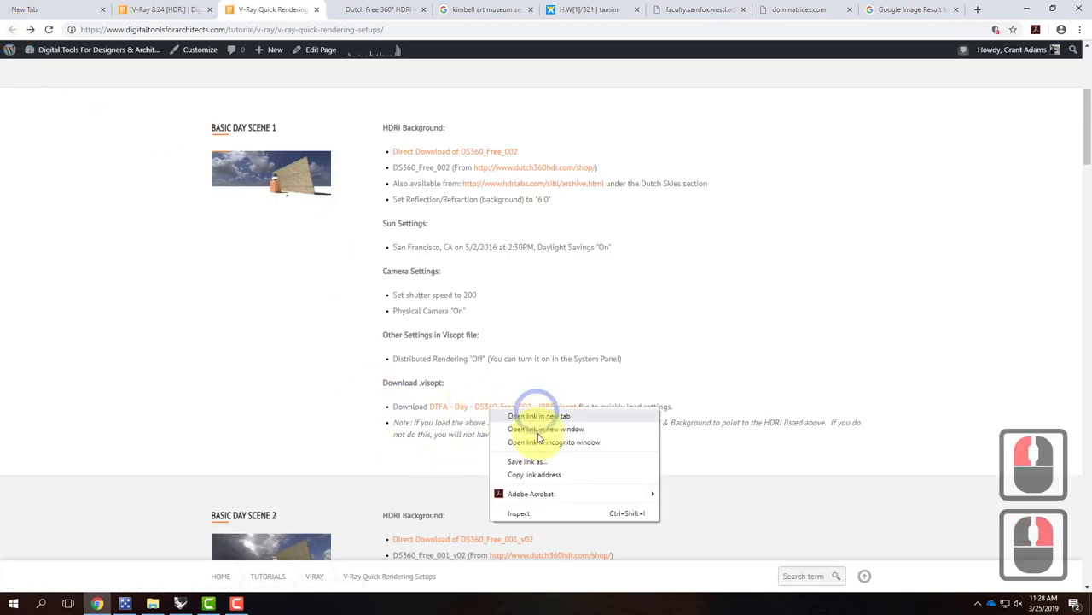
{"action": "left_click", "coordinate": [526, 460]}
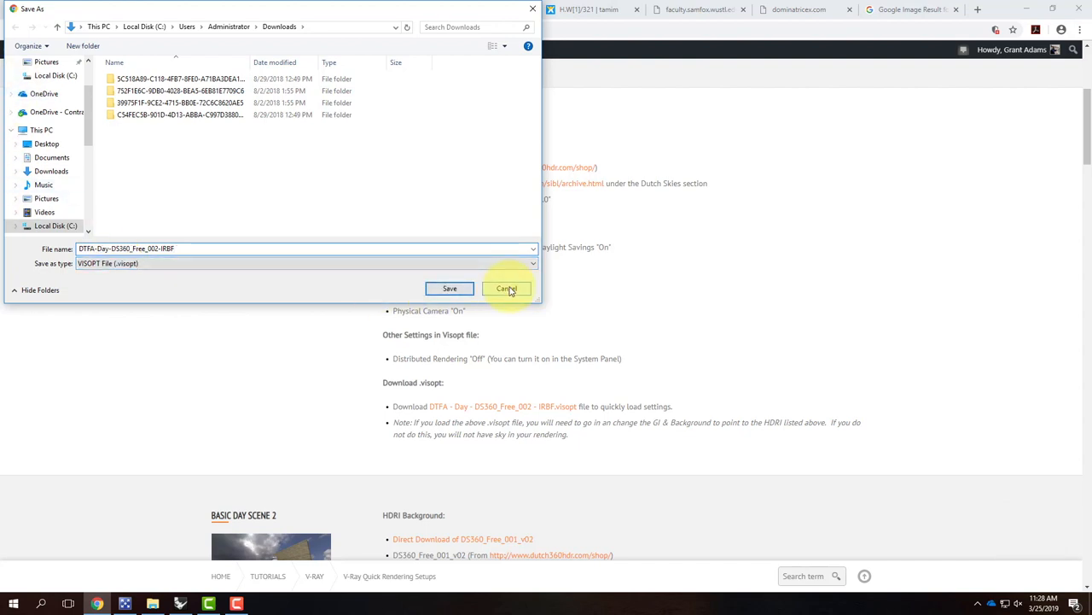
{"action": "left_click", "coordinate": [506, 288]}
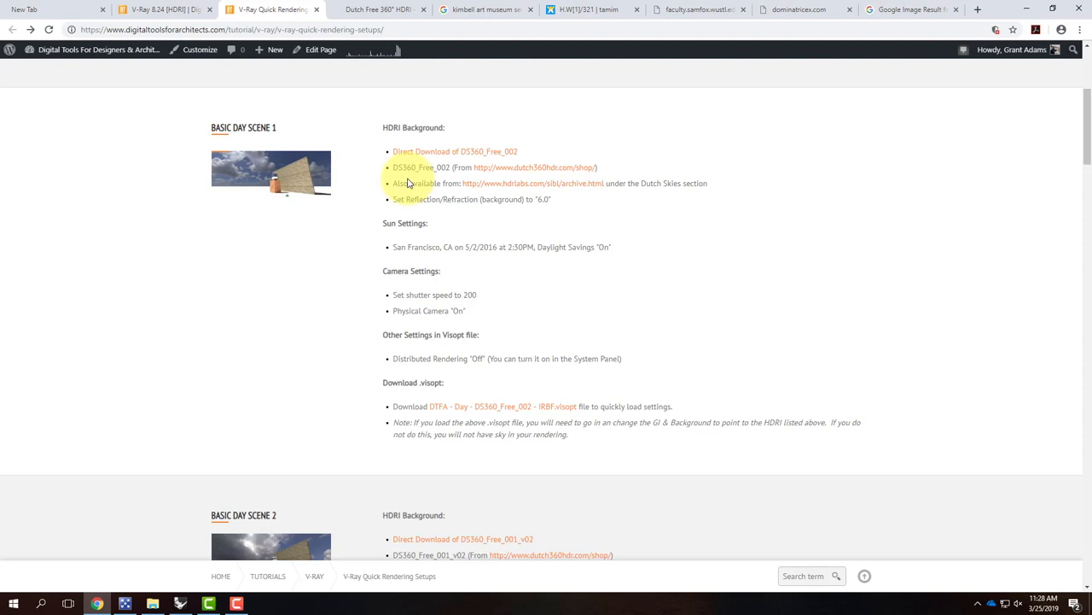
{"action": "scroll", "scroll_direction": "down", "scroll_amount": 3}
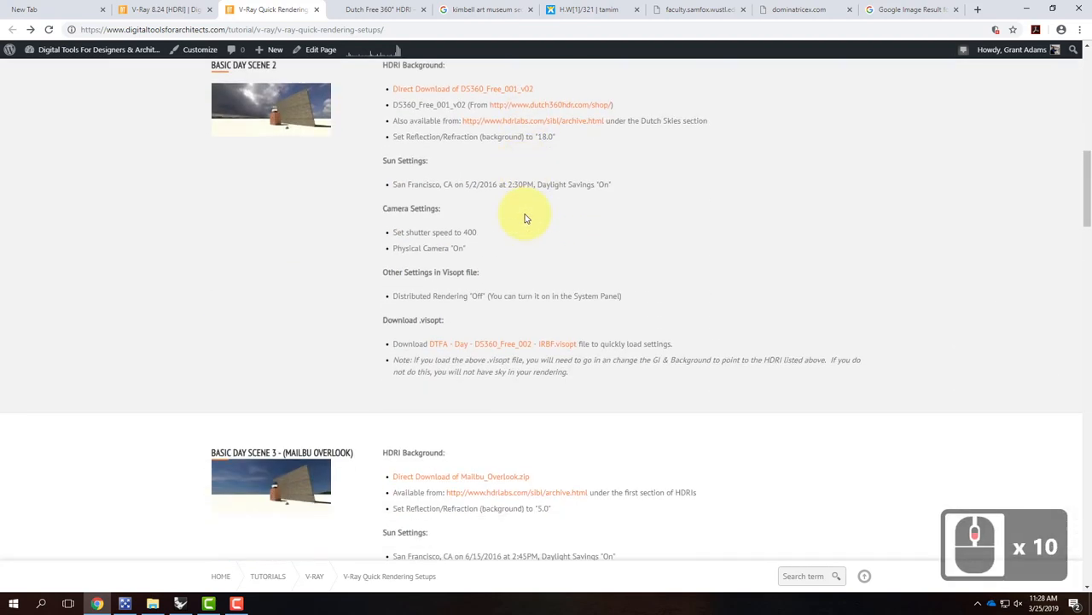
{"action": "scroll", "scroll_direction": "down", "scroll_amount": 3}
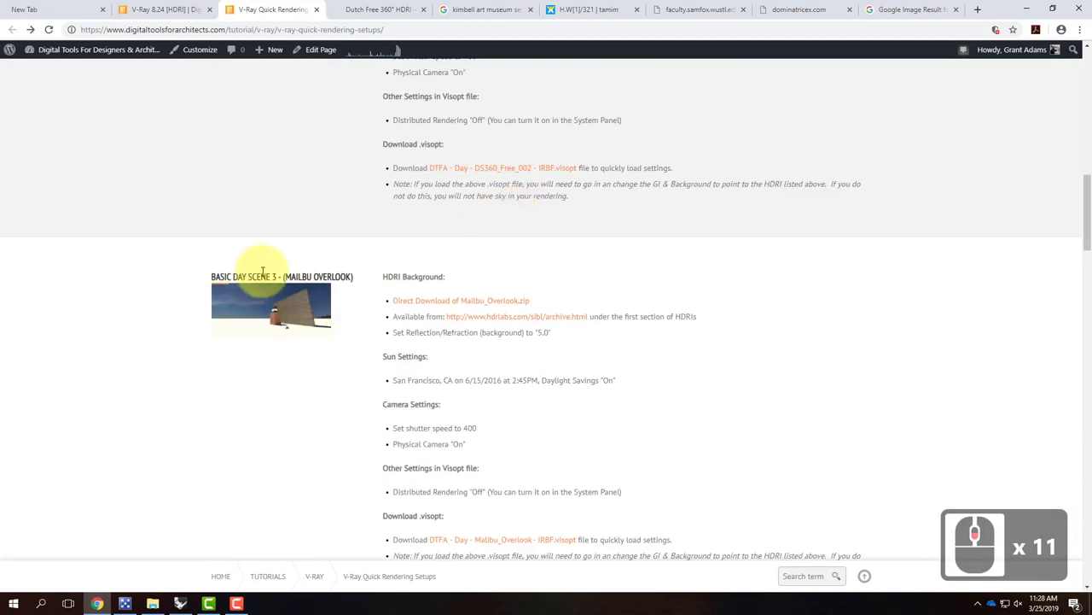
{"action": "mouse_move", "coordinate": [329, 282]}
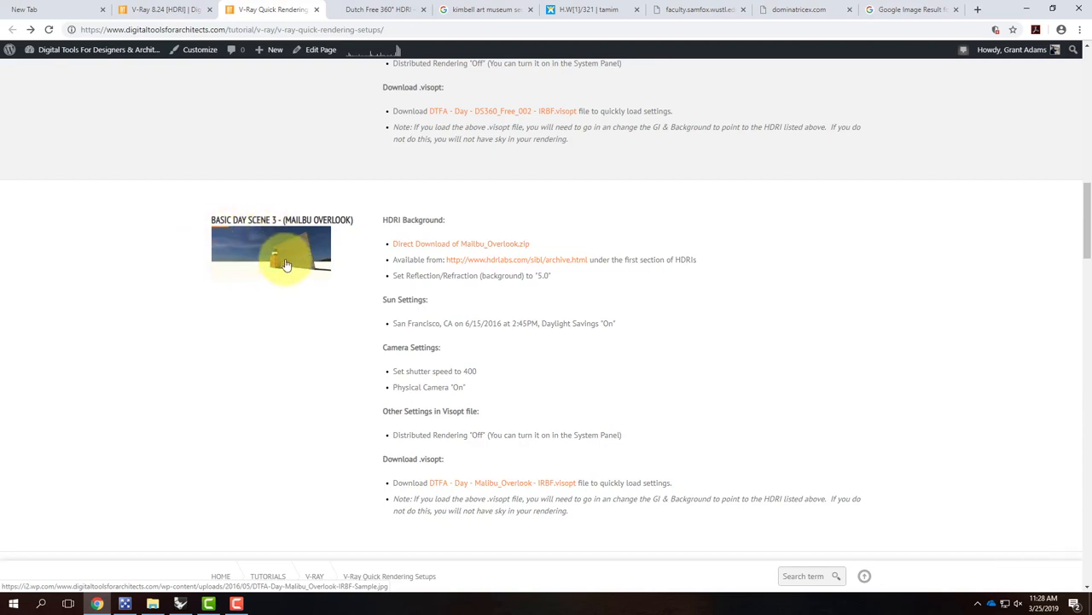
{"action": "mouse_move", "coordinate": [256, 259]}
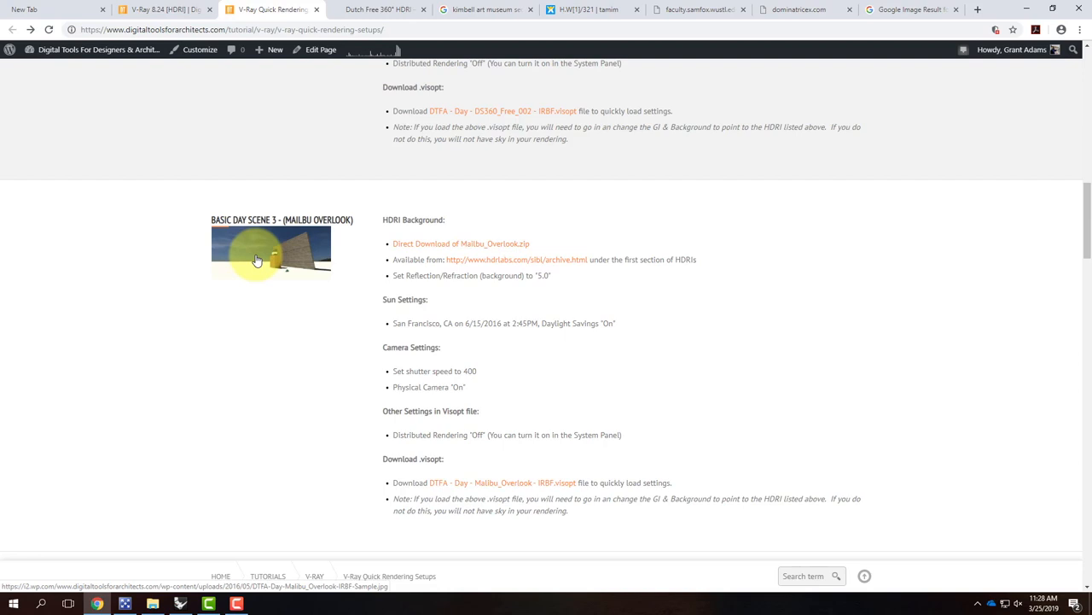
{"action": "mouse_move", "coordinate": [169, 194]}
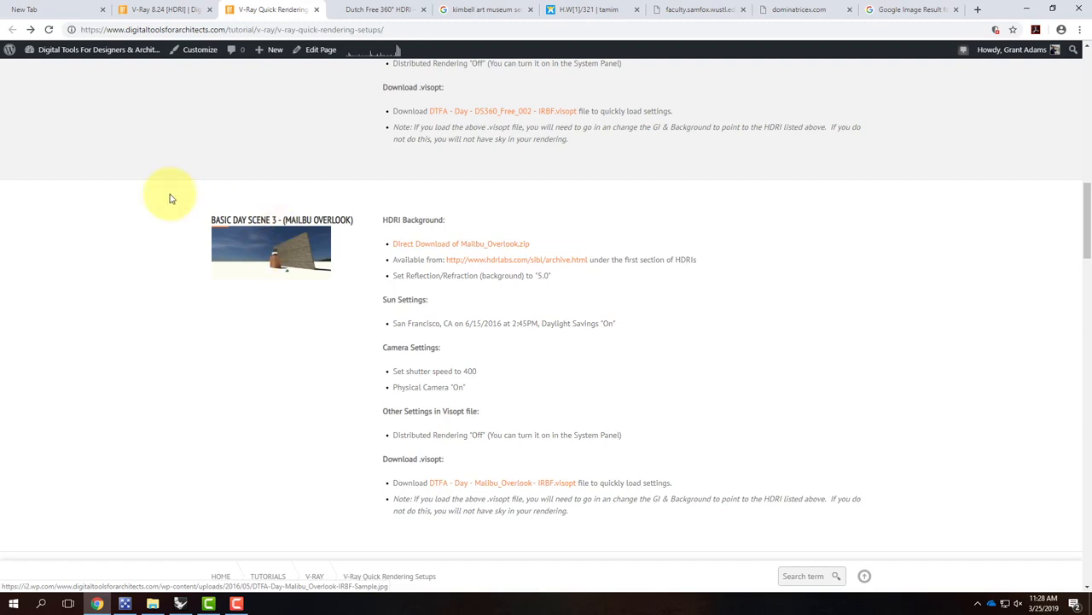
{"action": "scroll", "scroll_direction": "up", "scroll_amount": 3}
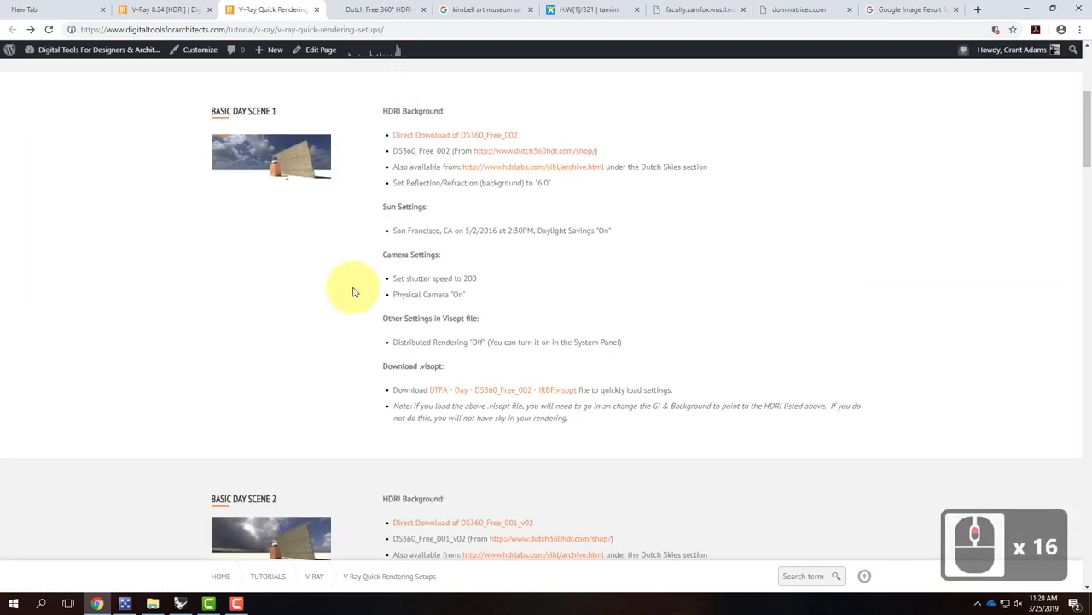
{"action": "scroll", "scroll_direction": "up", "scroll_amount": 3}
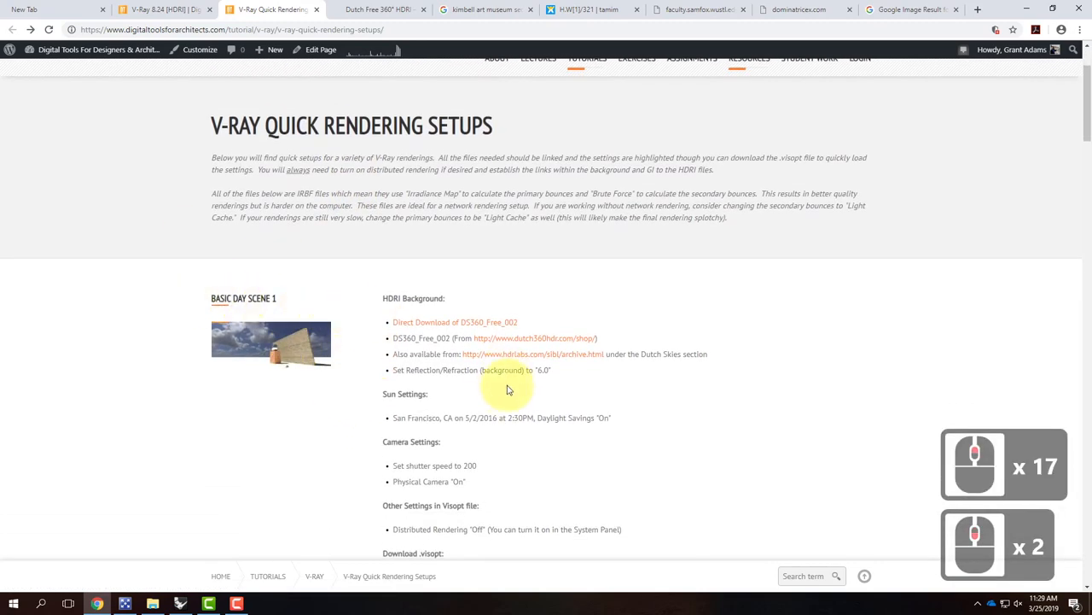
{"action": "mouse_move", "coordinate": [470, 329]}
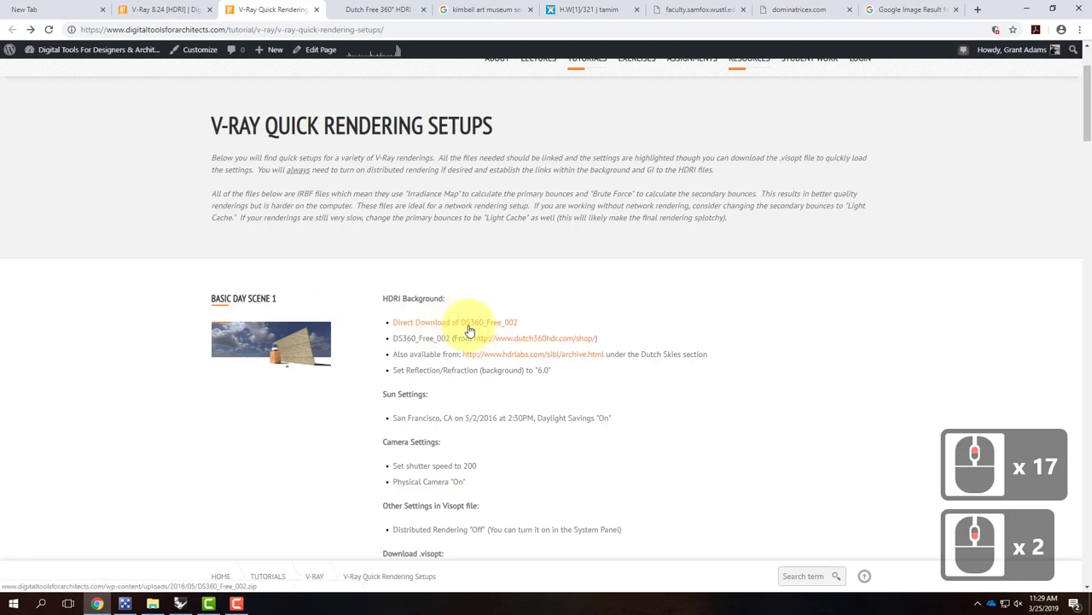
{"action": "mouse_move", "coordinate": [546, 333]}
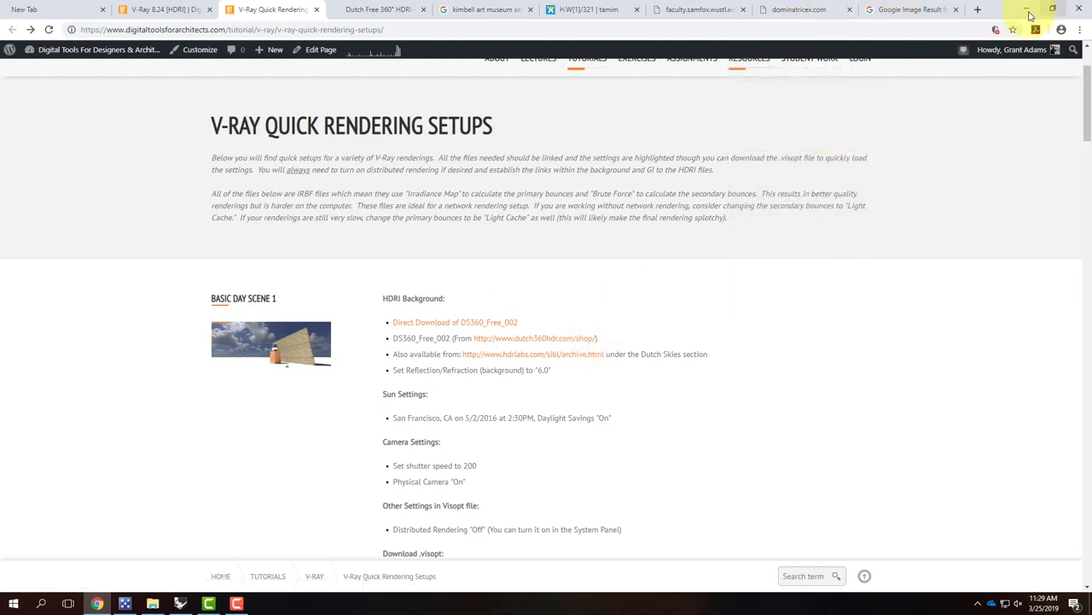
Move the stray mesh onto the SF Model layer, then select the Sun light
{"action": "left_click", "coordinate": [1028, 10]}
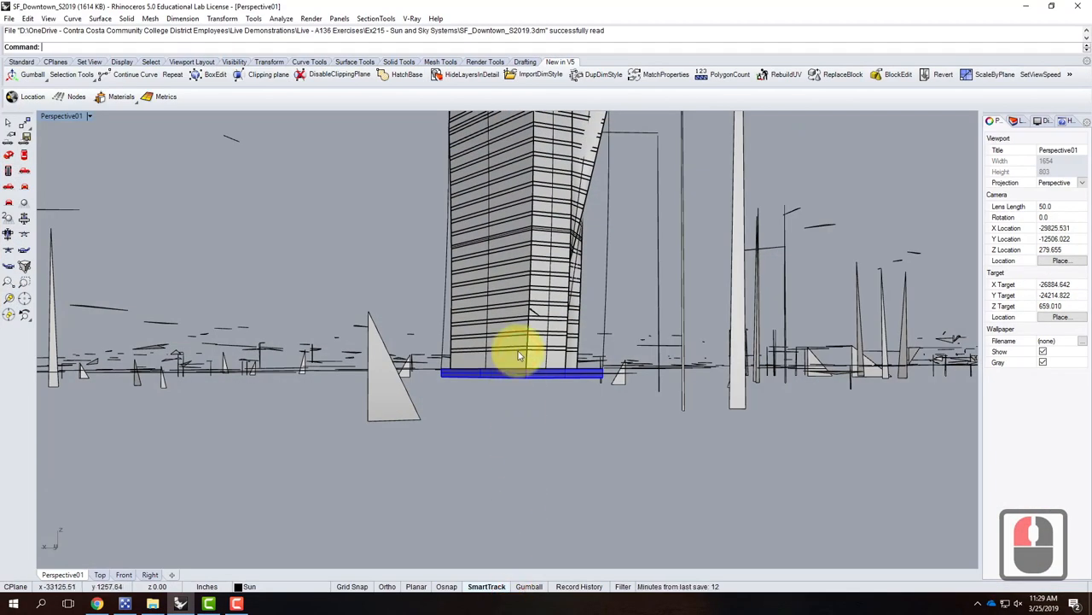
{"action": "mouse_move", "coordinate": [550, 329]}
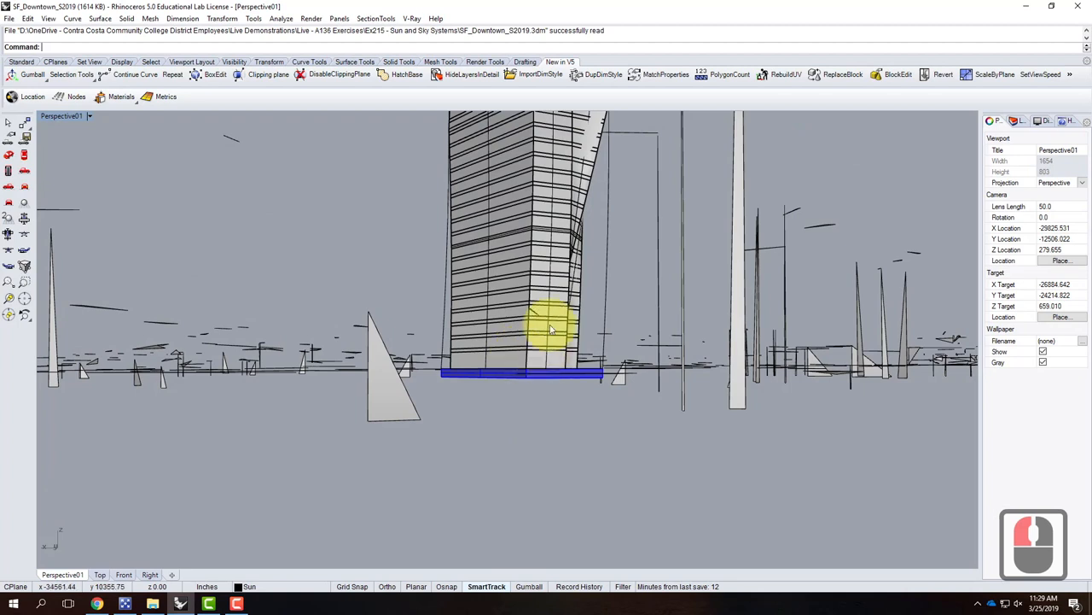
{"action": "left_click", "coordinate": [999, 120]}
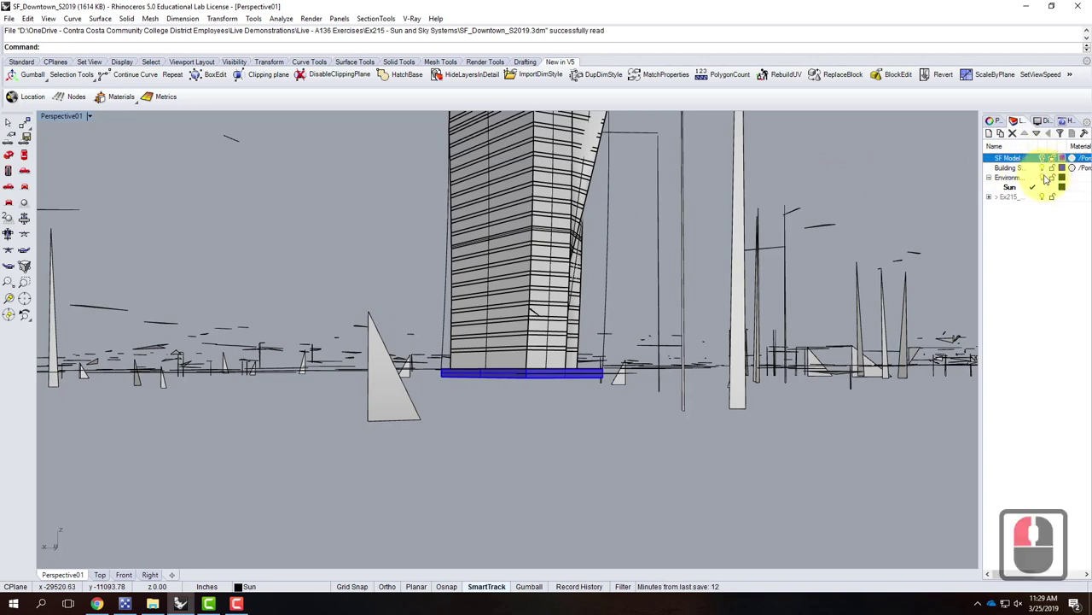
{"action": "left_click", "coordinate": [873, 247]}
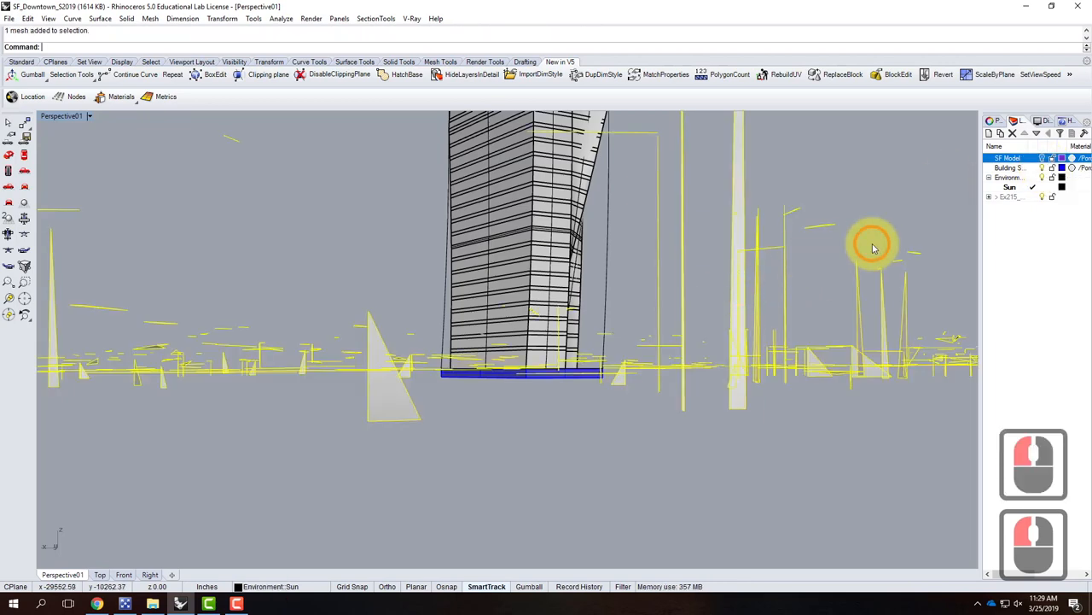
{"action": "right_click", "coordinate": [1009, 158]}
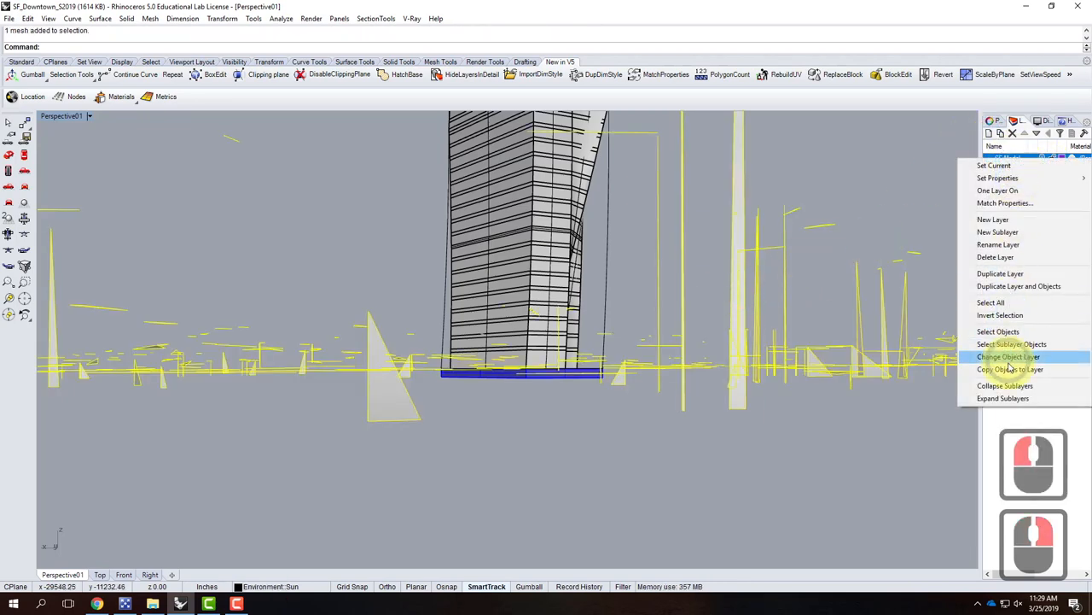
{"action": "left_click", "coordinate": [1009, 356]}
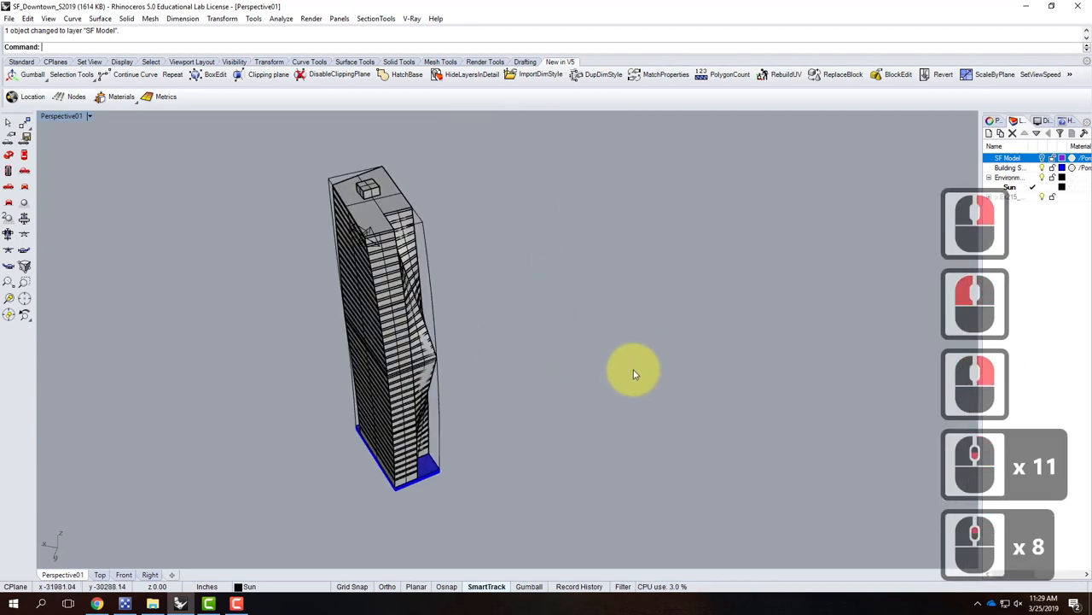
{"action": "left_click", "coordinate": [368, 235]}
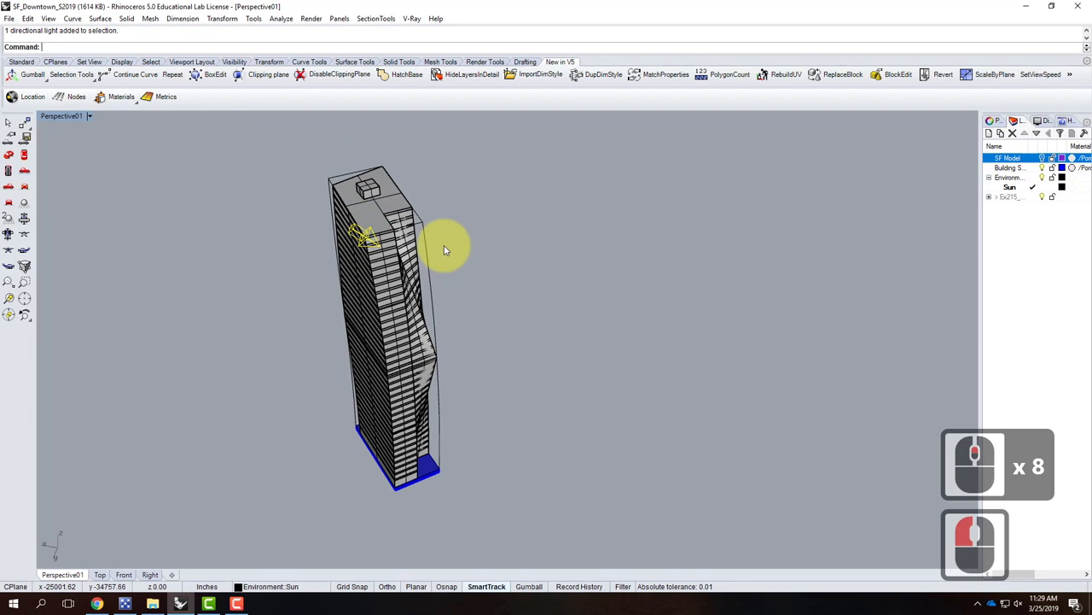
{"action": "mouse_move", "coordinate": [478, 239]}
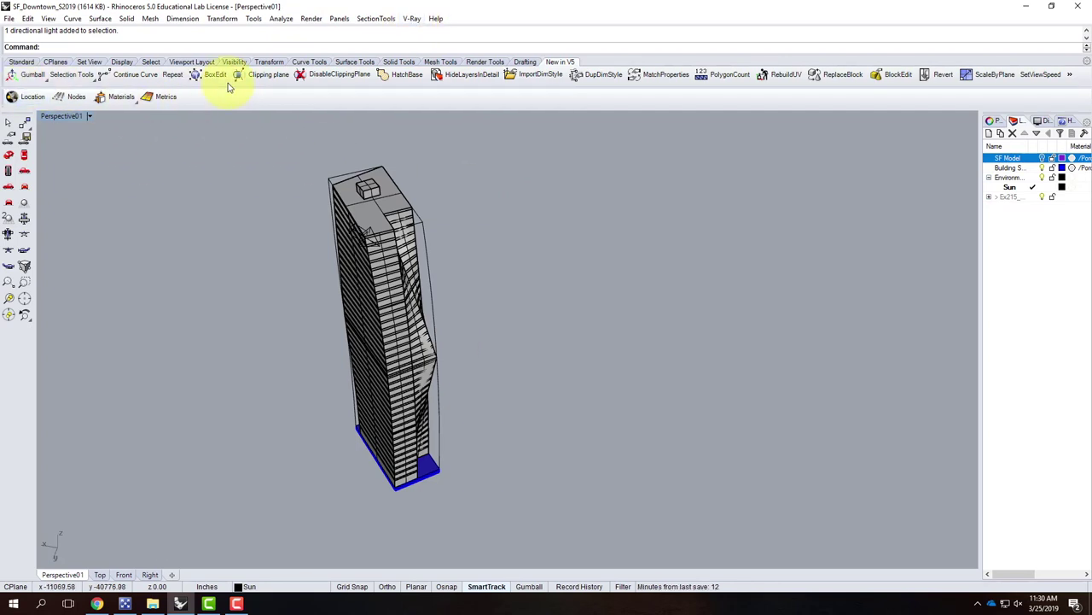
Load the VRayForRhinoV4_tb toolbar file from the Resources folder via Toolbar Layout
{"action": "left_click", "coordinate": [253, 18]}
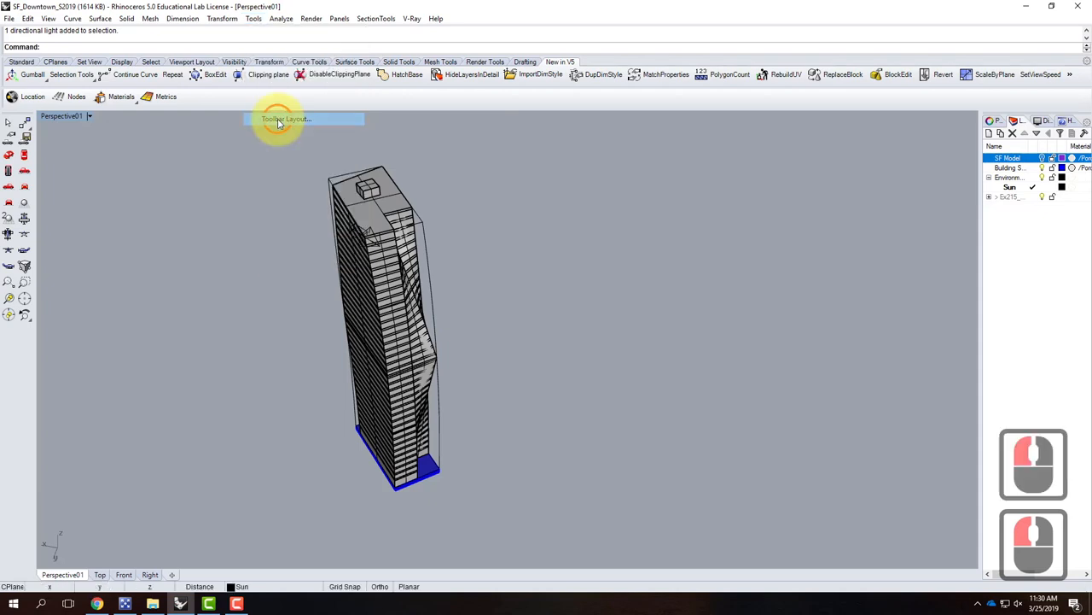
{"action": "left_click", "coordinate": [286, 119]}
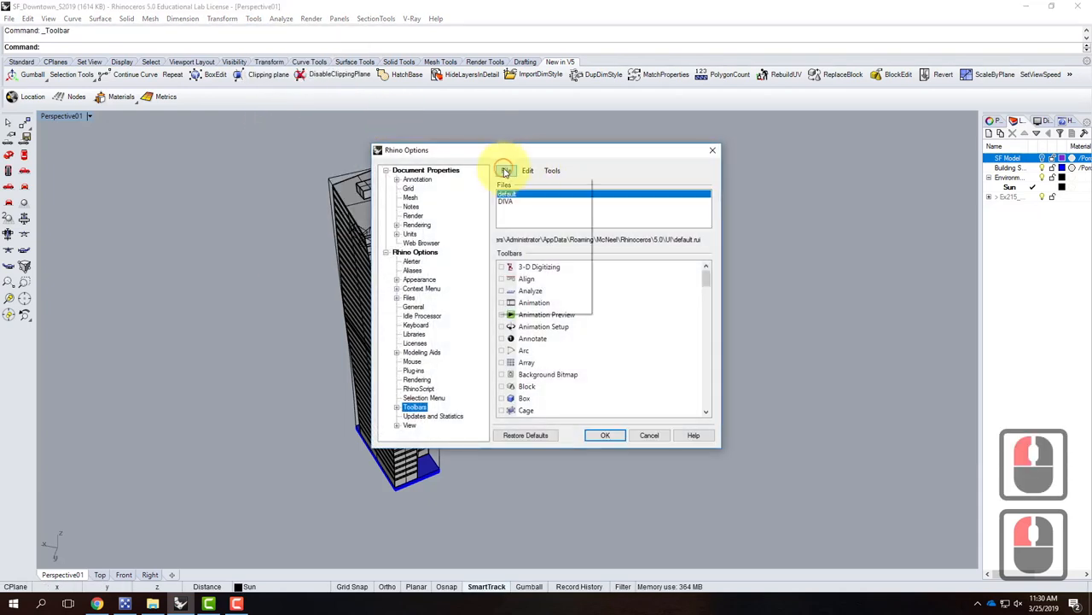
{"action": "left_click", "coordinate": [503, 170]}
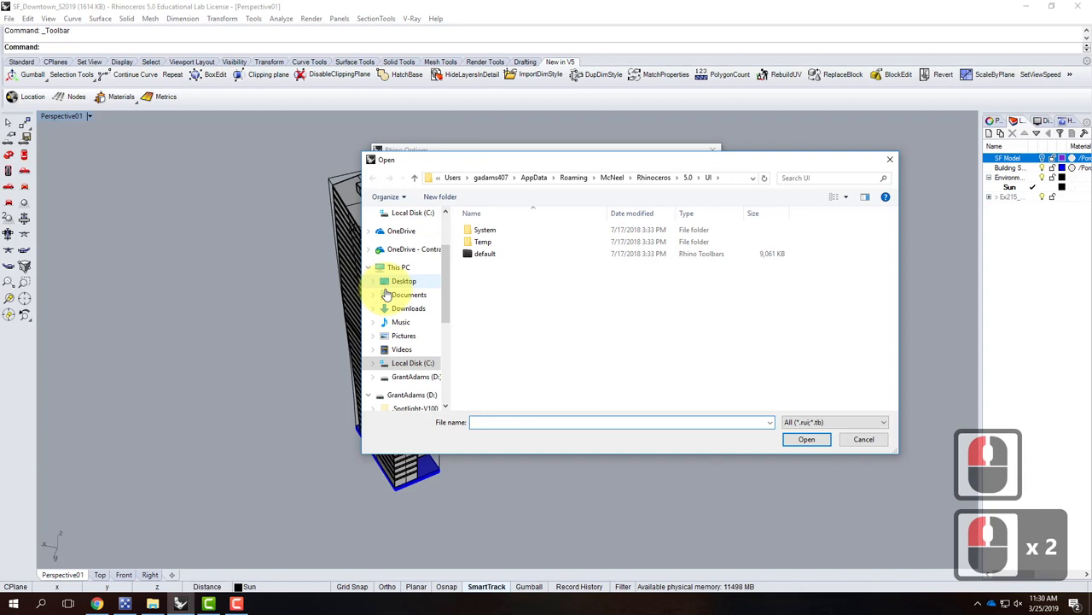
{"action": "left_click", "coordinate": [414, 249]}
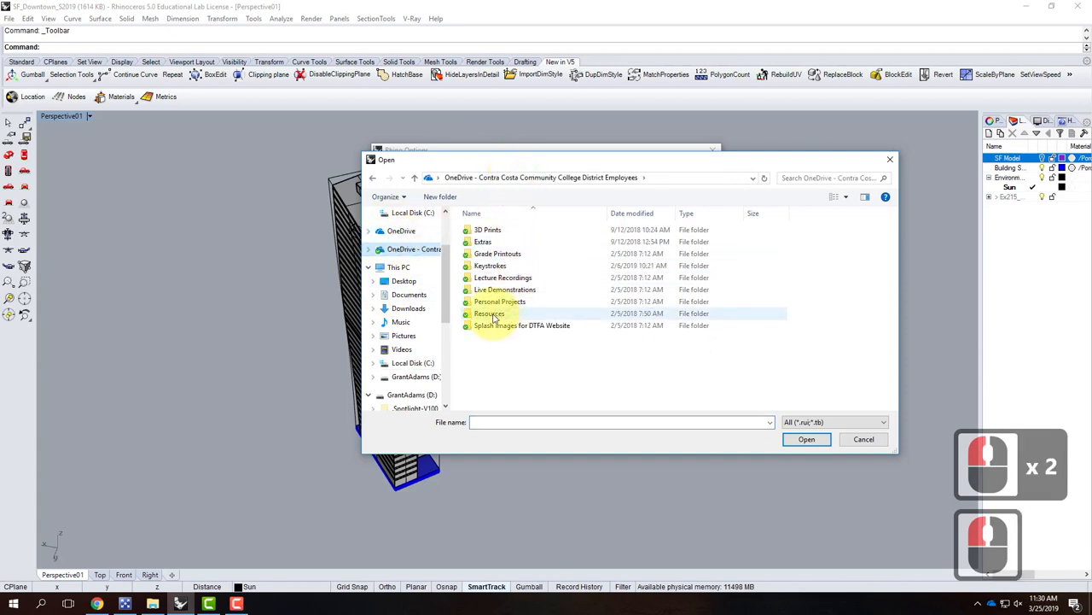
{"action": "double_click", "coordinate": [491, 313]}
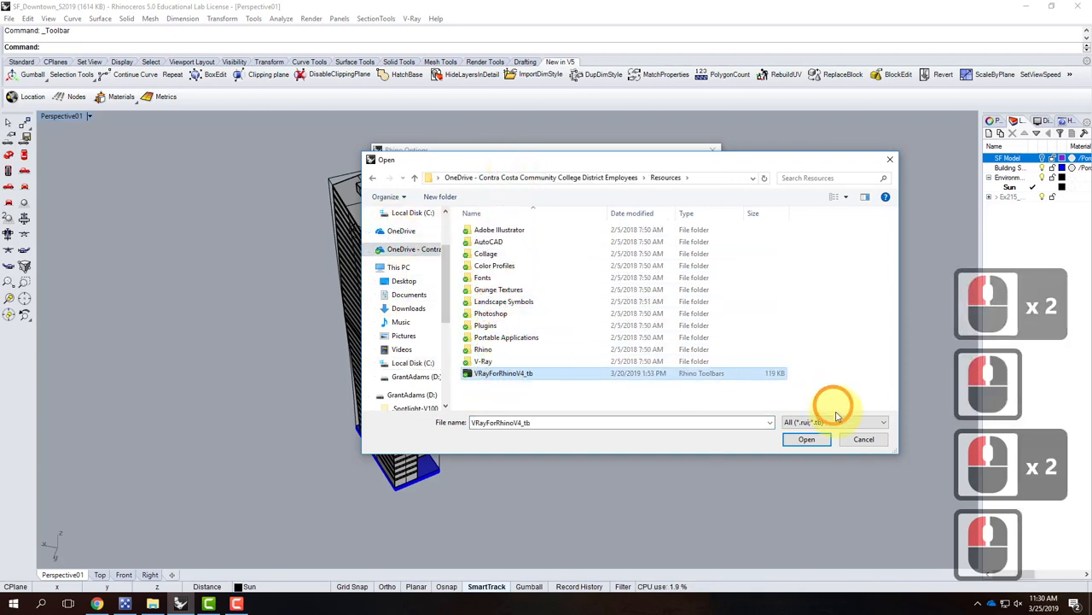
{"action": "left_click", "coordinate": [807, 438]}
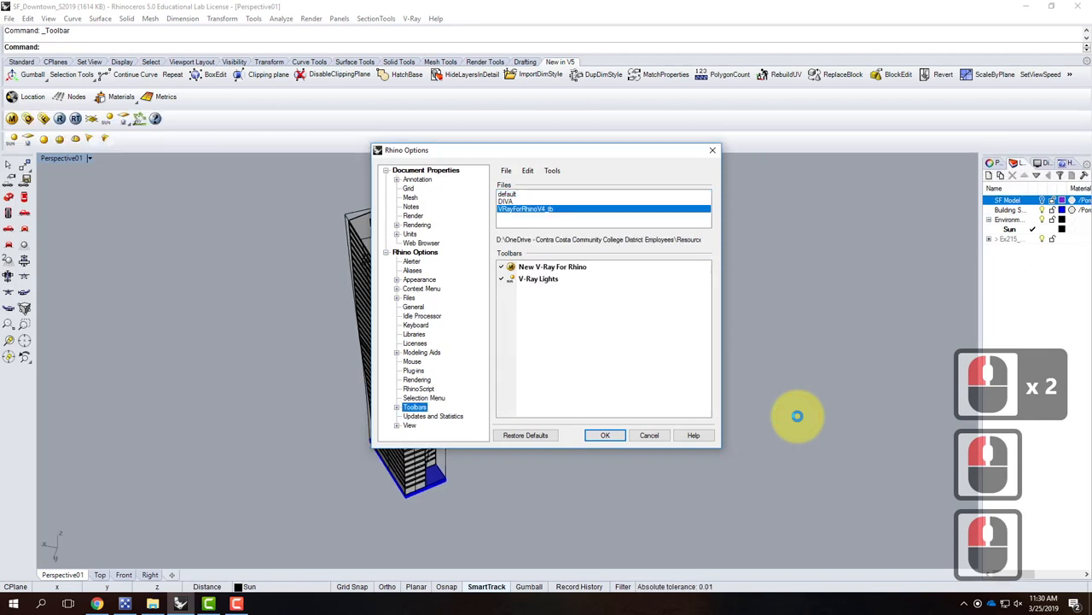
{"action": "left_click", "coordinate": [605, 434]}
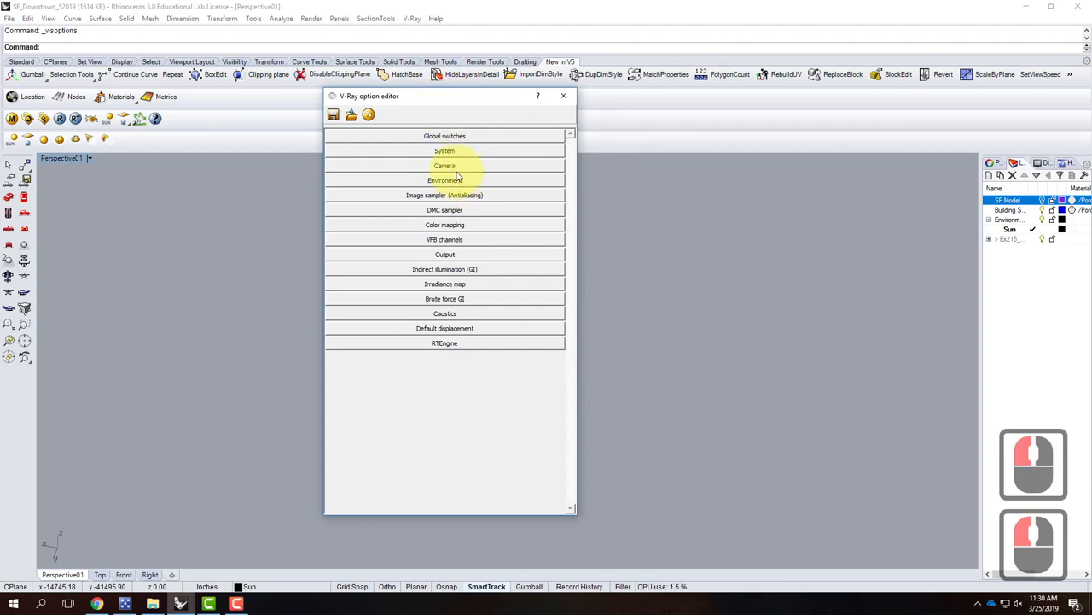
Change the Environment GI skylight texture type from TexSky to None
{"action": "left_click", "coordinate": [445, 180]}
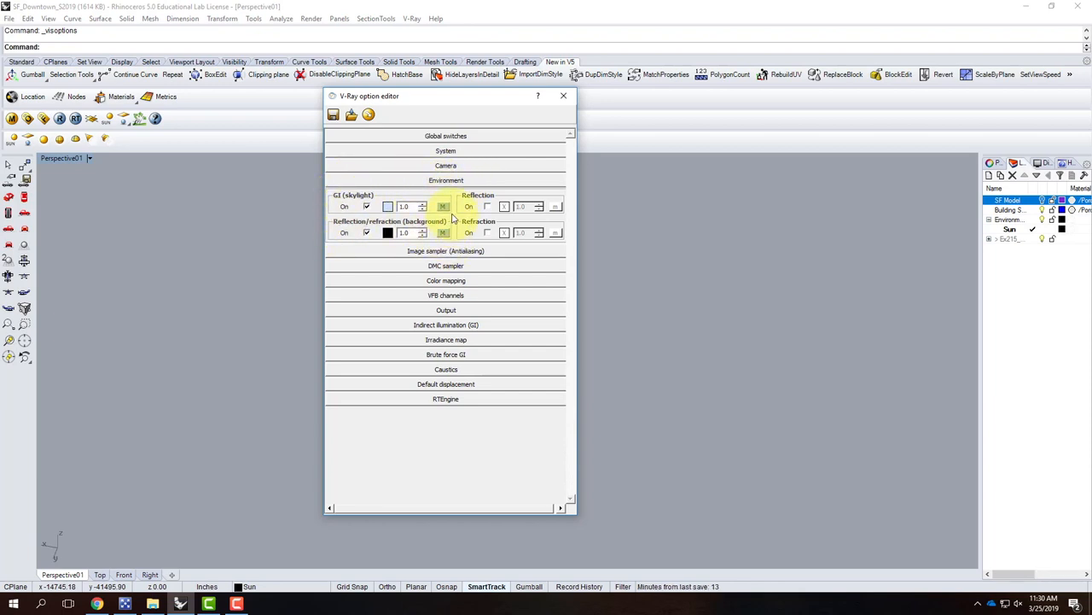
{"action": "left_click", "coordinate": [443, 206]}
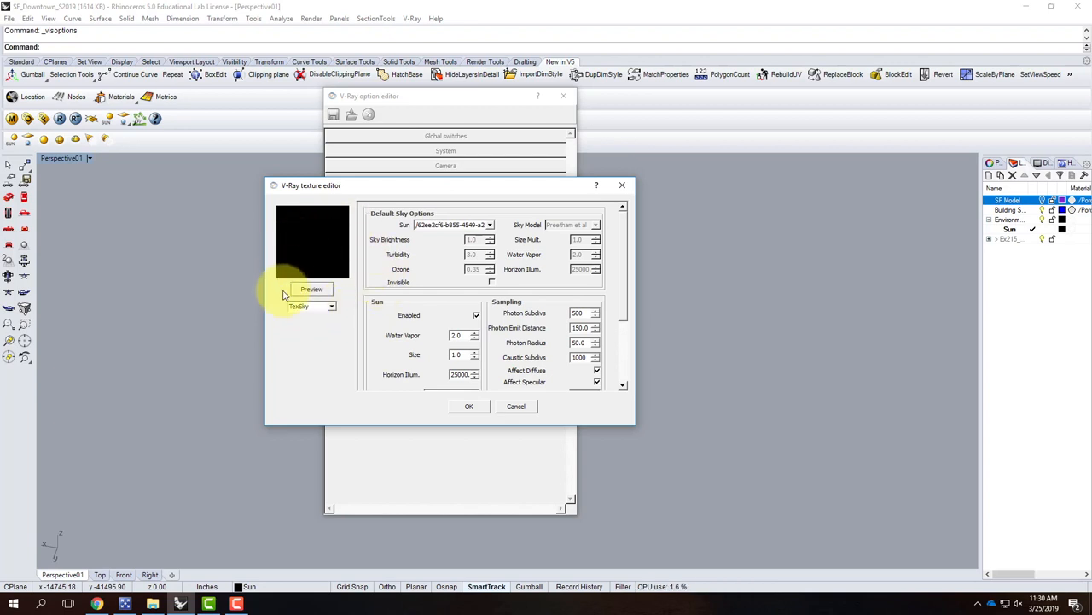
{"action": "left_click", "coordinate": [331, 305]}
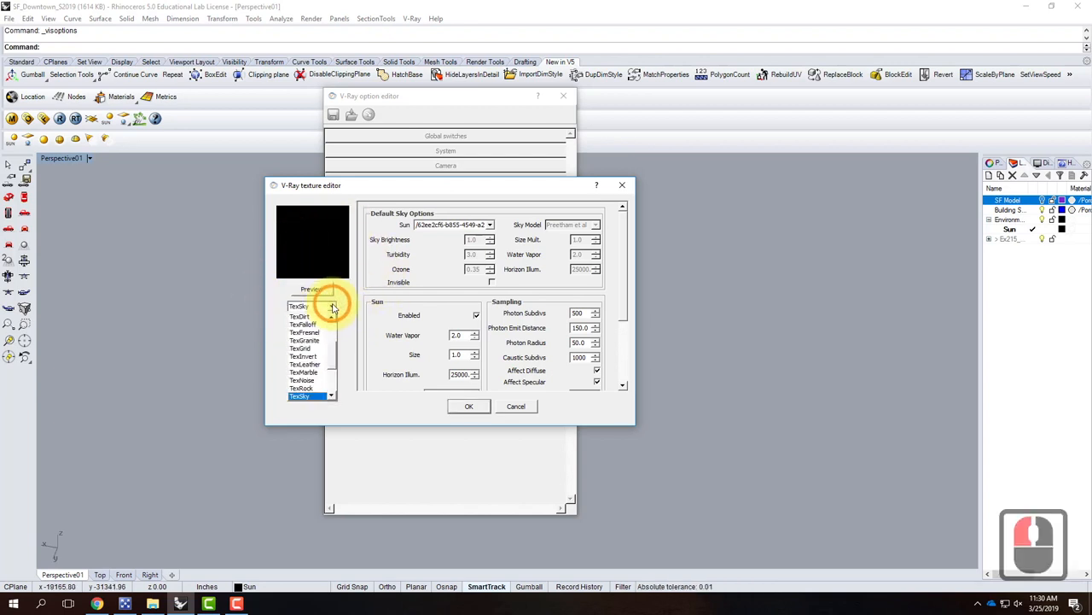
{"action": "scroll", "scroll_direction": "up", "scroll_amount": 3}
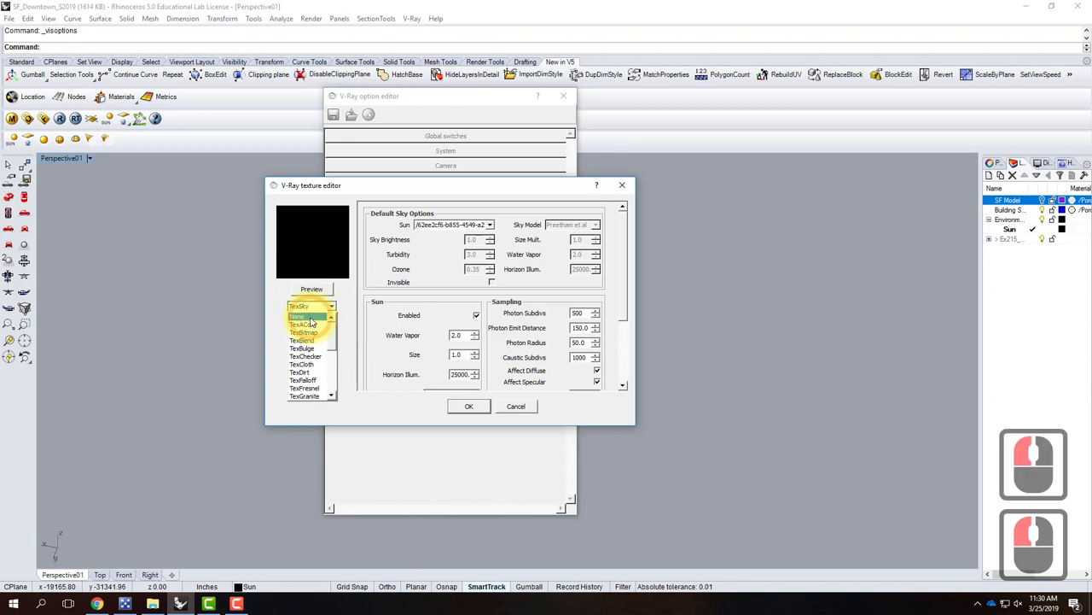
{"action": "left_click", "coordinate": [303, 332]}
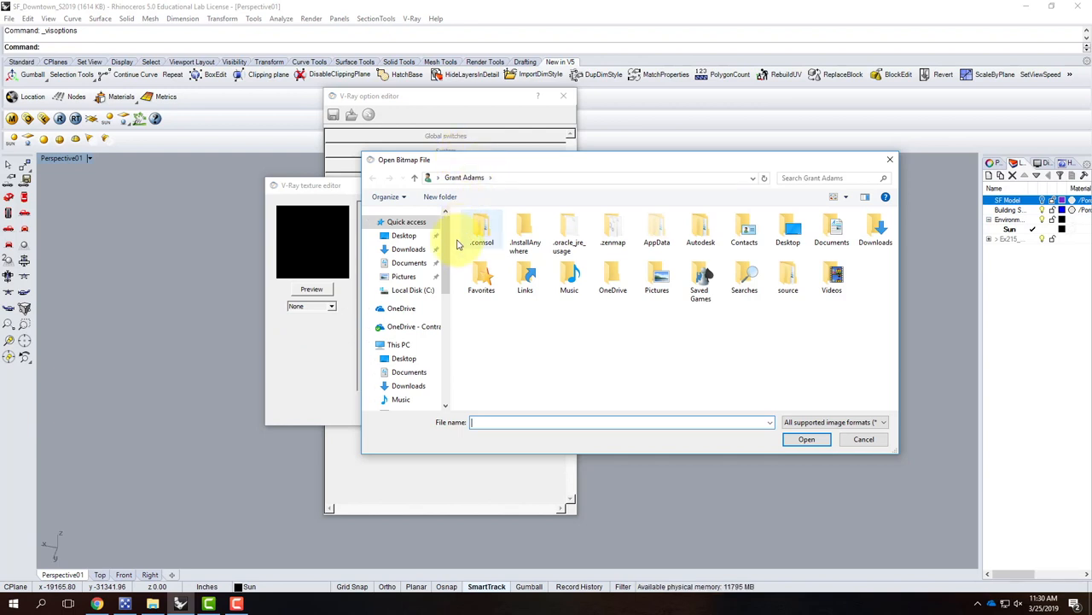
Browse to Day HDRIs > DS360_Free_002 and select the DS360_Free_002_Env image
{"action": "left_click", "coordinate": [414, 326]}
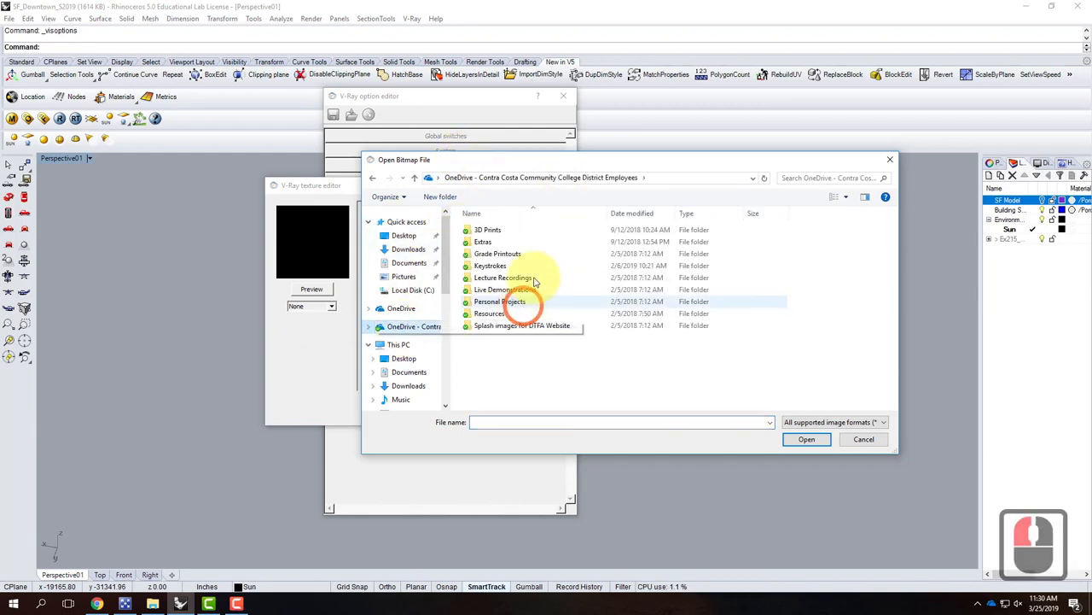
{"action": "double_click", "coordinate": [489, 313]}
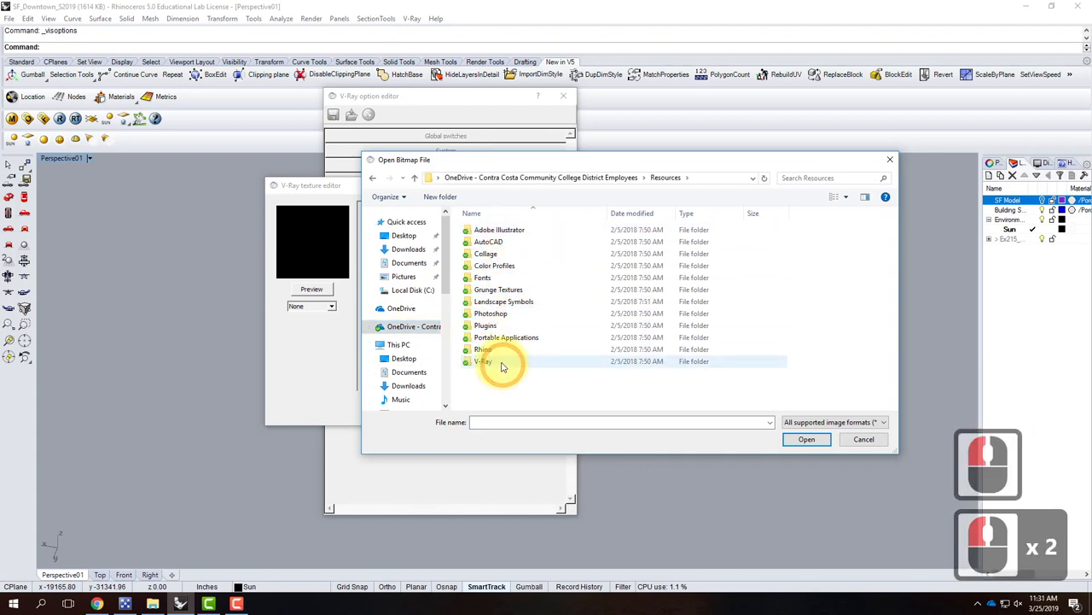
{"action": "double_click", "coordinate": [484, 360]}
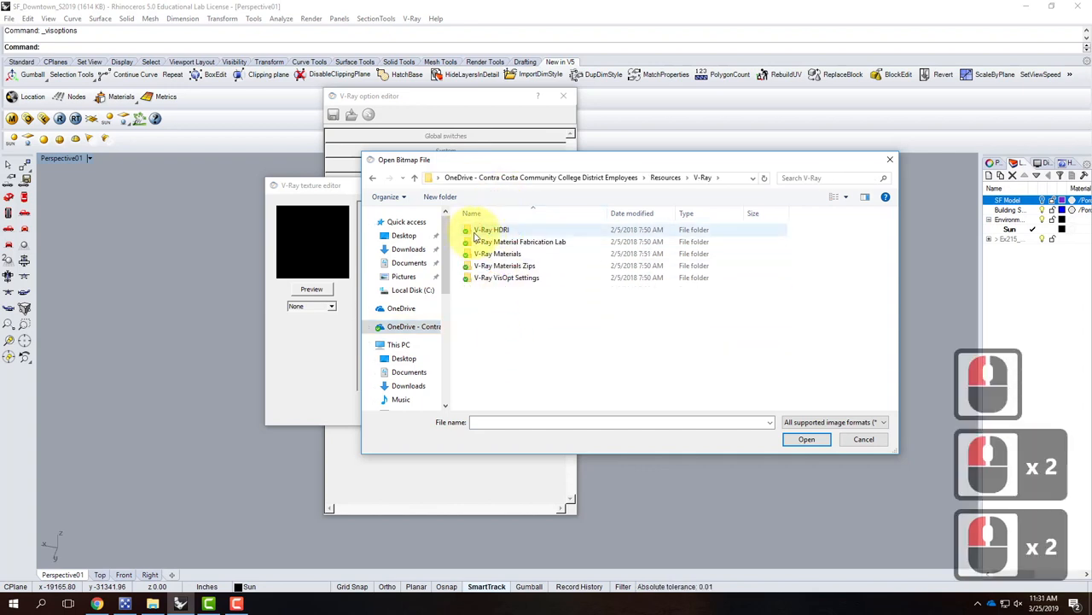
{"action": "double_click", "coordinate": [491, 229]}
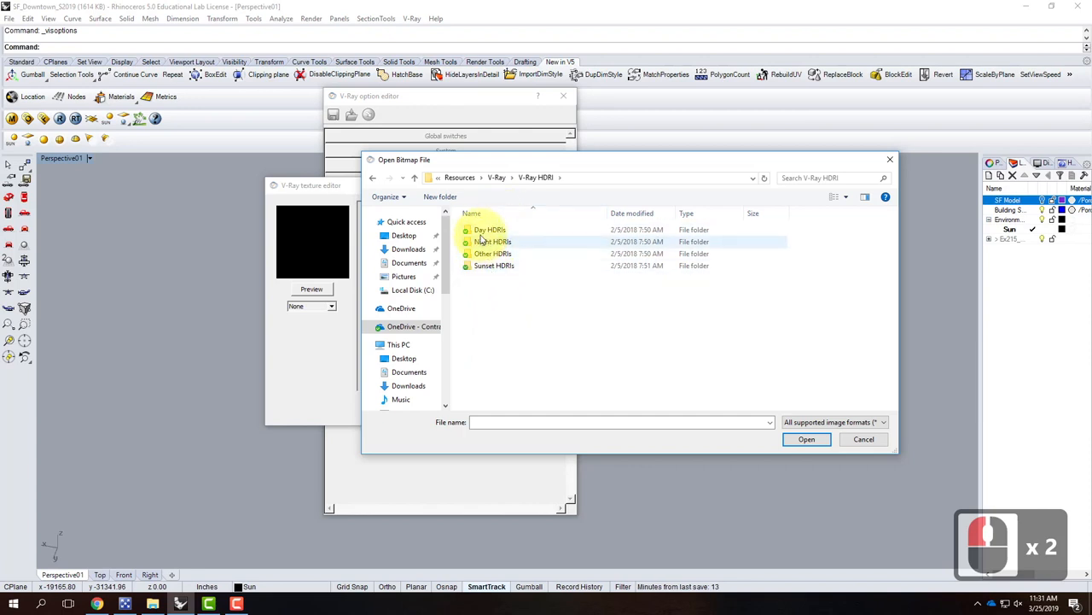
{"action": "double_click", "coordinate": [489, 229]}
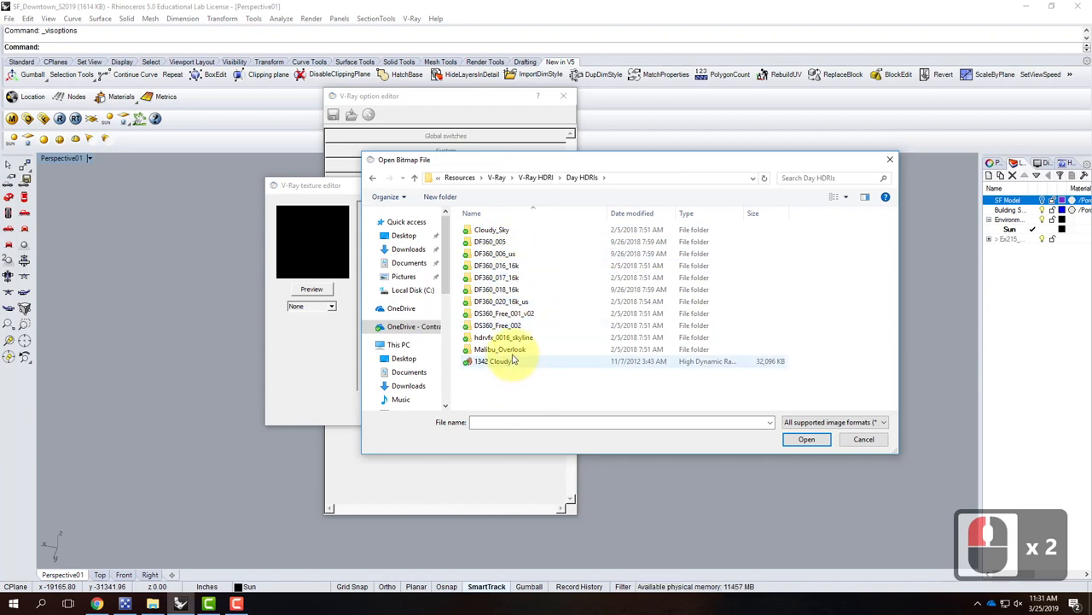
{"action": "double_click", "coordinate": [498, 325]}
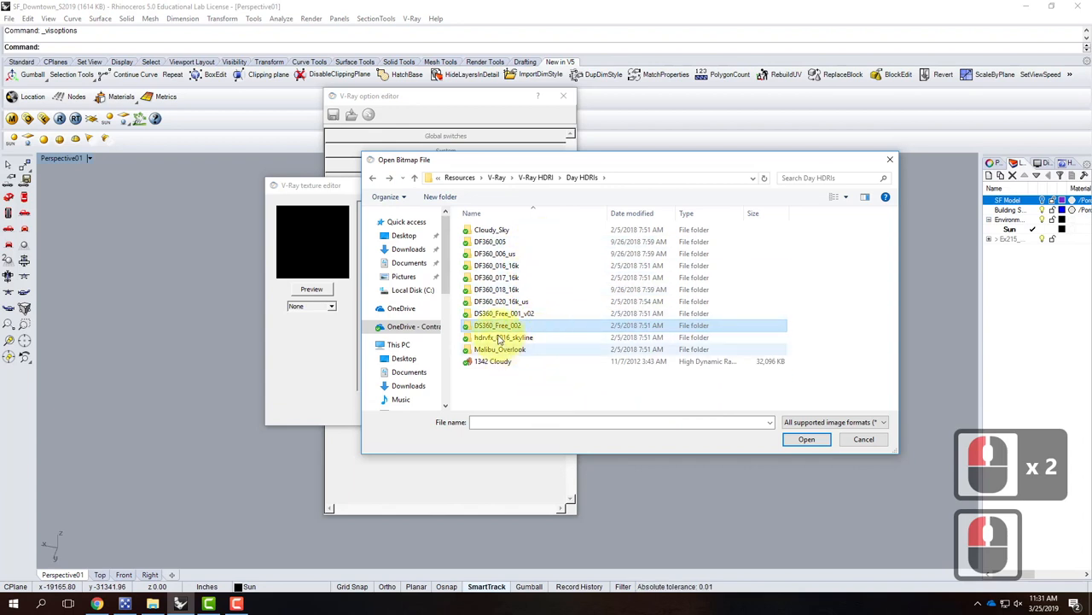
{"action": "double_click", "coordinate": [497, 325]}
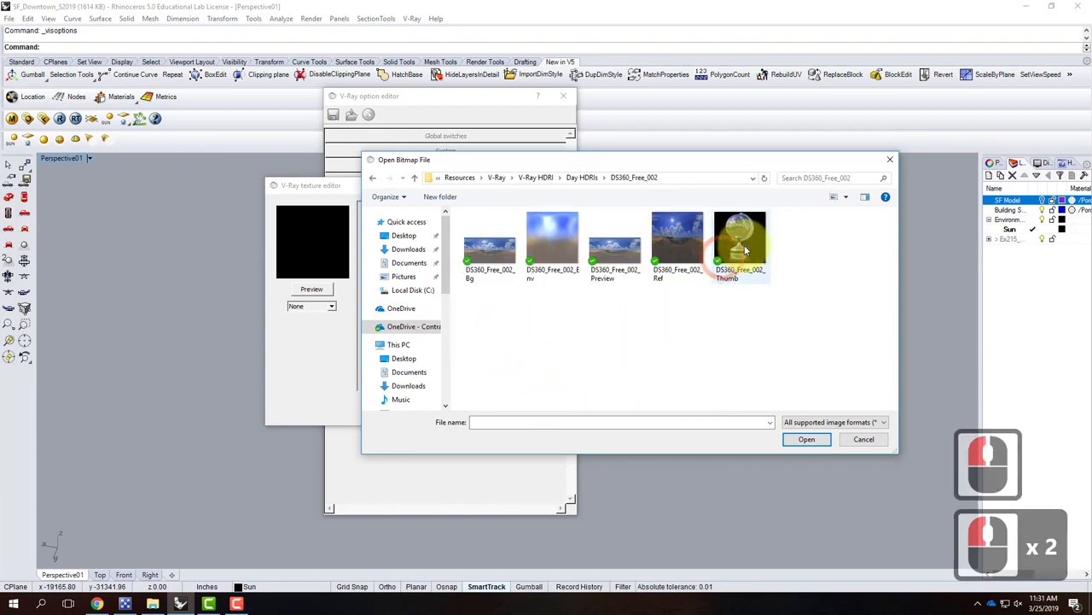
{"action": "mouse_move", "coordinate": [808, 240]}
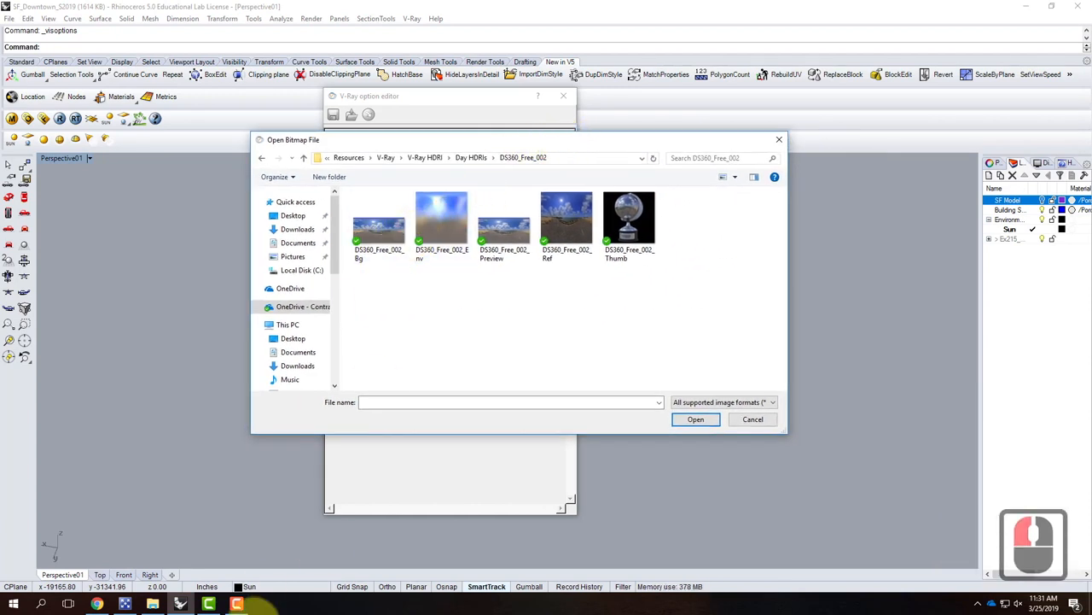
{"action": "left_click", "coordinate": [504, 222]}
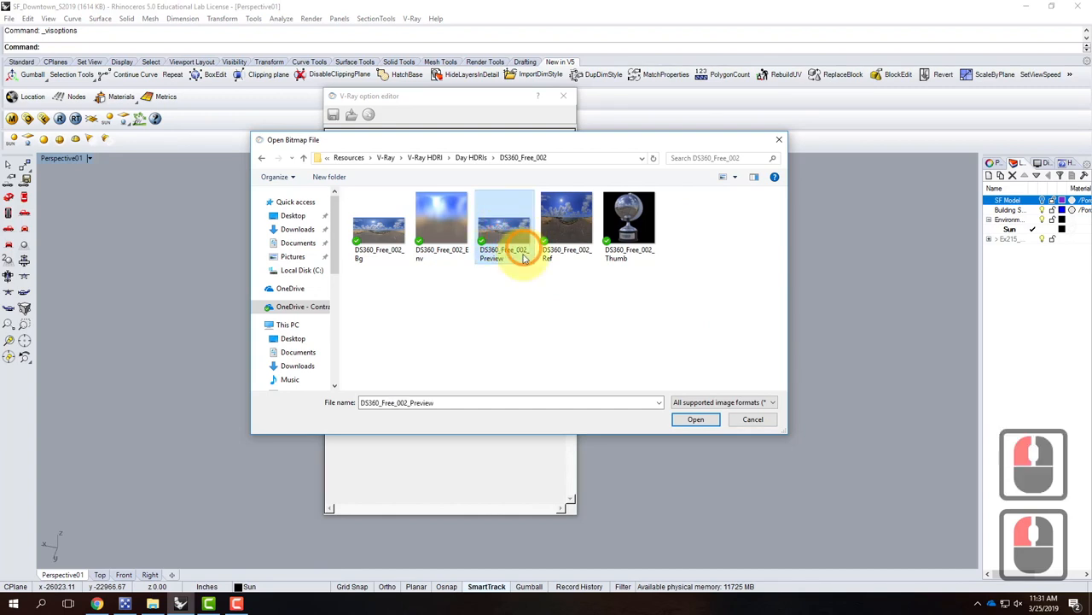
{"action": "left_click", "coordinate": [379, 222]}
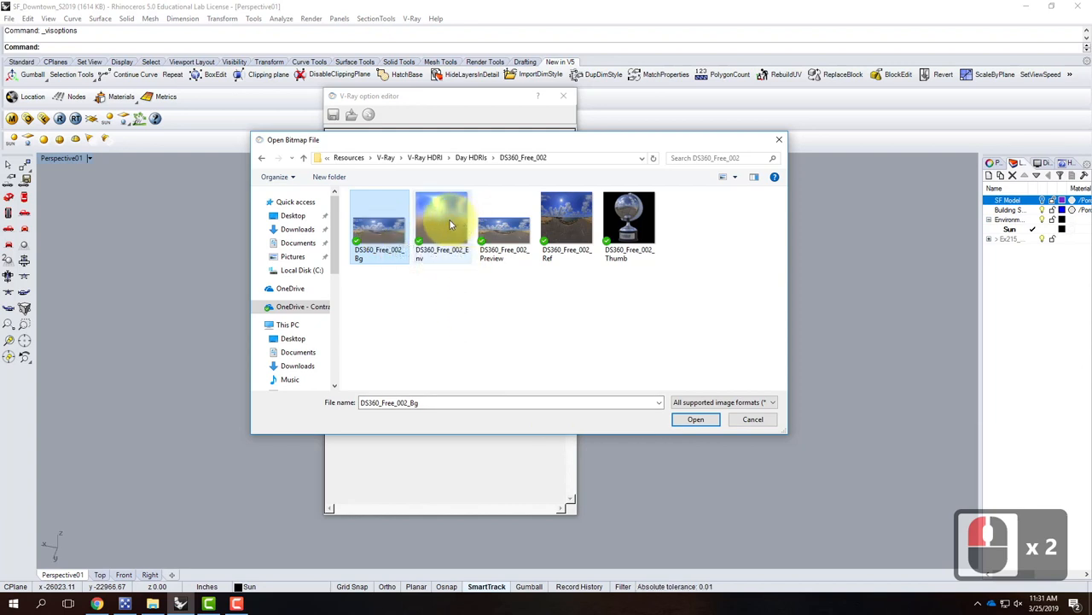
{"action": "left_click", "coordinate": [441, 220]}
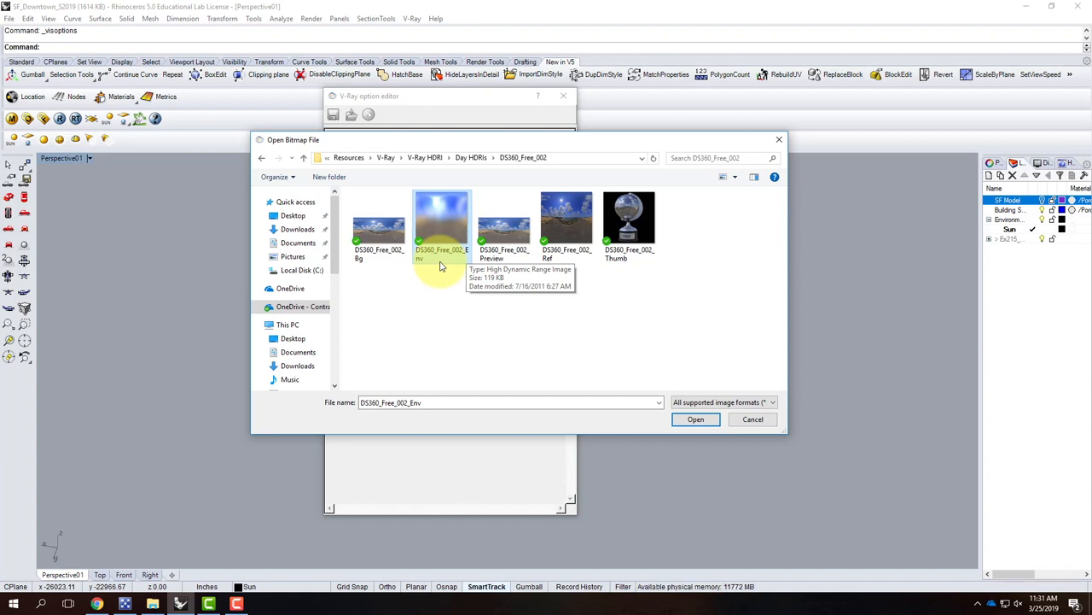
{"action": "mouse_move", "coordinate": [566, 217]}
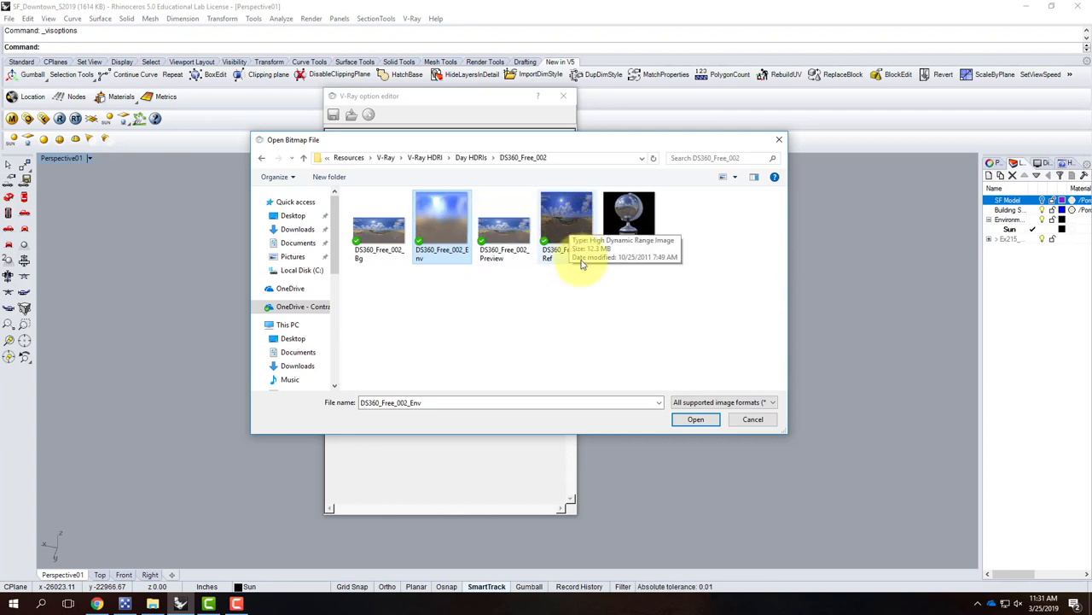
{"action": "mouse_move", "coordinate": [646, 278]}
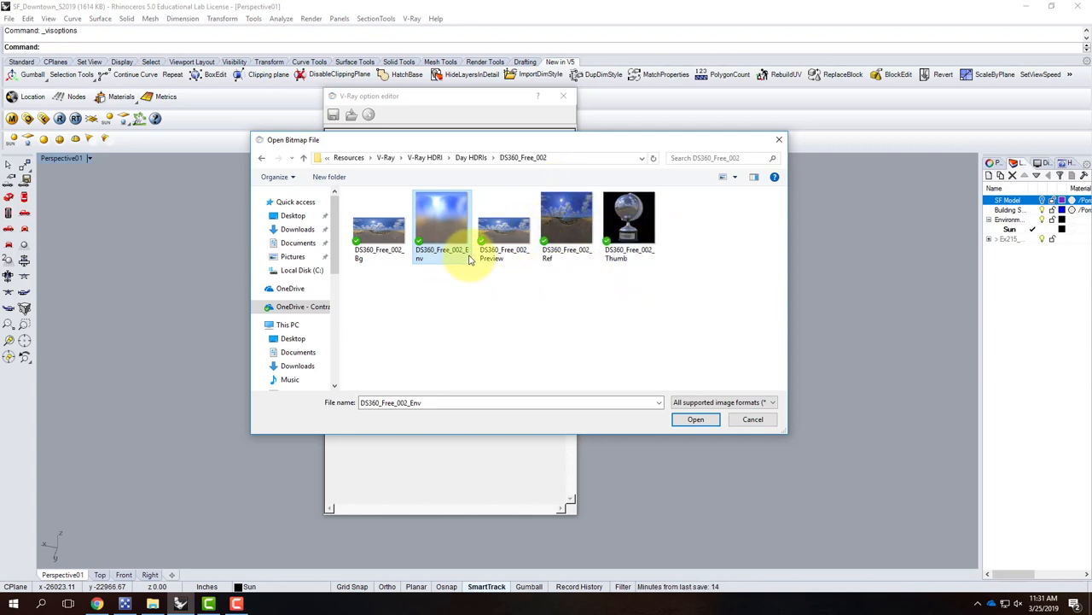
{"action": "mouse_move", "coordinate": [441, 230]}
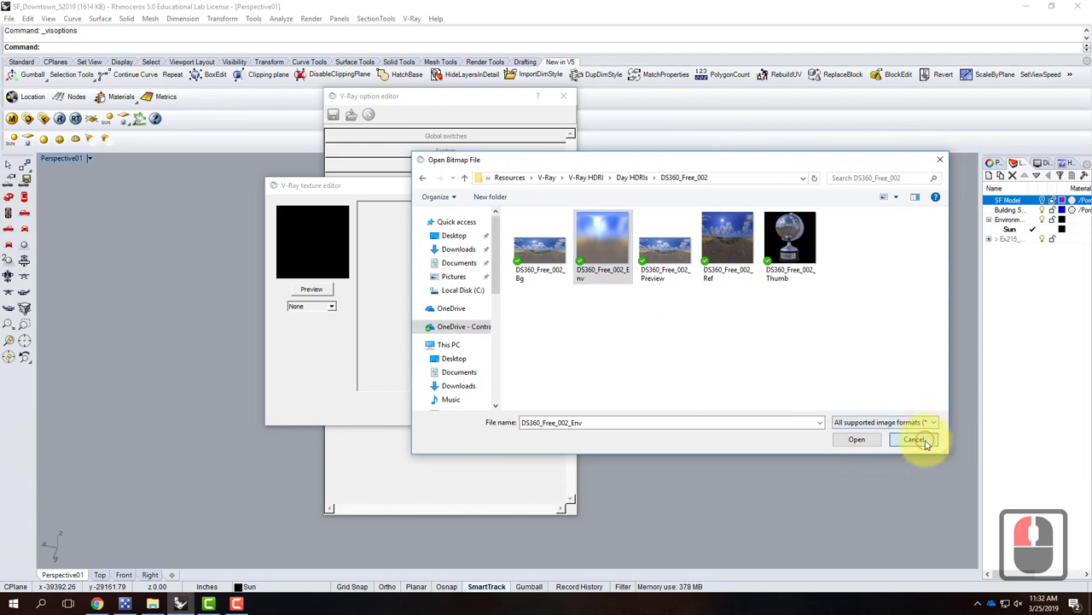
Reopen the skylight texture and load DS360_Free_002_Env from the DS360_Free_002 folder
{"action": "left_click", "coordinate": [913, 439]}
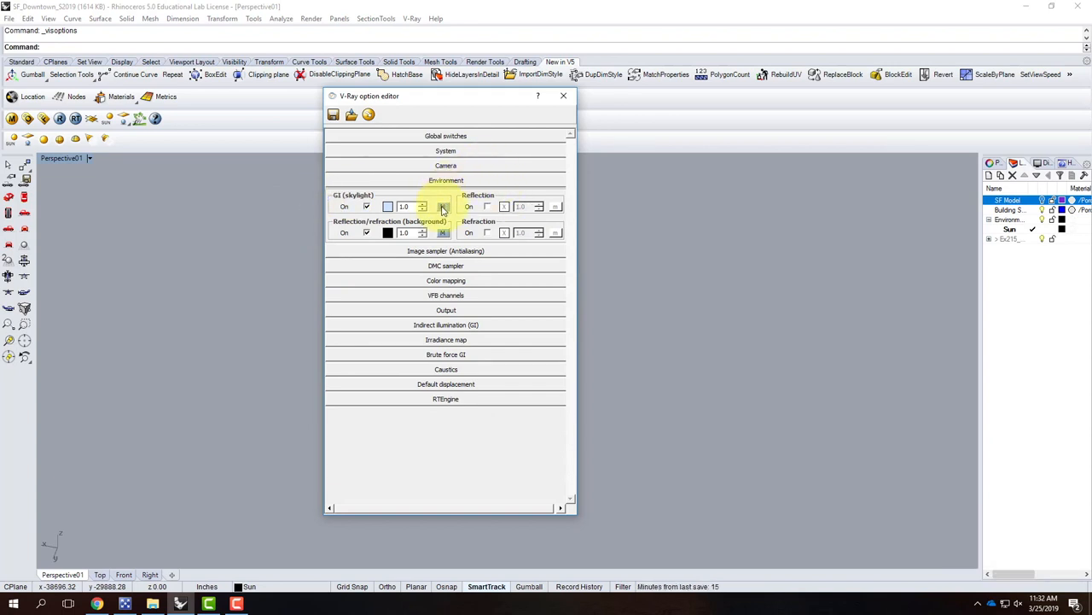
{"action": "left_click", "coordinate": [442, 206]}
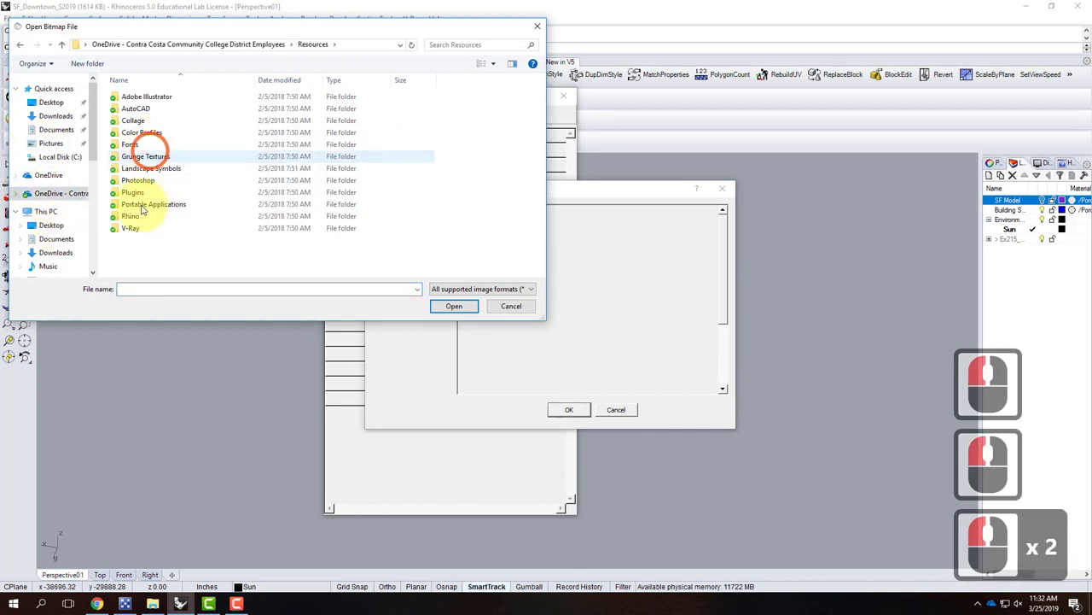
{"action": "double_click", "coordinate": [130, 228]}
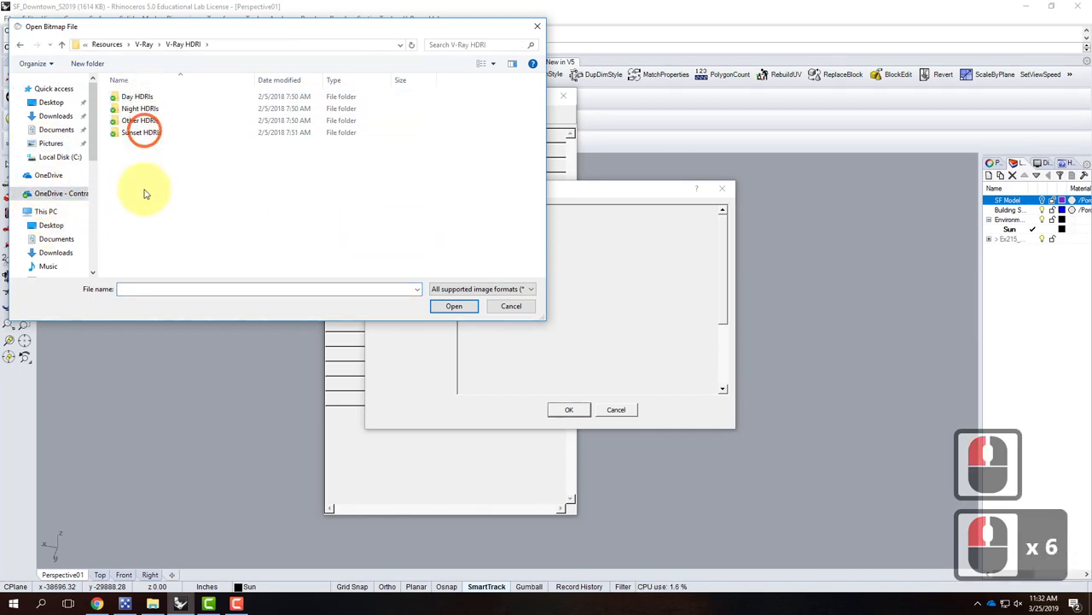
{"action": "double_click", "coordinate": [137, 95]}
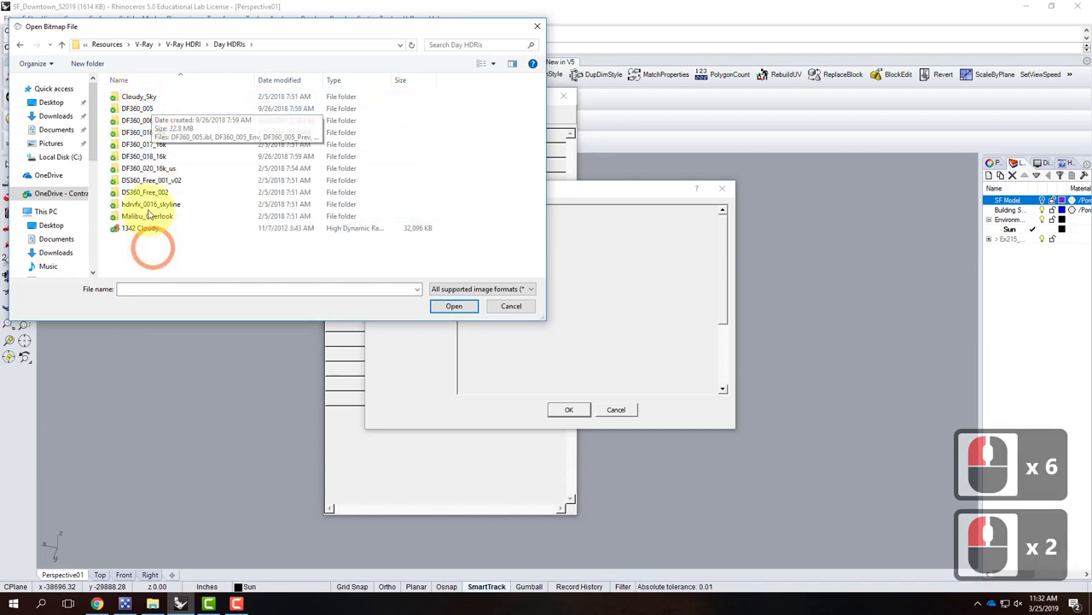
{"action": "double_click", "coordinate": [146, 192]}
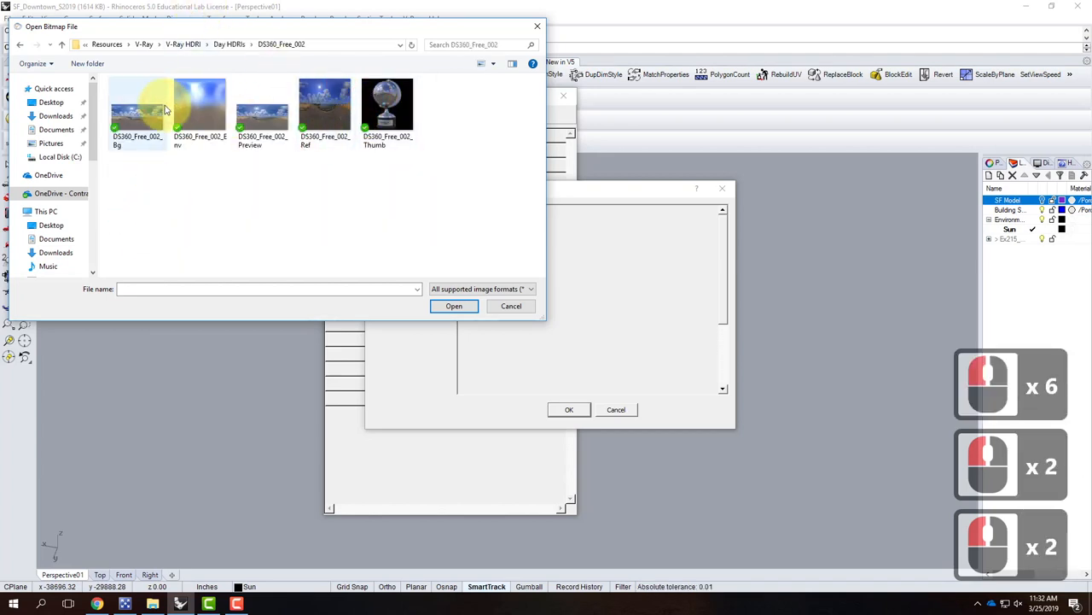
{"action": "left_click", "coordinate": [199, 107]}
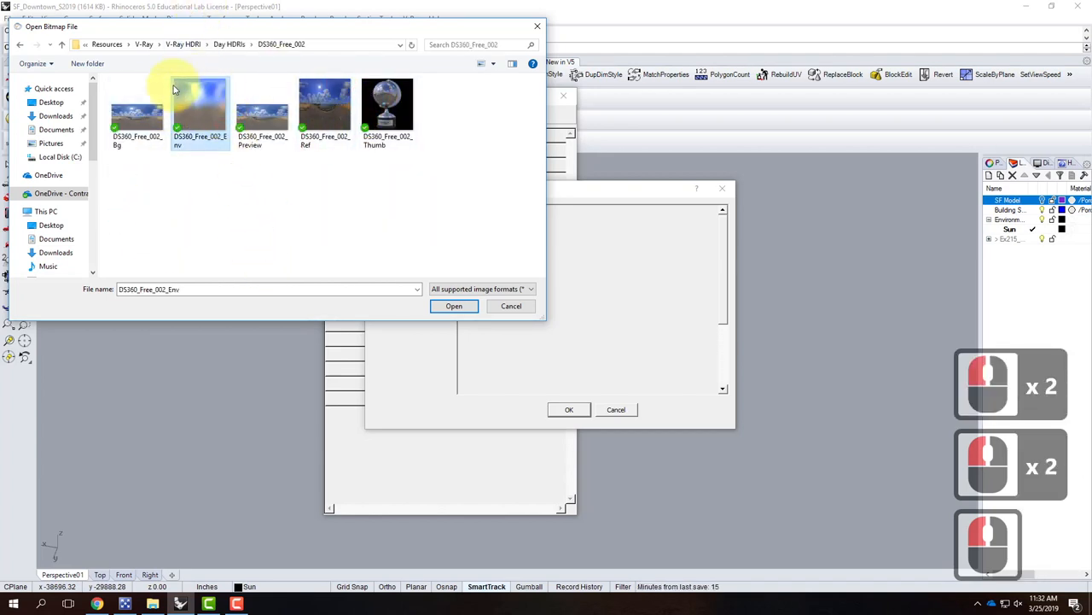
{"action": "mouse_move", "coordinate": [200, 103]}
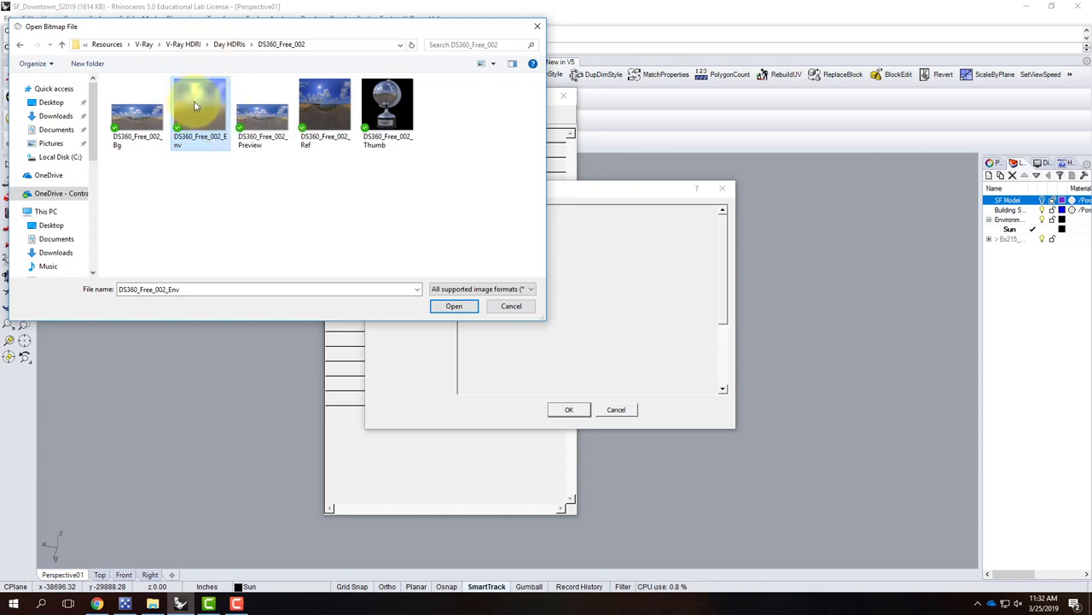
{"action": "left_click", "coordinate": [454, 306]}
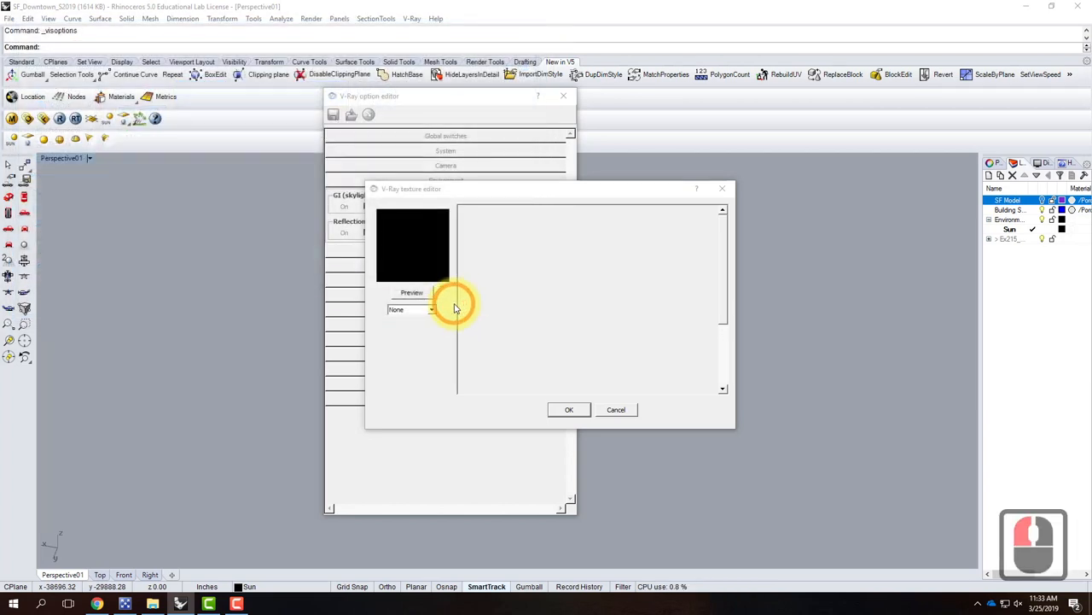
Preview the sky image, set UVW type to UVWGenEnvironment with Spherical mapping, and apply
{"action": "left_click", "coordinate": [410, 309]}
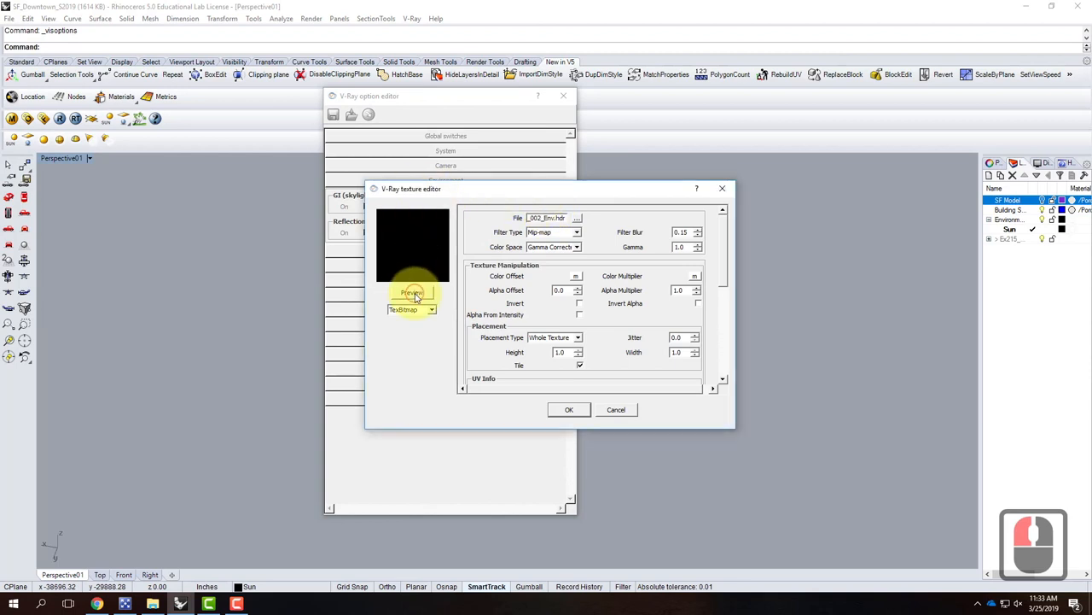
{"action": "left_click", "coordinate": [412, 292]}
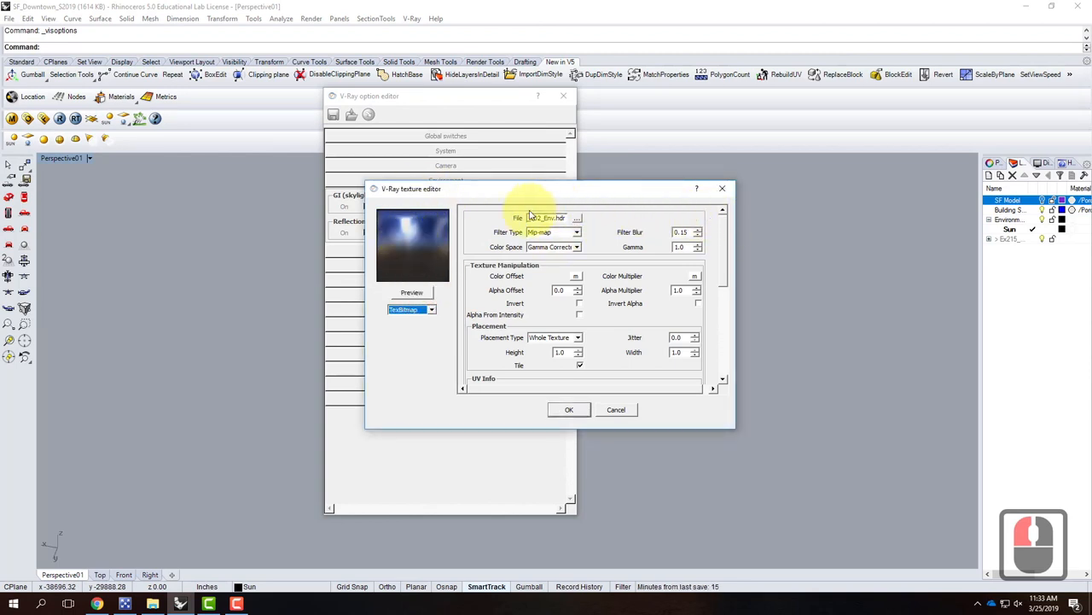
{"action": "scroll", "scroll_direction": "down", "scroll_amount": 3}
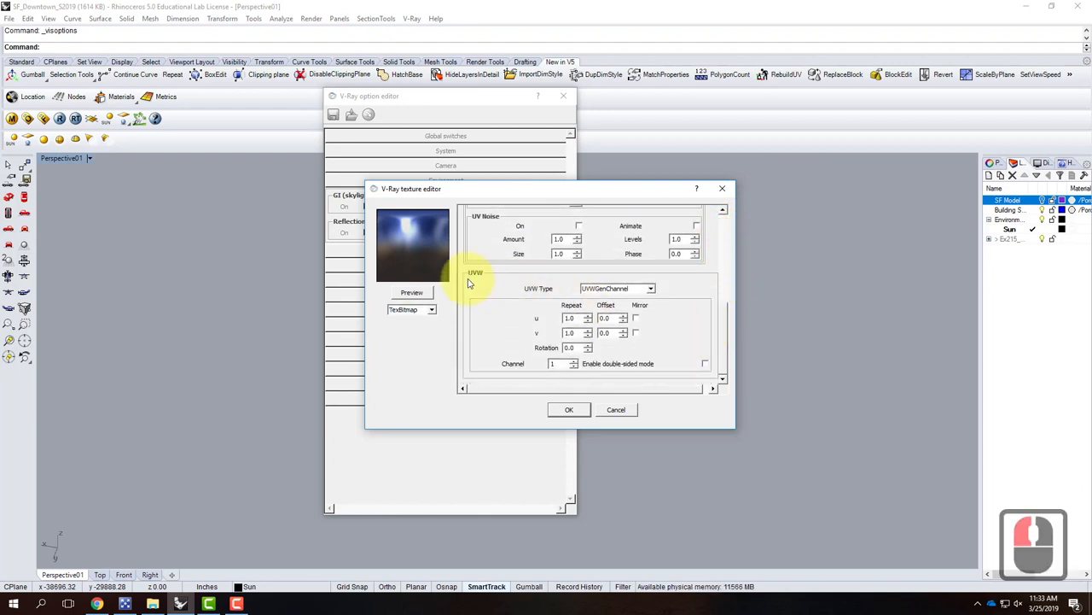
{"action": "mouse_move", "coordinate": [465, 312]}
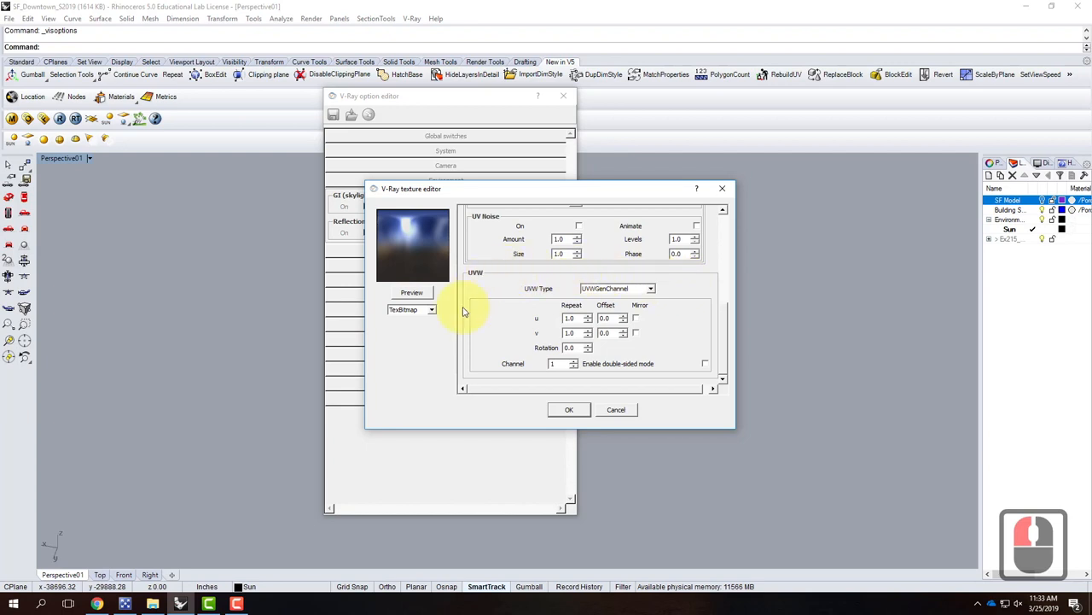
{"action": "mouse_move", "coordinate": [552, 297]}
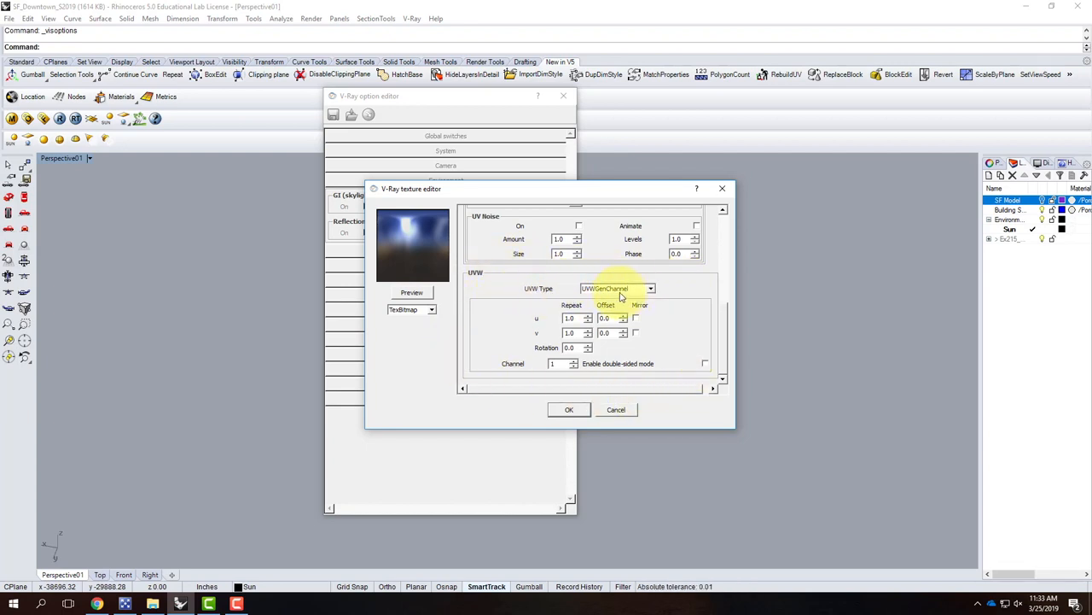
{"action": "left_click", "coordinate": [651, 288]}
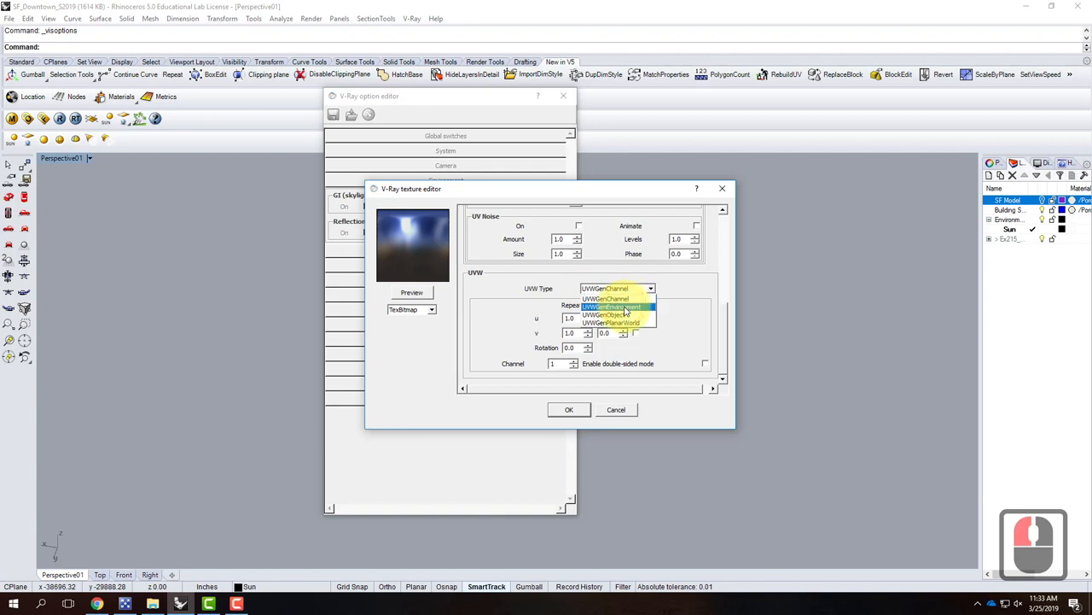
{"action": "left_click", "coordinate": [611, 306]}
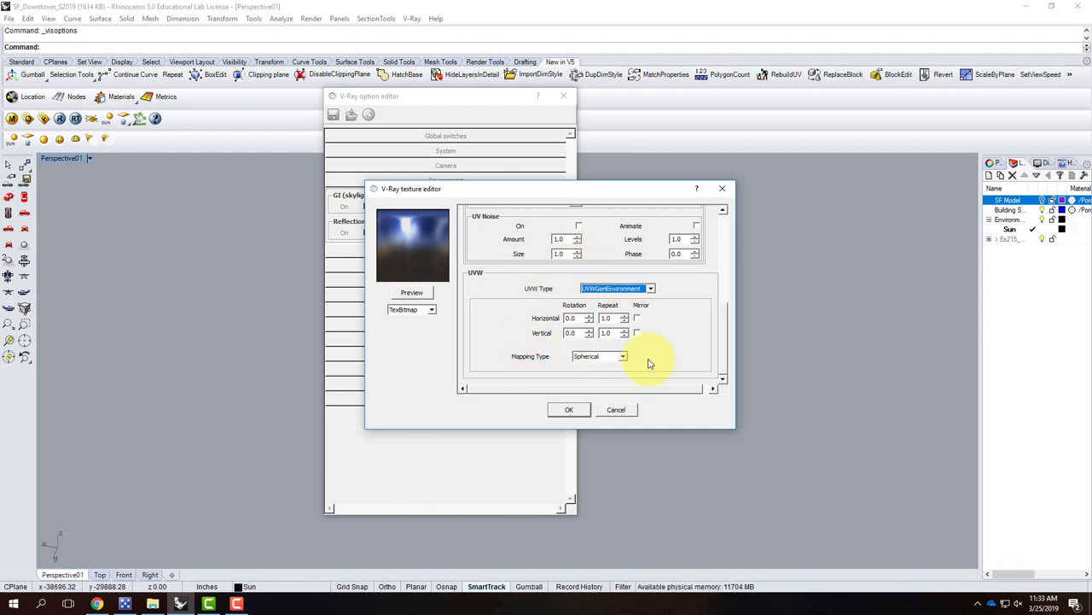
{"action": "mouse_move", "coordinate": [660, 365]}
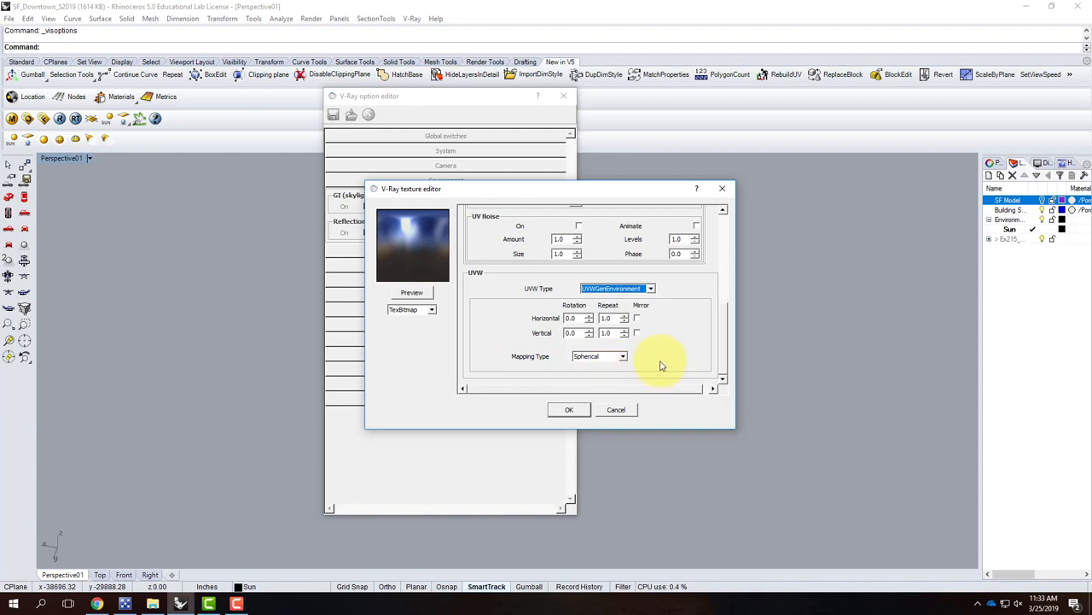
{"action": "mouse_move", "coordinate": [640, 350]}
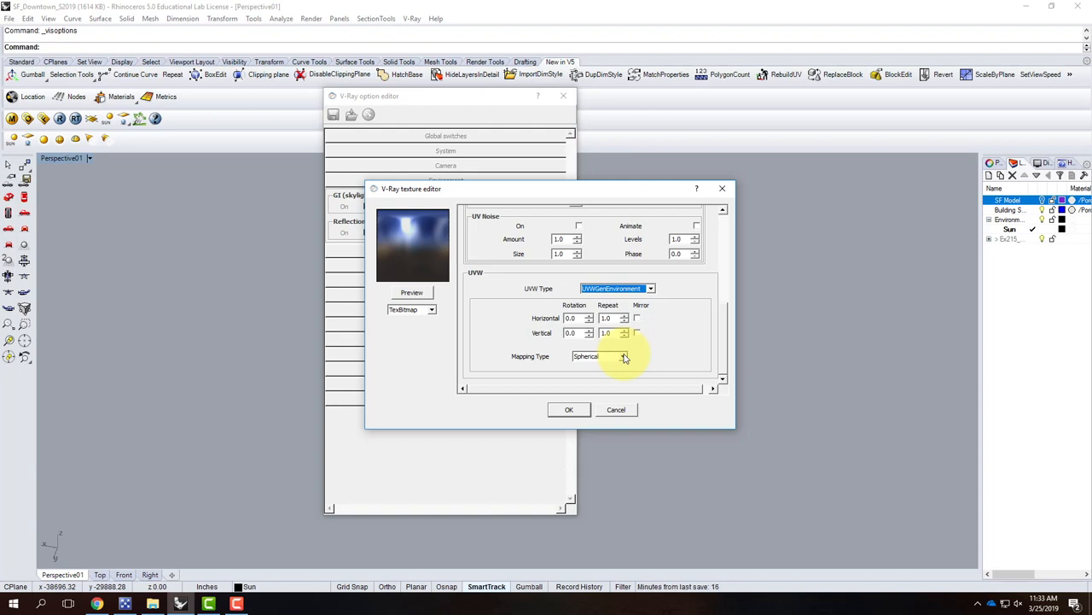
{"action": "left_click", "coordinate": [623, 356]}
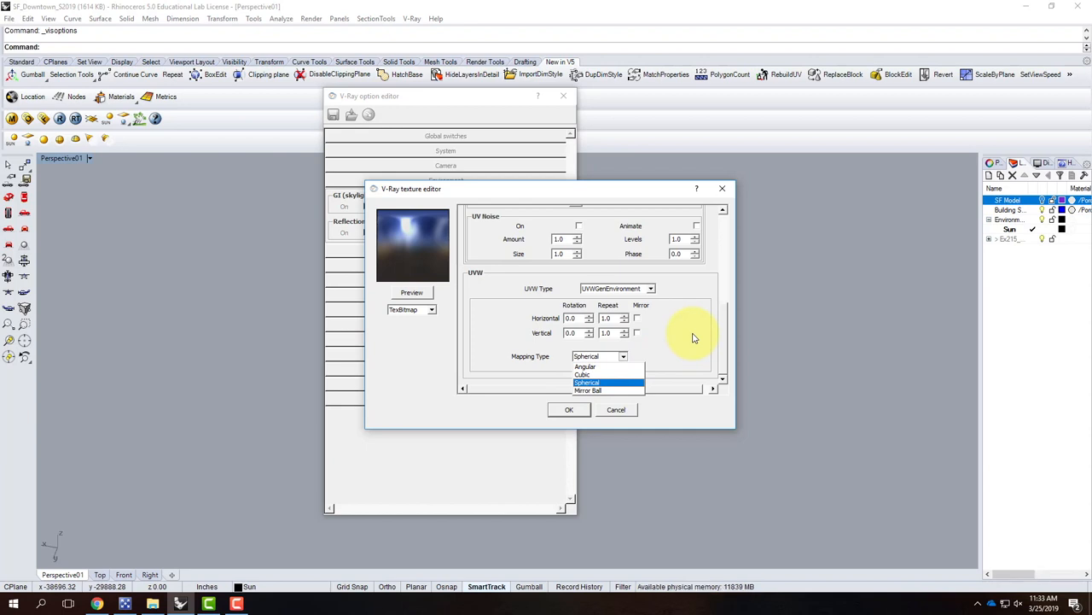
{"action": "left_click", "coordinate": [587, 383]}
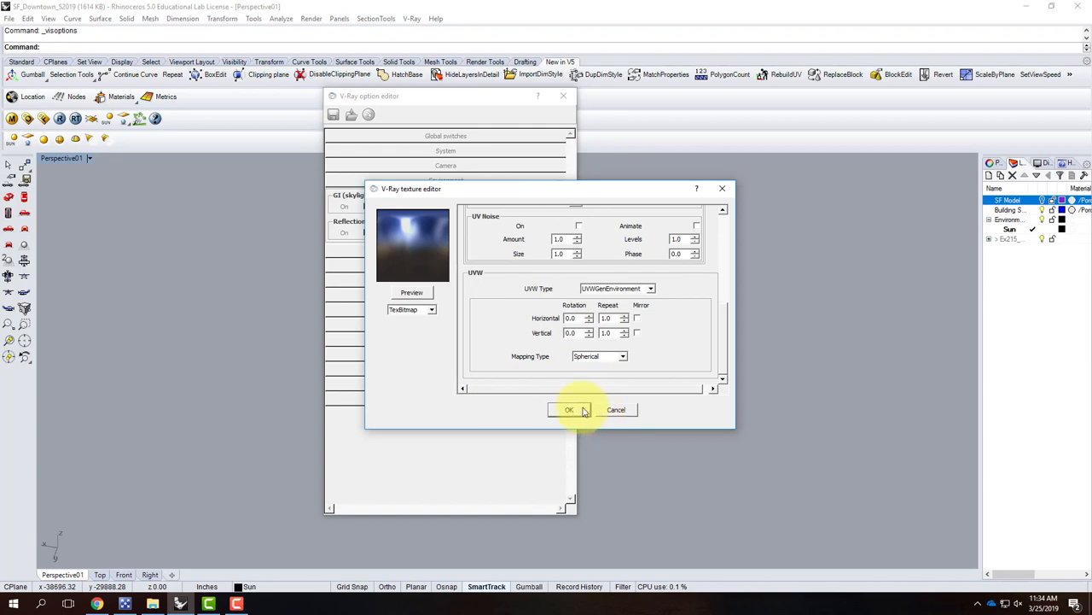
{"action": "left_click", "coordinate": [569, 410]}
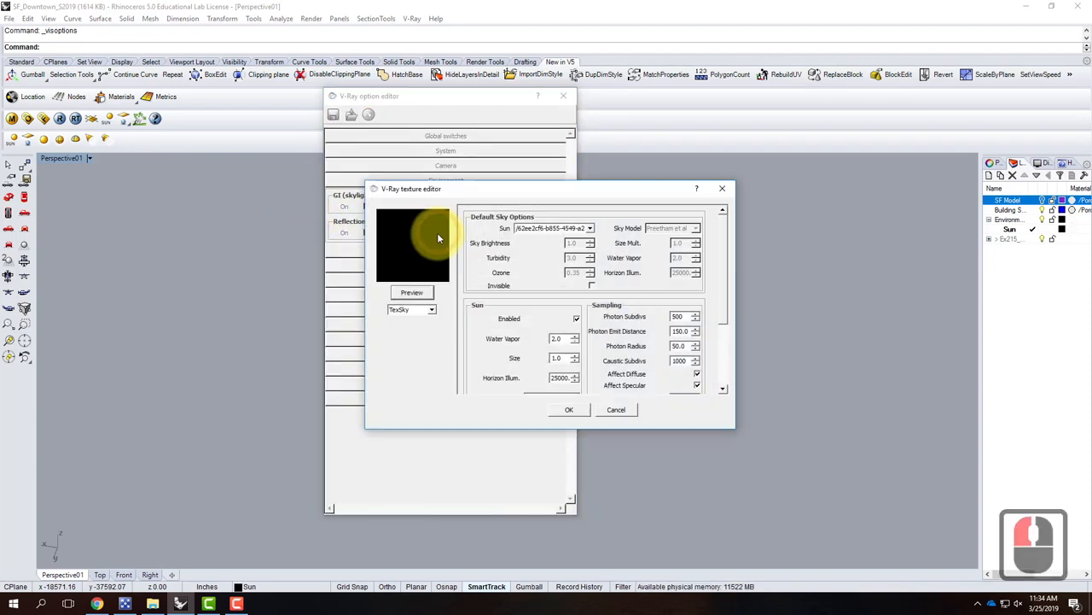
Load the DS360_Free_002_Ref HDR image as a TexBitmap background texture
{"action": "left_click", "coordinate": [431, 309]}
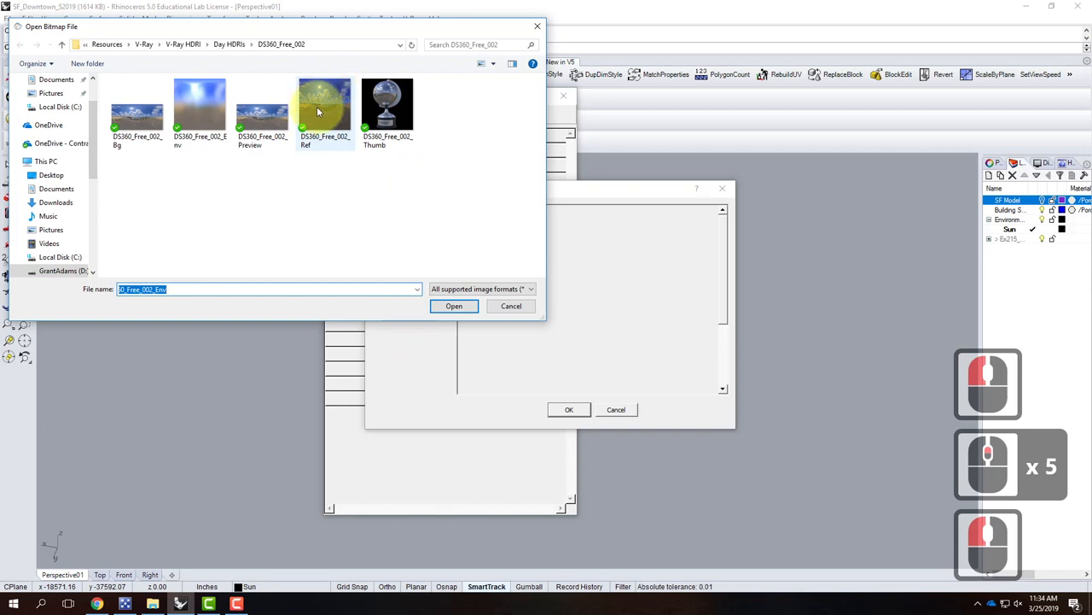
{"action": "left_click", "coordinate": [324, 102]}
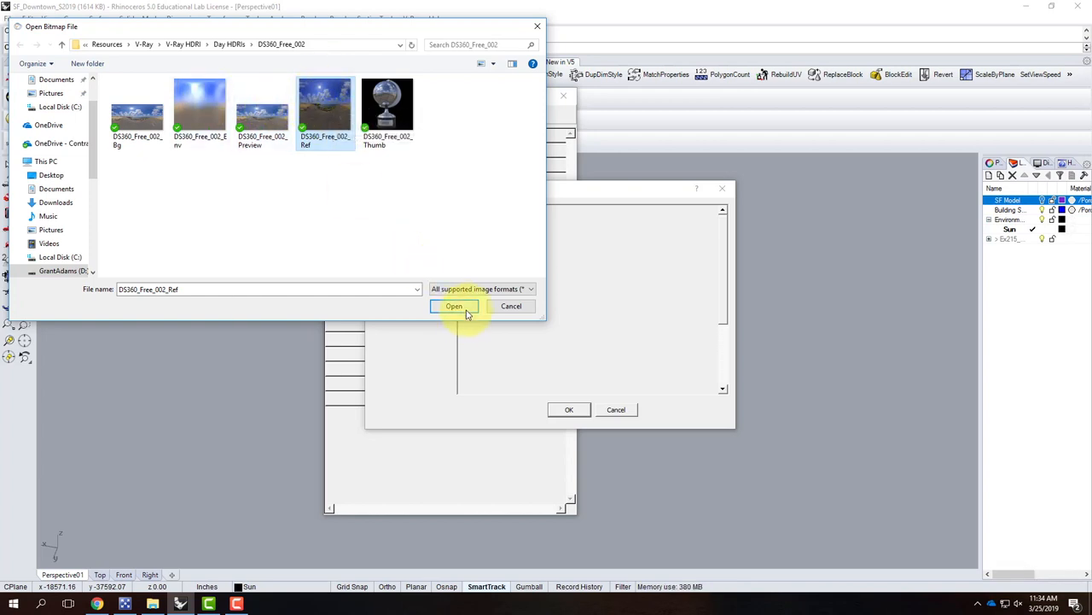
{"action": "left_click", "coordinate": [453, 306]}
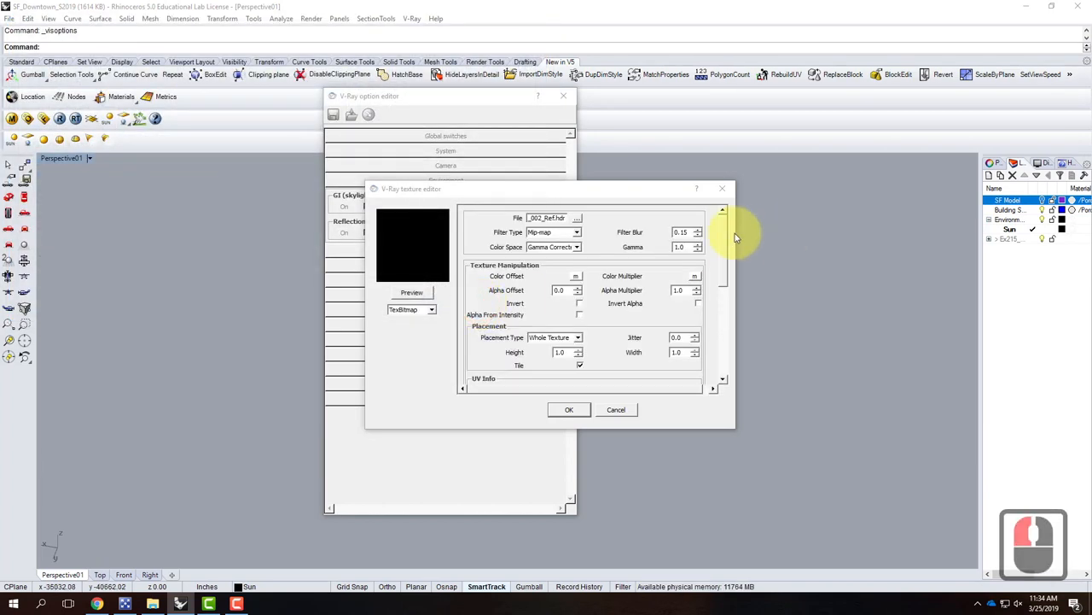
Map the Ref image with UVWGenEnvironment spherical mapping and apply it to the background
{"action": "scroll", "scroll_direction": "down", "scroll_amount": 3}
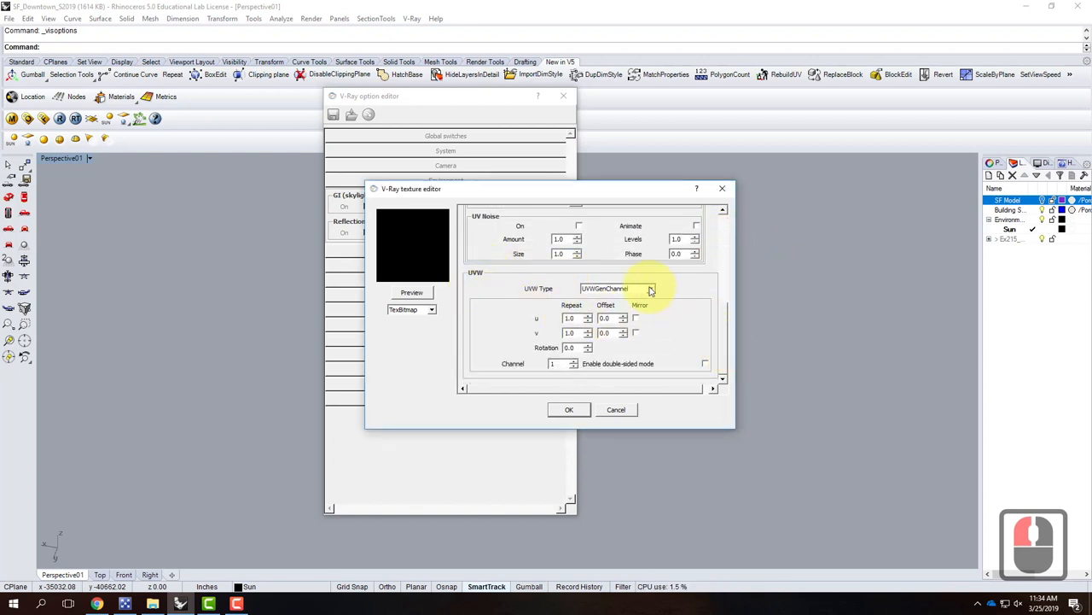
{"action": "left_click", "coordinate": [650, 288]}
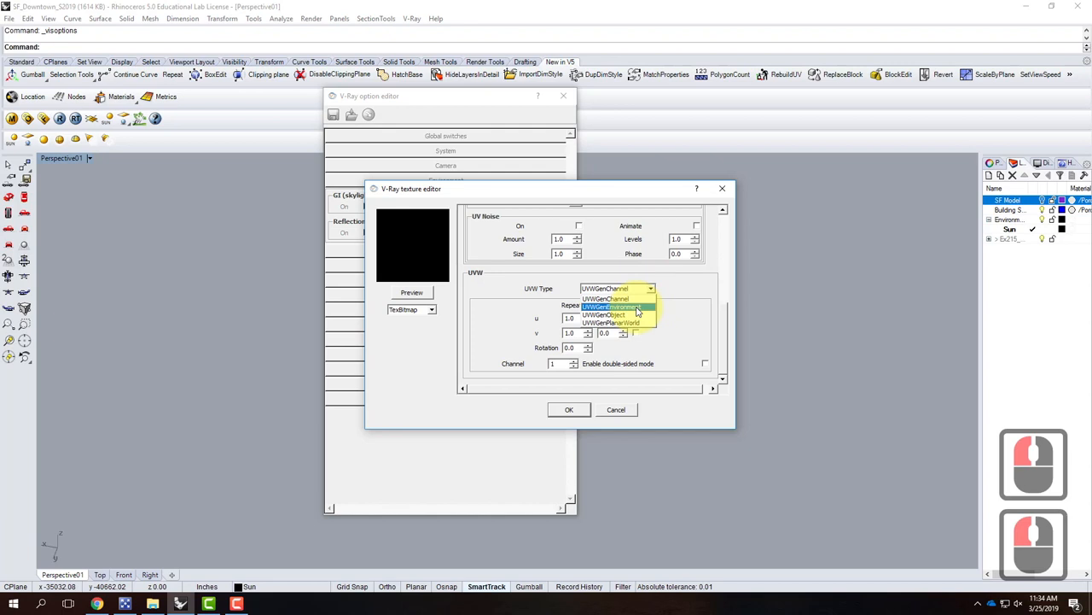
{"action": "left_click", "coordinate": [613, 306]}
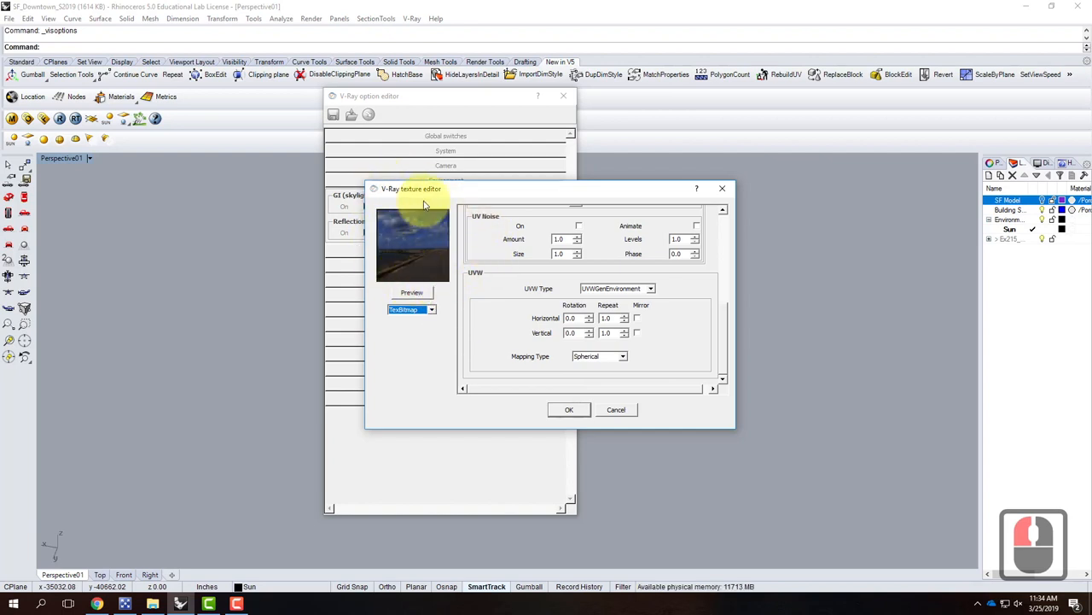
{"action": "mouse_move", "coordinate": [479, 258]}
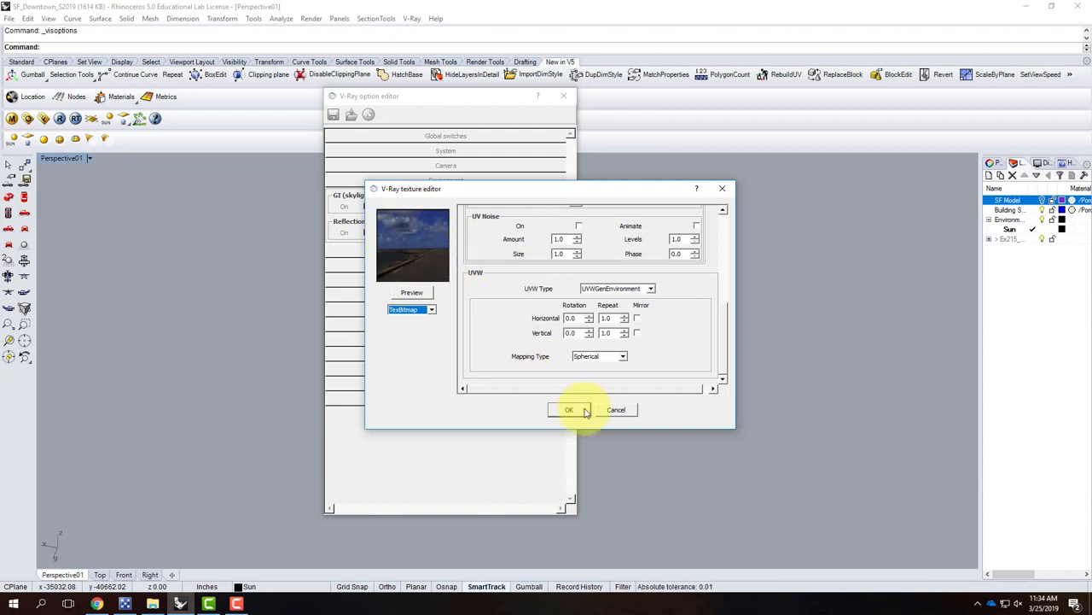
{"action": "left_click", "coordinate": [569, 410]}
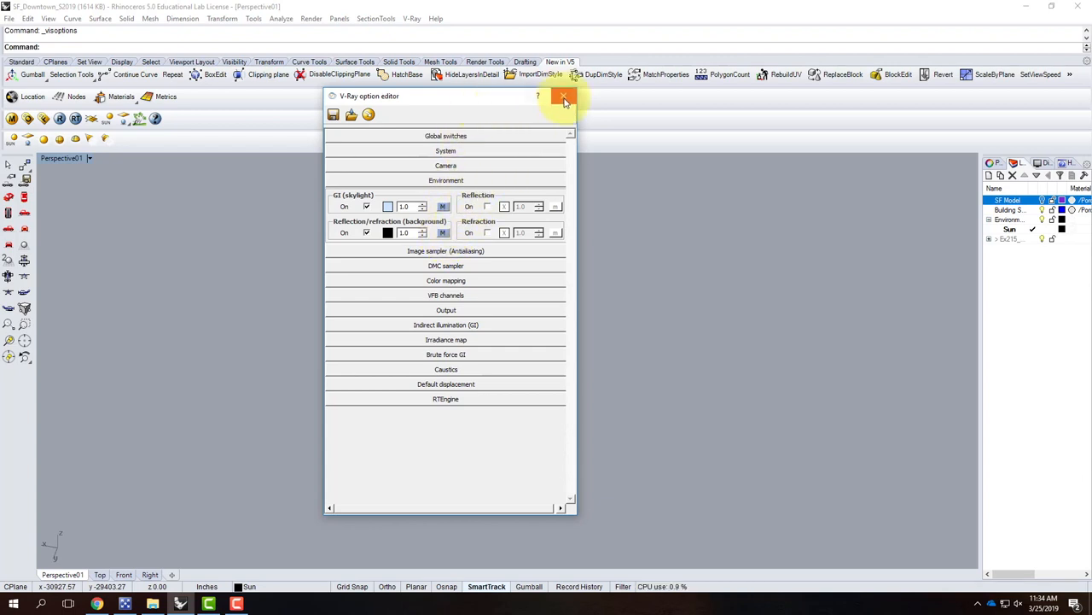
{"action": "mouse_move", "coordinate": [563, 96]}
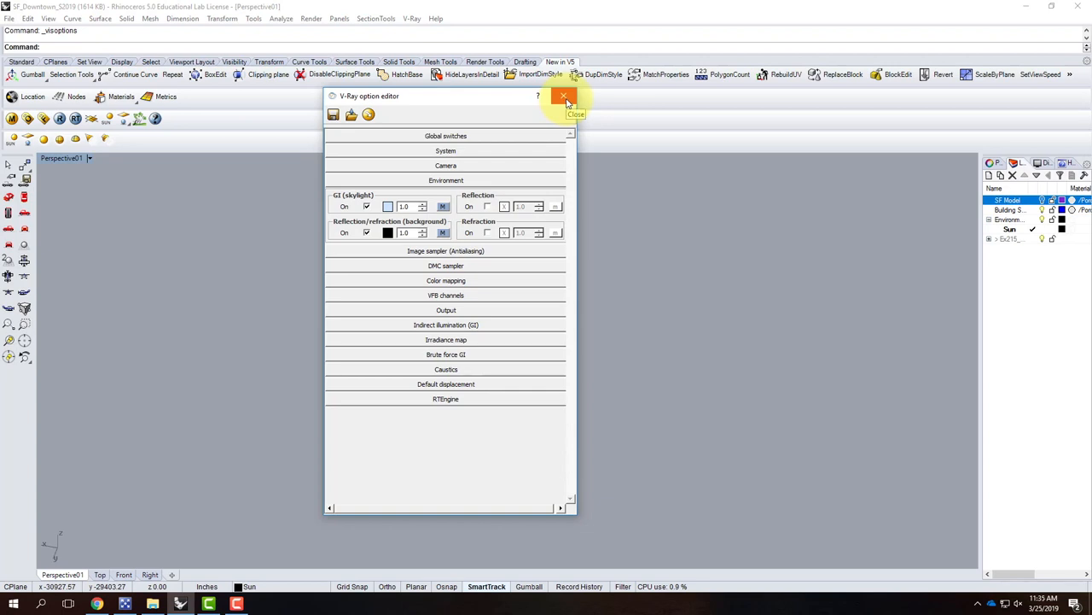
Close render options, add IP and Sphere sublayers under Environment, and make Sphere current
{"action": "left_click", "coordinate": [563, 96]}
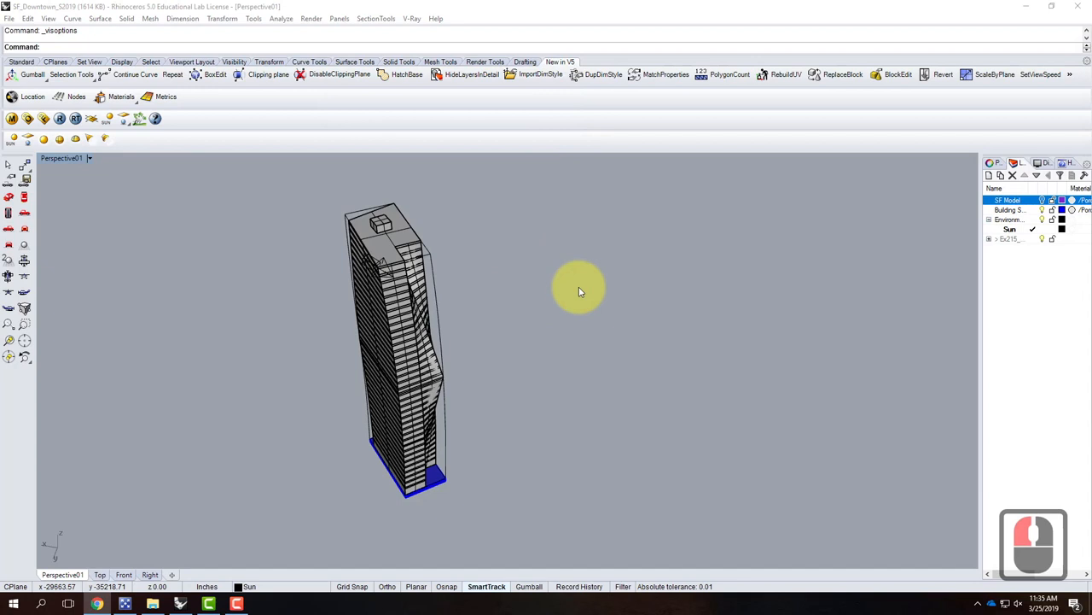
{"action": "mouse_move", "coordinate": [587, 308]}
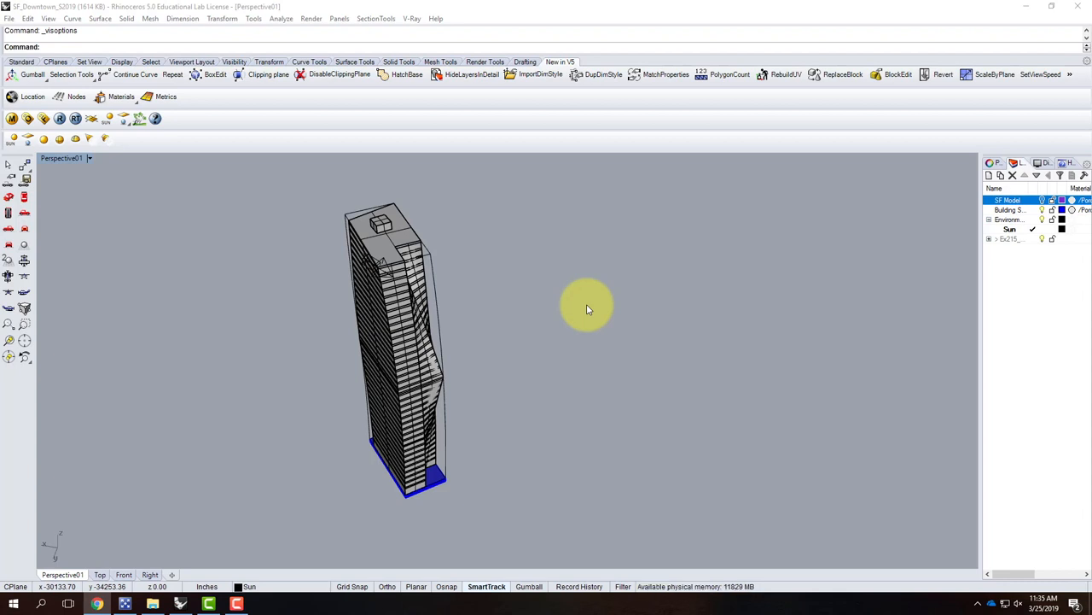
{"action": "mouse_move", "coordinate": [596, 301]}
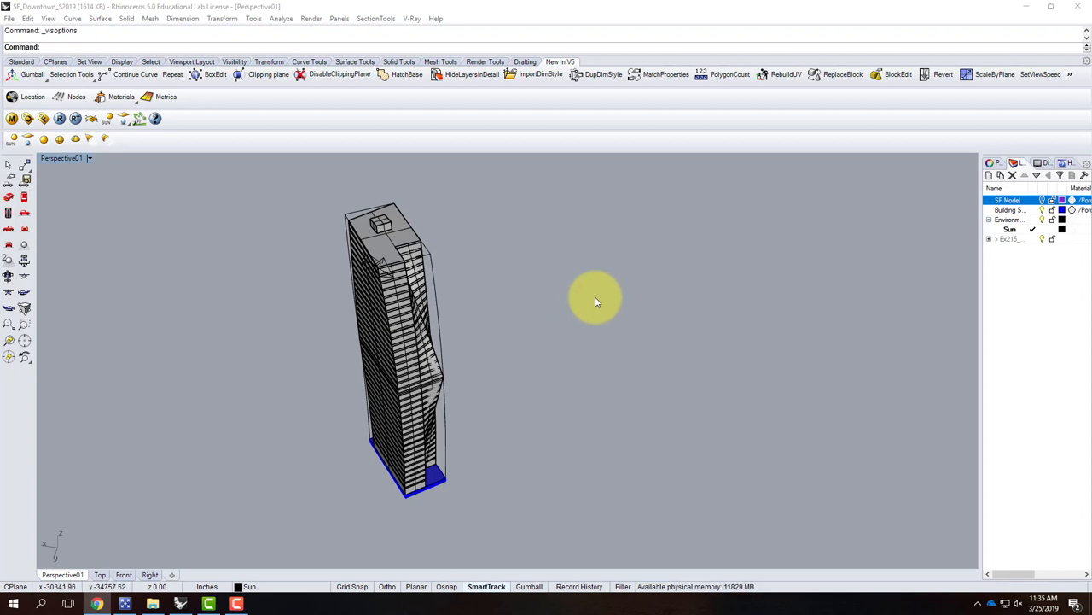
{"action": "mouse_move", "coordinate": [751, 227]}
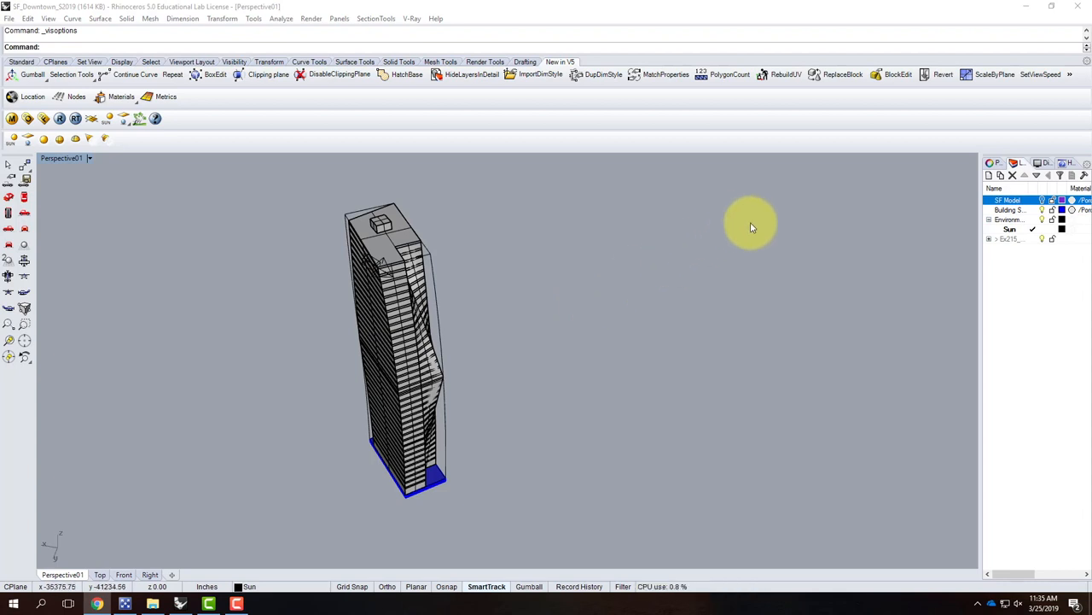
{"action": "left_click", "coordinate": [1012, 219]}
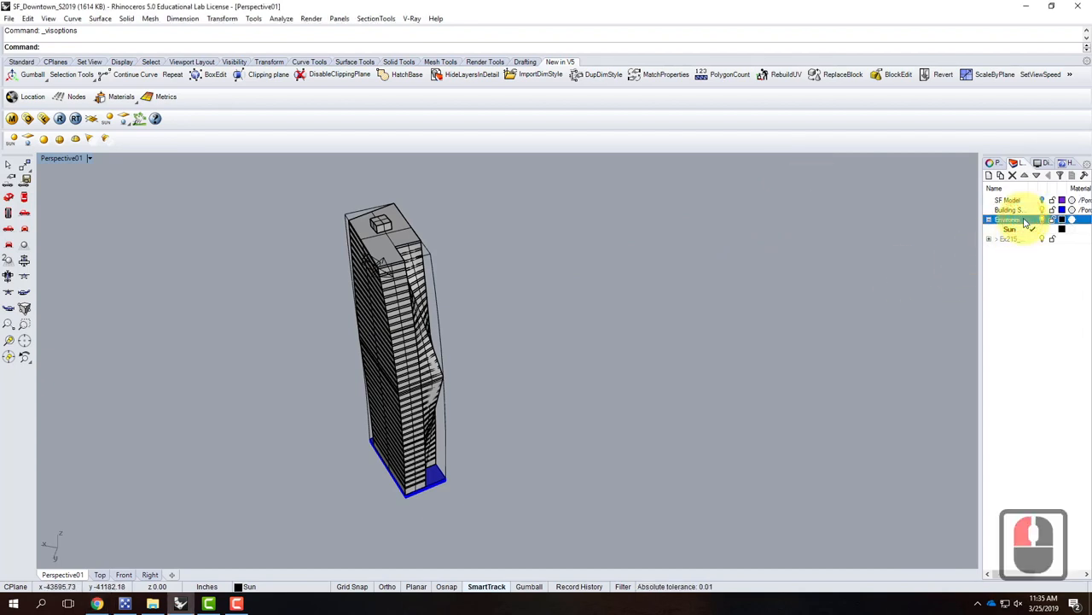
{"action": "left_click", "coordinate": [990, 175]}
{"action": "type", "text": "IP"}
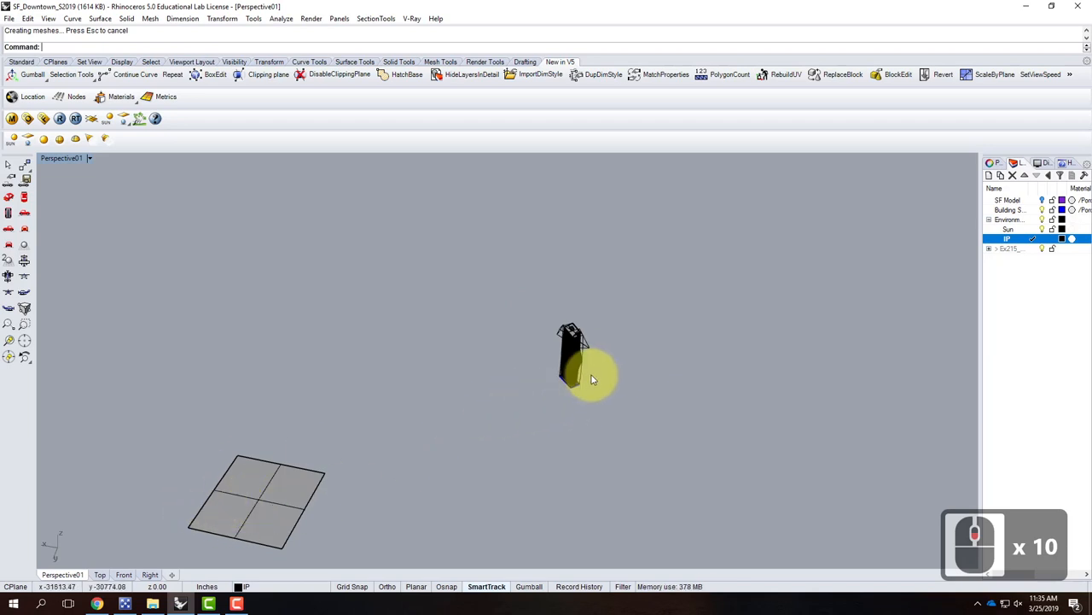
{"action": "scroll", "scroll_direction": "up", "scroll_amount": 3}
{"action": "type", "text": "Sphere"}
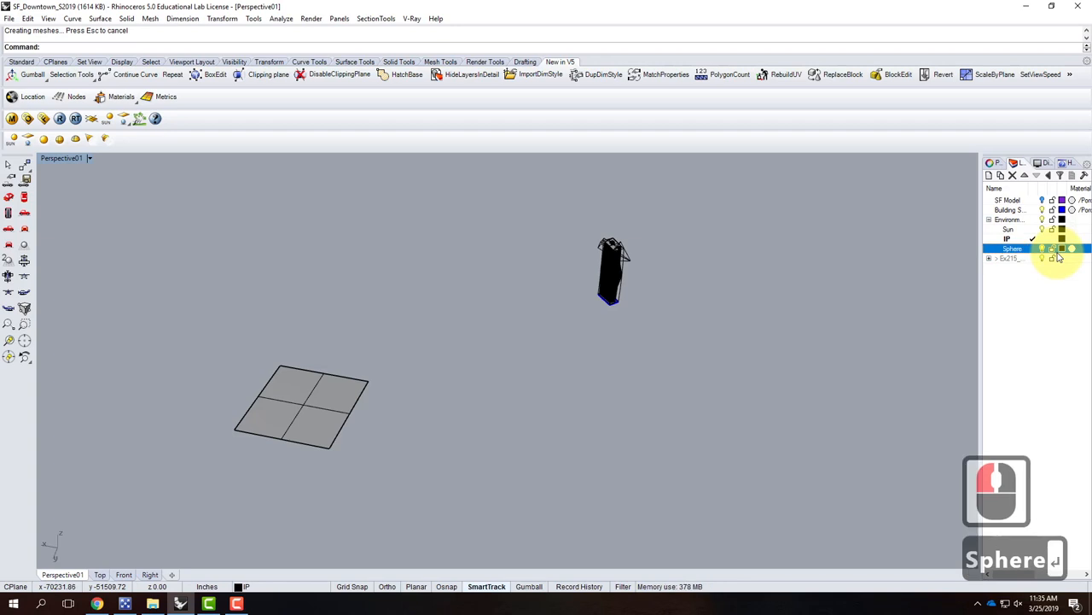
{"action": "left_click", "coordinate": [1033, 249]}
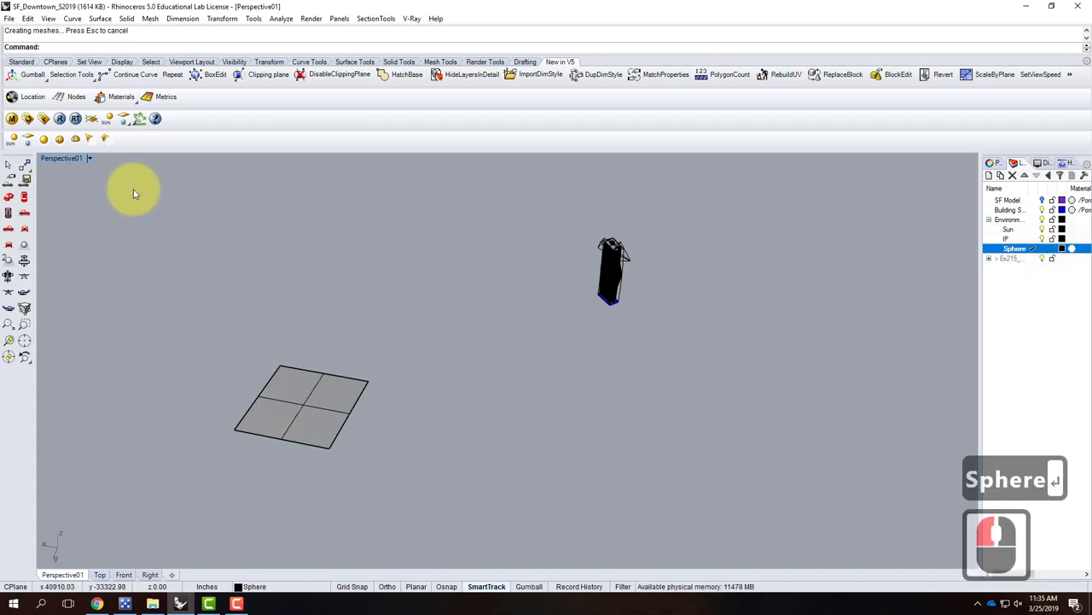
Draw a centre-radius sphere centred on the square ground plane
{"action": "left_click", "coordinate": [21, 61]}
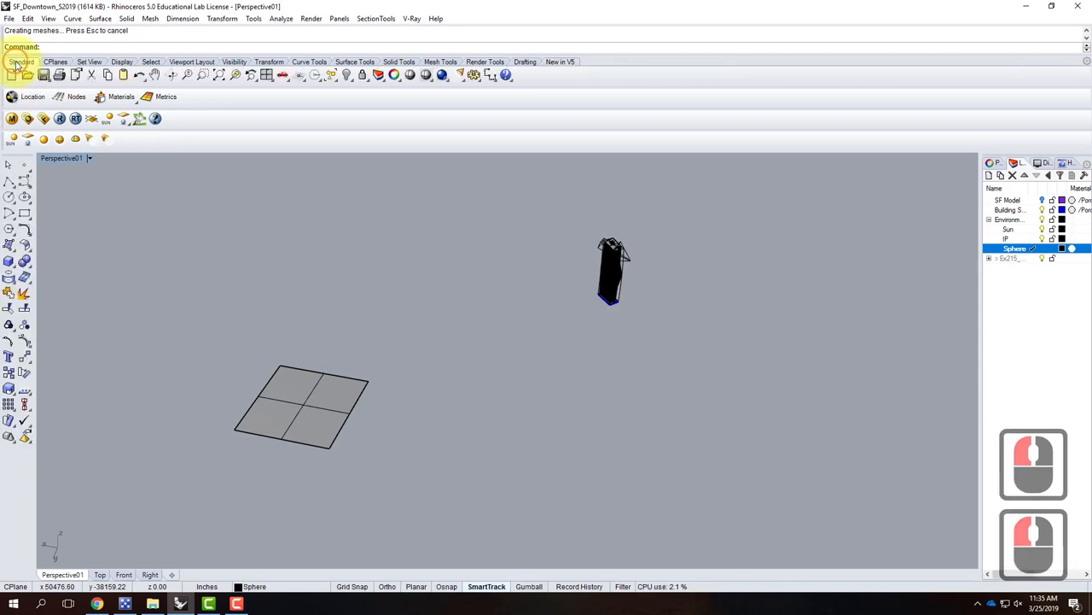
{"action": "left_click", "coordinate": [24, 267]}
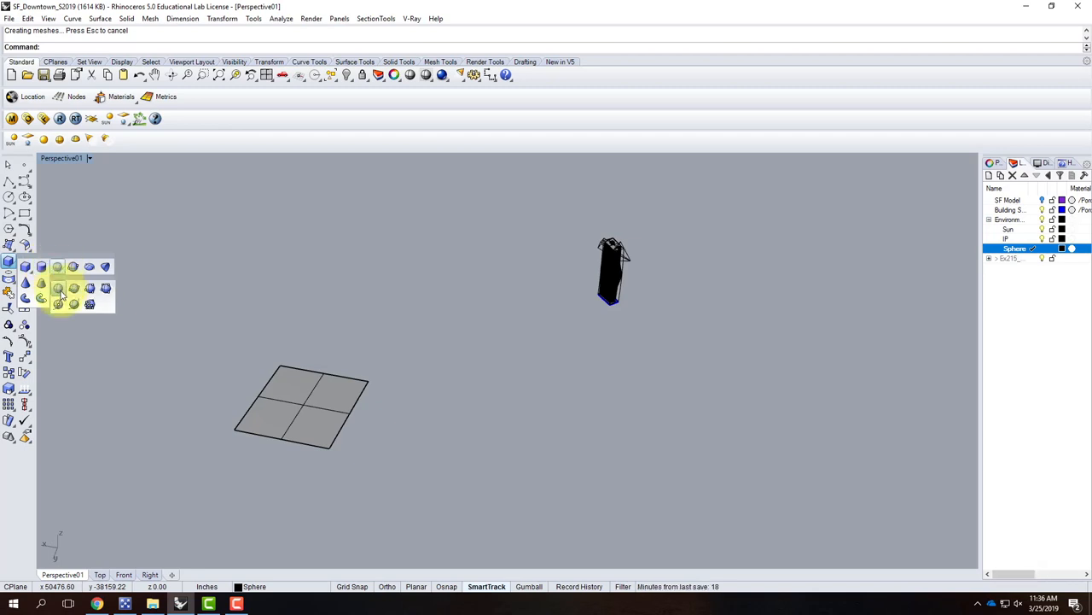
{"action": "left_click", "coordinate": [41, 287]}
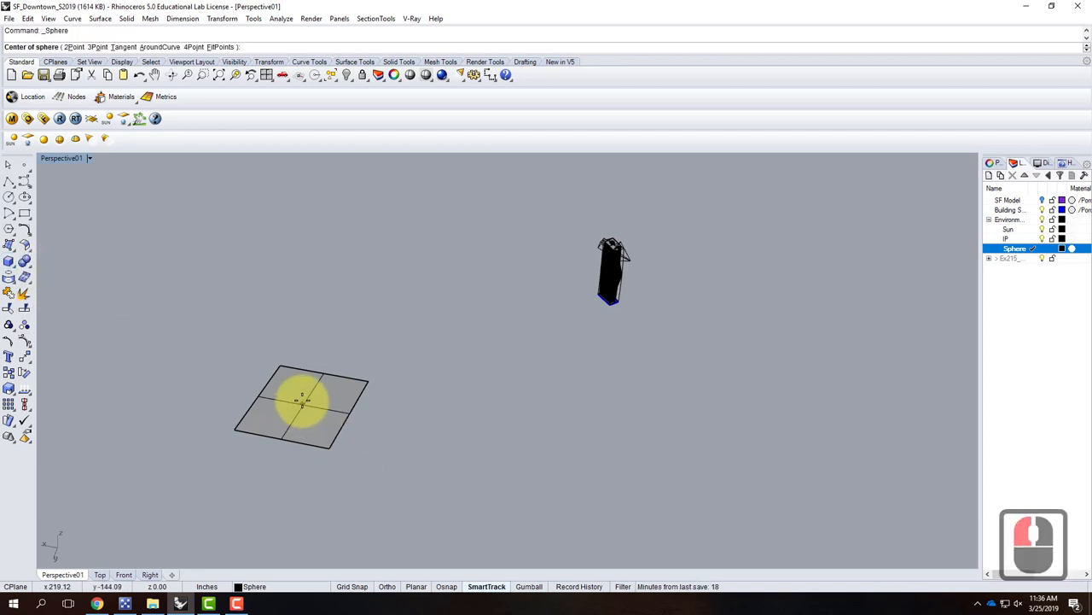
{"action": "left_click", "coordinate": [302, 403]}
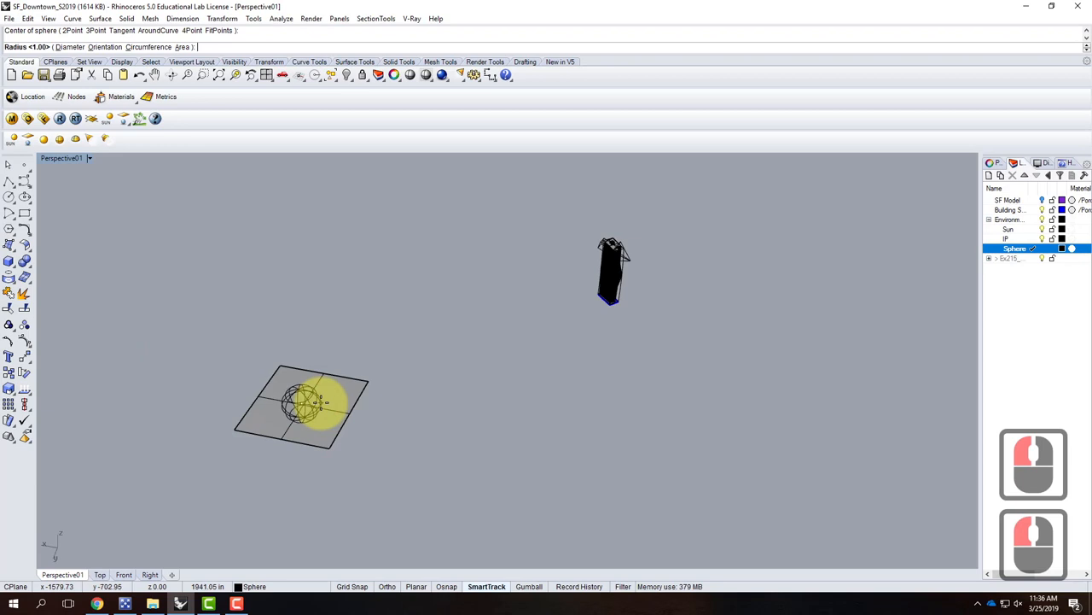
{"action": "left_click", "coordinate": [303, 405]}
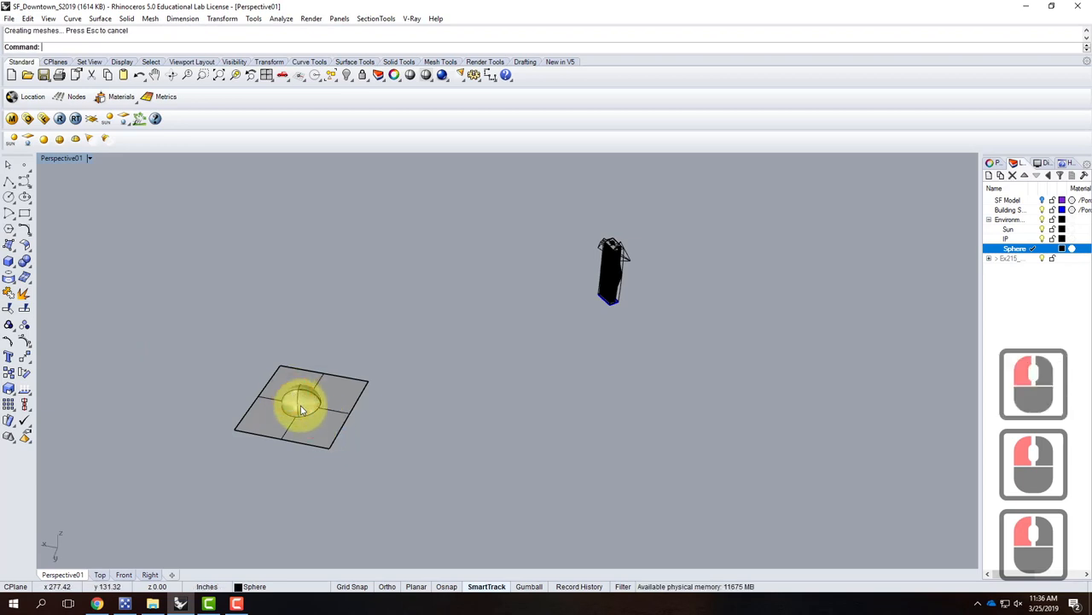
{"action": "left_click", "coordinate": [298, 405]}
{"action": "type", "text": "s"}
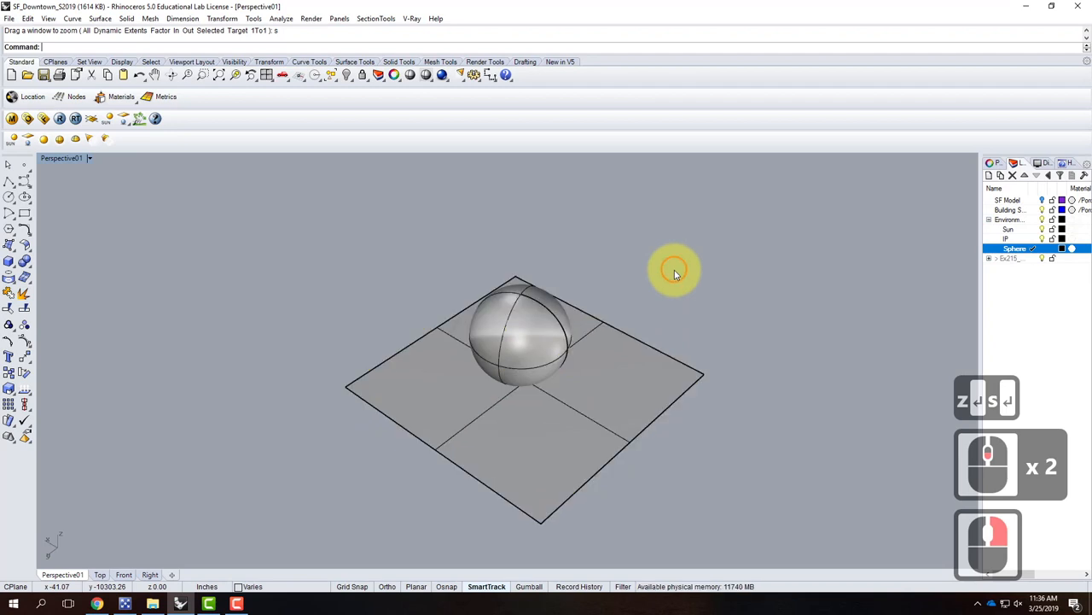
{"action": "left_click", "coordinate": [598, 427]}
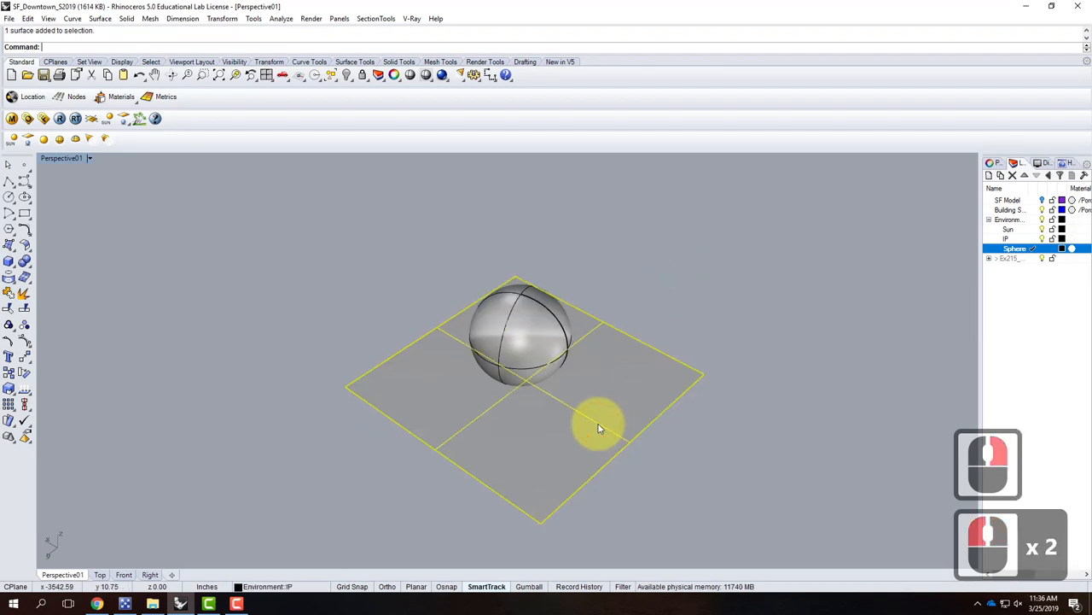
{"action": "left_click", "coordinate": [521, 333]}
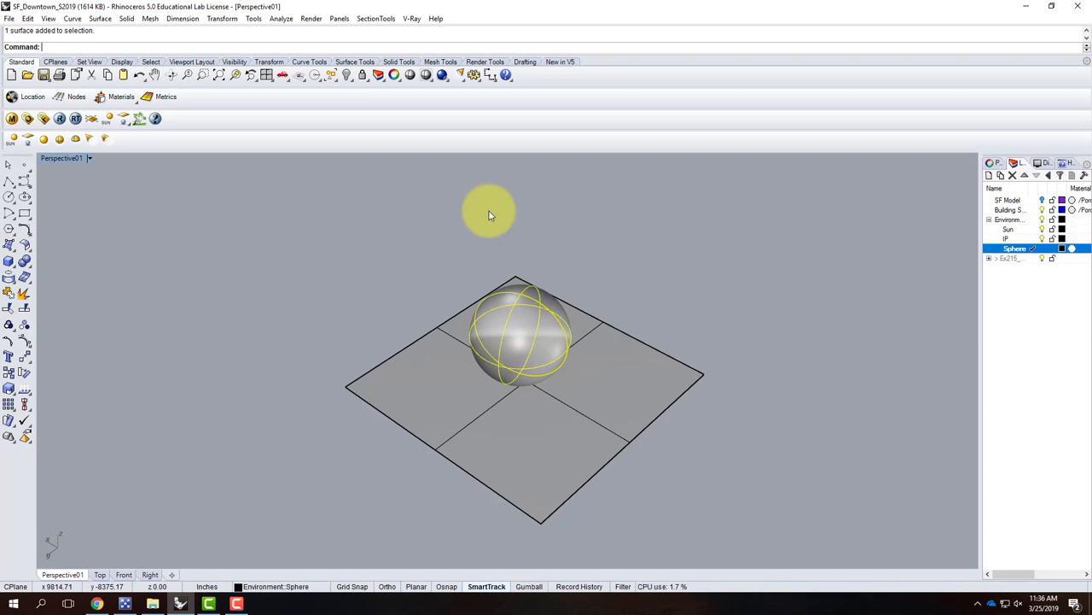
{"action": "mouse_move", "coordinate": [354, 202]}
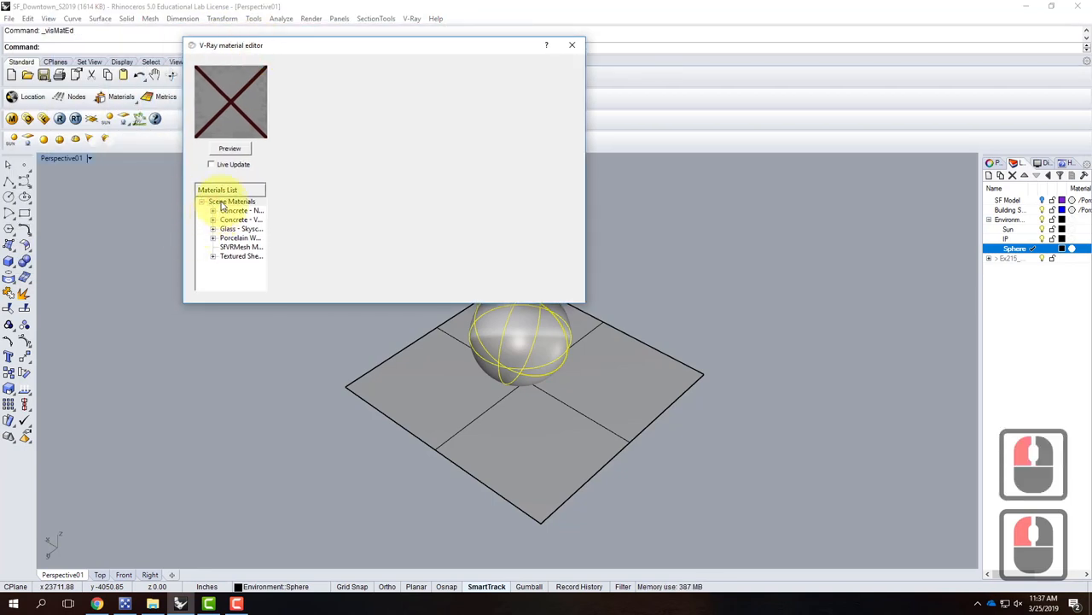
Load Chrome.vismat from the V-Ray Materials\Metal\Chrome folder into the scene materials
{"action": "right_click", "coordinate": [230, 200]}
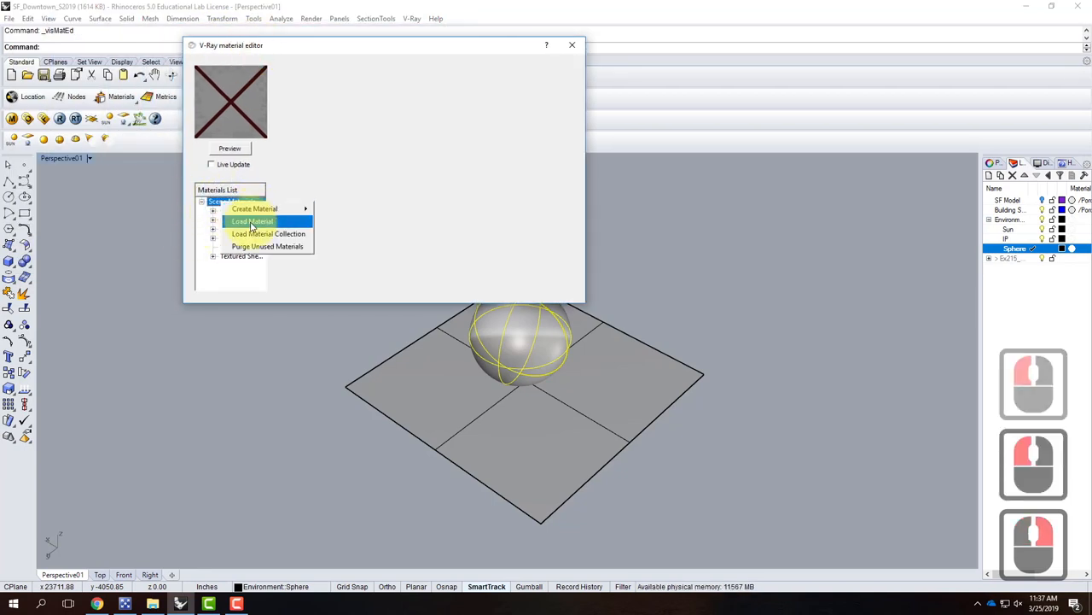
{"action": "left_click", "coordinate": [251, 221]}
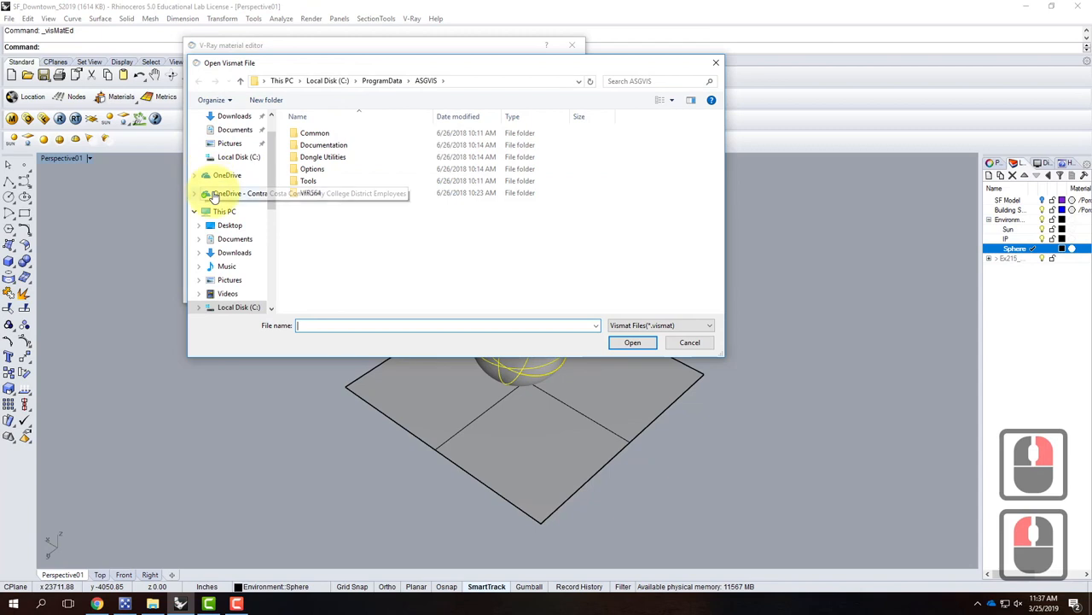
{"action": "double_click", "coordinate": [226, 192]}
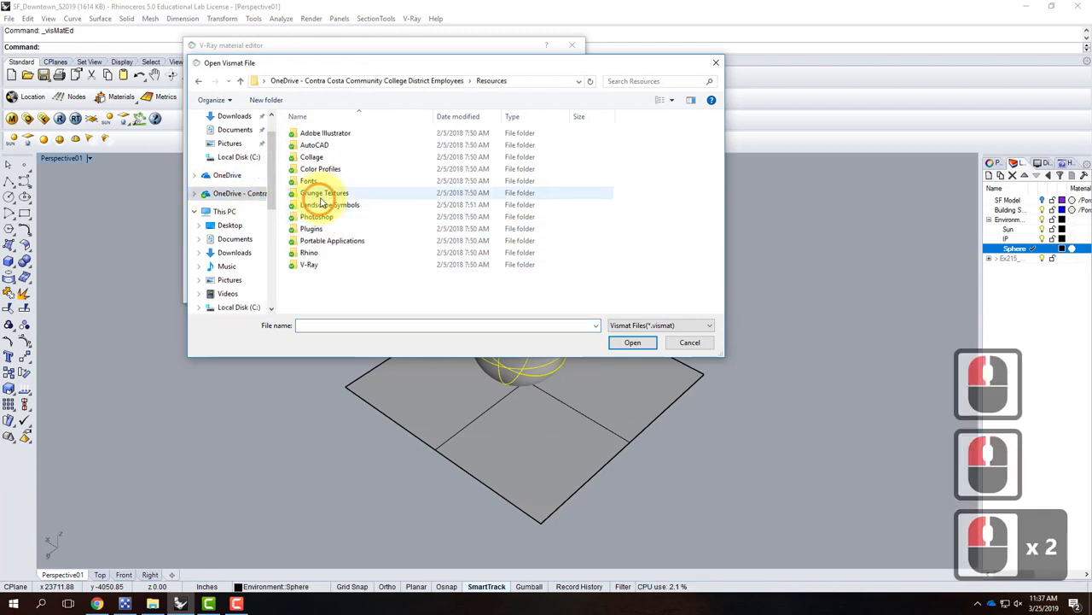
{"action": "double_click", "coordinate": [308, 263]}
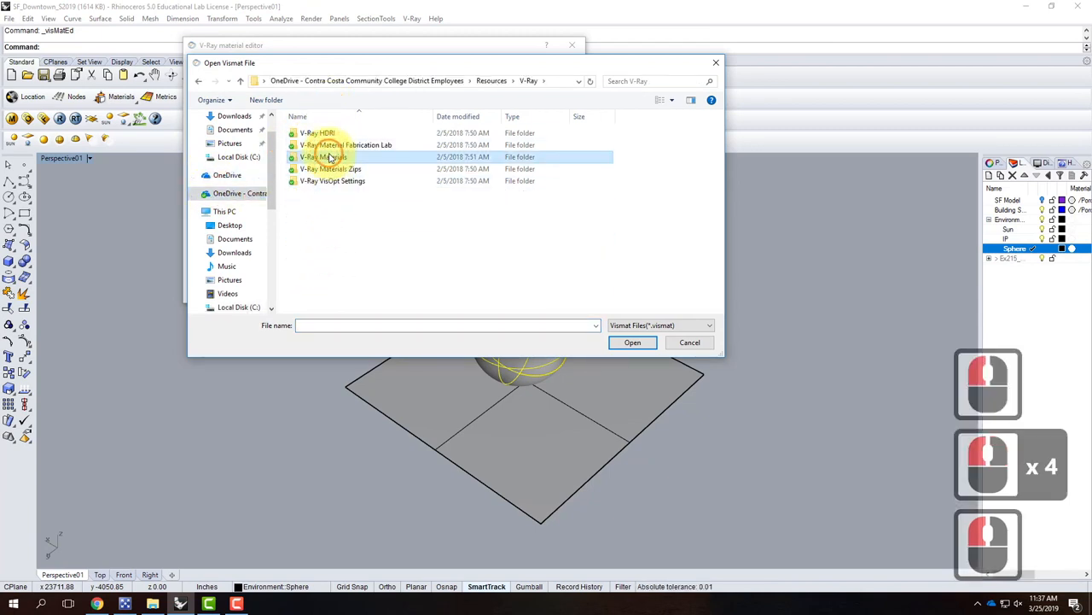
{"action": "double_click", "coordinate": [325, 156]}
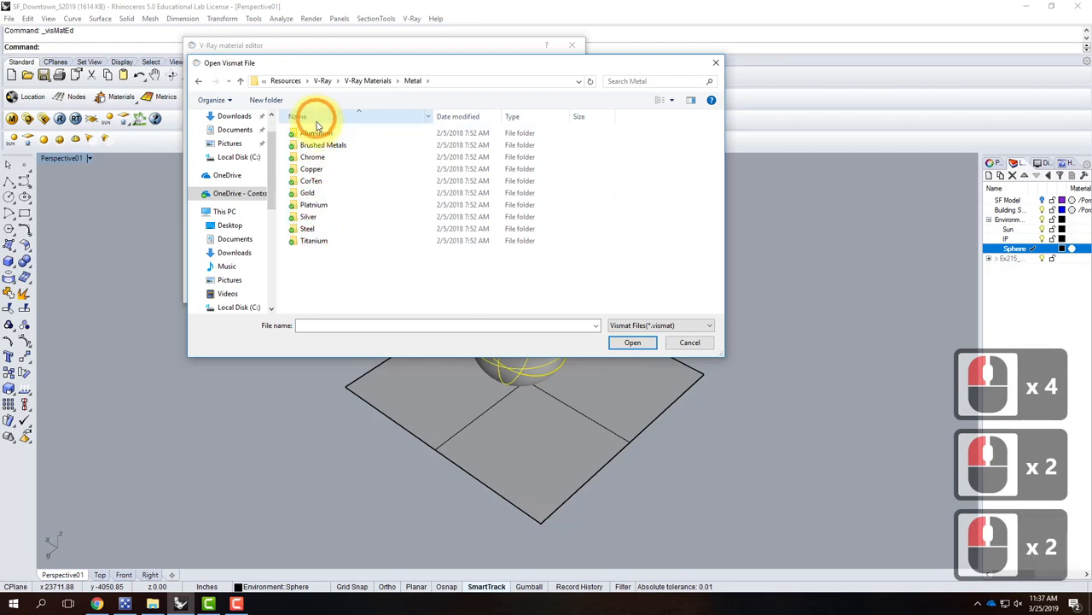
{"action": "double_click", "coordinate": [312, 156]}
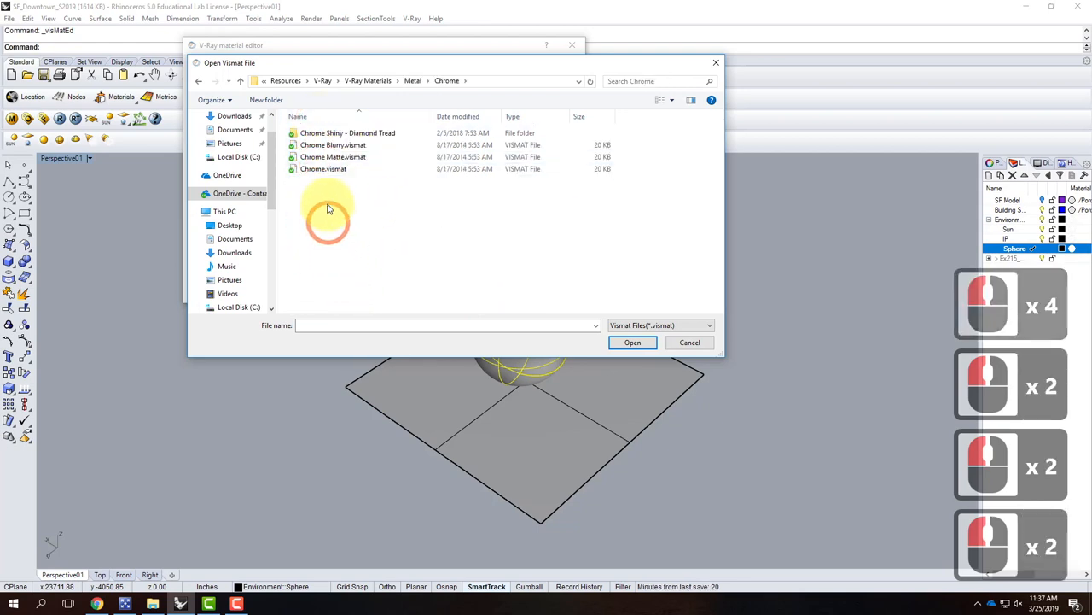
{"action": "left_click", "coordinate": [324, 168]}
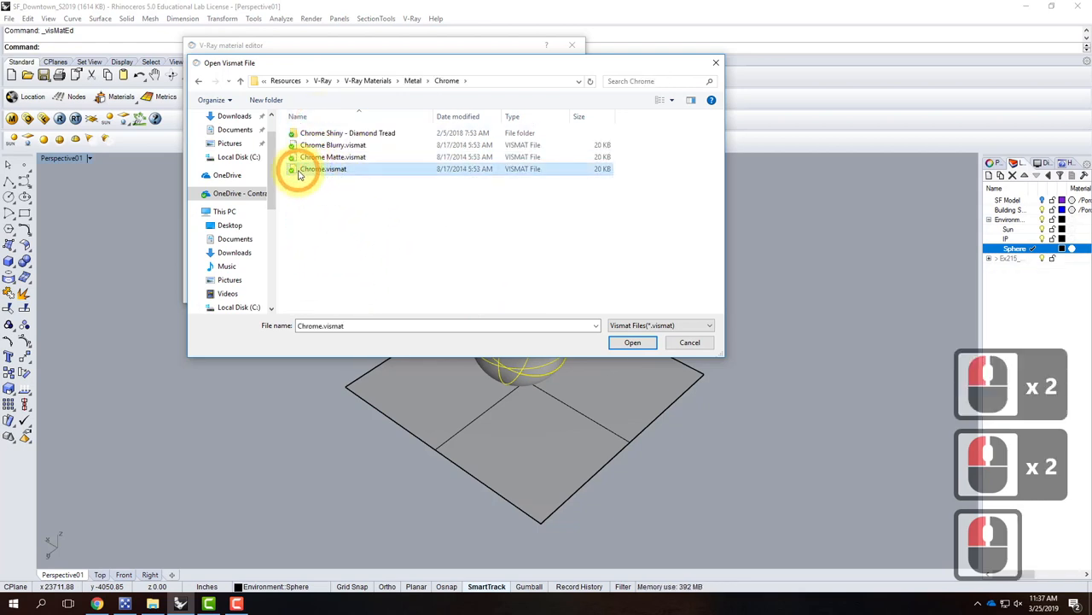
{"action": "left_click", "coordinate": [333, 144]}
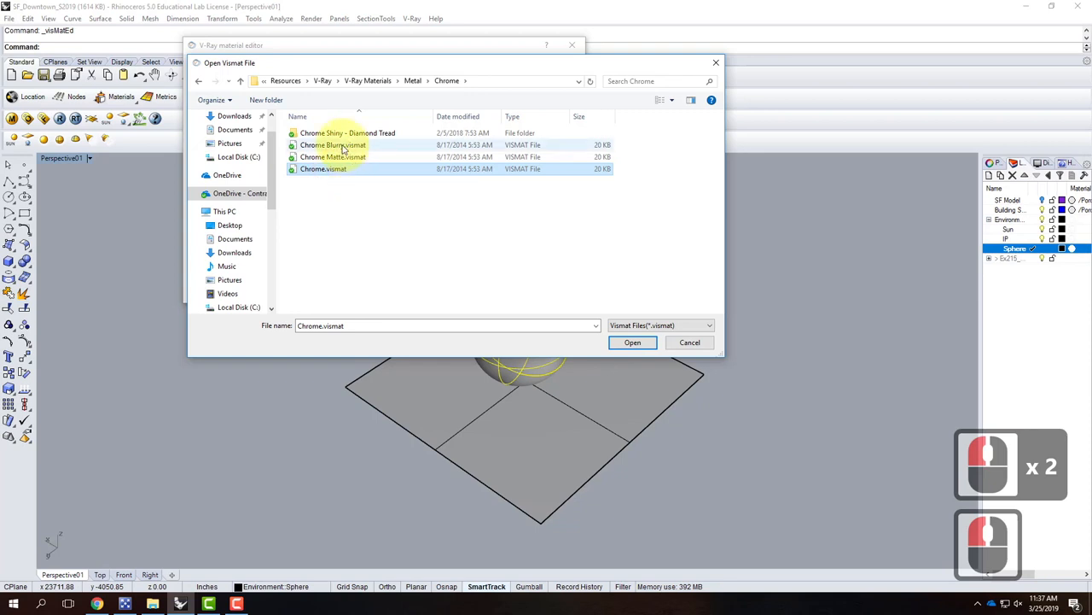
{"action": "left_click", "coordinate": [322, 168]}
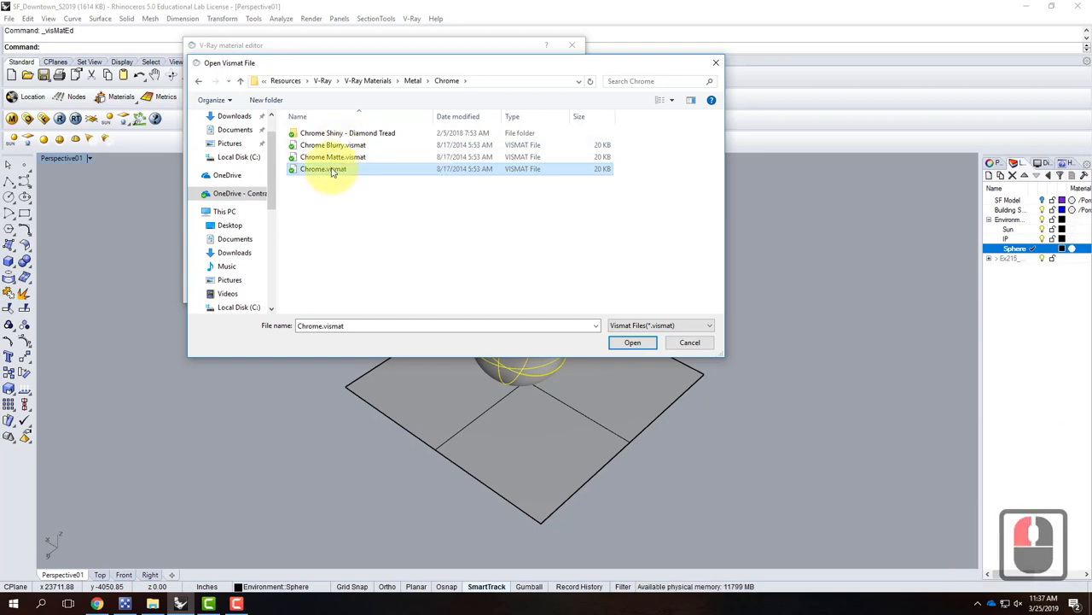
{"action": "mouse_move", "coordinate": [385, 175]}
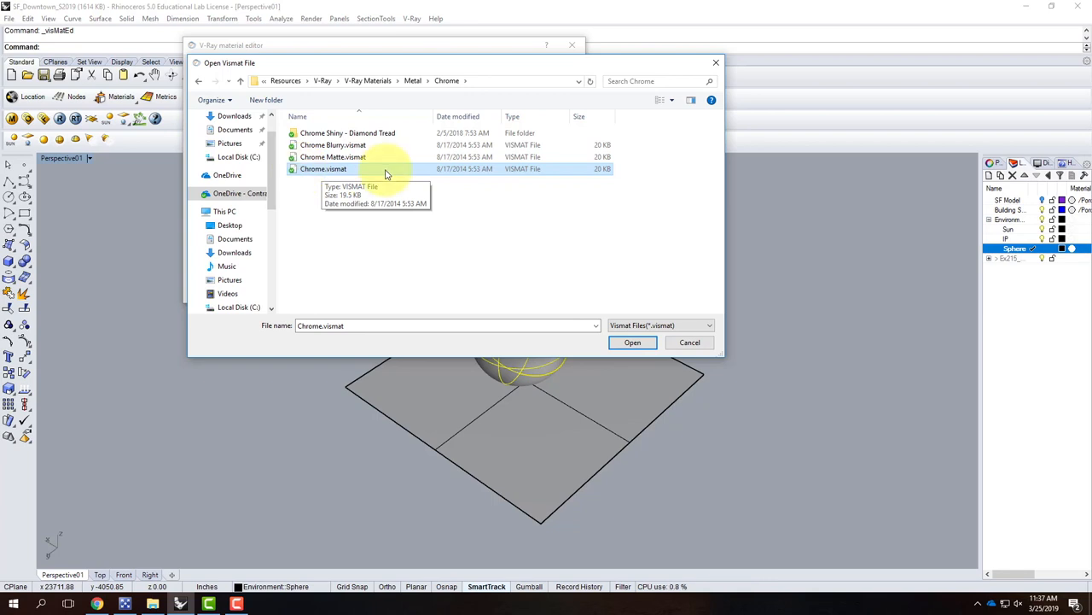
{"action": "left_click", "coordinate": [632, 342]}
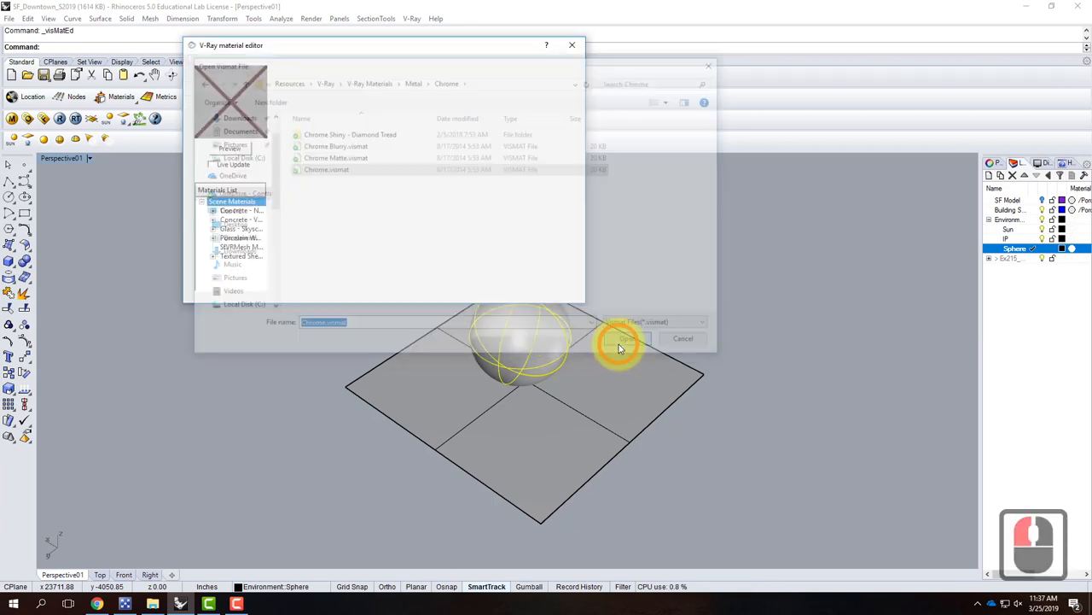
{"action": "left_click", "coordinate": [621, 339]}
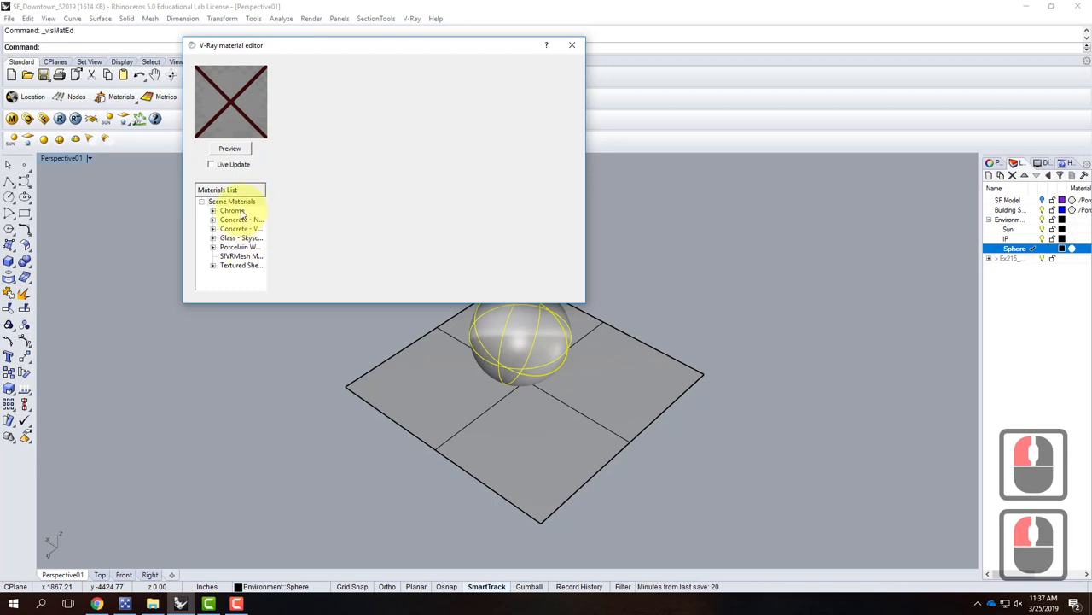
Apply the Chrome material to the selected sphere and close the material editor
{"action": "left_click", "coordinate": [232, 210]}
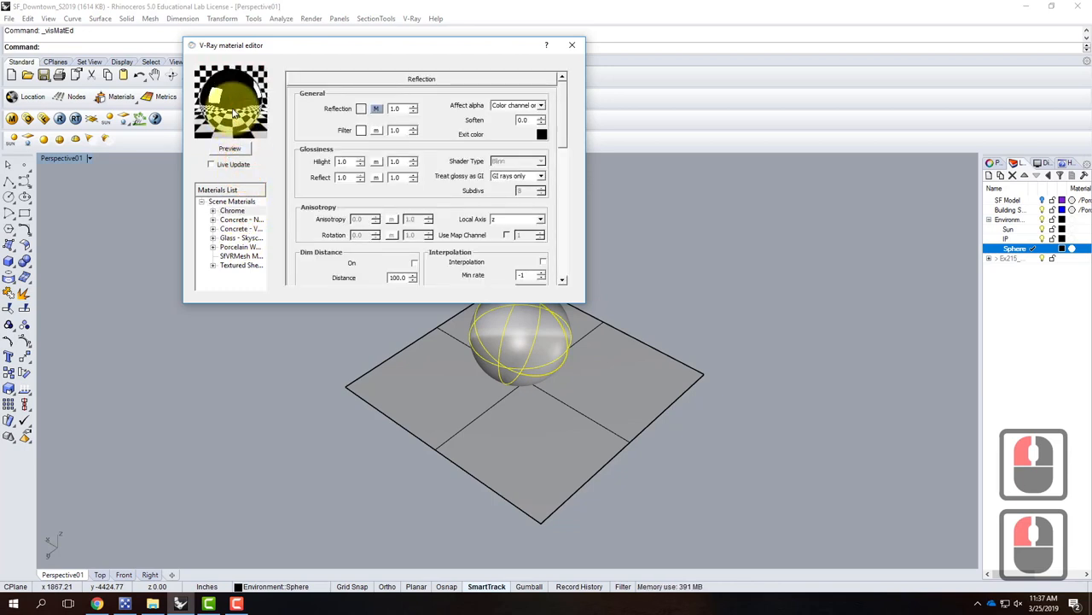
{"action": "left_click", "coordinate": [232, 210]}
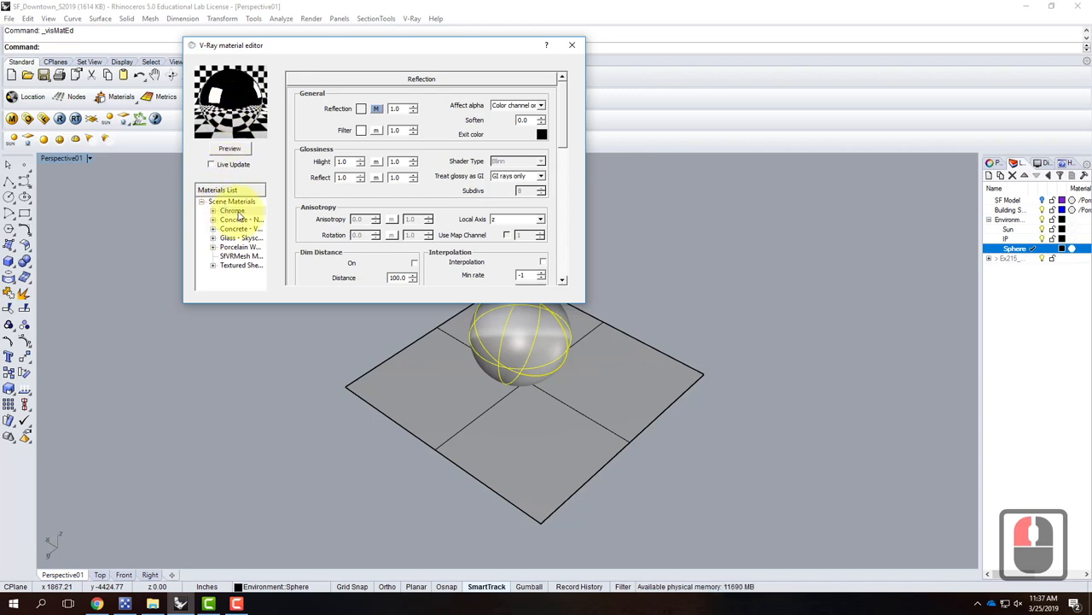
{"action": "right_click", "coordinate": [232, 210]}
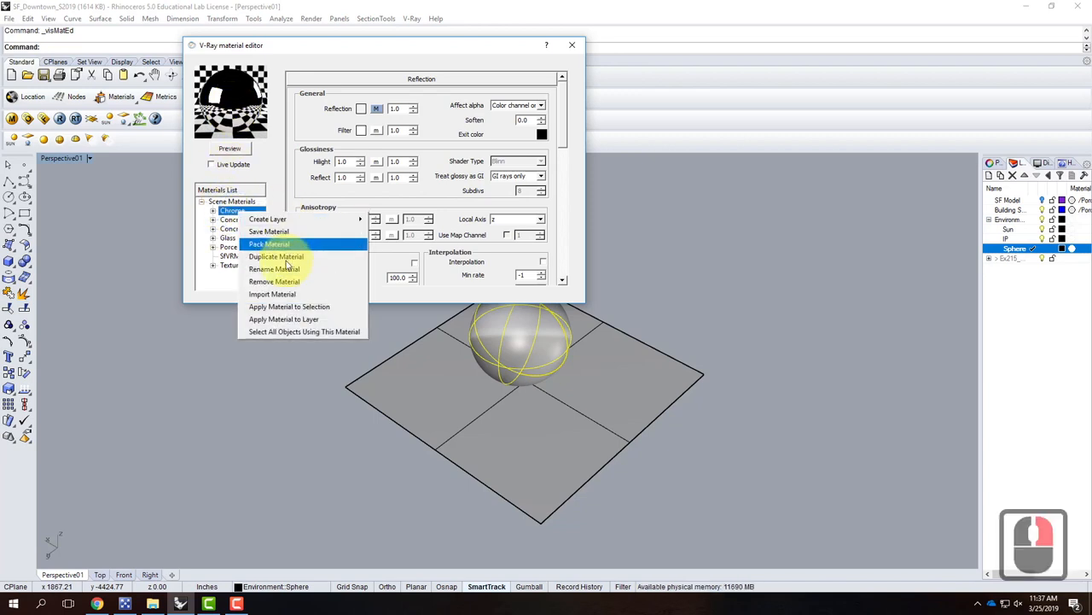
{"action": "mouse_move", "coordinate": [289, 306]}
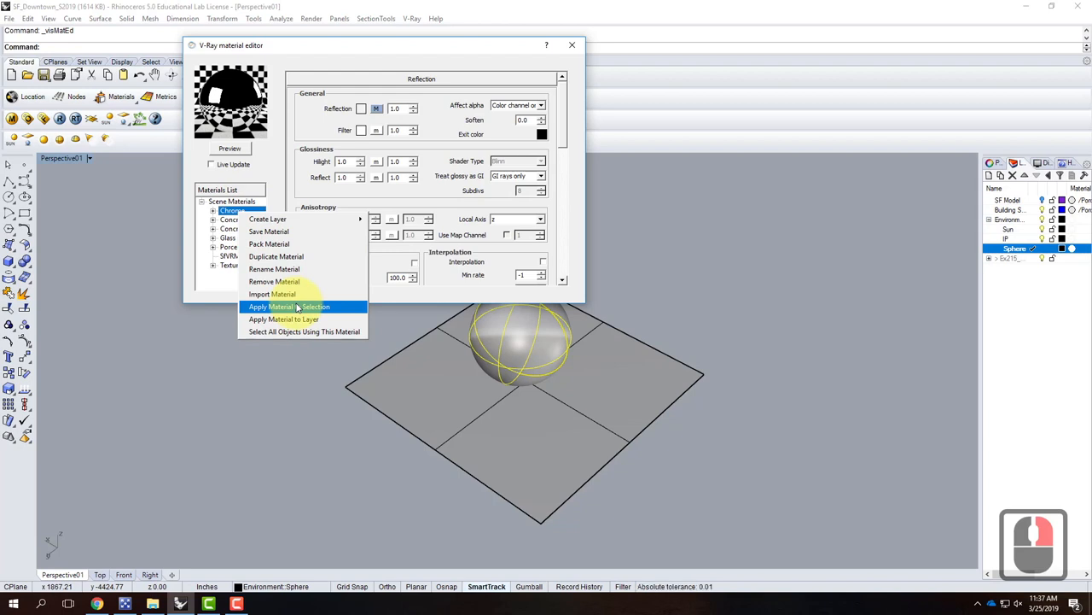
{"action": "left_click", "coordinate": [289, 306]}
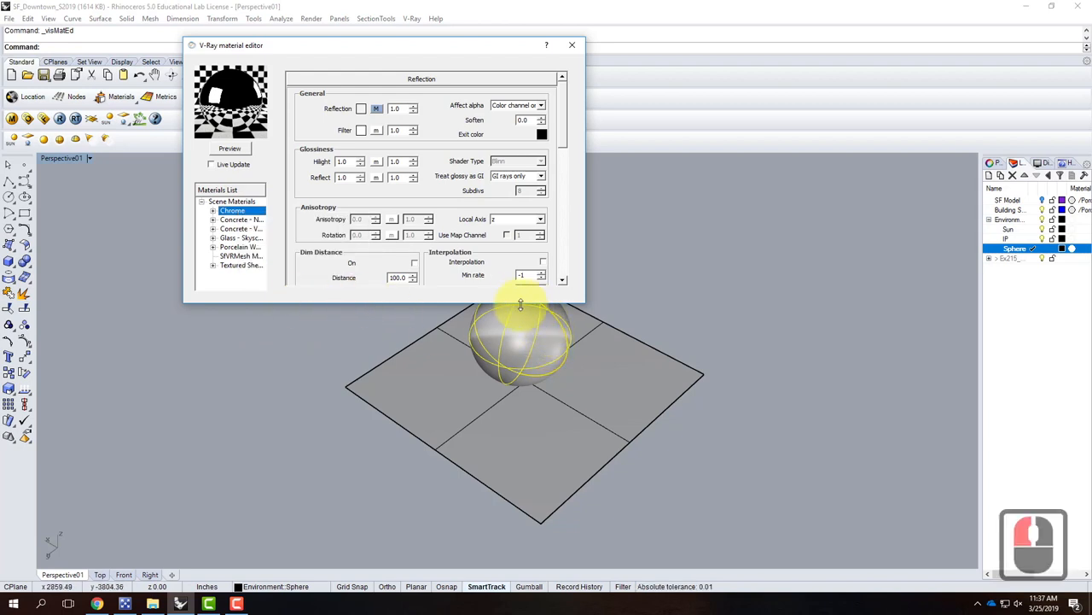
{"action": "mouse_move", "coordinate": [572, 46]}
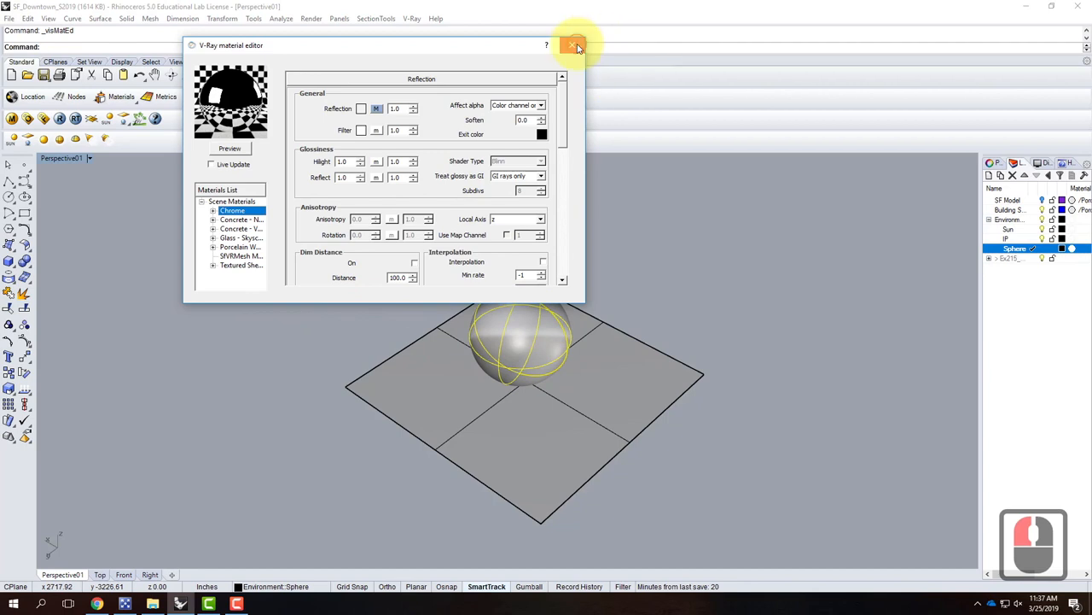
{"action": "left_click", "coordinate": [573, 46]}
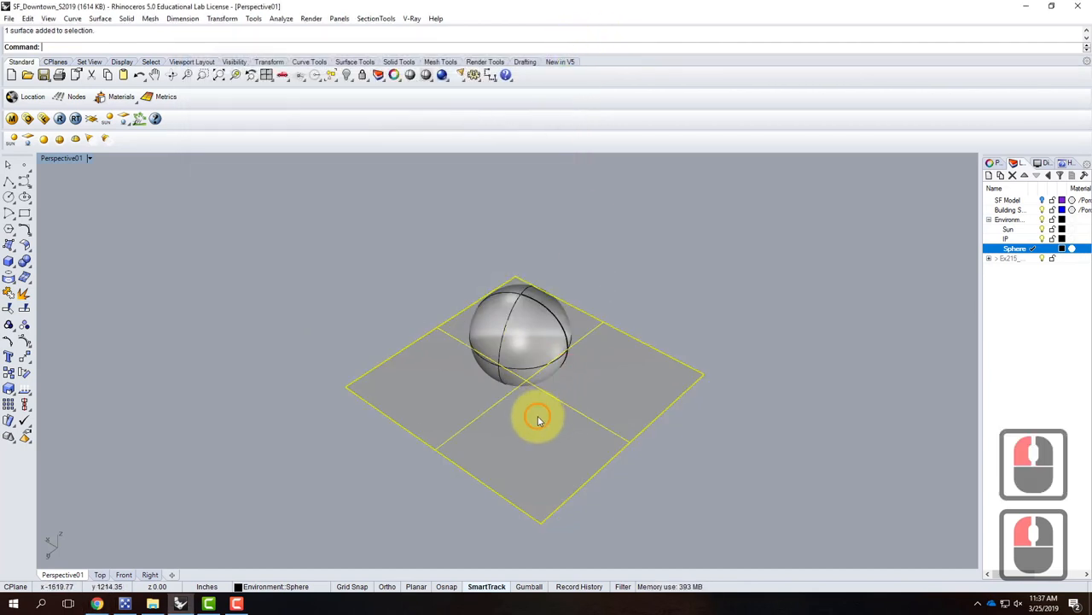
{"action": "mouse_move", "coordinate": [503, 323]}
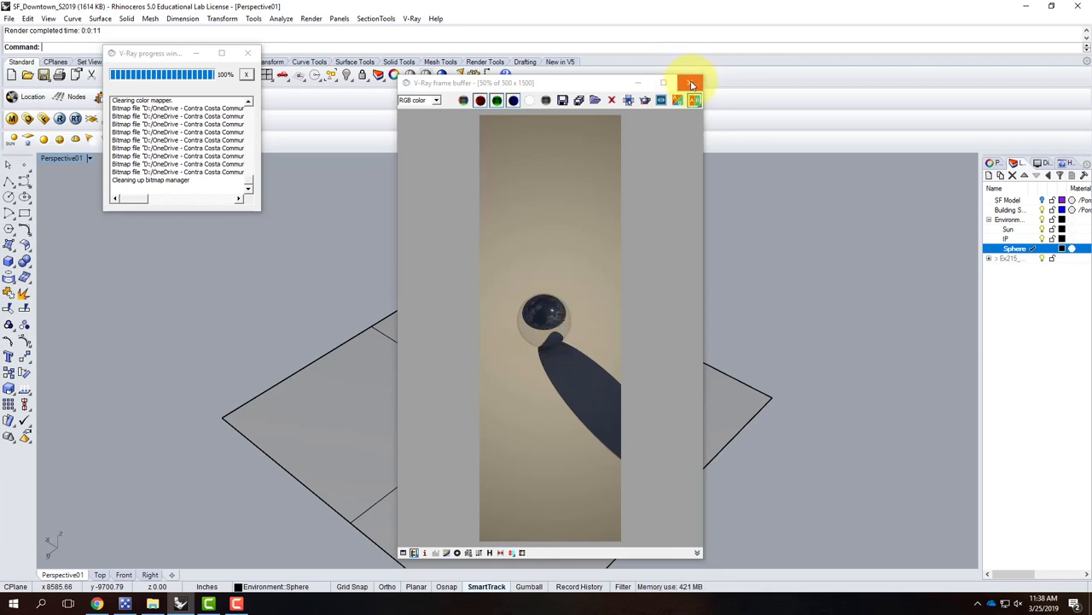
Close the finished 500×1500 render of the chrome sphere
{"action": "left_click", "coordinate": [692, 82]}
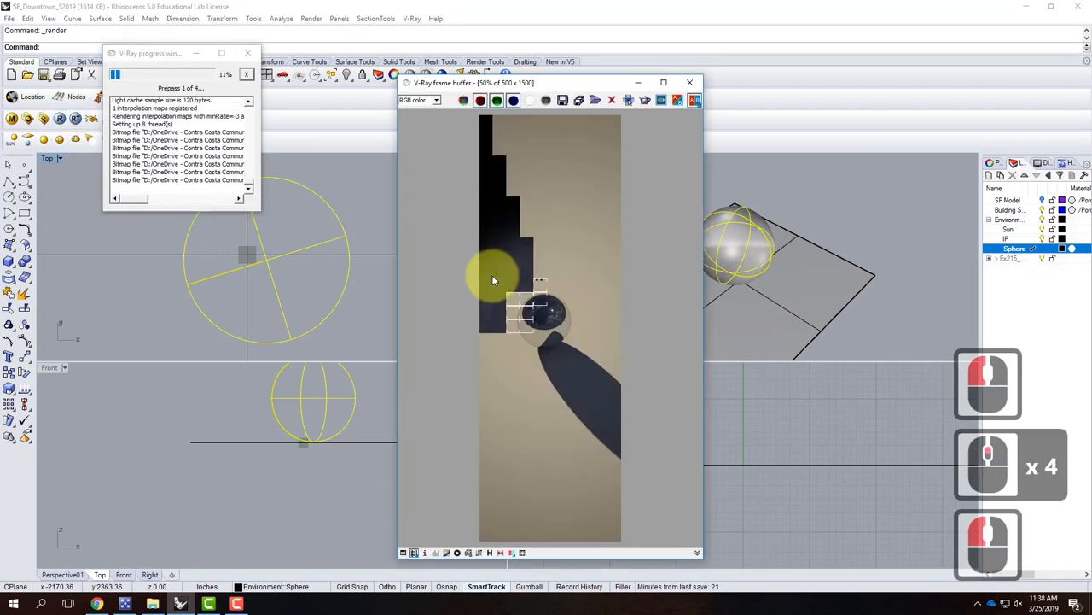
Switch the V-Ray output size to the 640×480 preset and close the options
{"action": "left_click", "coordinate": [690, 82]}
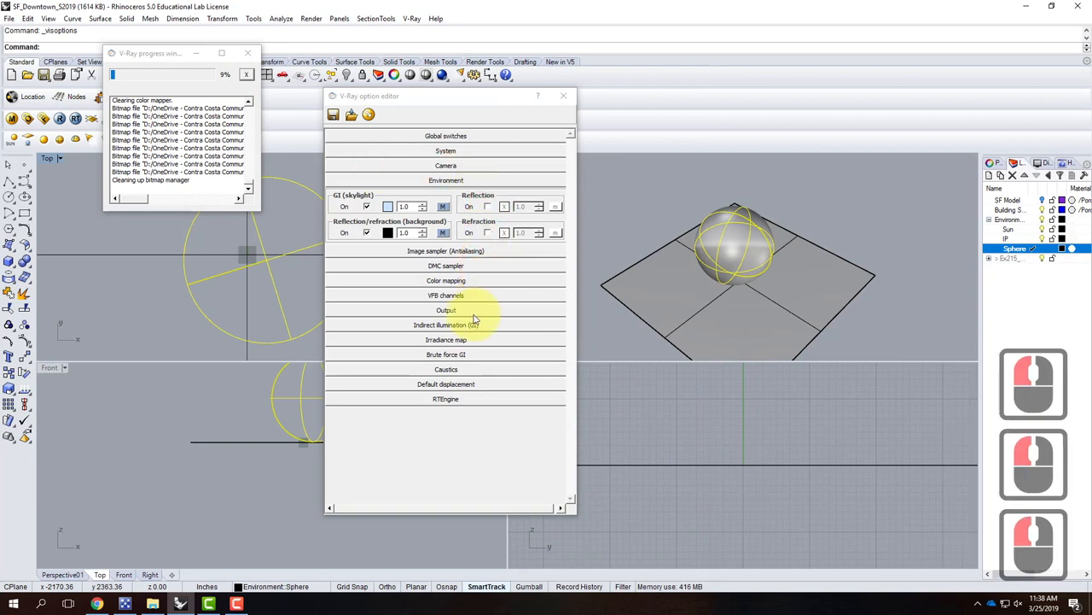
{"action": "left_click", "coordinate": [445, 310]}
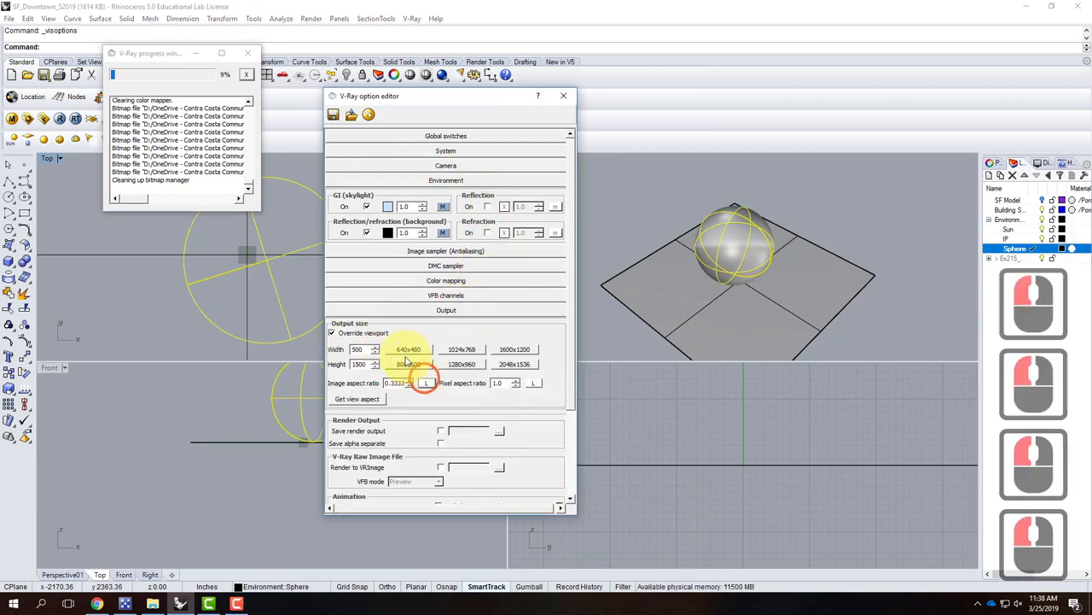
{"action": "left_click", "coordinate": [408, 349]}
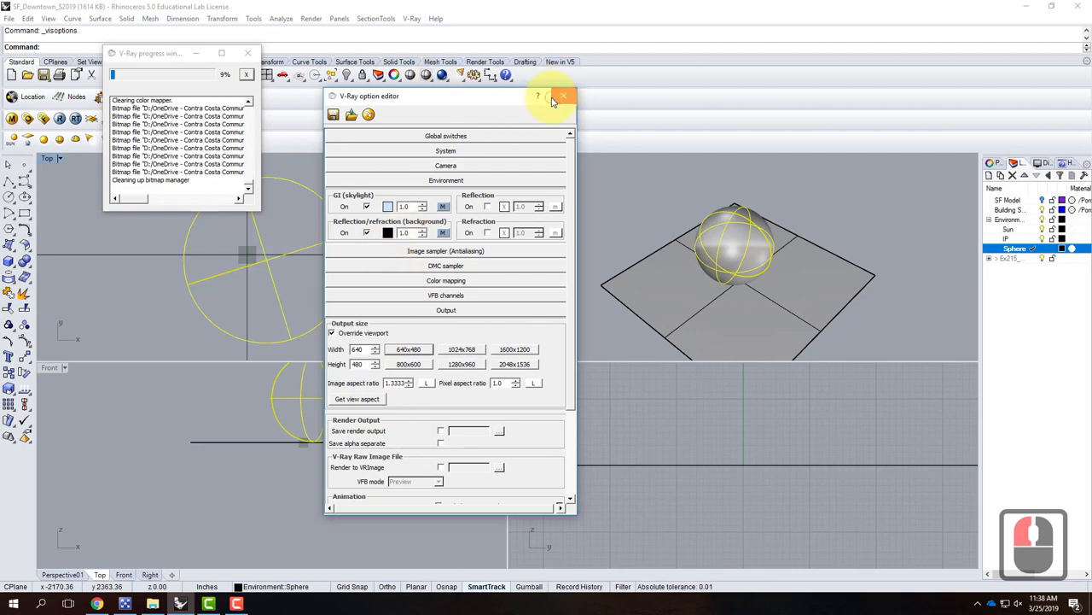
{"action": "left_click", "coordinate": [563, 95]}
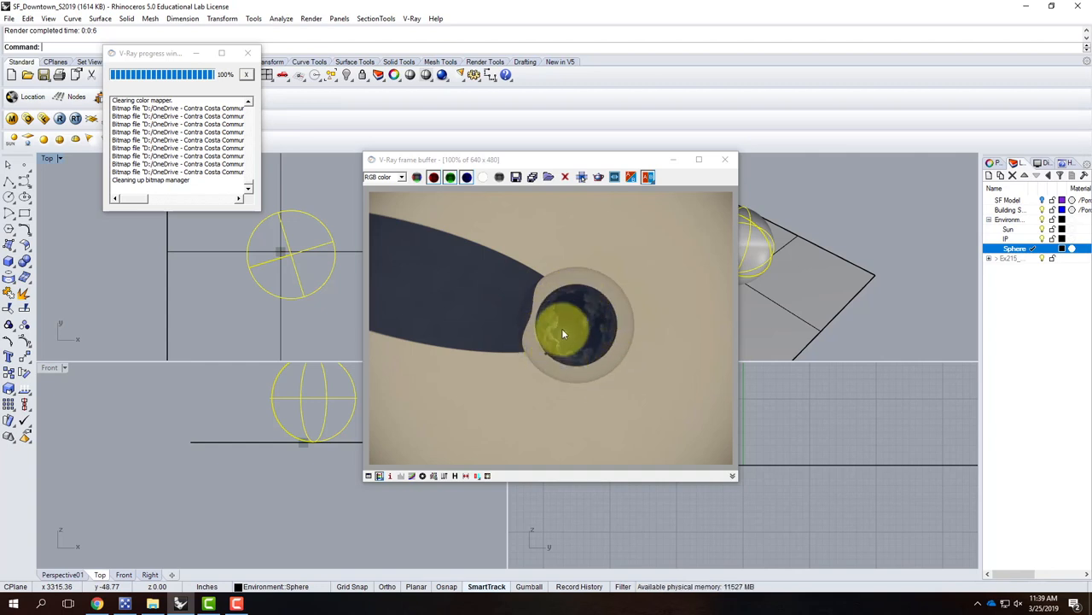
{"action": "mouse_move", "coordinate": [565, 339]}
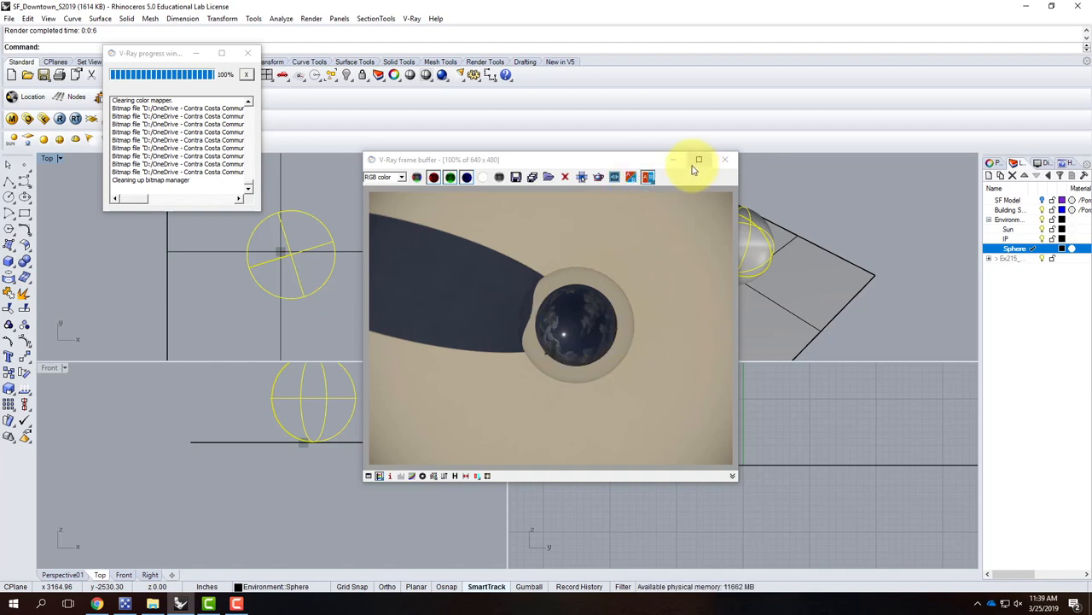
Close the finished 640×480 frame buffer window
{"action": "left_click", "coordinate": [725, 160]}
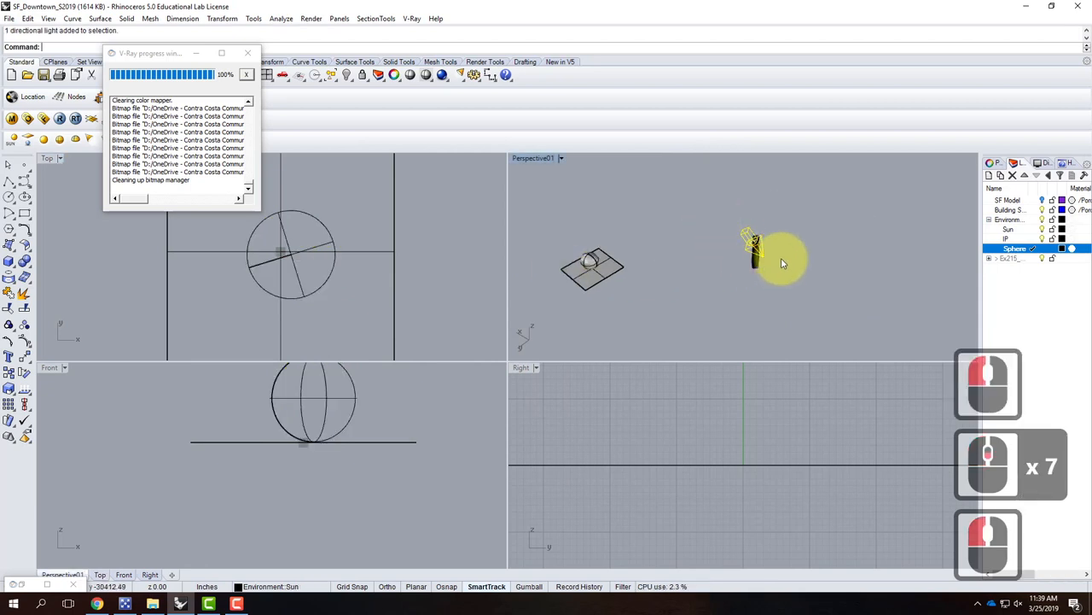
Select the sun light and open its sun position calculator from Light properties
{"action": "left_click", "coordinate": [996, 178]}
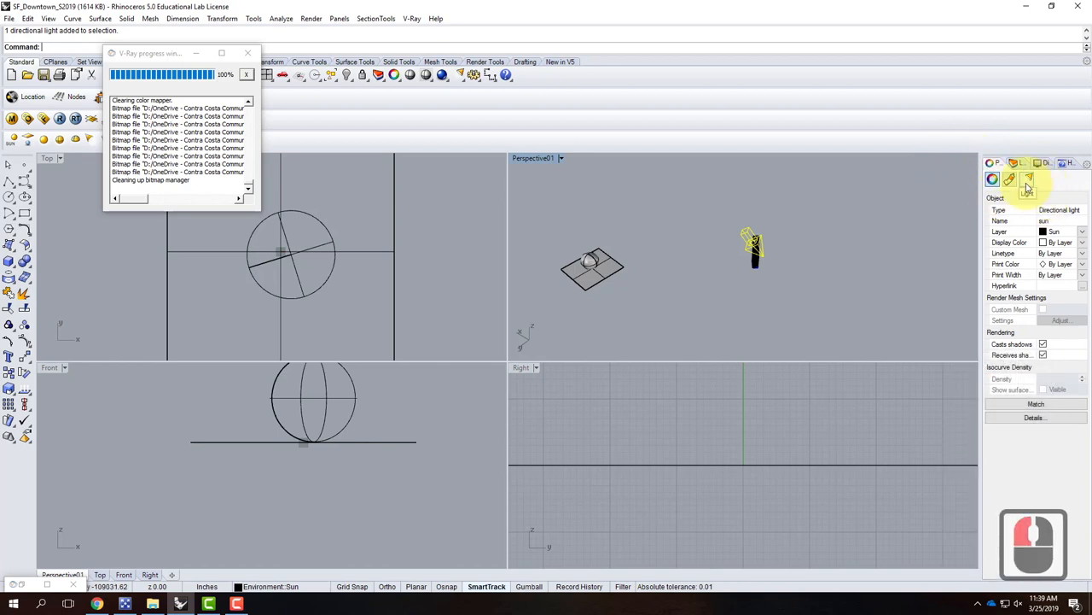
{"action": "left_click", "coordinate": [1028, 179]}
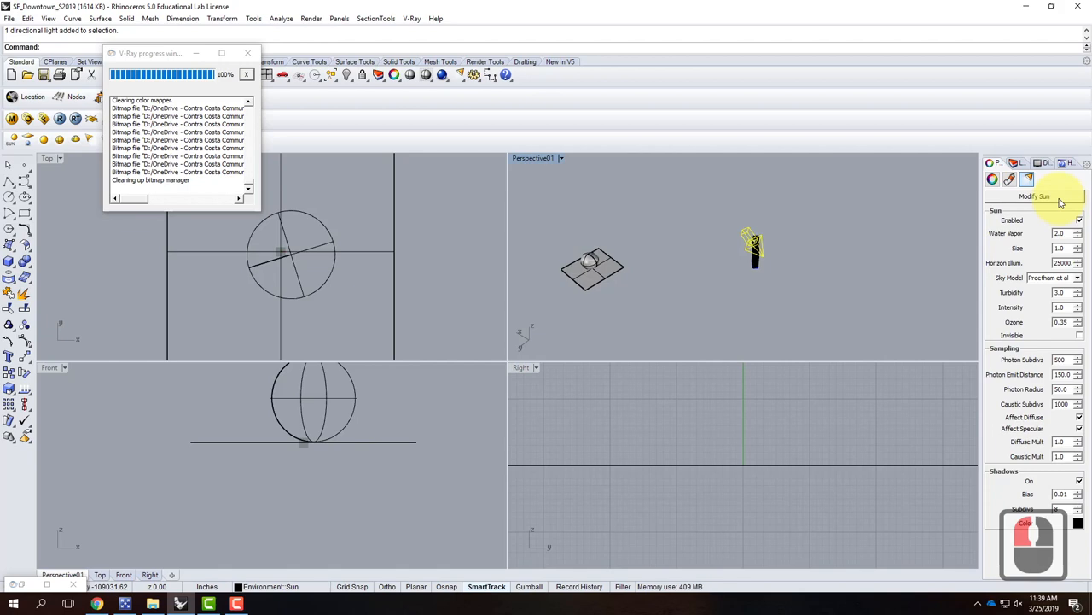
{"action": "left_click", "coordinate": [1034, 183]}
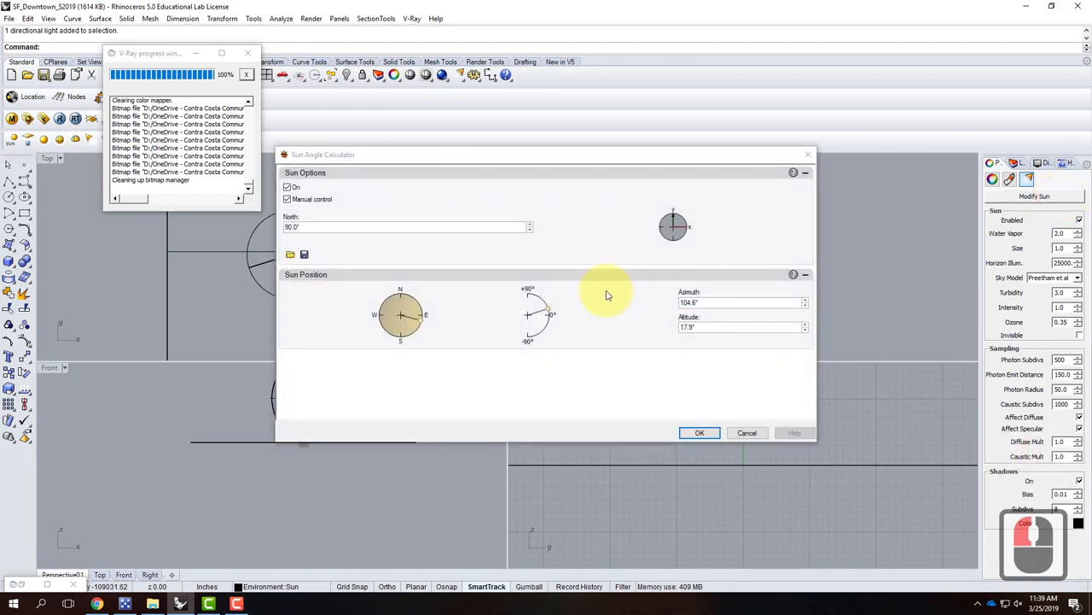
{"action": "left_click_drag", "start_coordinate": [547, 154], "coordinate": [623, 100]}
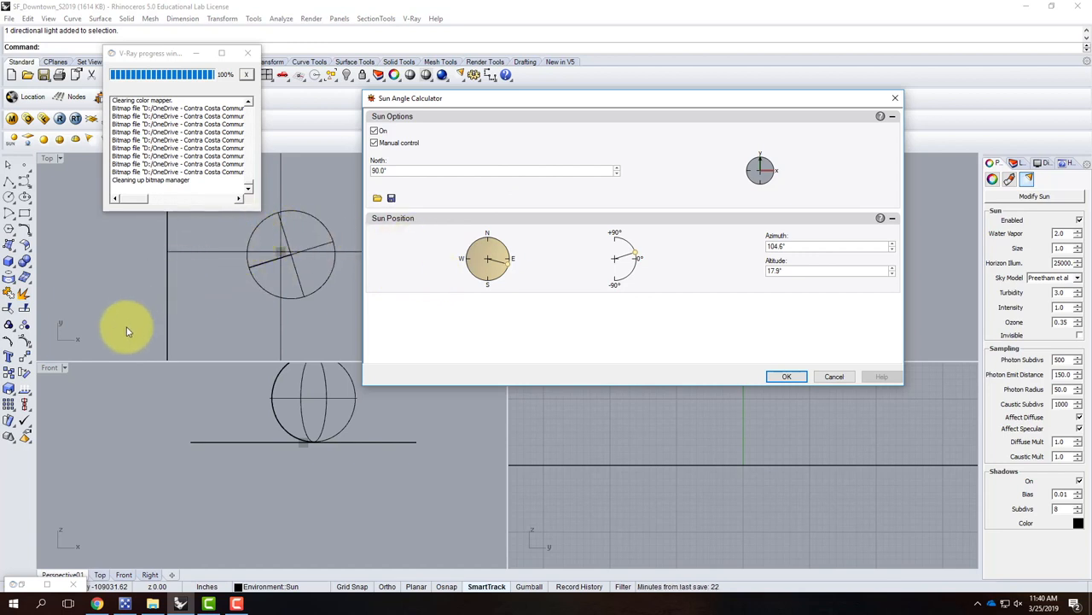
{"action": "mouse_move", "coordinate": [354, 222]}
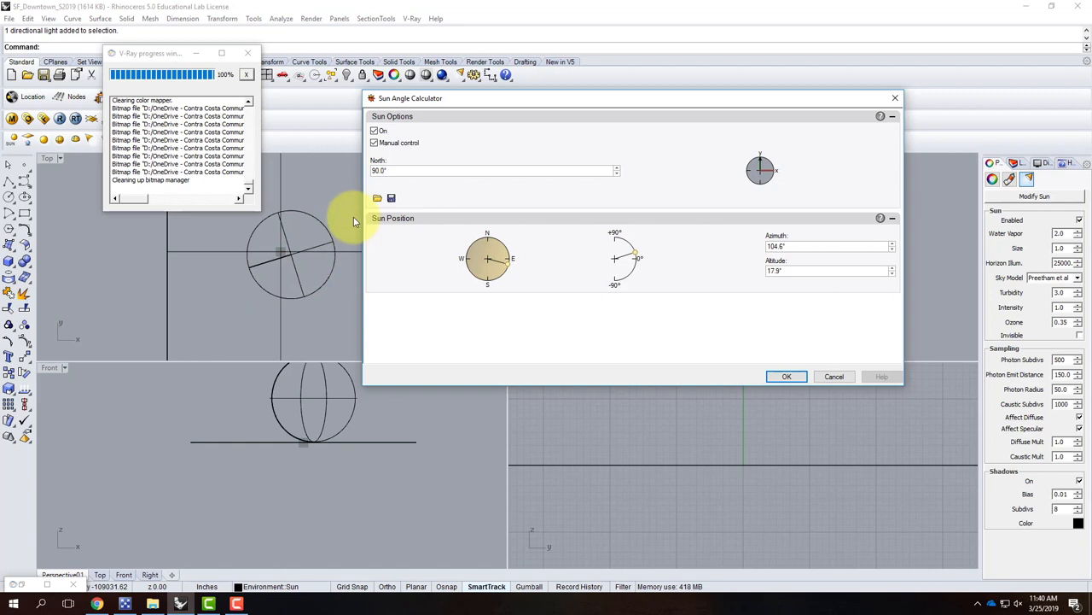
{"action": "mouse_move", "coordinate": [408, 267]}
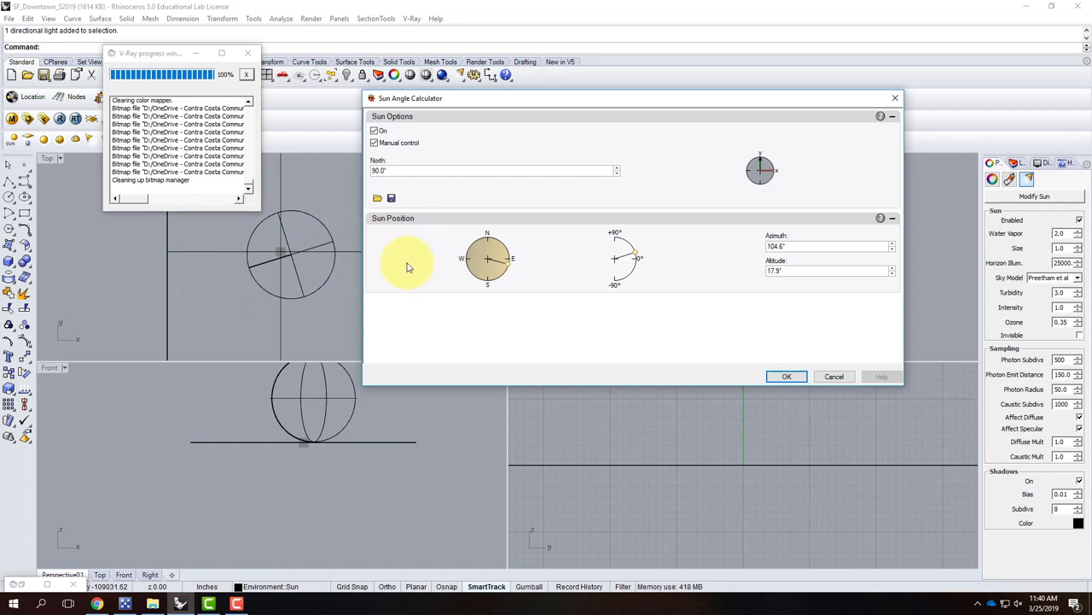
{"action": "mouse_move", "coordinate": [529, 220]}
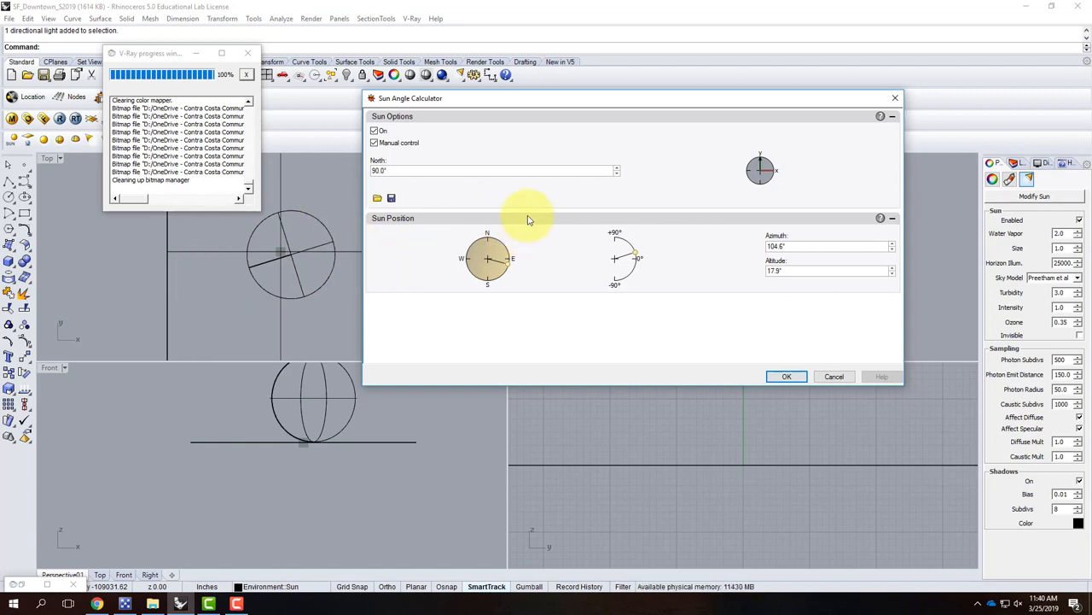
{"action": "mouse_move", "coordinate": [402, 162]}
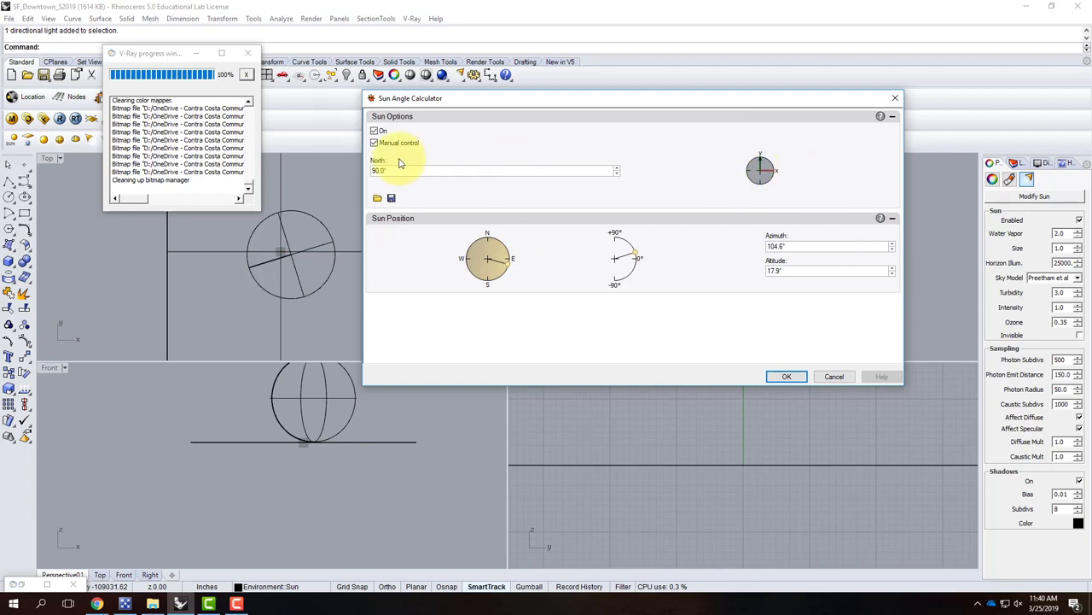
Set the sun to San Francisco at about 2:28 PM with daylight saving
{"action": "scroll", "scroll_direction": "down", "scroll_amount": 3}
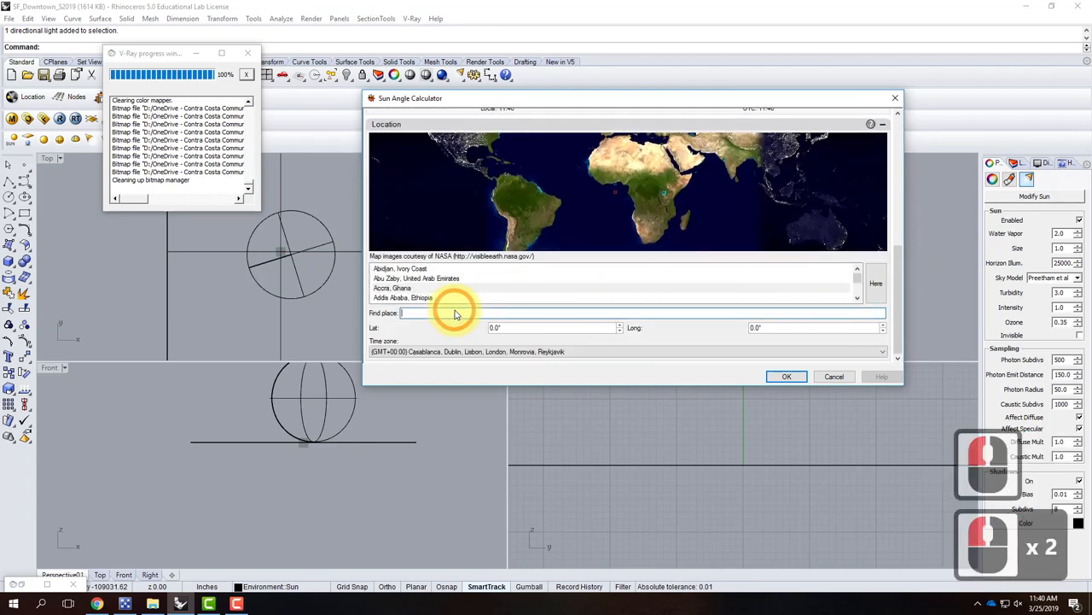
{"action": "type", "text": "san fran"}
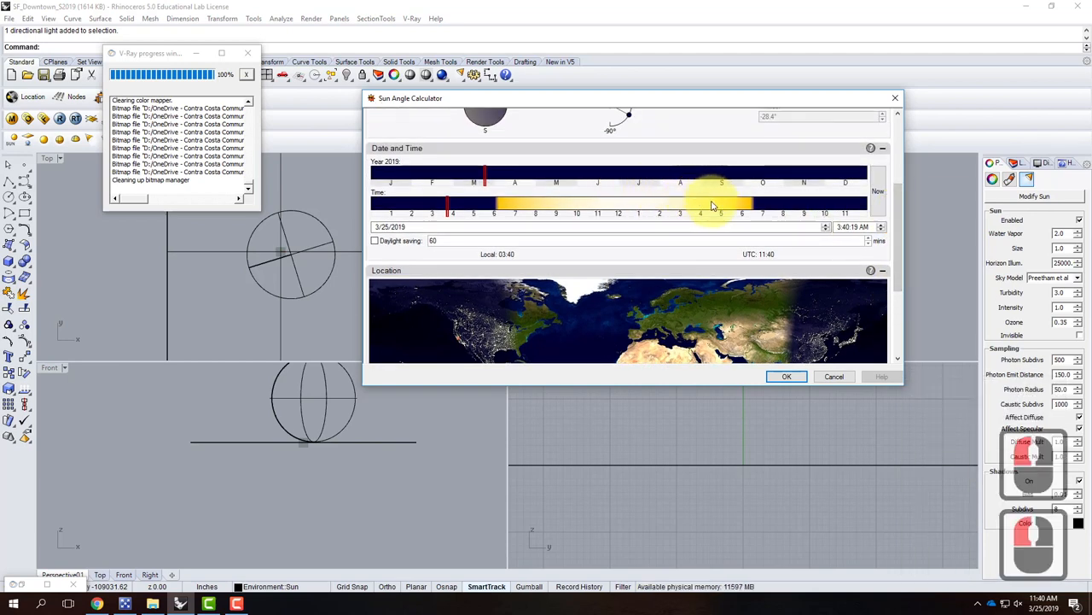
{"action": "left_click_drag", "start_coordinate": [722, 213], "coordinate": [661, 213]}
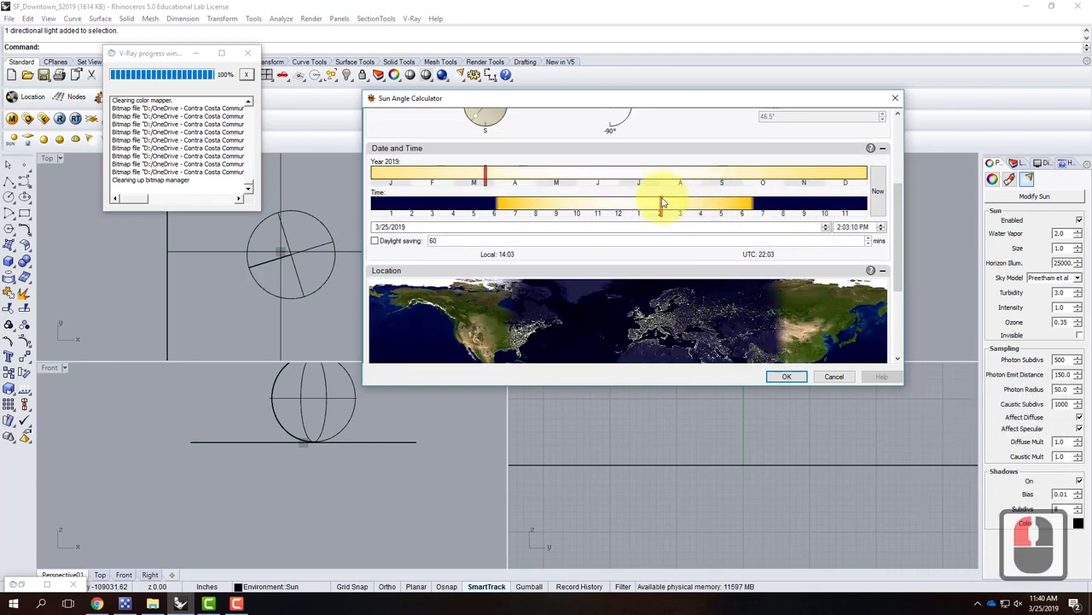
{"action": "left_click_drag", "start_coordinate": [664, 202], "coordinate": [662, 202]}
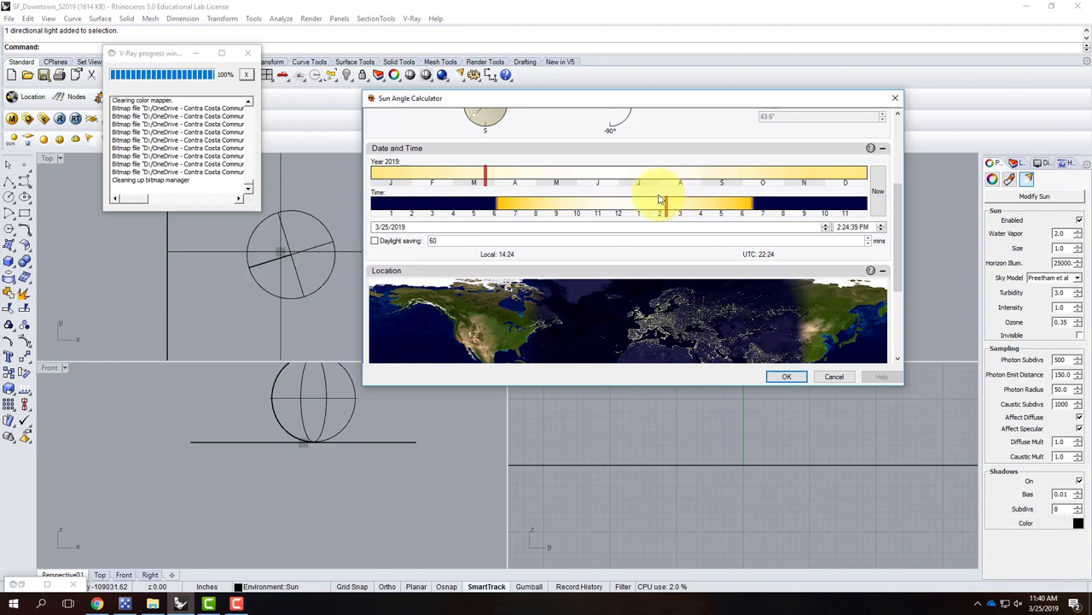
{"action": "left_click_drag", "start_coordinate": [659, 200], "coordinate": [670, 201]}
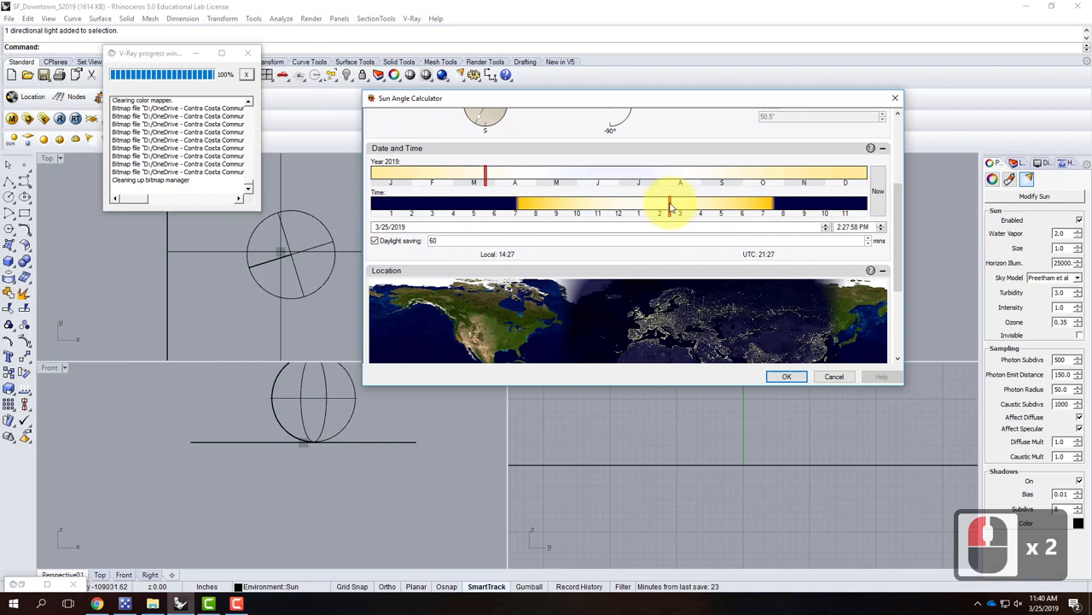
{"action": "left_click_drag", "start_coordinate": [659, 211], "coordinate": [680, 211]}
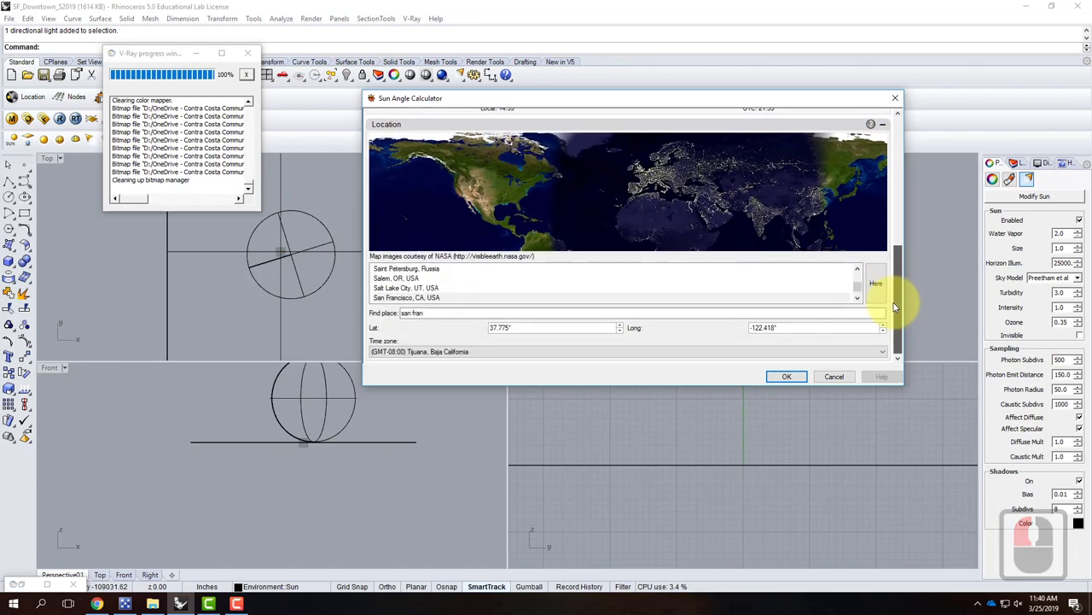
{"action": "left_click", "coordinate": [786, 375]}
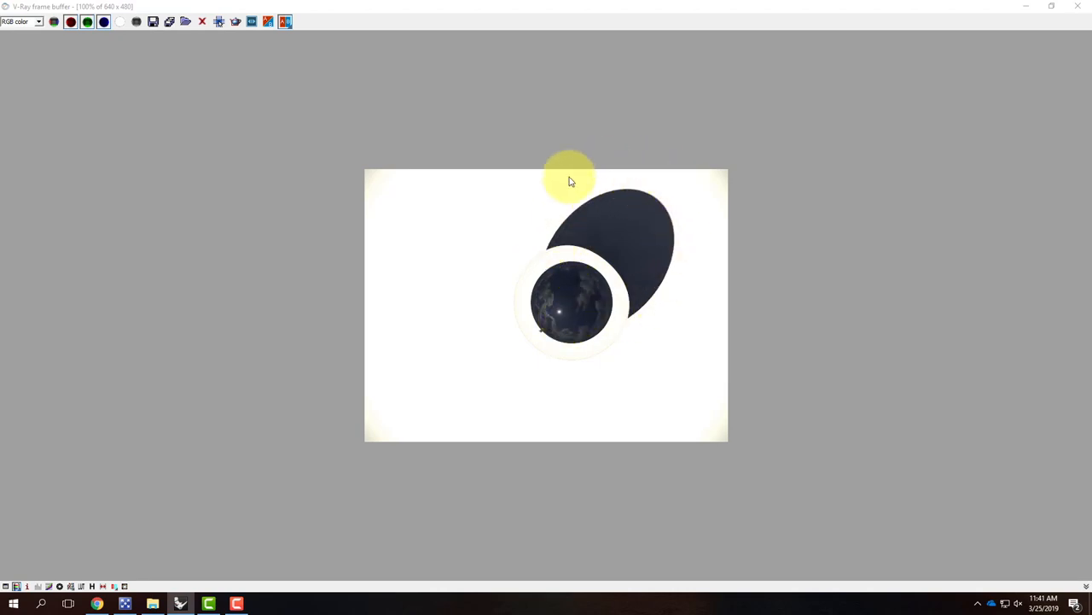
{"action": "mouse_move", "coordinate": [550, 324]}
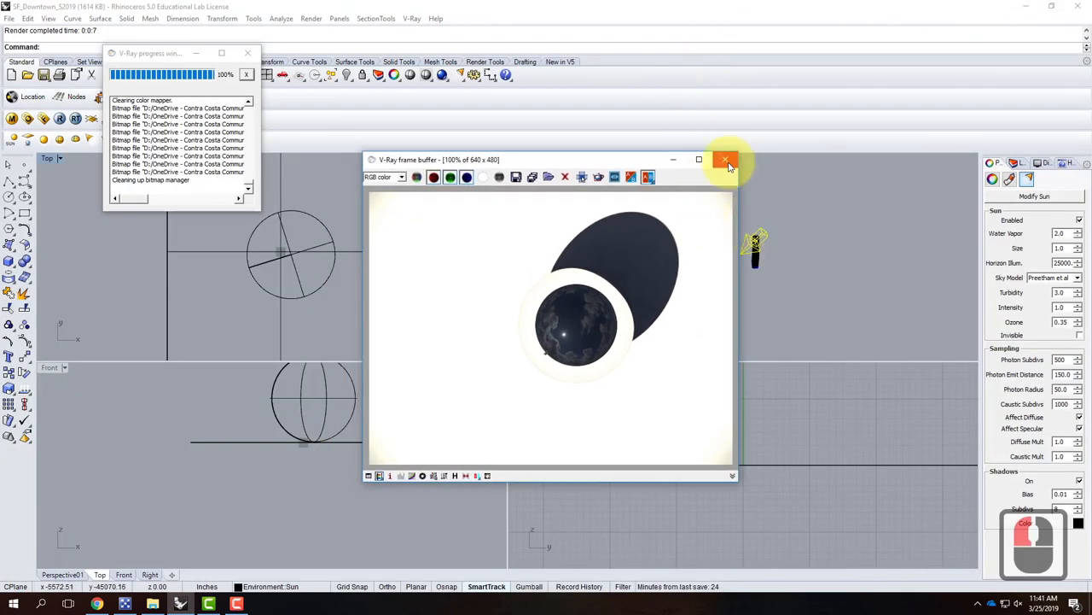
Close the render result and search for the San Francisco location
{"action": "left_click", "coordinate": [726, 160]}
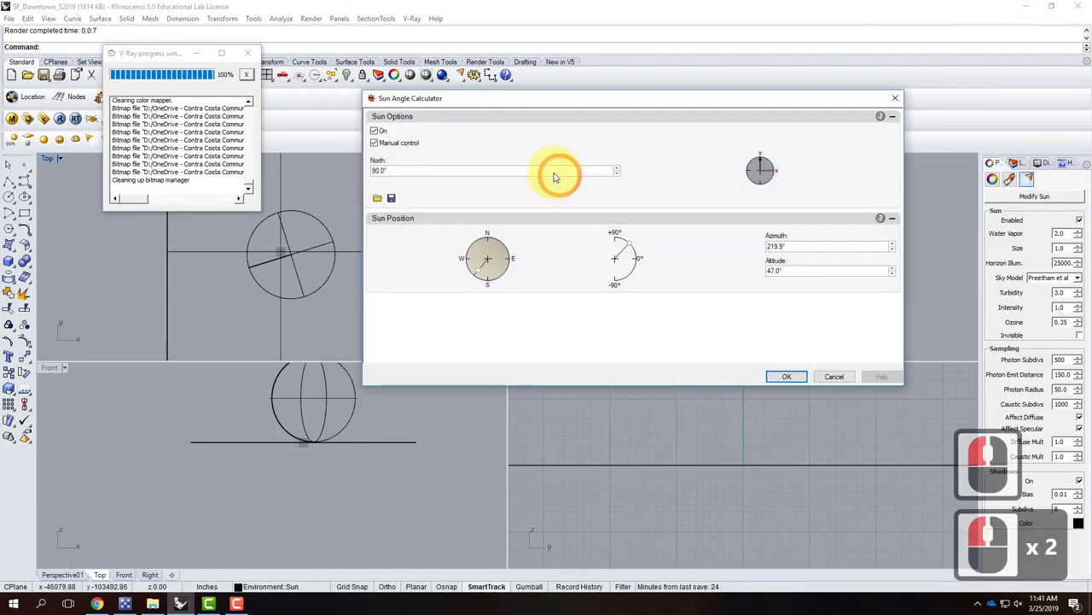
{"action": "left_click", "coordinate": [374, 143]}
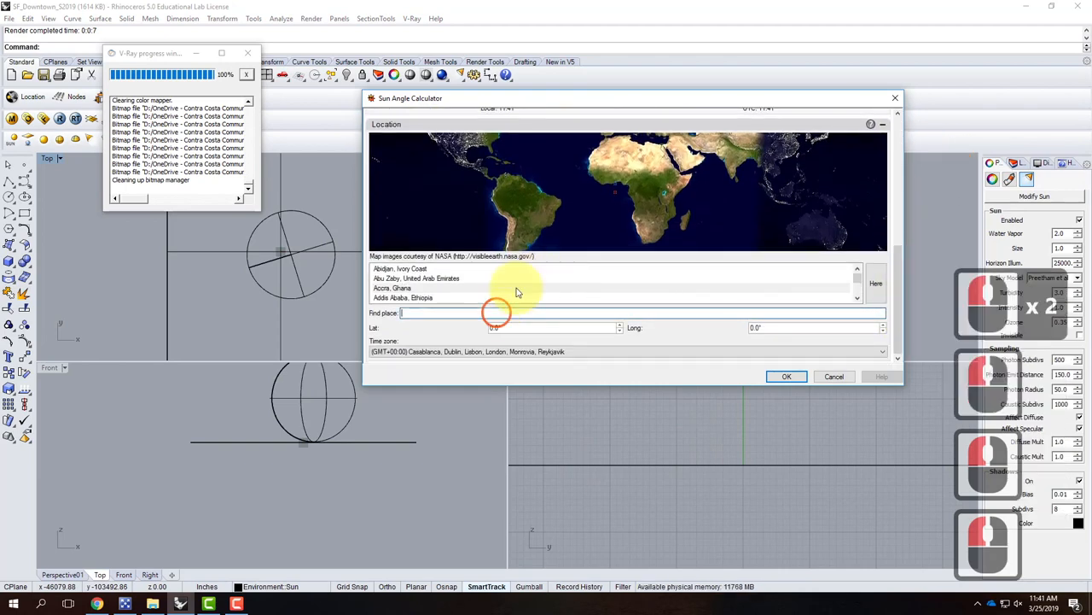
{"action": "type", "text": "san fr"}
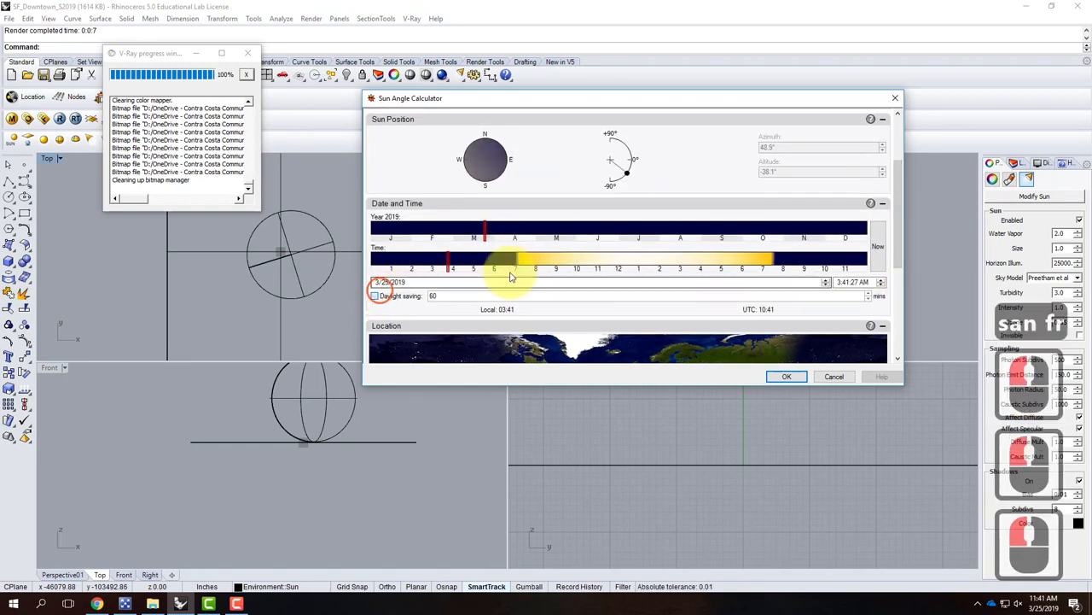
Settle the sun date on April 3, 2019 at about 3:01 PM and apply
{"action": "left_click_drag", "start_coordinate": [448, 260], "coordinate": [692, 260]}
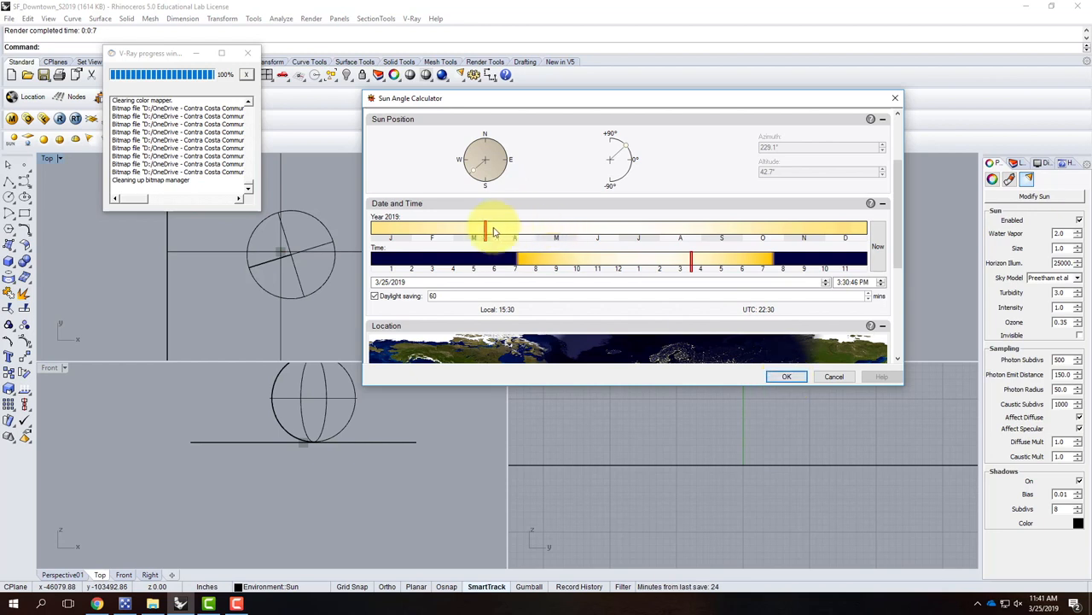
{"action": "left_click_drag", "start_coordinate": [485, 228], "coordinate": [578, 228]}
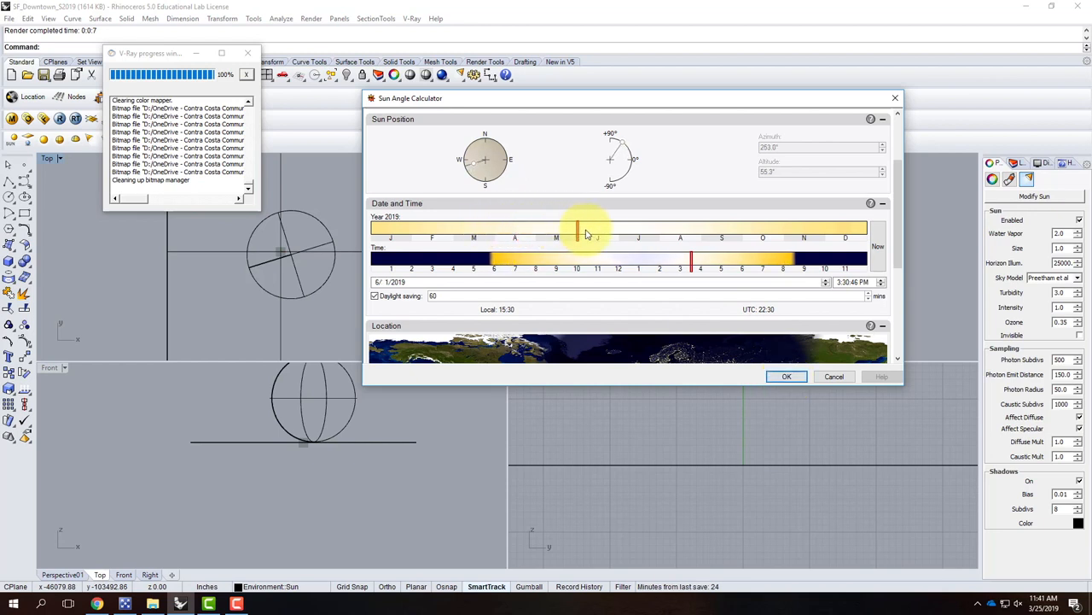
{"action": "left_click_drag", "start_coordinate": [578, 228], "coordinate": [612, 229]}
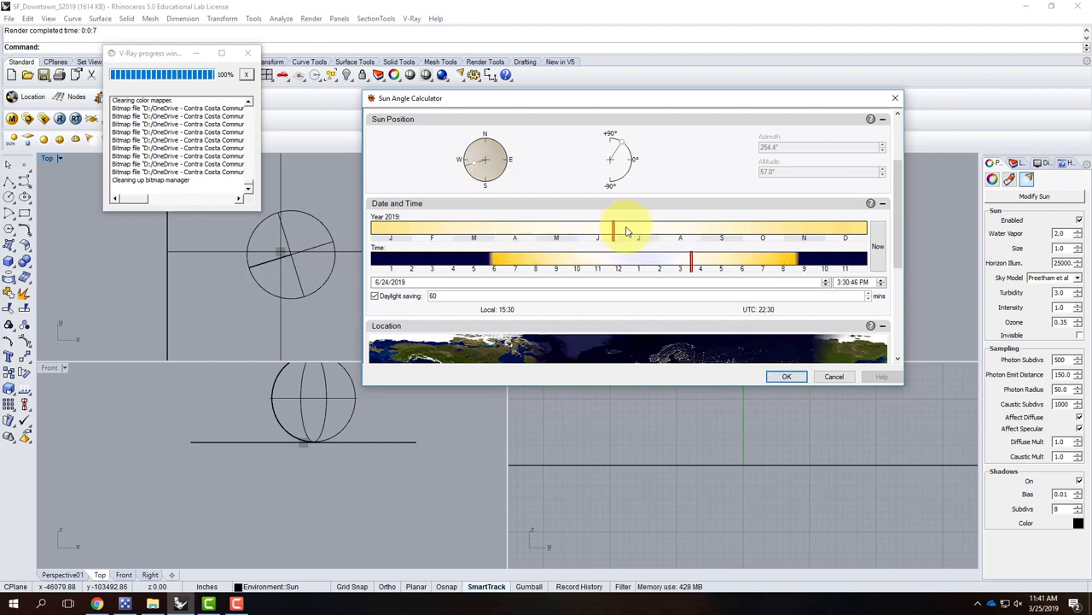
{"action": "left_click_drag", "start_coordinate": [613, 228], "coordinate": [467, 228]}
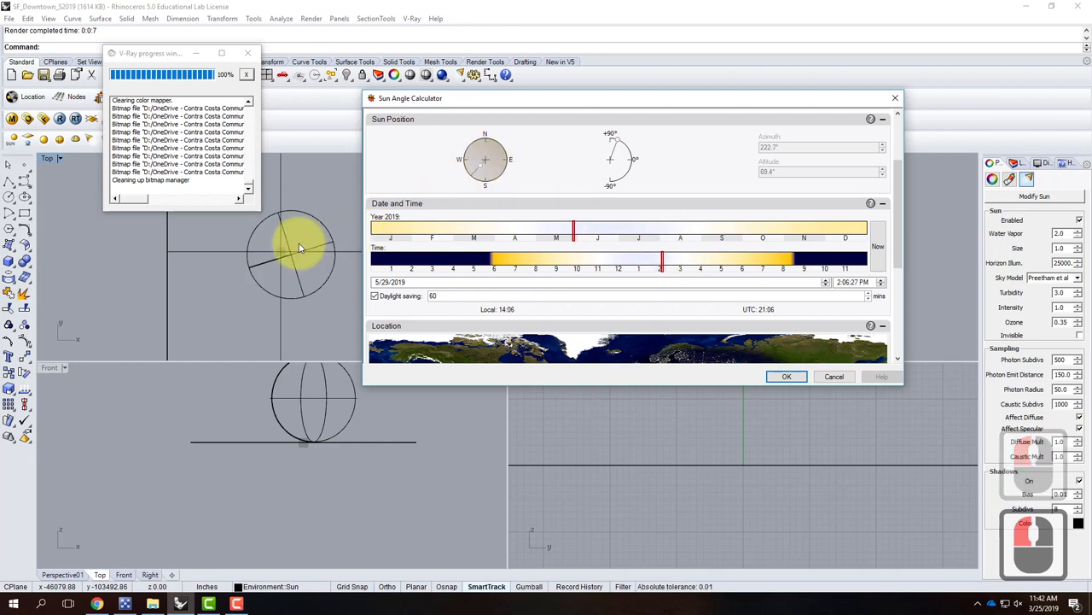
{"action": "left_click_drag", "start_coordinate": [575, 226], "coordinate": [559, 226]}
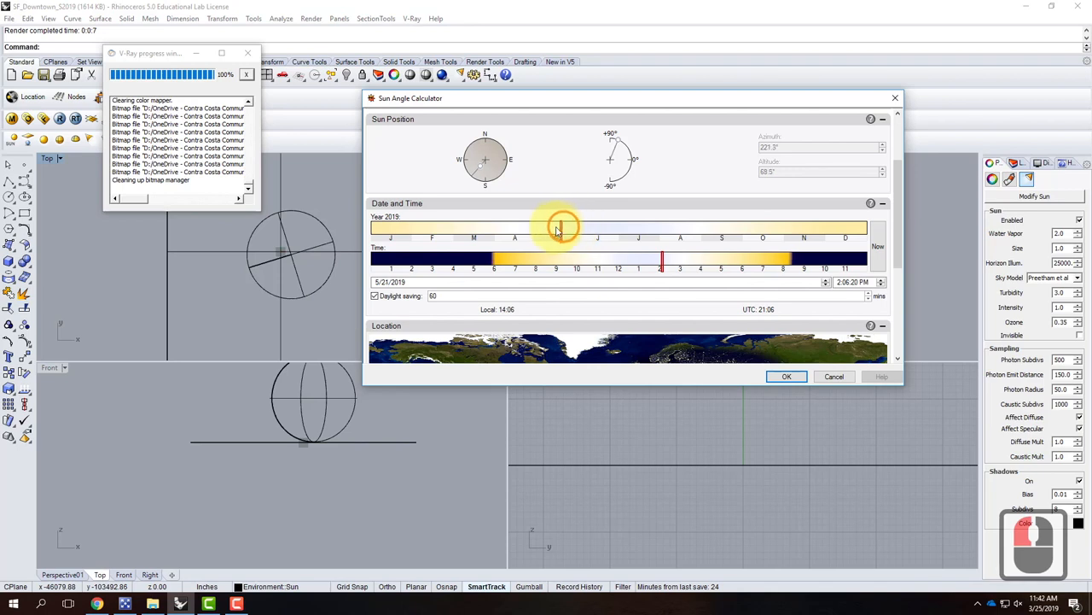
{"action": "left_click_drag", "start_coordinate": [559, 227], "coordinate": [493, 228]}
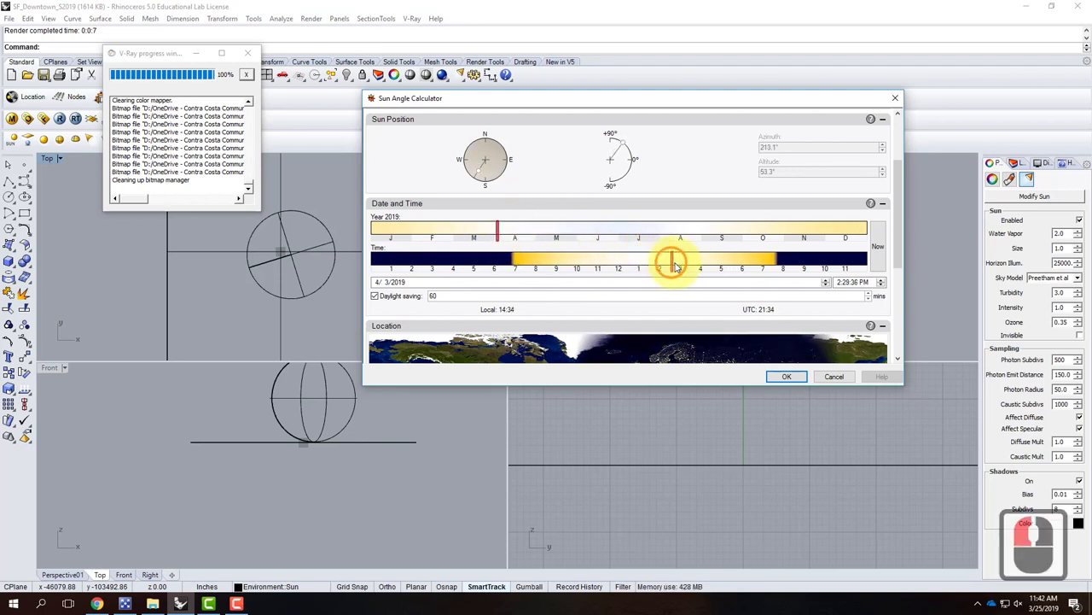
{"action": "left_click_drag", "start_coordinate": [670, 262], "coordinate": [680, 262]}
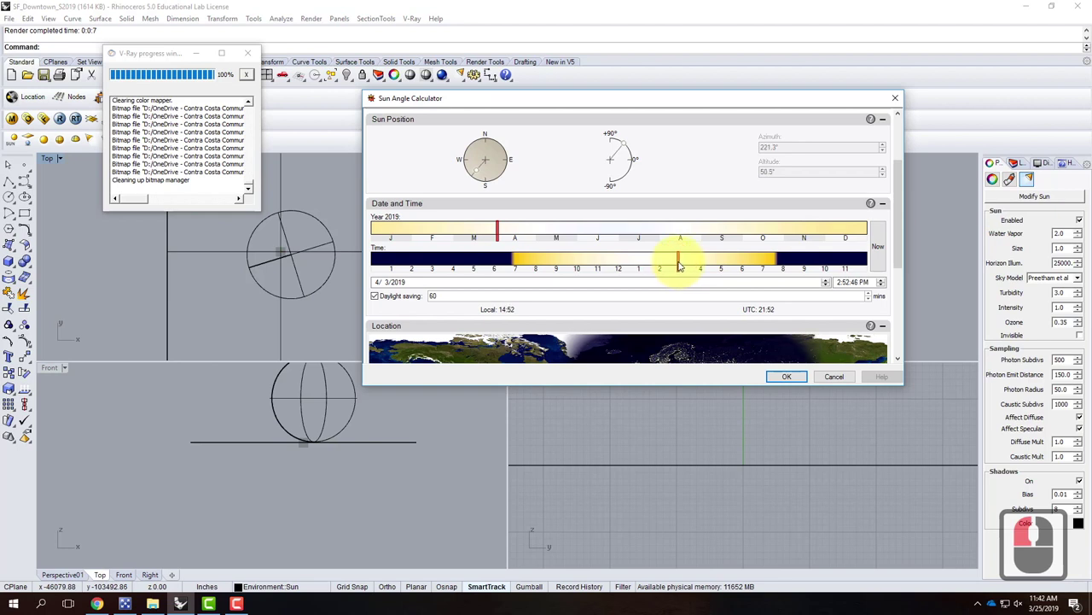
{"action": "left_click_drag", "start_coordinate": [679, 256], "coordinate": [676, 260]}
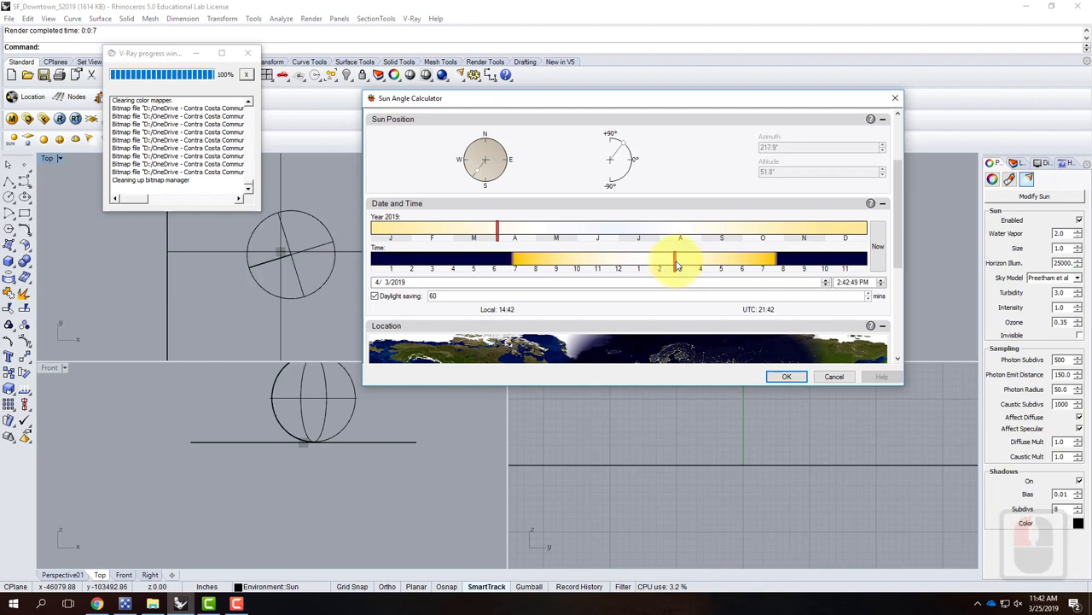
{"action": "left_click_drag", "start_coordinate": [677, 258], "coordinate": [681, 258]}
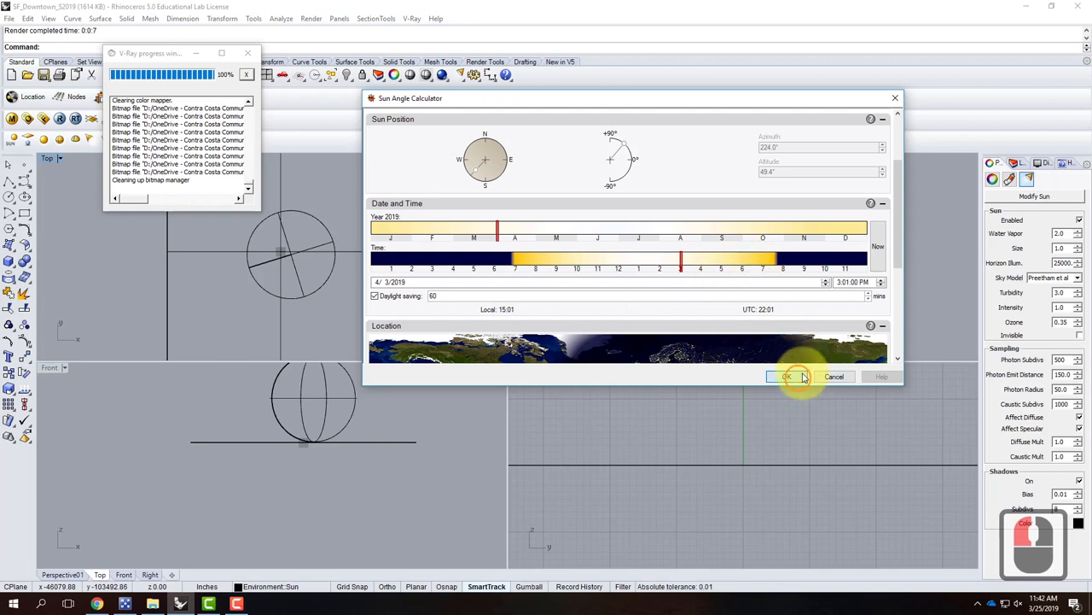
{"action": "left_click", "coordinate": [786, 376]}
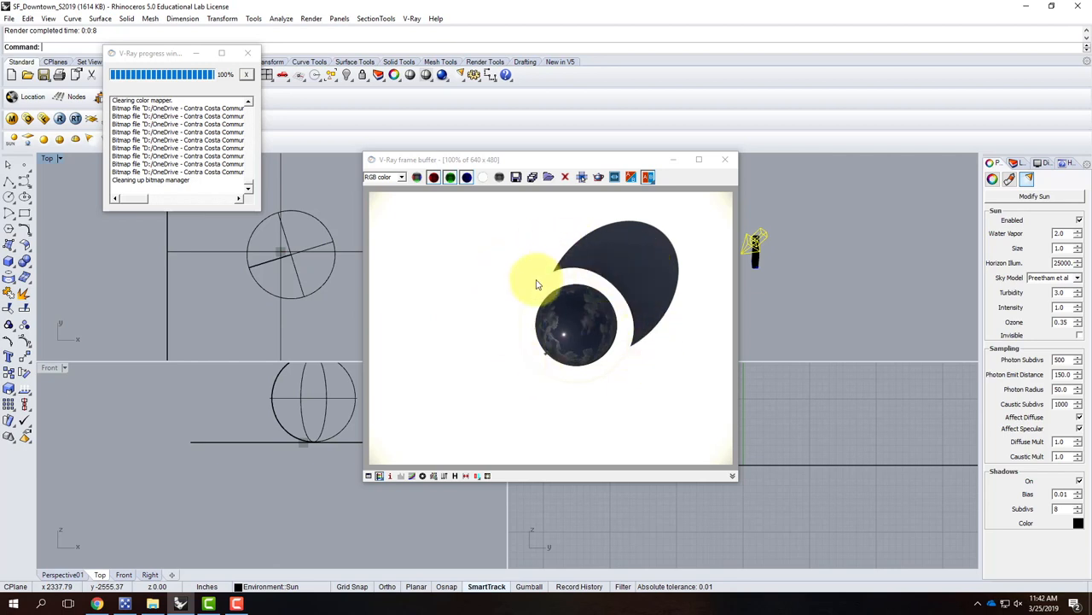
{"action": "mouse_move", "coordinate": [545, 412]}
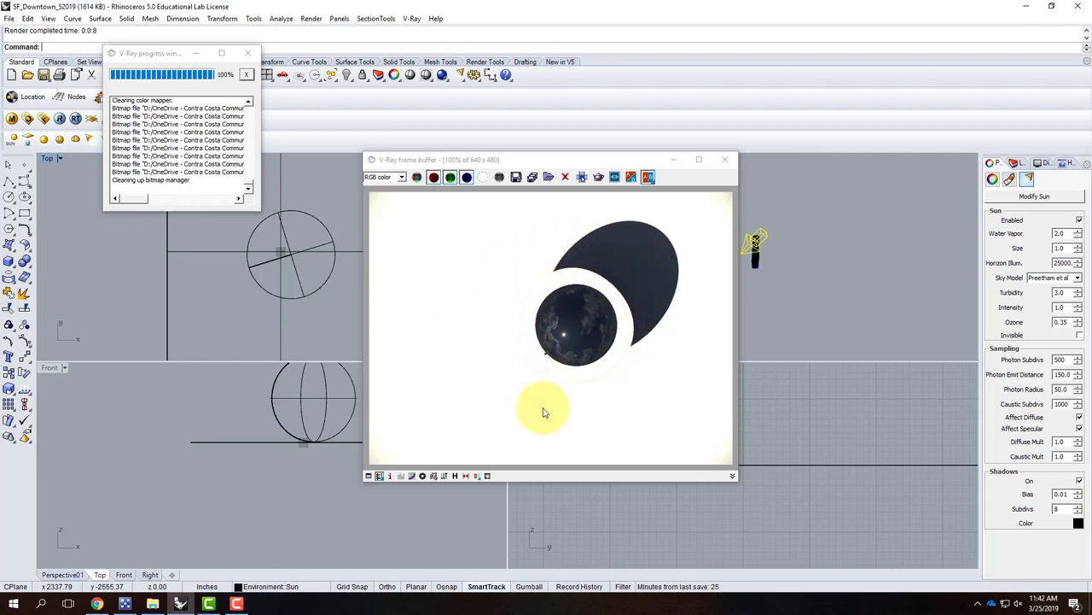
{"action": "mouse_move", "coordinate": [542, 357]}
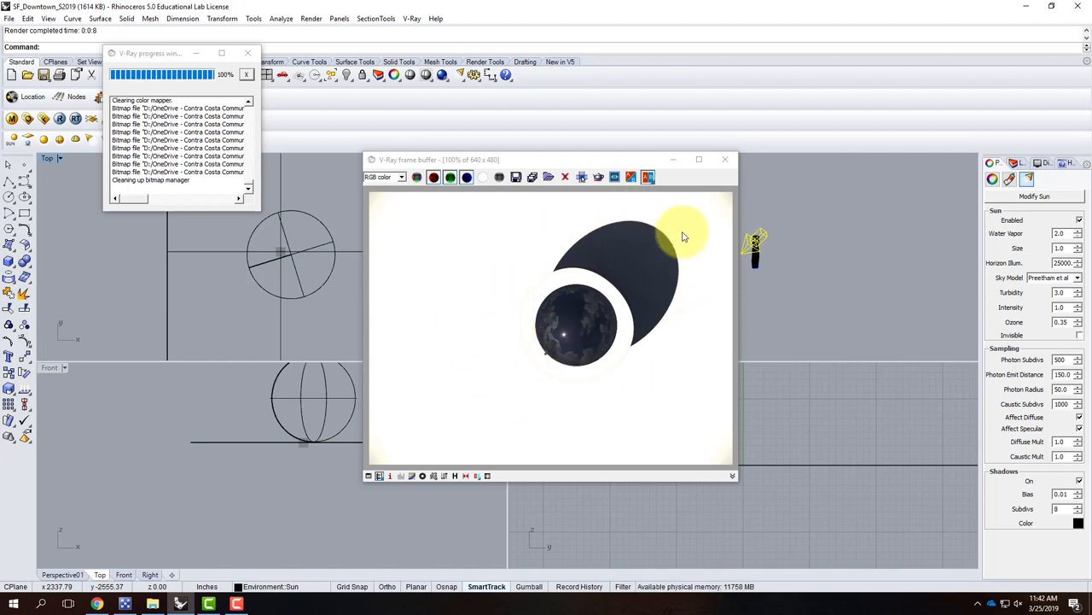
{"action": "mouse_move", "coordinate": [542, 369]}
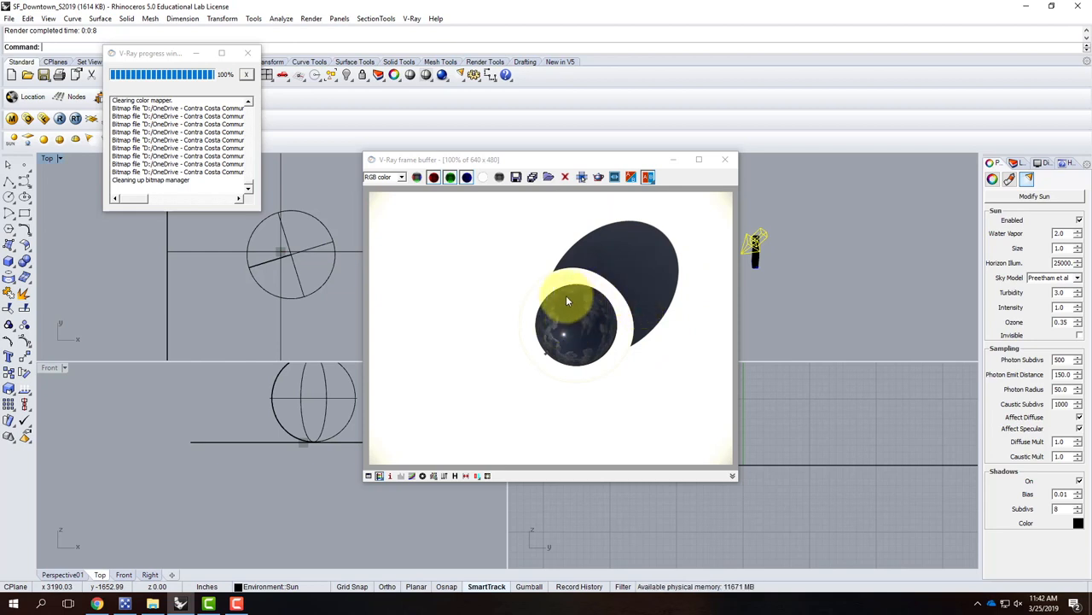
{"action": "mouse_move", "coordinate": [286, 184]}
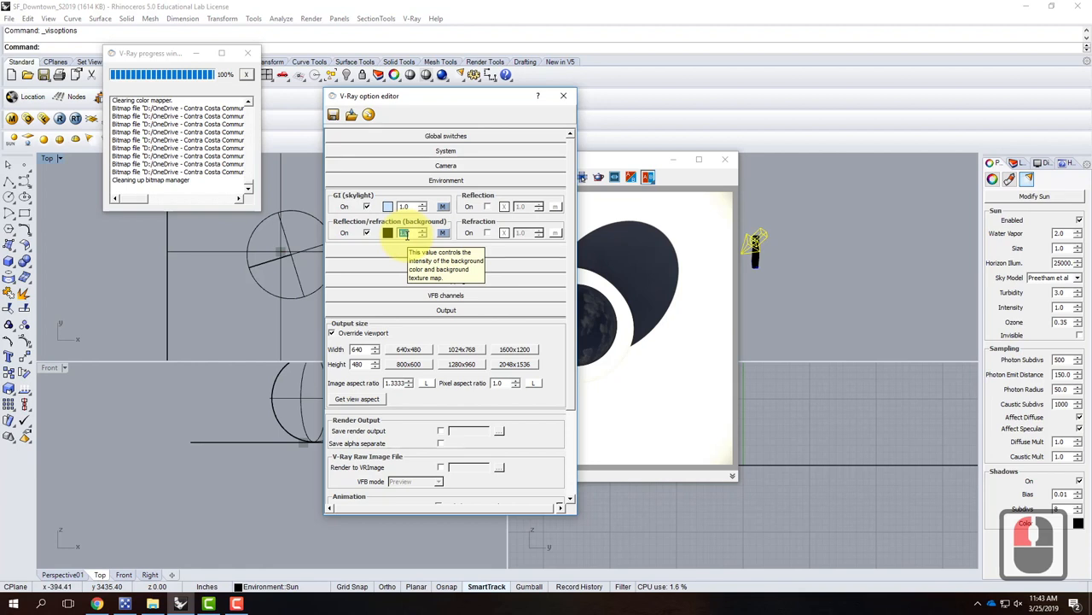
Enter 6.0 as the background sky multiplier
{"action": "type", "text": "6.0"}
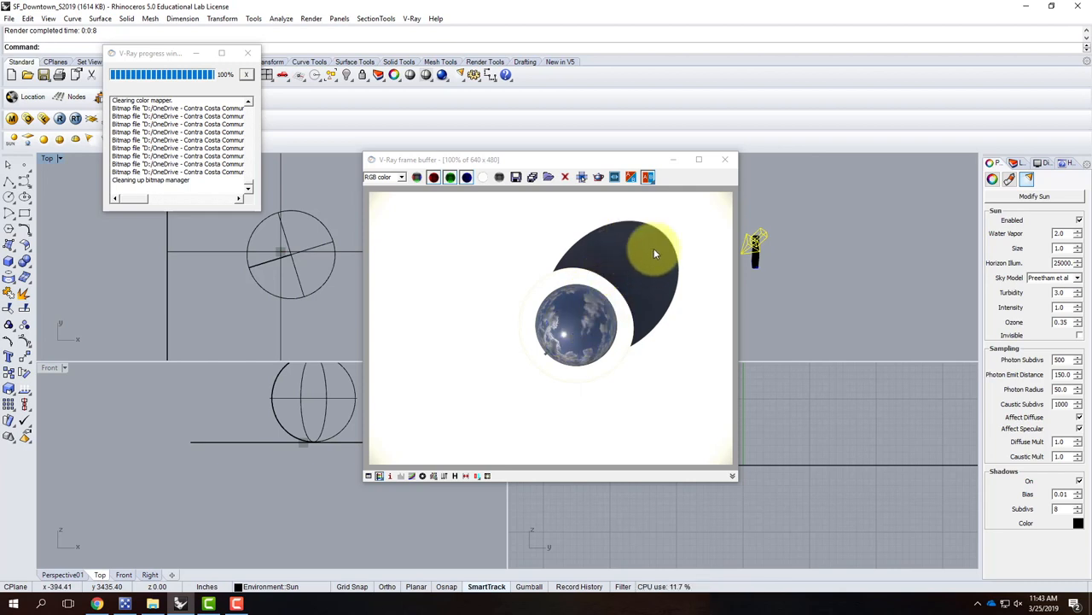
{"action": "mouse_move", "coordinate": [542, 384]}
{"action": "type", "text": "180"}
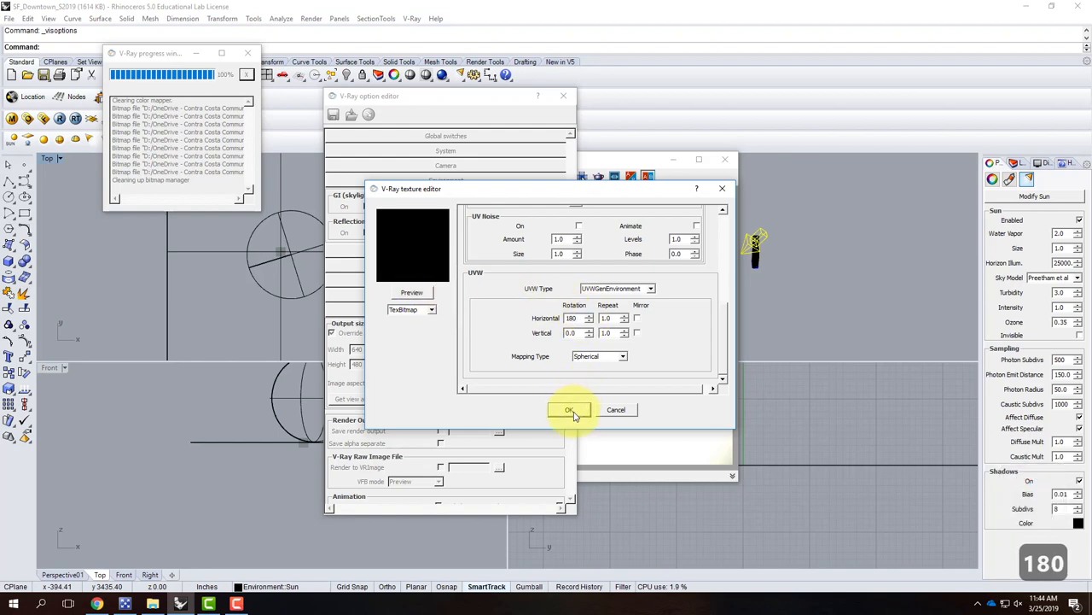
Confirm the 180° sky rotation, then reset horizontal rotation to 0 and apply
{"action": "left_click", "coordinate": [569, 410]}
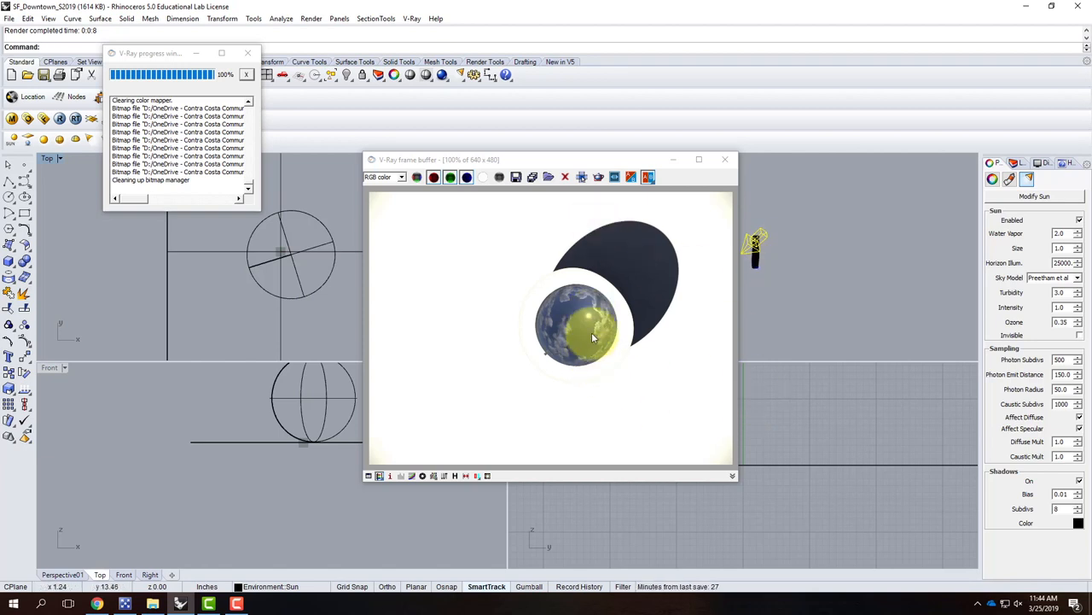
{"action": "left_click", "coordinate": [648, 177]}
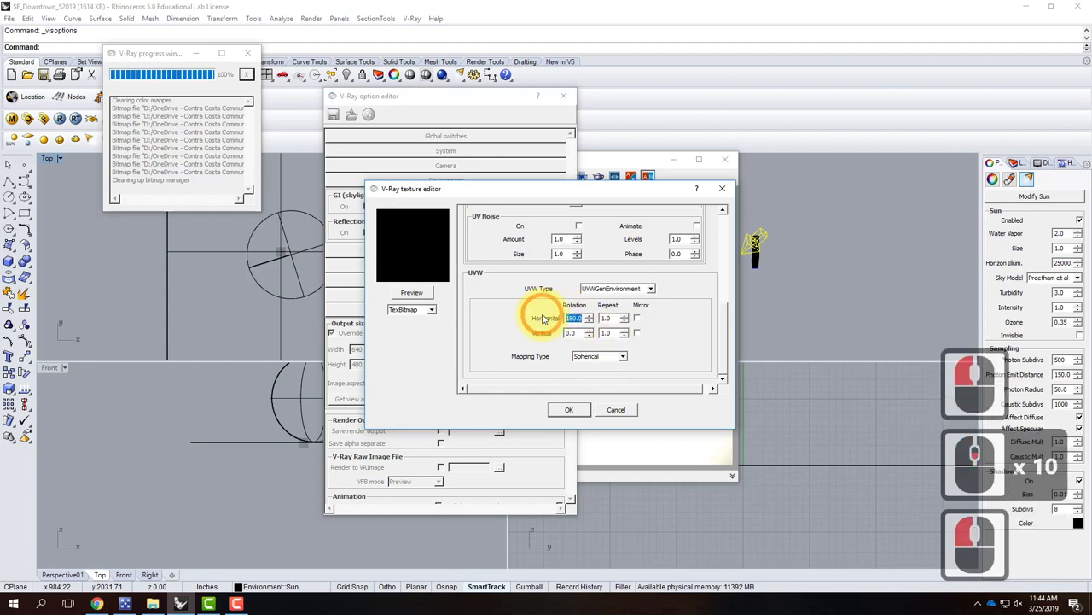
{"action": "type", "text": "0"}
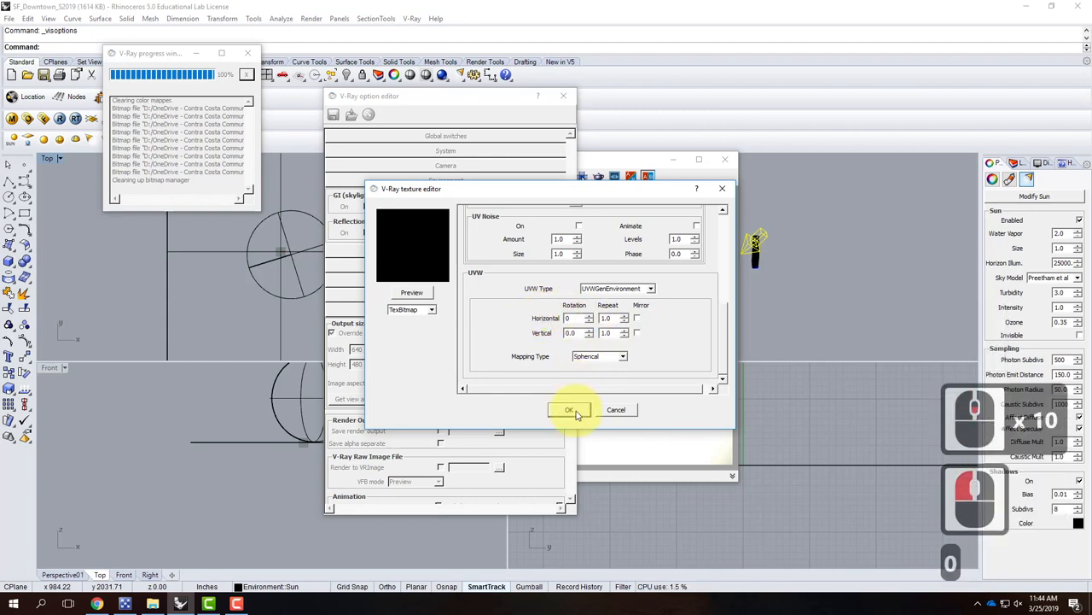
{"action": "left_click", "coordinate": [569, 409]}
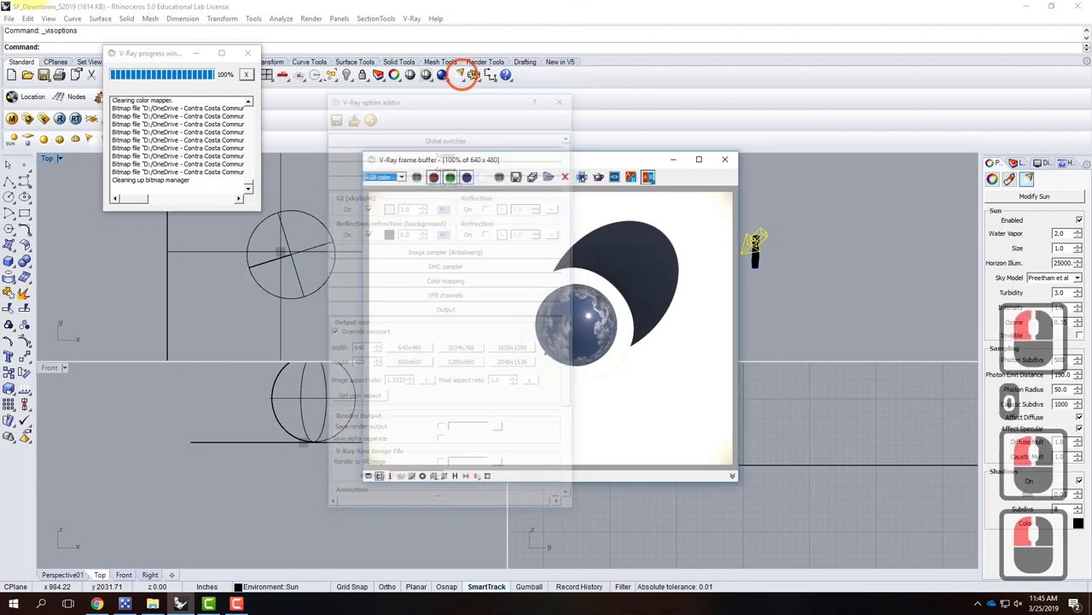
Render the scene with the unrotated sky and close the frame buffer
{"action": "left_click", "coordinate": [461, 74]}
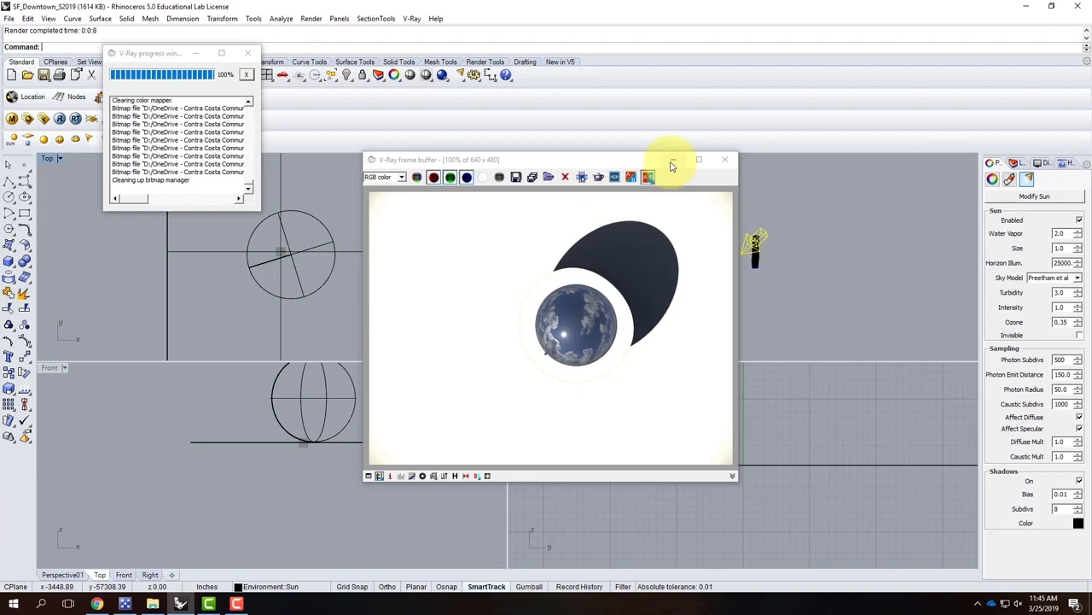
{"action": "mouse_move", "coordinate": [676, 163]}
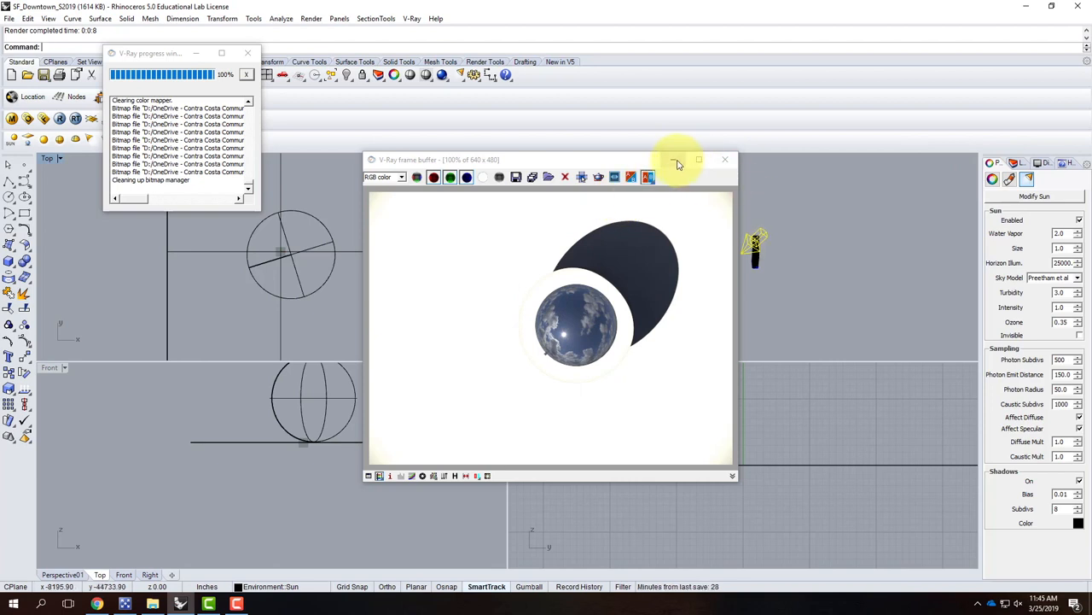
{"action": "left_click", "coordinate": [725, 160]}
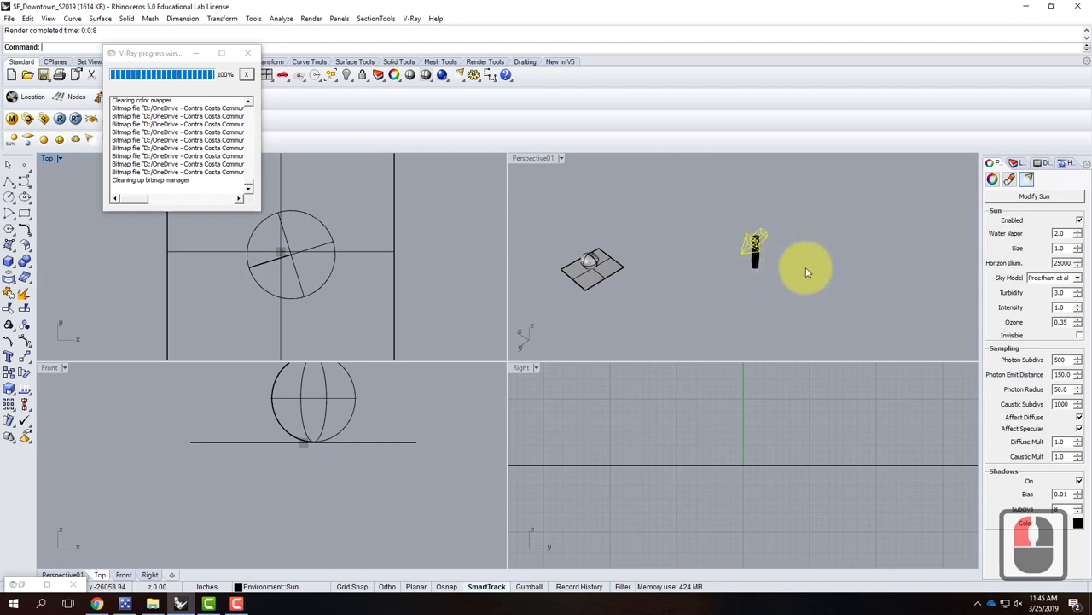
Turn off the Sphere layer and restore the Perspective01 view
{"action": "left_click", "coordinate": [1012, 163]}
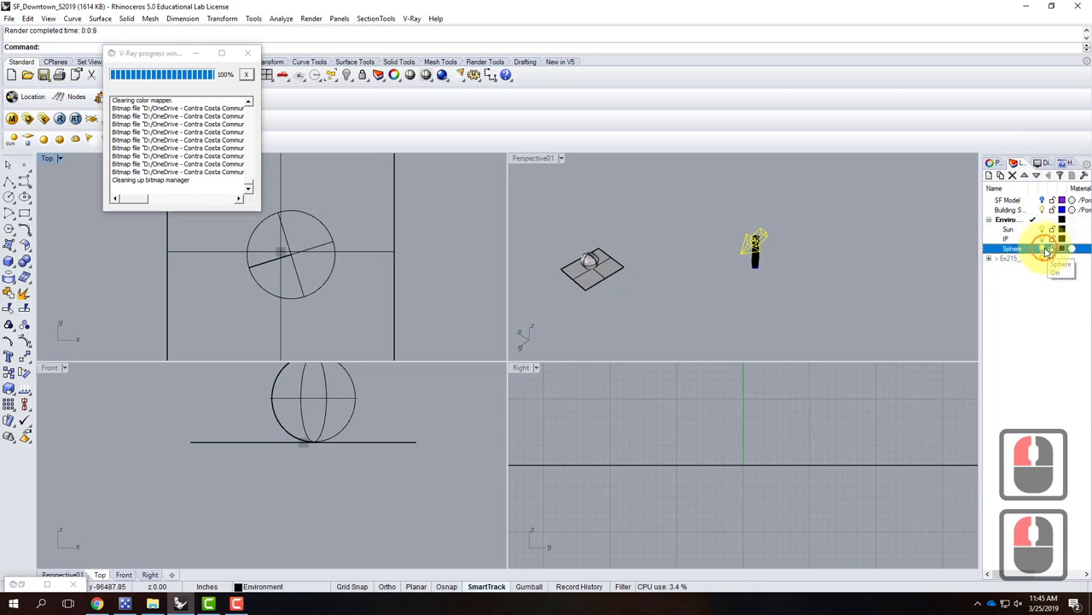
{"action": "left_click", "coordinate": [1042, 248]}
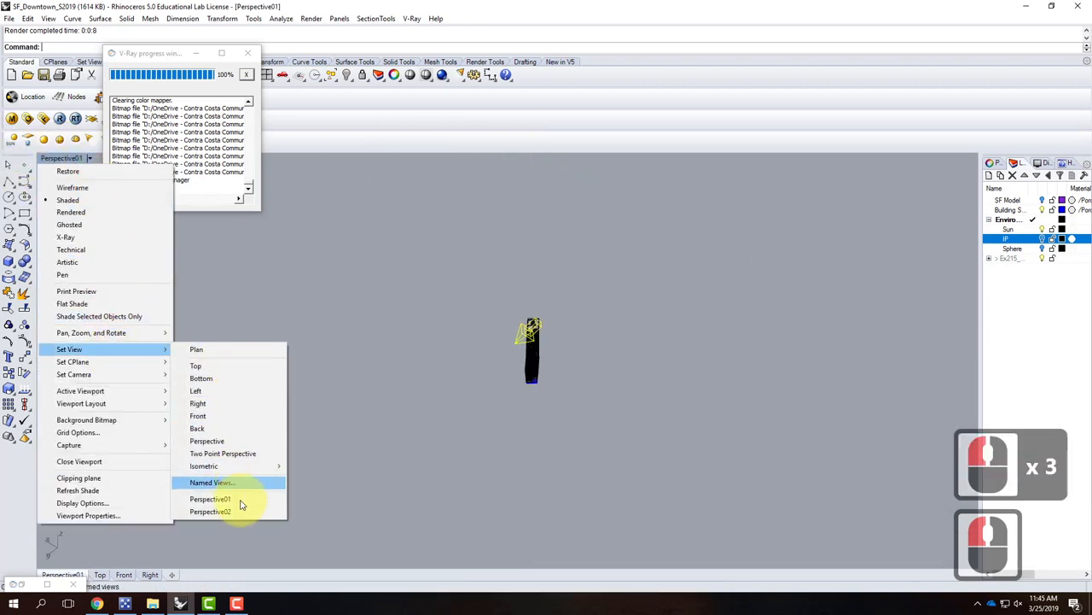
{"action": "left_click", "coordinate": [212, 483]}
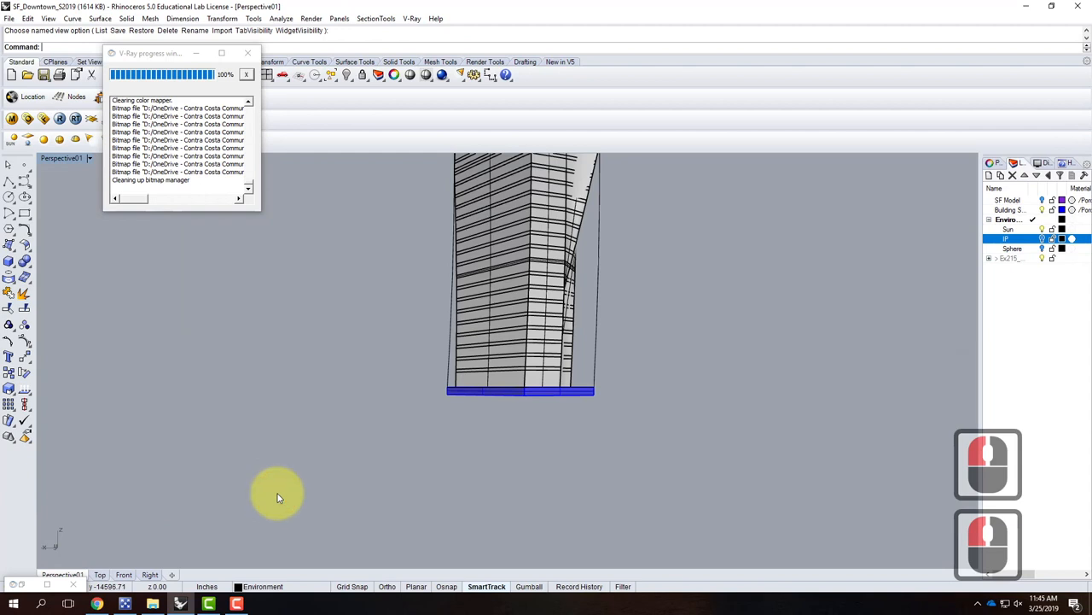
{"action": "mouse_move", "coordinate": [1012, 73]}
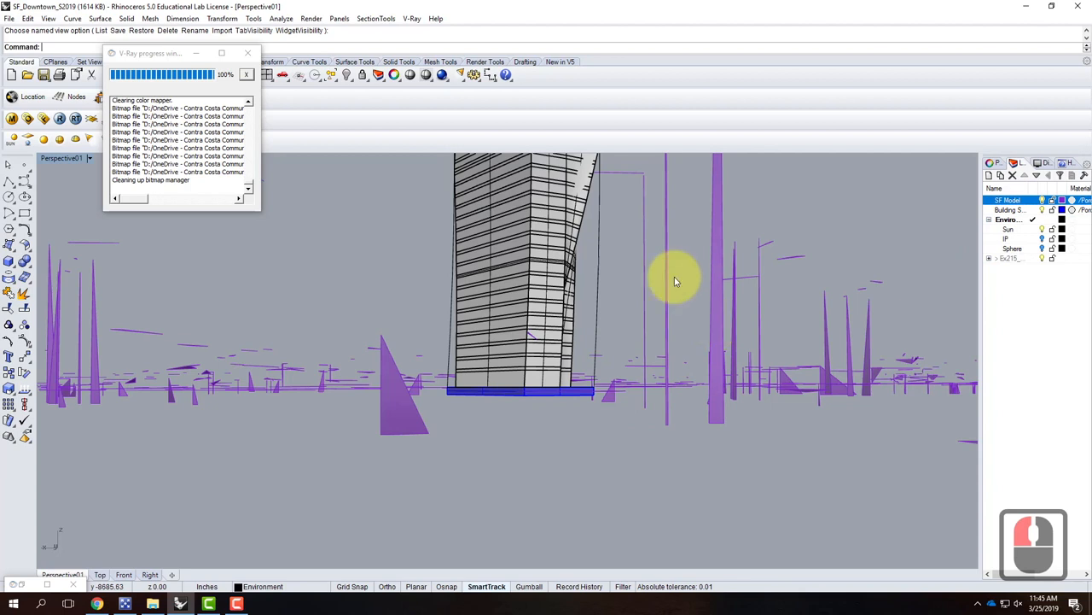
{"action": "mouse_move", "coordinate": [768, 293]}
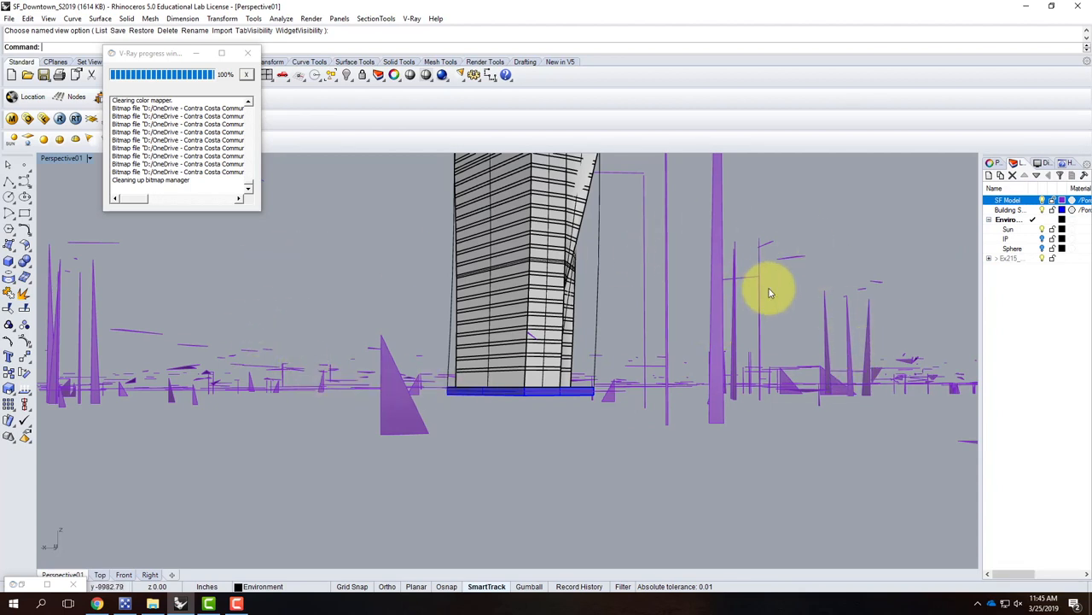
{"action": "mouse_move", "coordinate": [739, 332]}
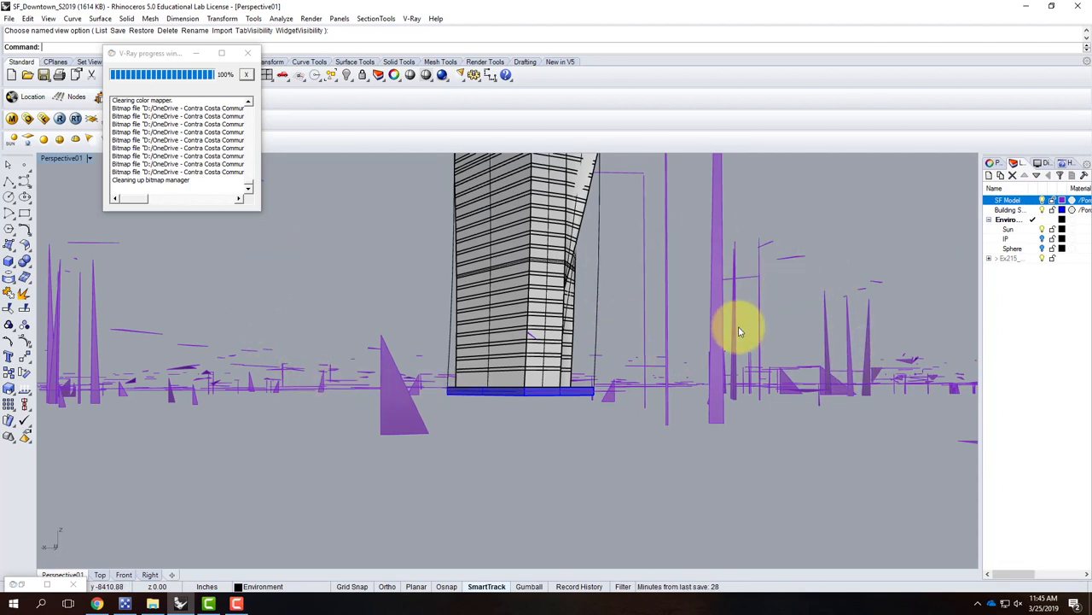
{"action": "mouse_move", "coordinate": [621, 299]}
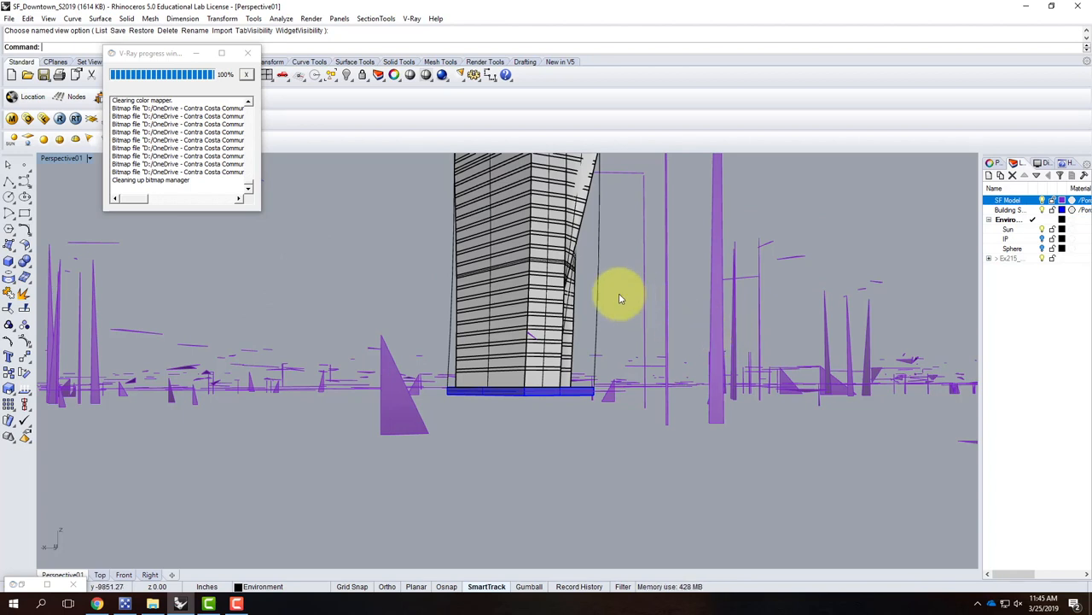
{"action": "mouse_move", "coordinate": [327, 205]}
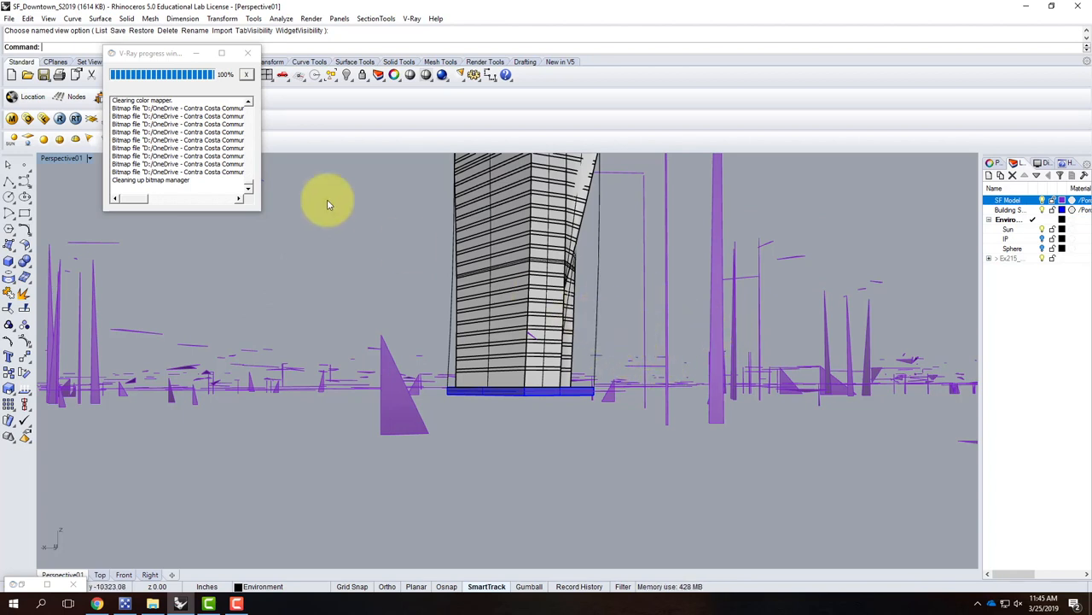
{"action": "mouse_move", "coordinate": [272, 118]}
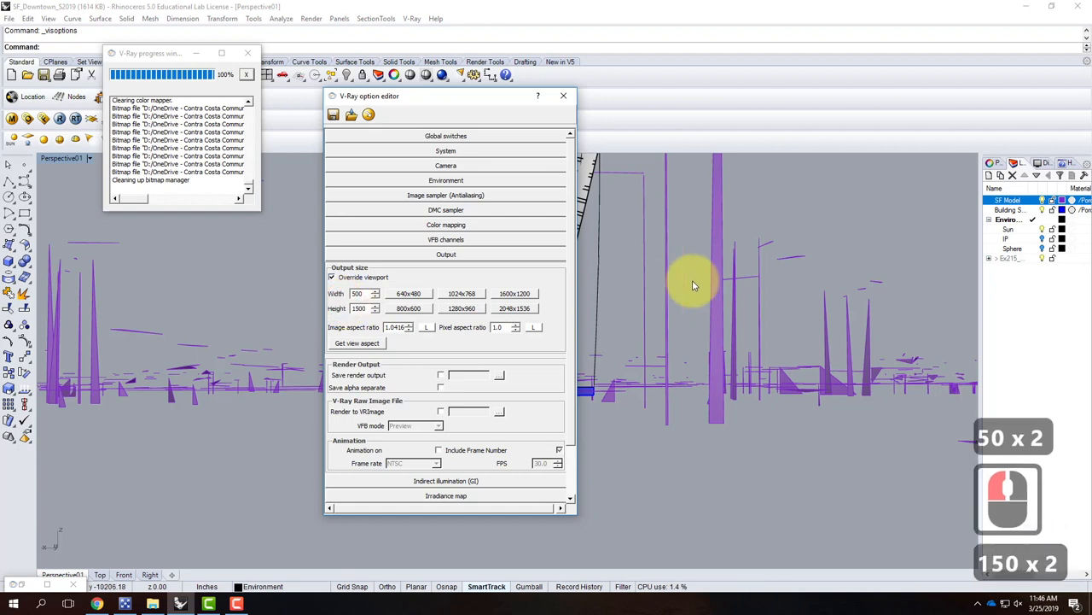
Shrink output to 100×300 and enable the physical camera at shutter speed 200
{"action": "left_click", "coordinate": [408, 308]}
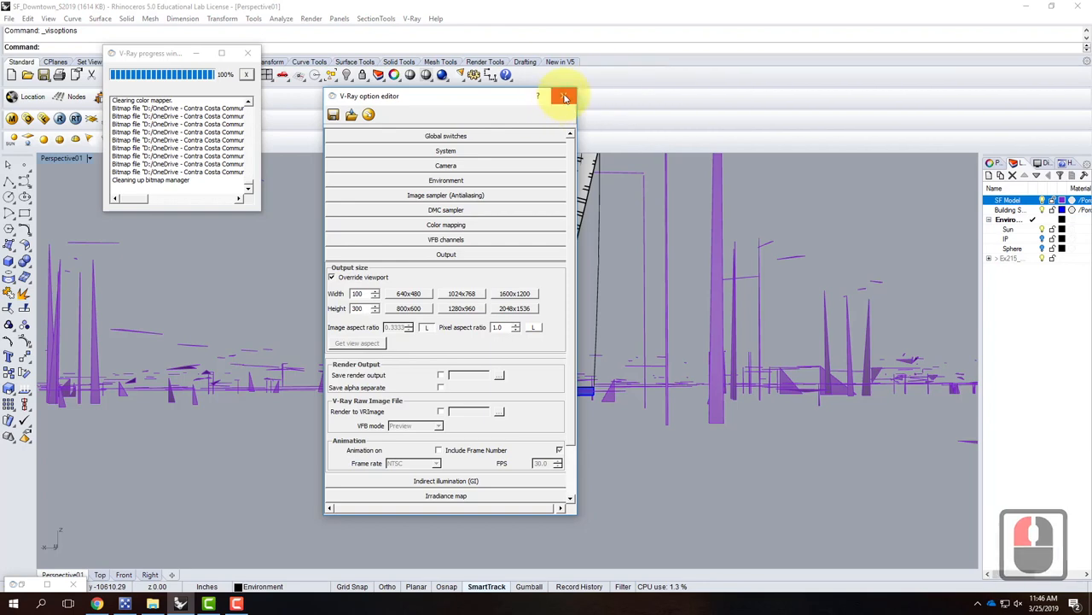
{"action": "left_click", "coordinate": [564, 97]}
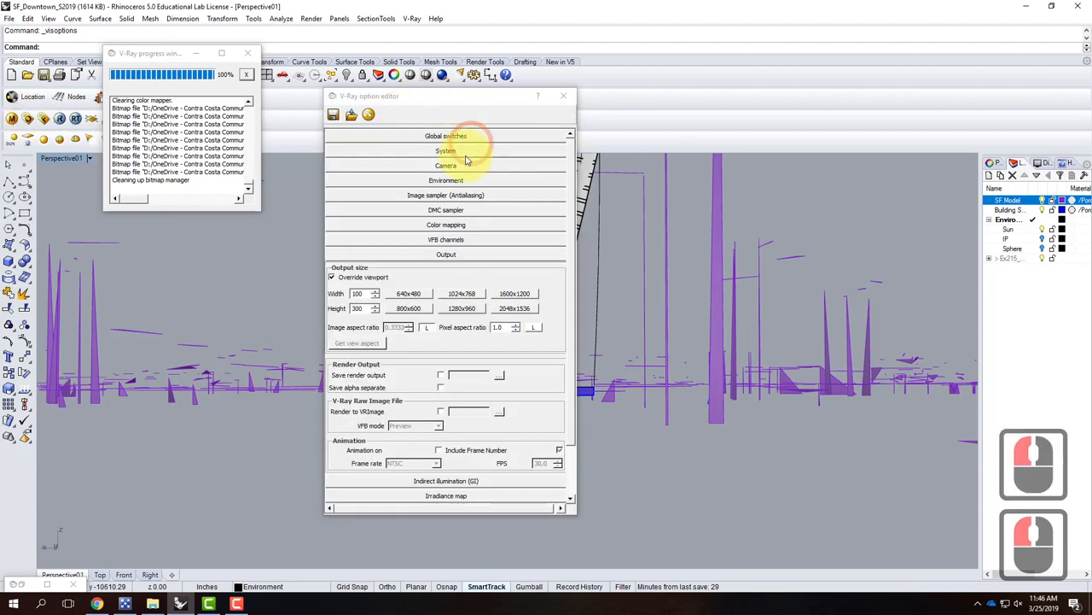
{"action": "left_click", "coordinate": [445, 164]}
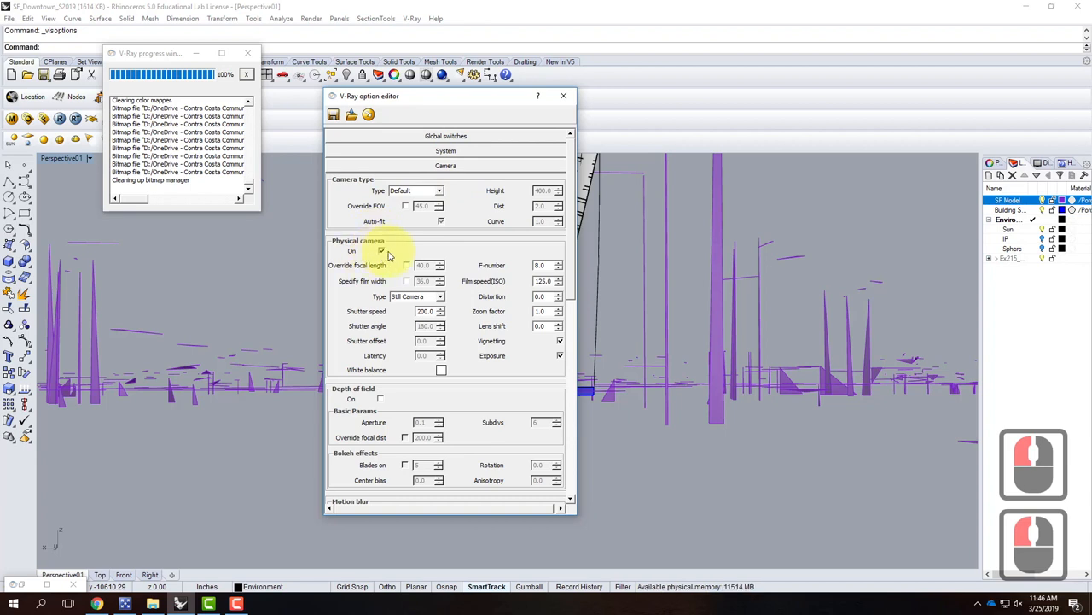
{"action": "mouse_move", "coordinate": [348, 316]}
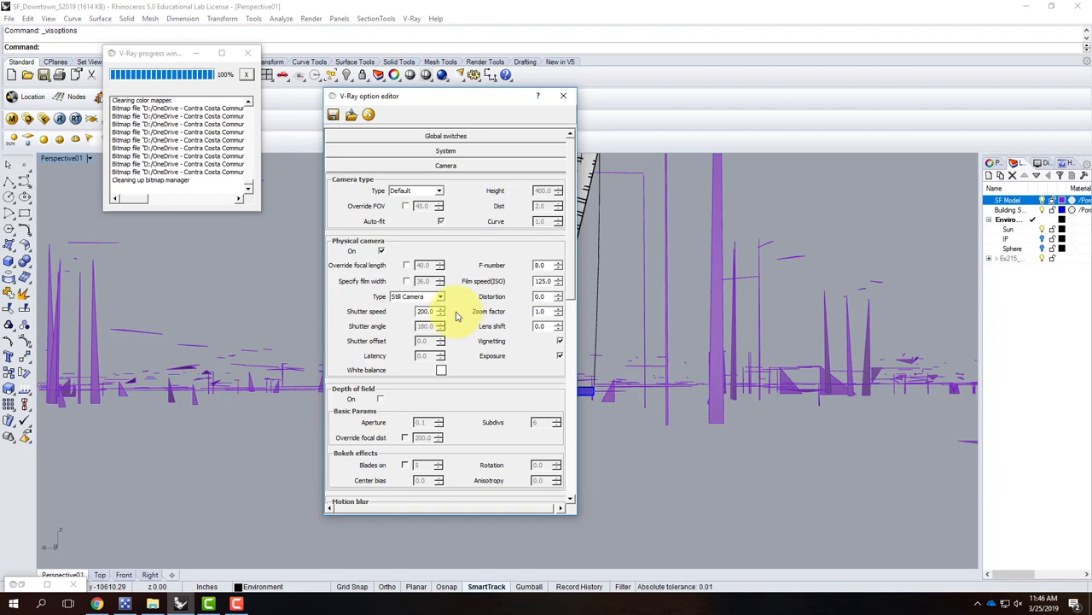
{"action": "mouse_move", "coordinate": [564, 96]}
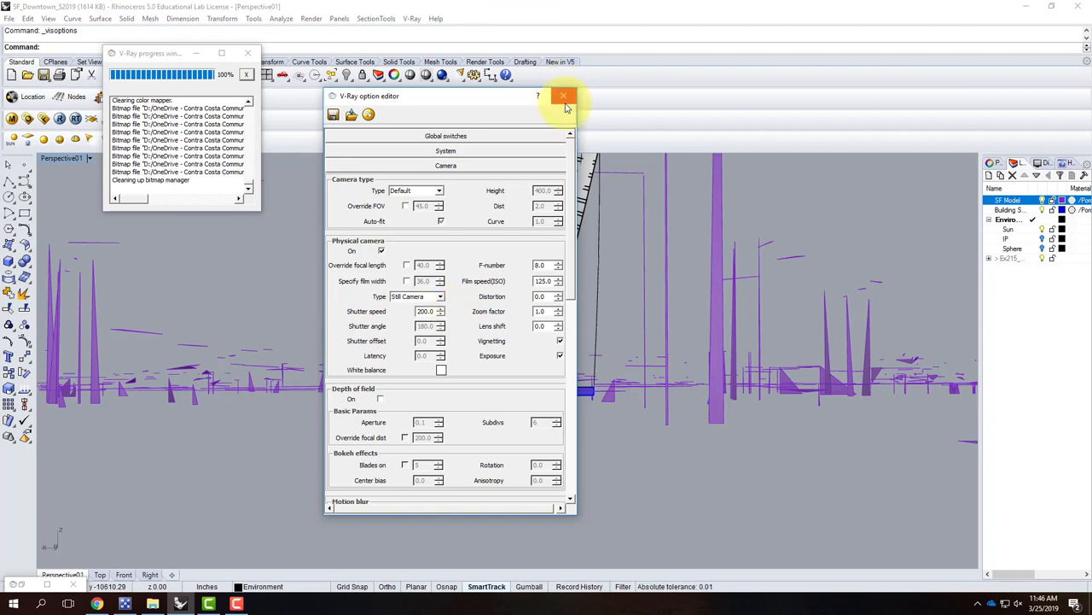
{"action": "mouse_move", "coordinate": [563, 95]}
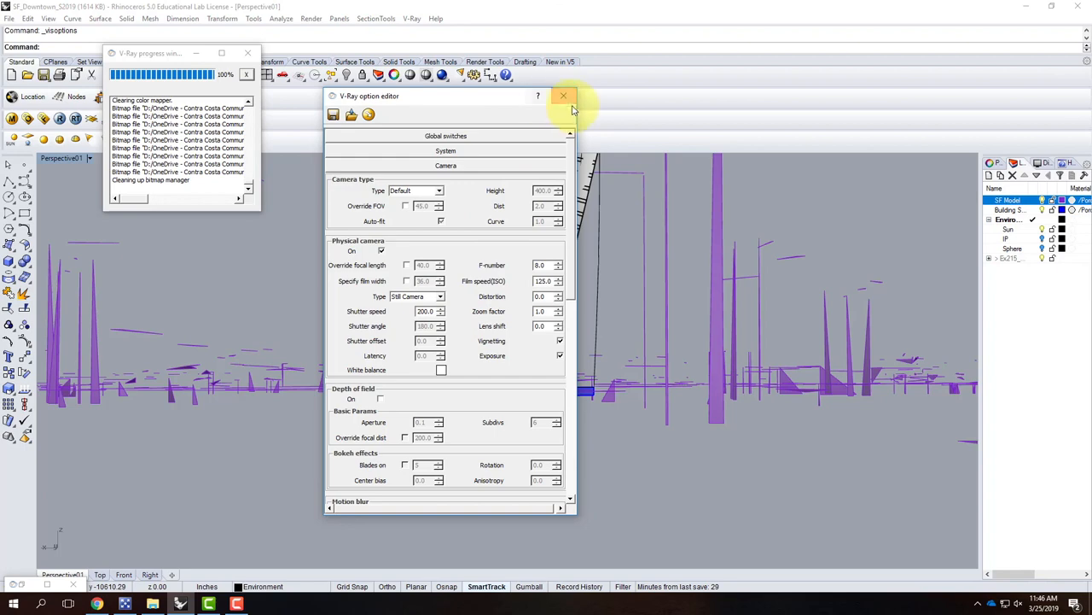
{"action": "left_click", "coordinate": [563, 96]}
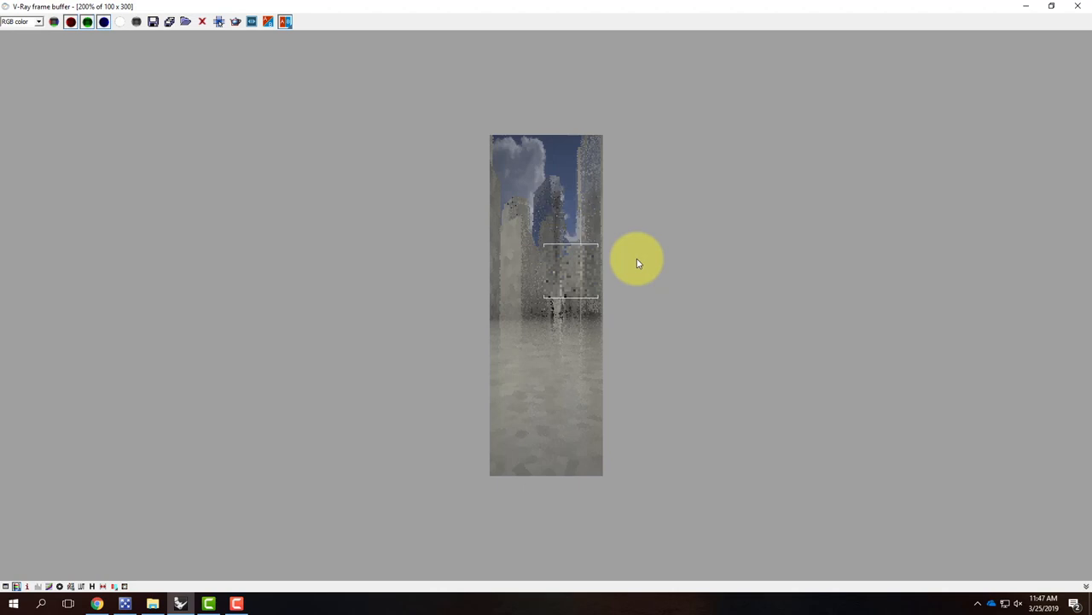
{"action": "mouse_move", "coordinate": [551, 125]}
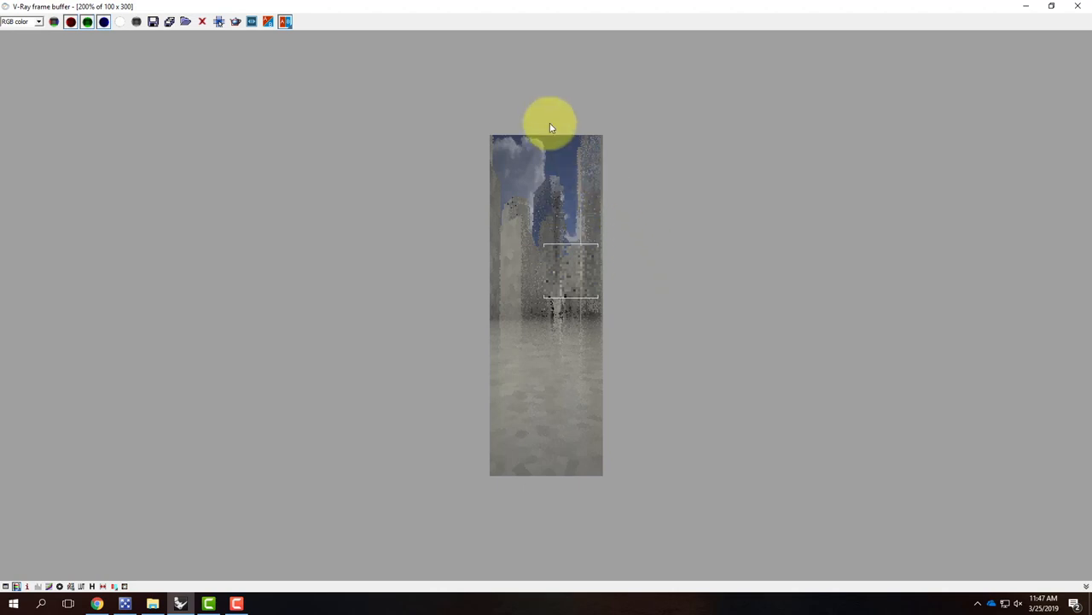
{"action": "mouse_move", "coordinate": [506, 152]}
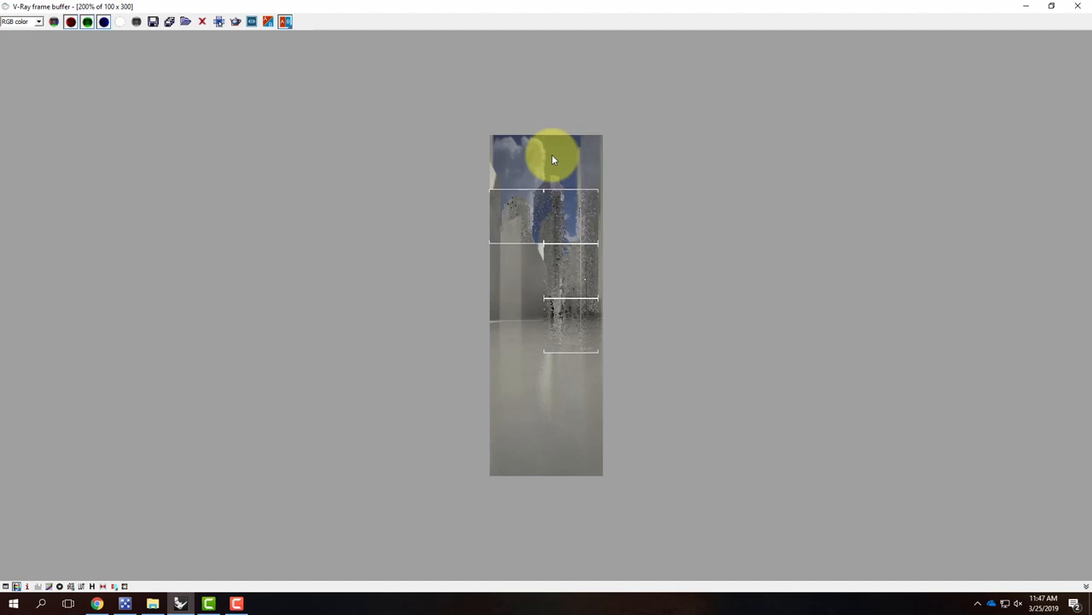
{"action": "mouse_move", "coordinate": [644, 236]}
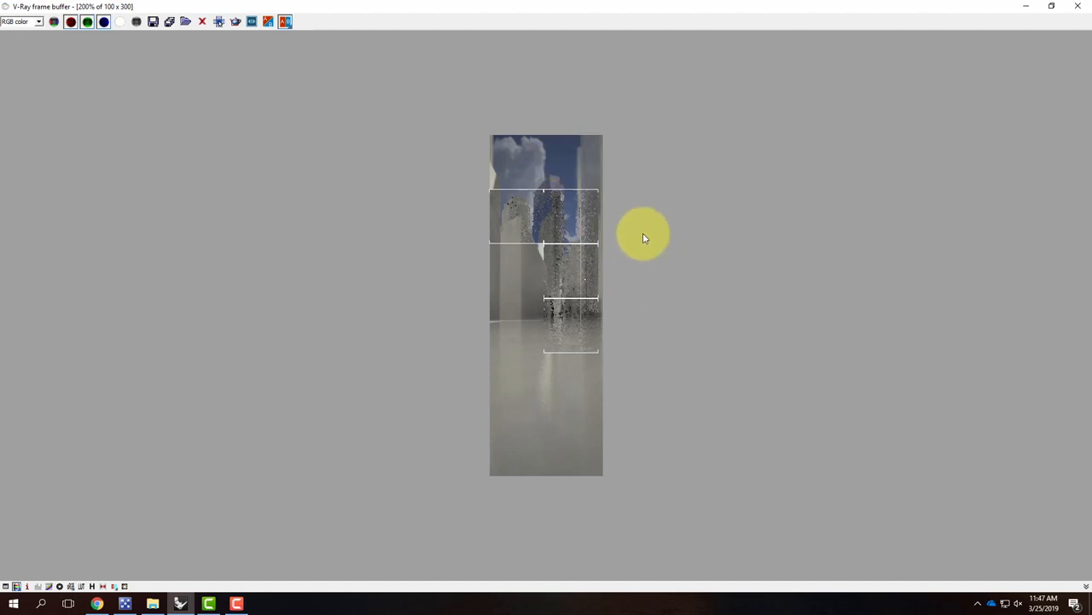
{"action": "mouse_move", "coordinate": [516, 160]}
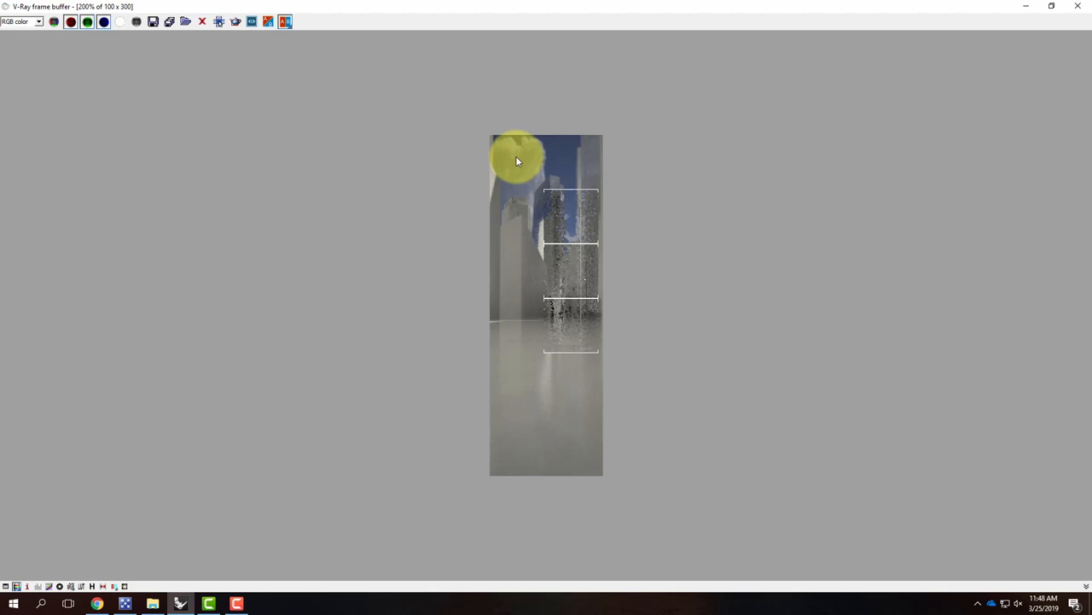
{"action": "mouse_move", "coordinate": [540, 172]}
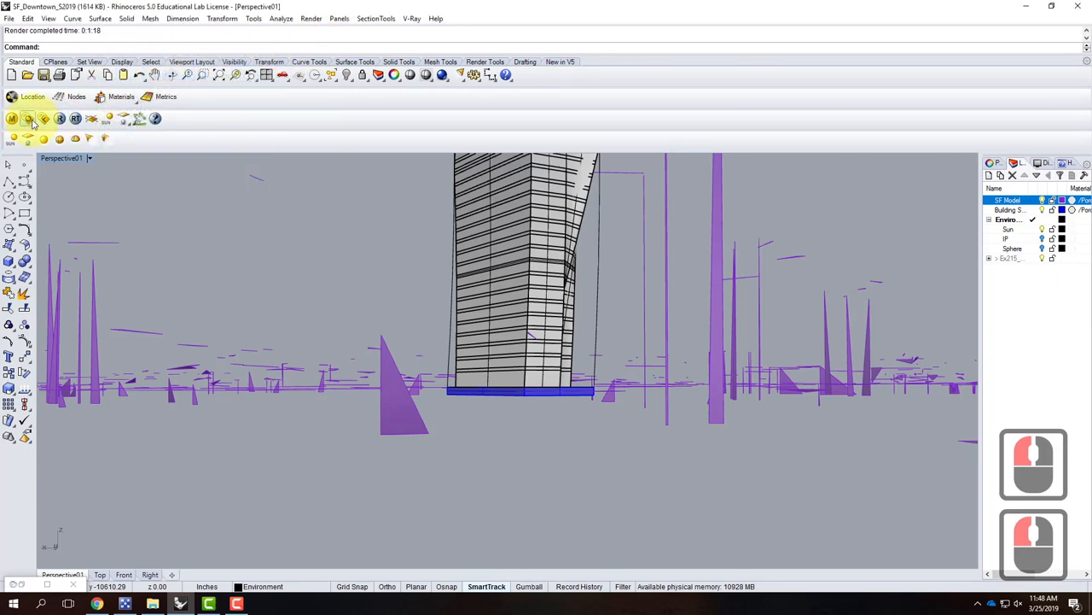
Set shutter speed to 150 and enable the background environment at multiplier 10
{"action": "left_click", "coordinate": [29, 119]}
{"action": "type", "text": "150"}
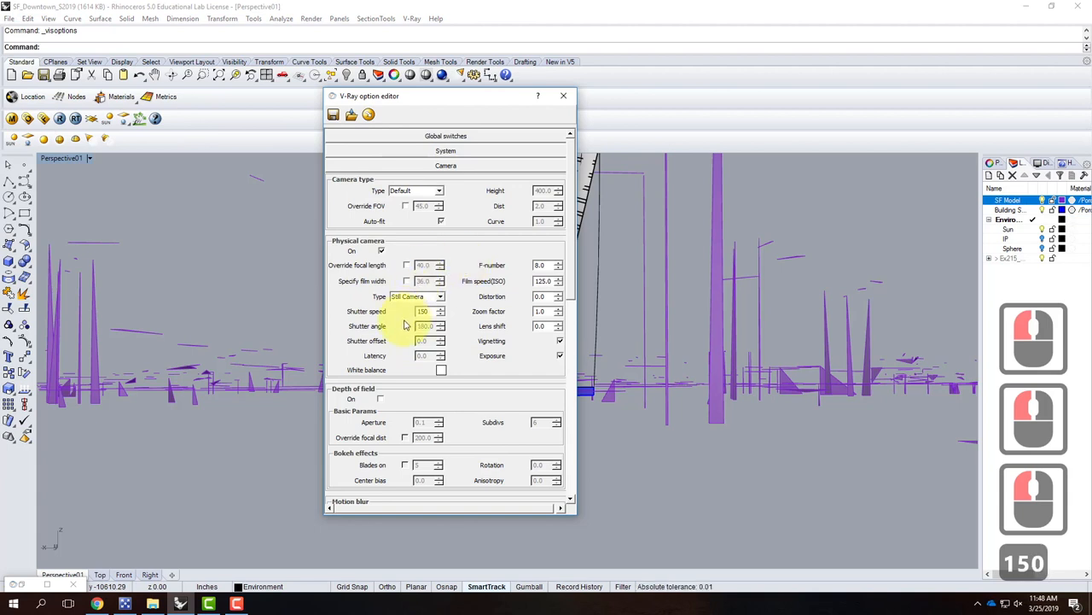
{"action": "mouse_move", "coordinate": [423, 310]}
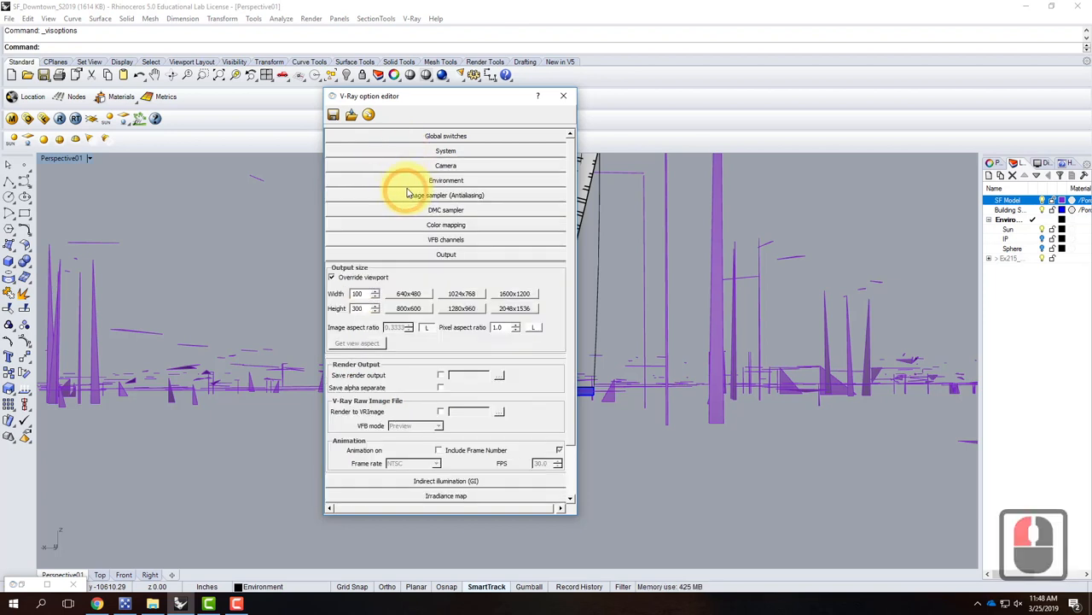
{"action": "left_click", "coordinate": [445, 180]}
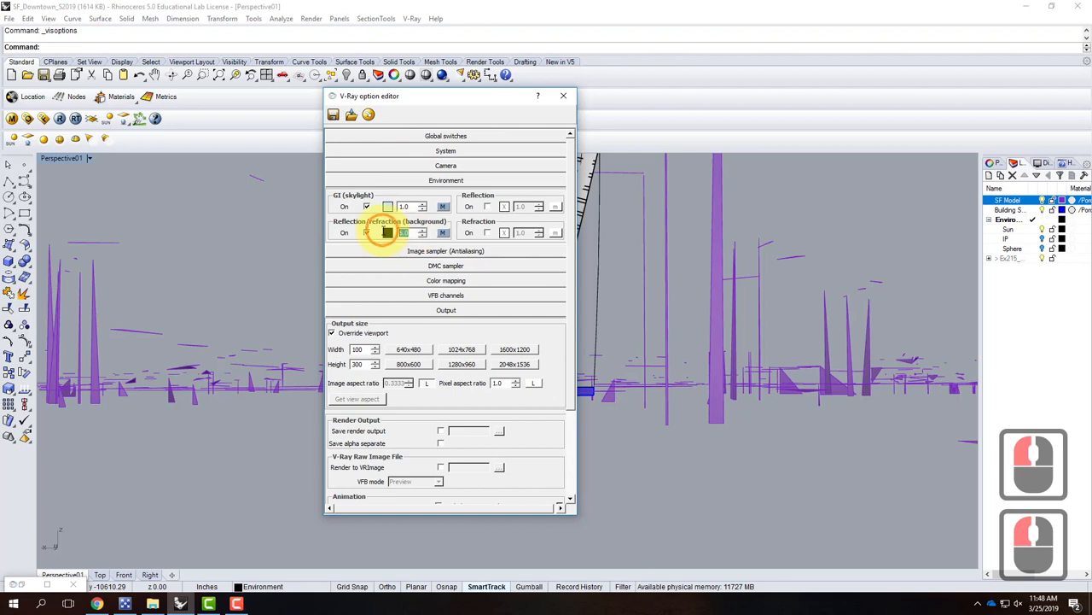
{"action": "left_click", "coordinate": [367, 232]}
{"action": "type", "text": "10"}
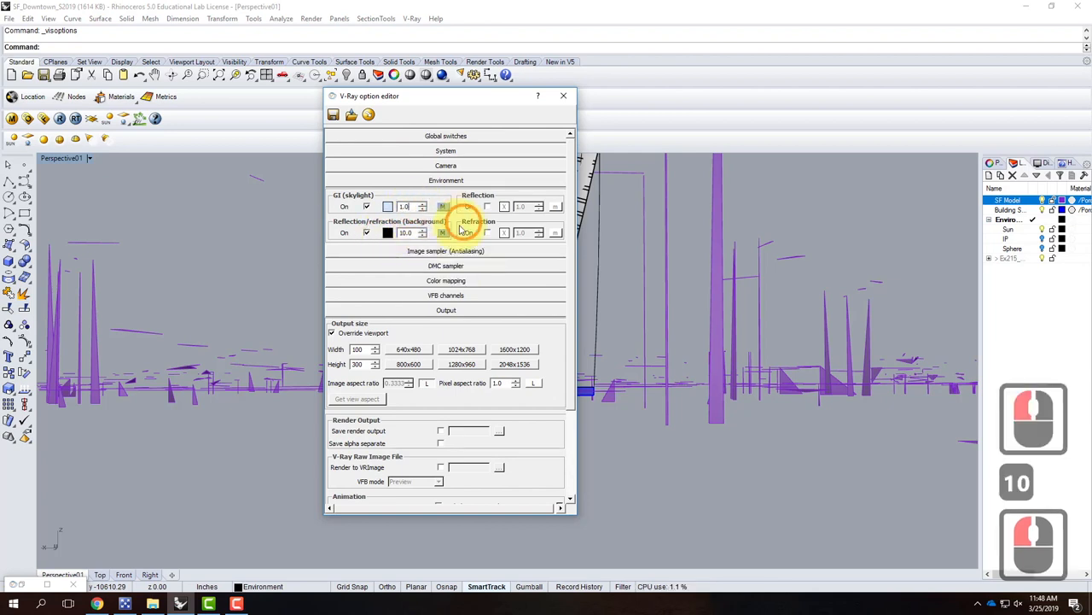
{"action": "left_click", "coordinate": [563, 96]}
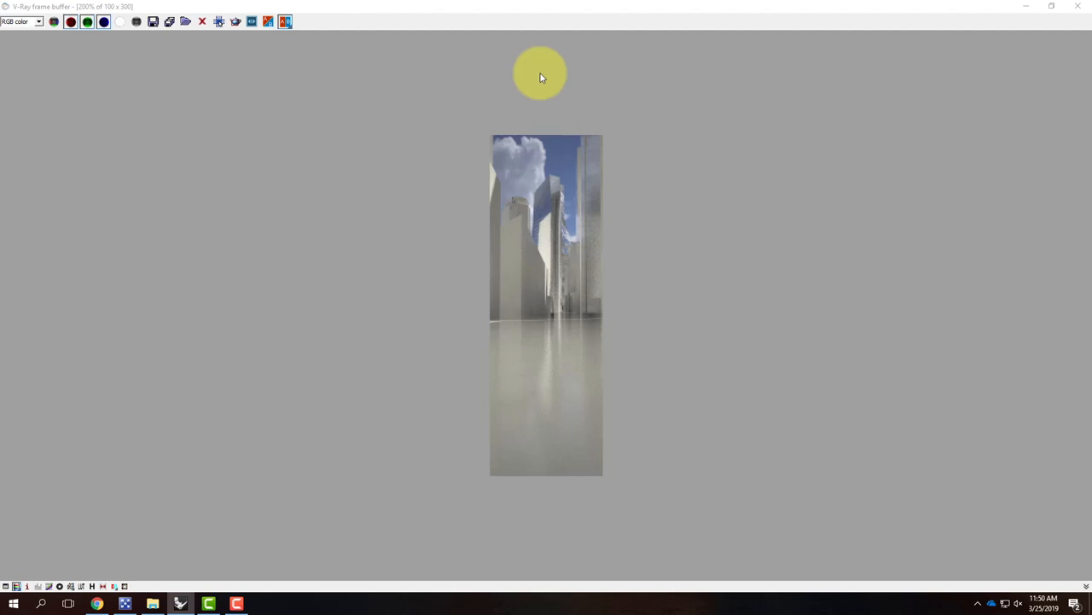
{"action": "mouse_move", "coordinate": [542, 166]}
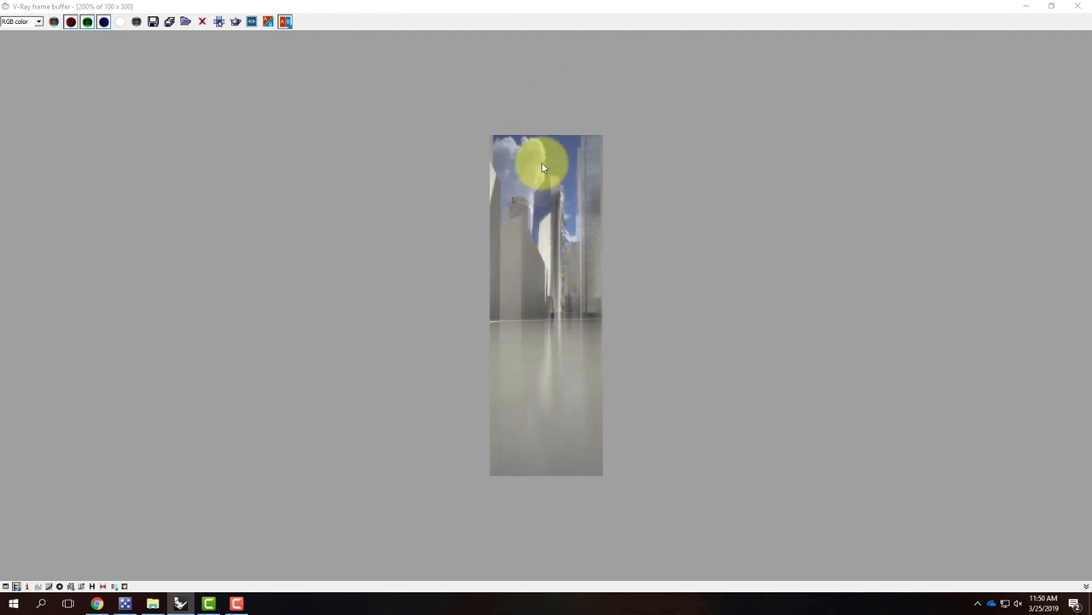
{"action": "mouse_move", "coordinate": [527, 213]}
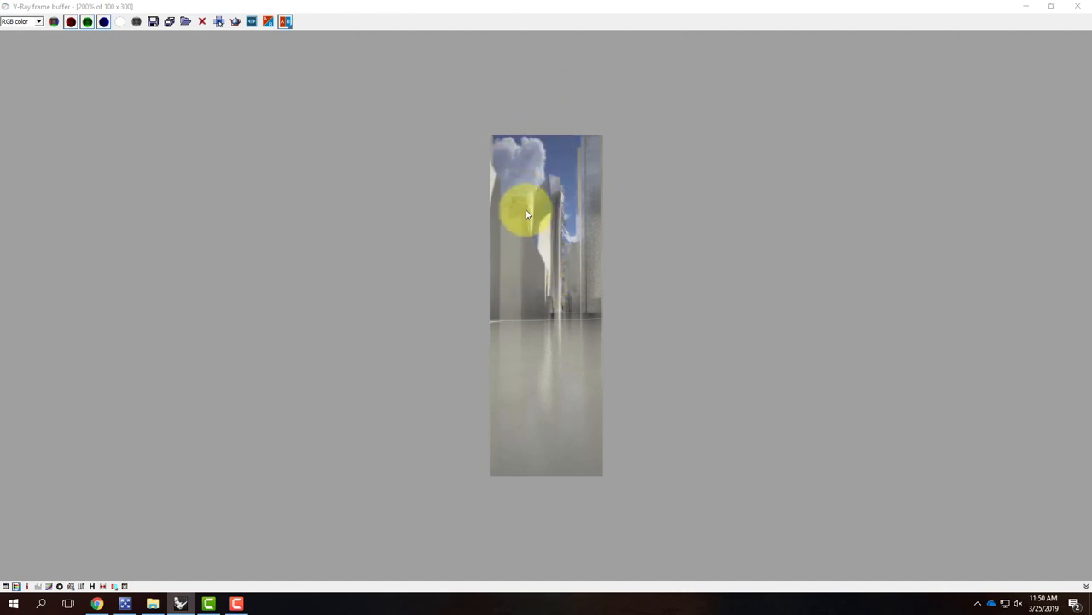
{"action": "mouse_move", "coordinate": [536, 259]}
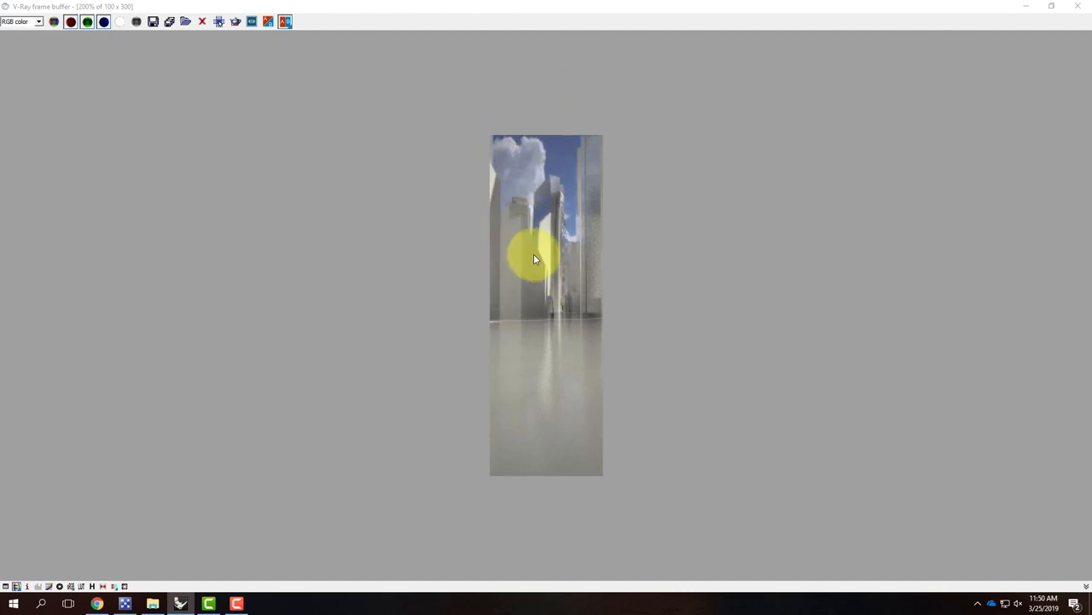
{"action": "mouse_move", "coordinate": [453, 137]}
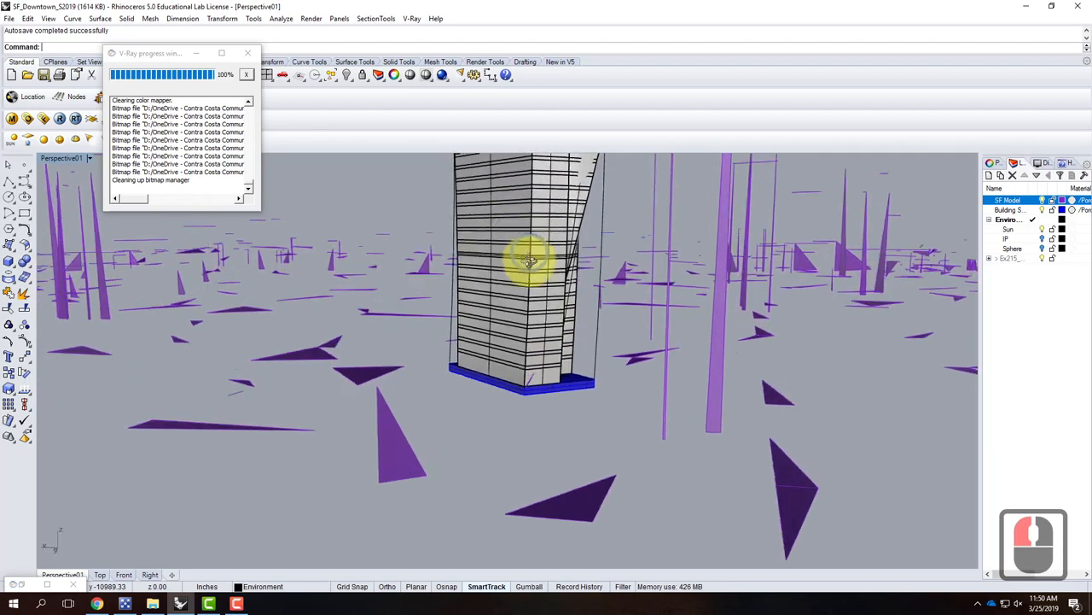
Zoom the Perspective viewport in toward the tower
{"action": "scroll", "scroll_direction": "down", "scroll_amount": 3}
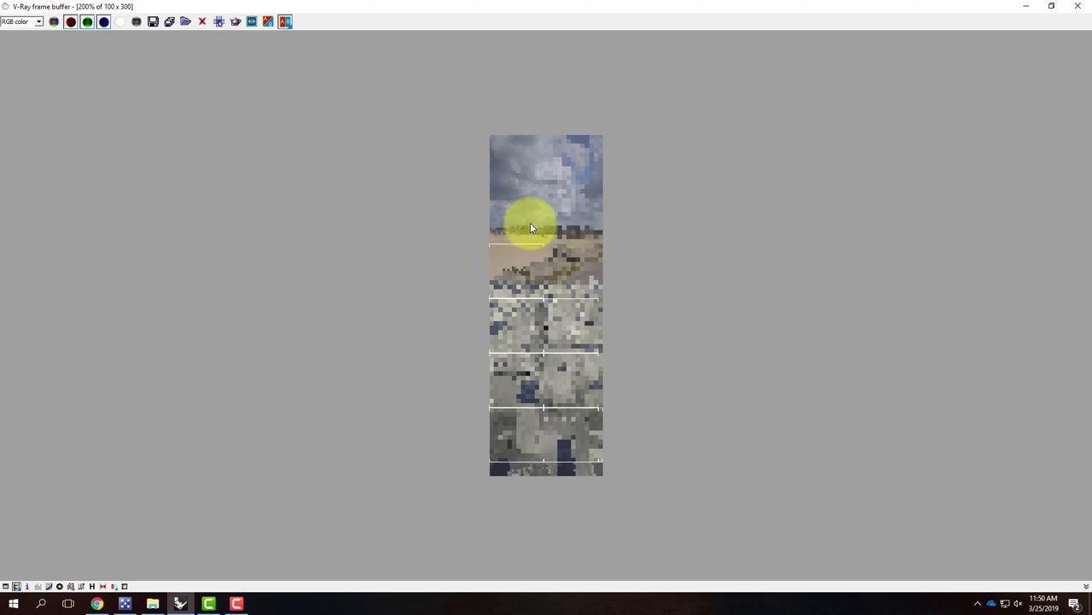
{"action": "mouse_move", "coordinate": [545, 359]}
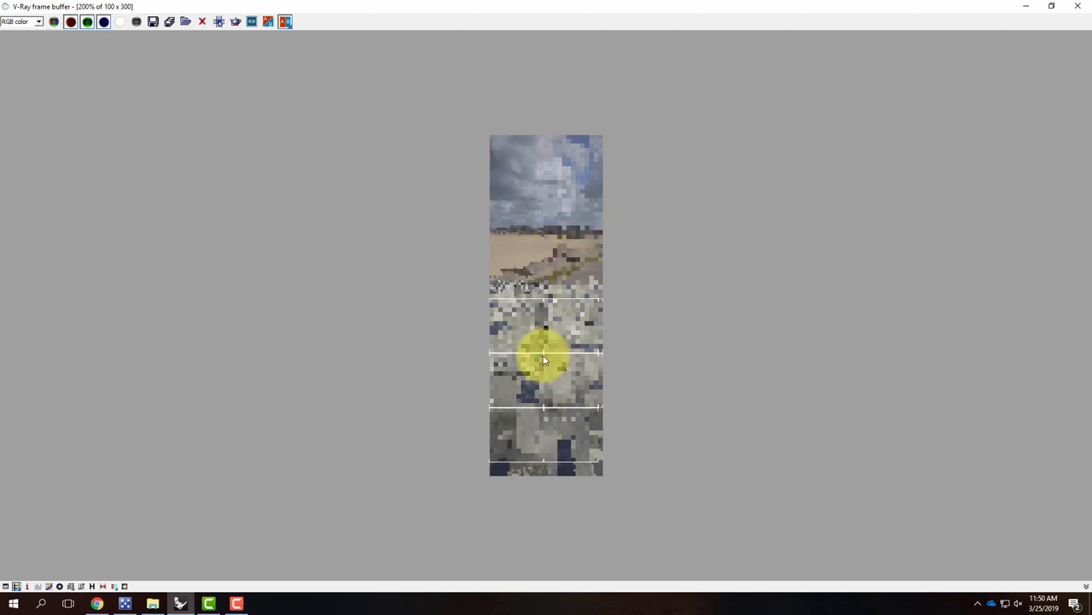
{"action": "mouse_move", "coordinate": [491, 489]}
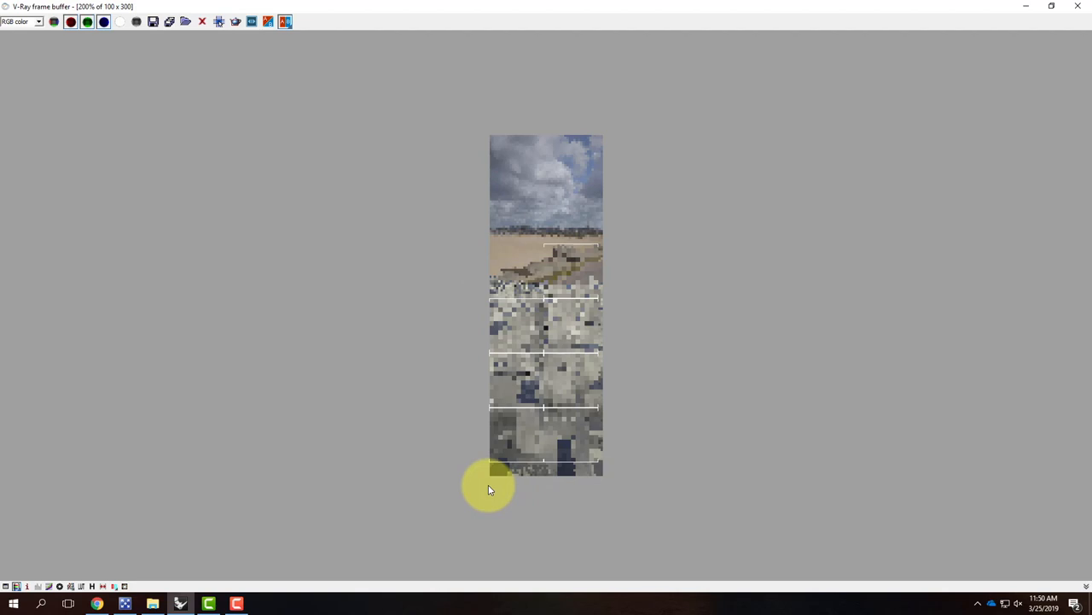
{"action": "mouse_move", "coordinate": [549, 272]}
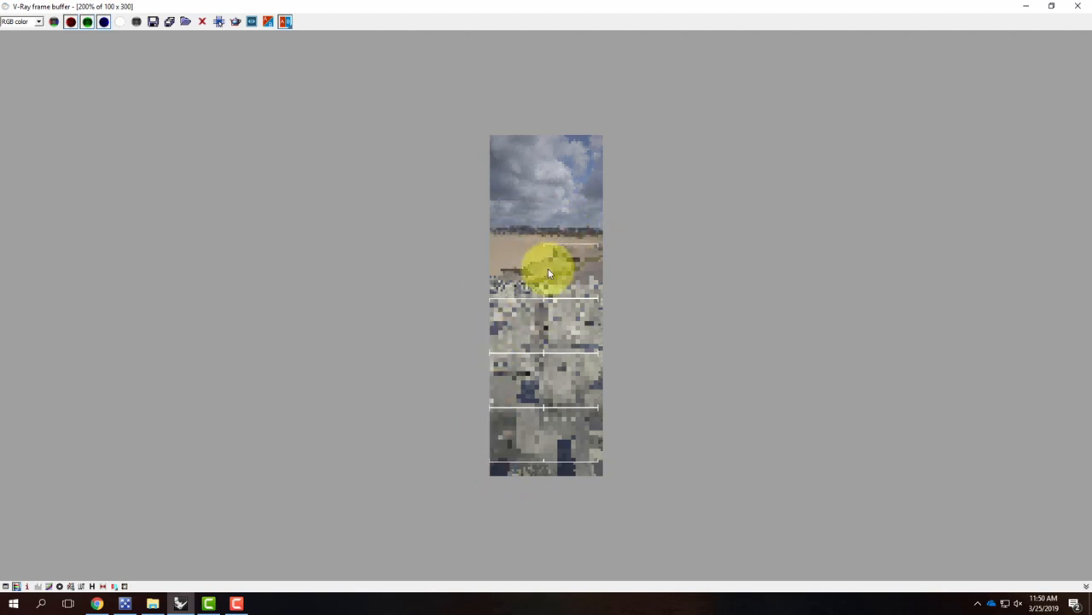
{"action": "mouse_move", "coordinate": [518, 440]}
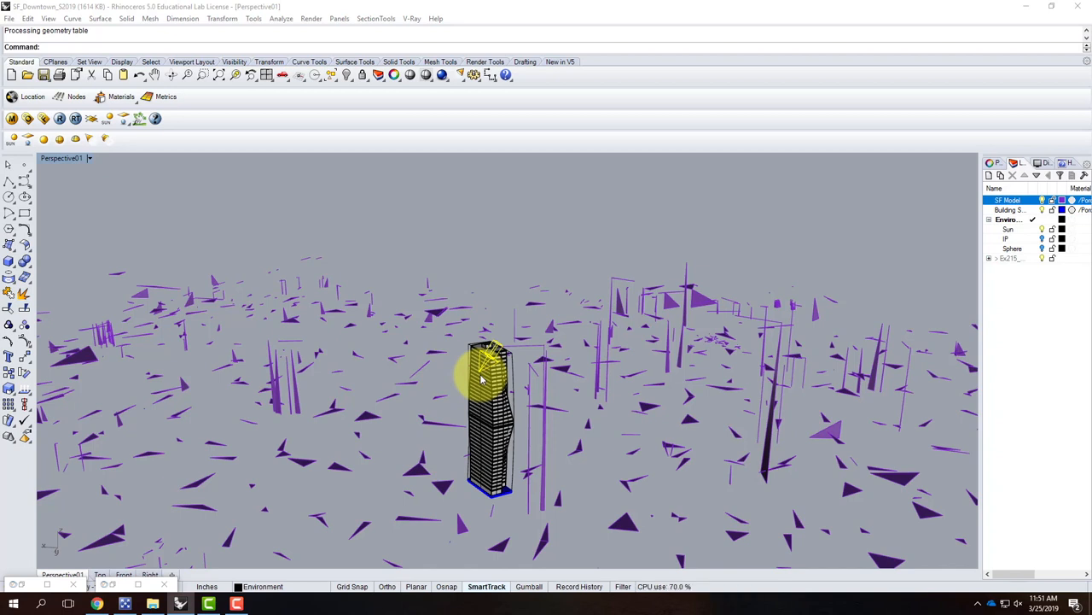
{"action": "mouse_move", "coordinate": [482, 379]}
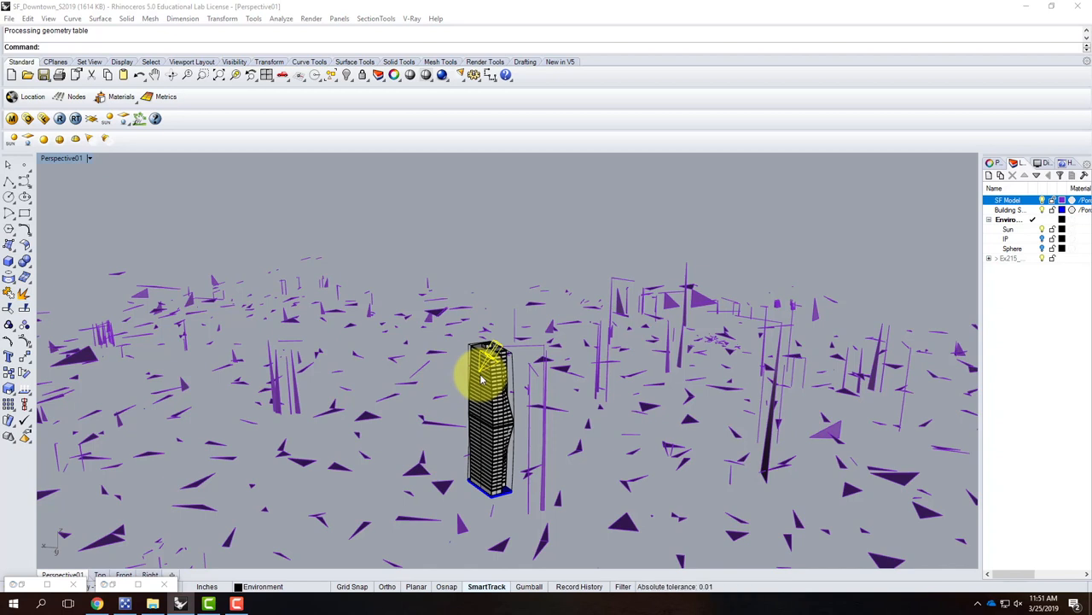